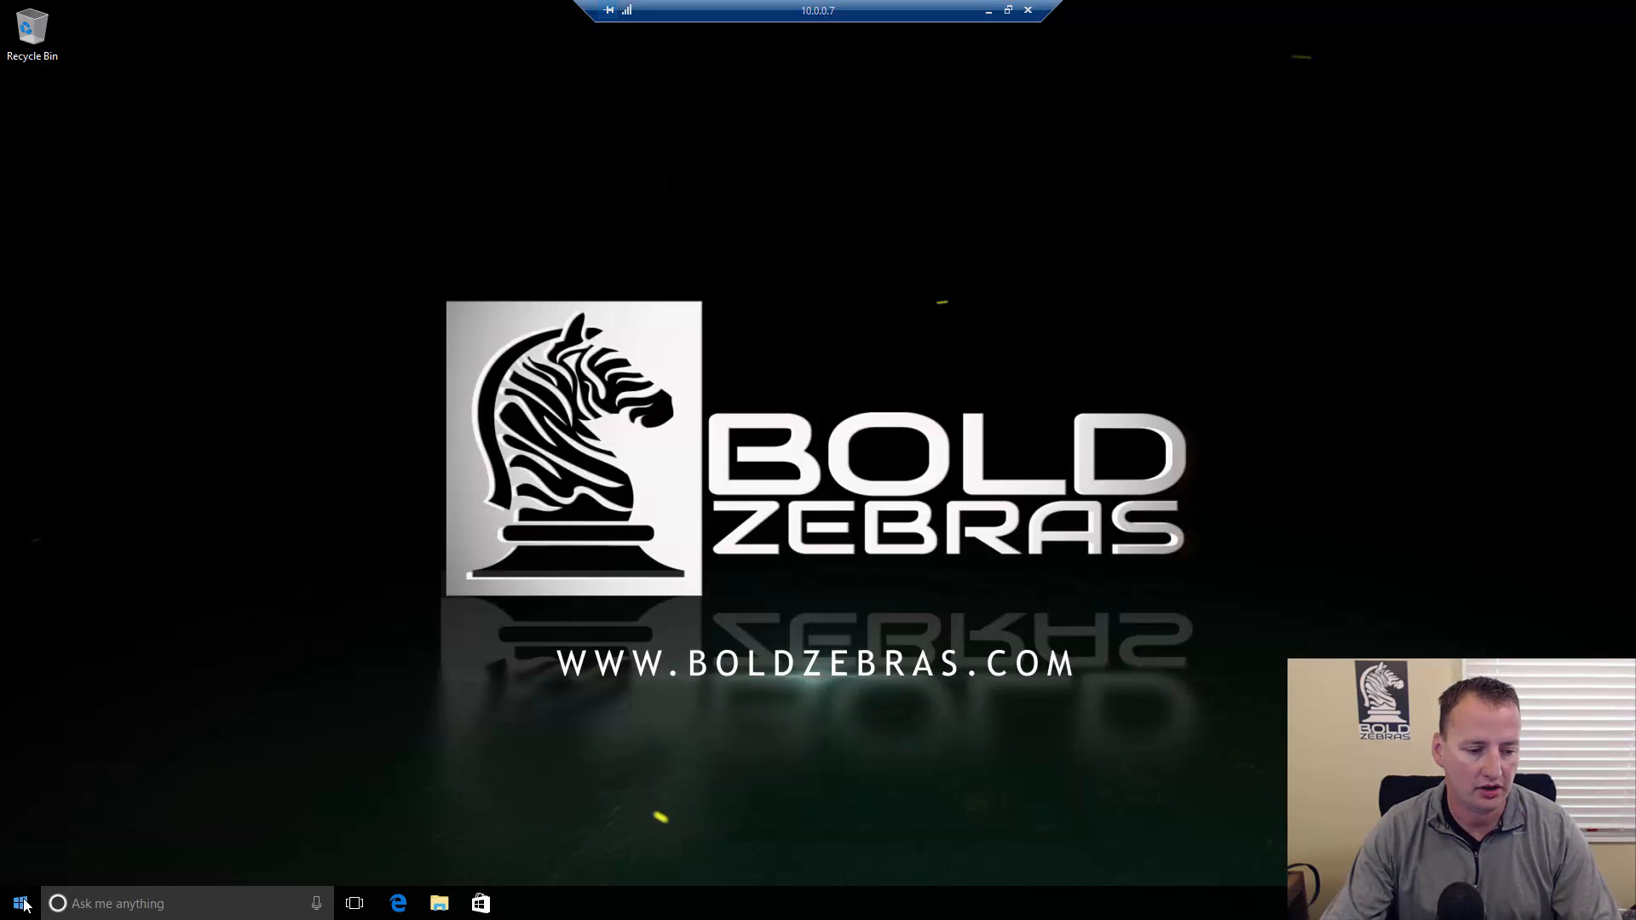
Launch Windows PowerShell as administrator from the Start menu search for 'powe'
{"action": "left_click", "coordinate": [18, 903]}
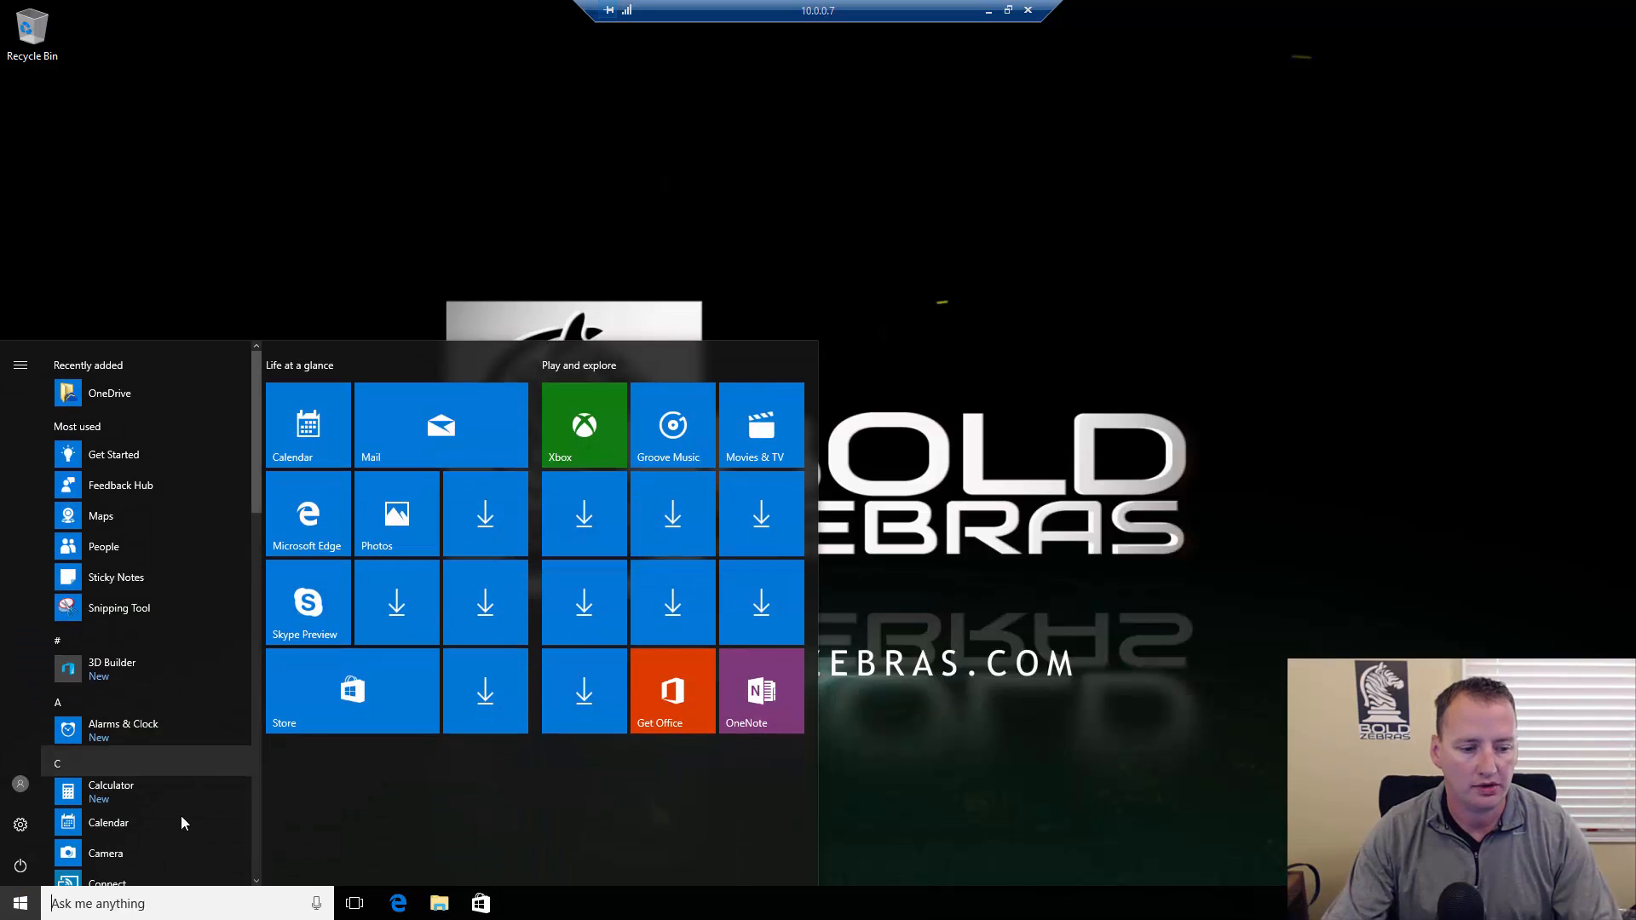
{"action": "type", "text": "power"}
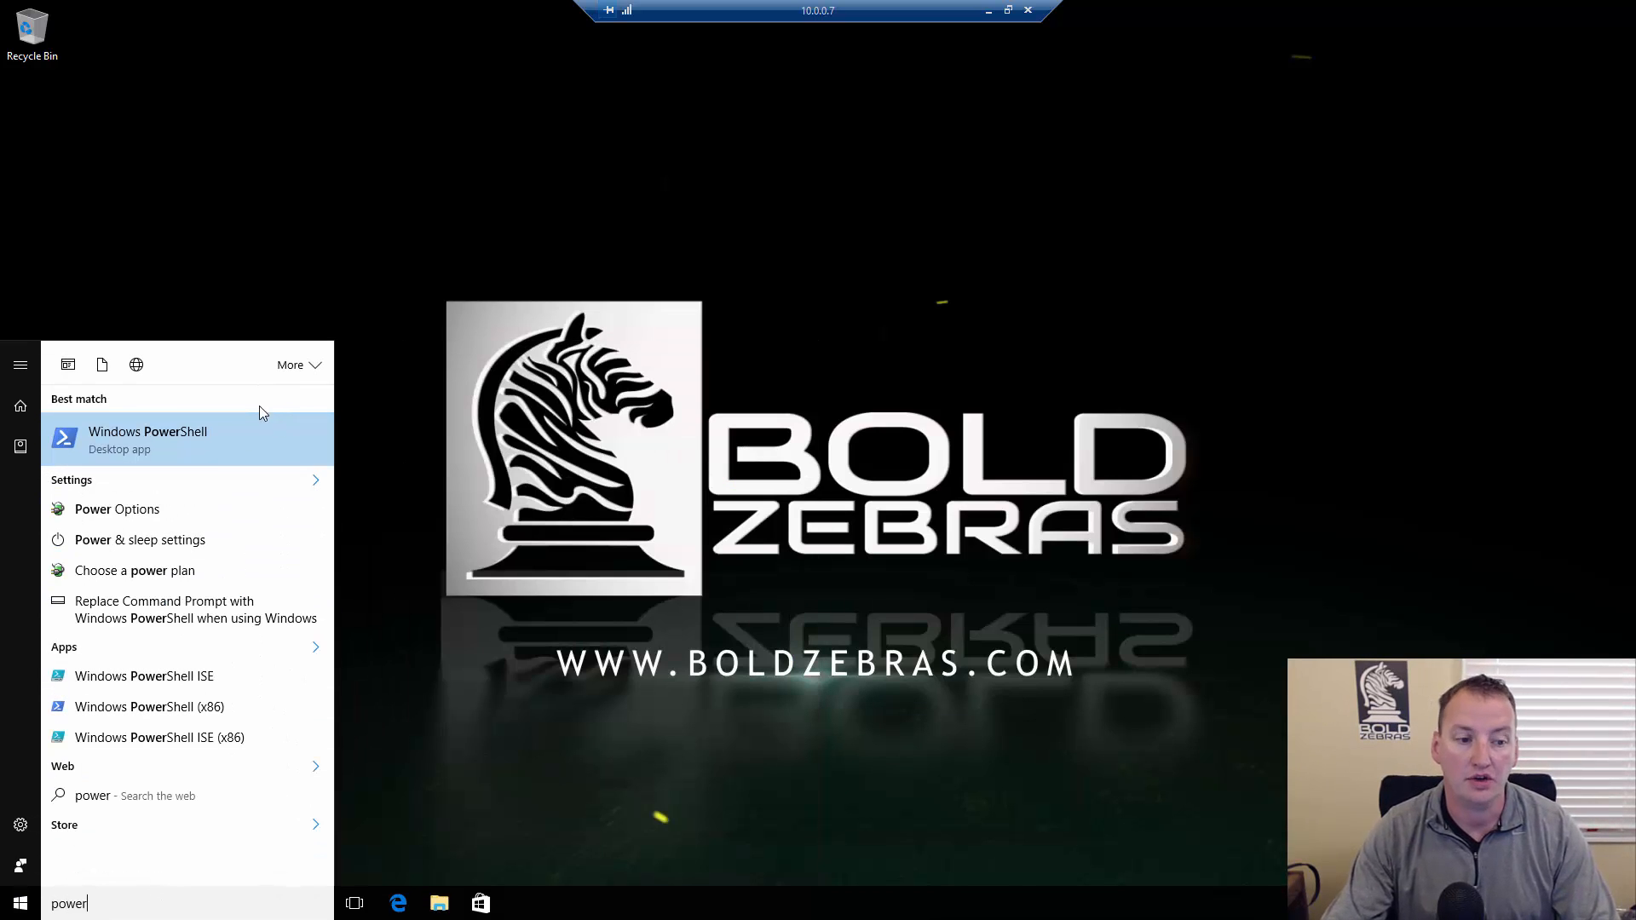
{"action": "right_click", "coordinate": [147, 438]}
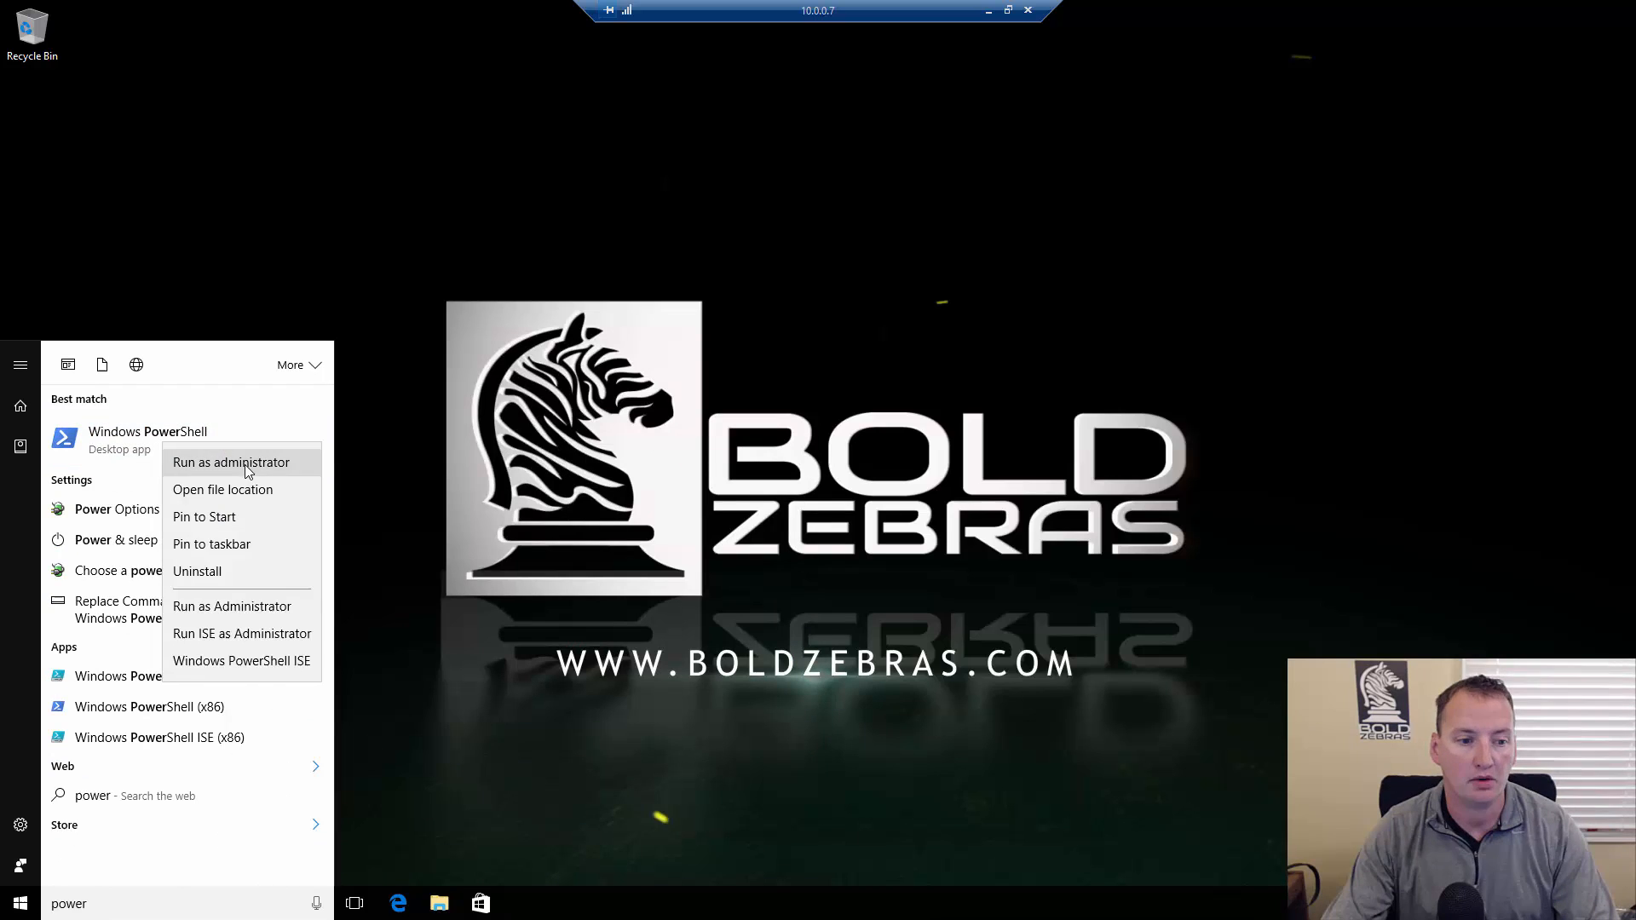
{"action": "left_click", "coordinate": [230, 461]}
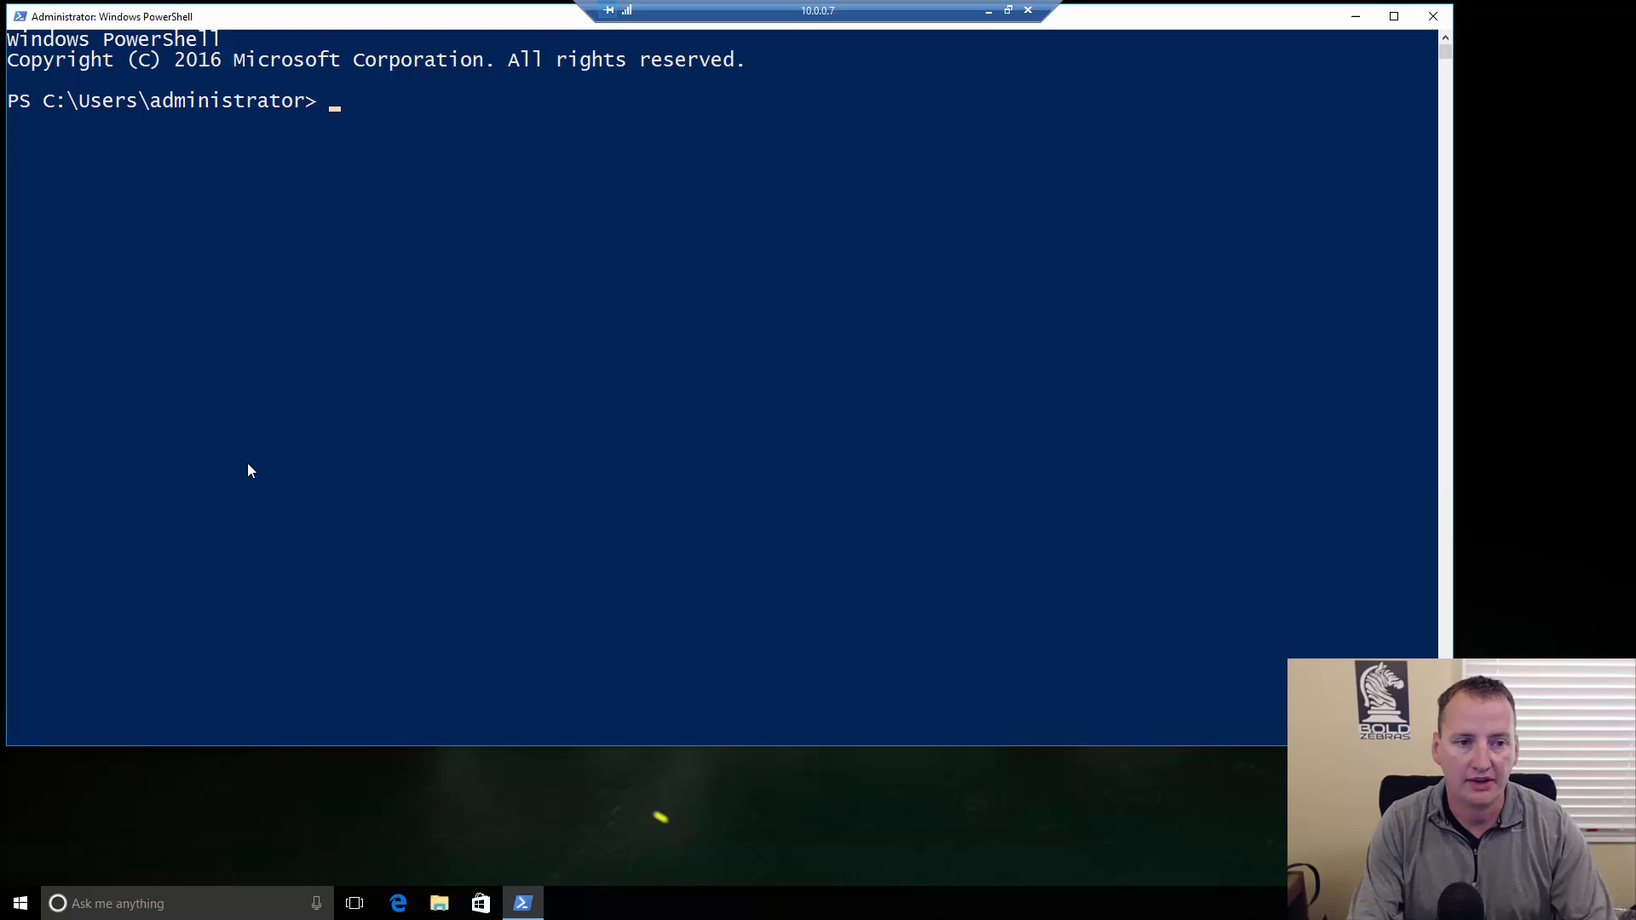
Start a transcript and check the current execution policy with Get-ExecutionPolicy
{"action": "type", "text": "start-t"}
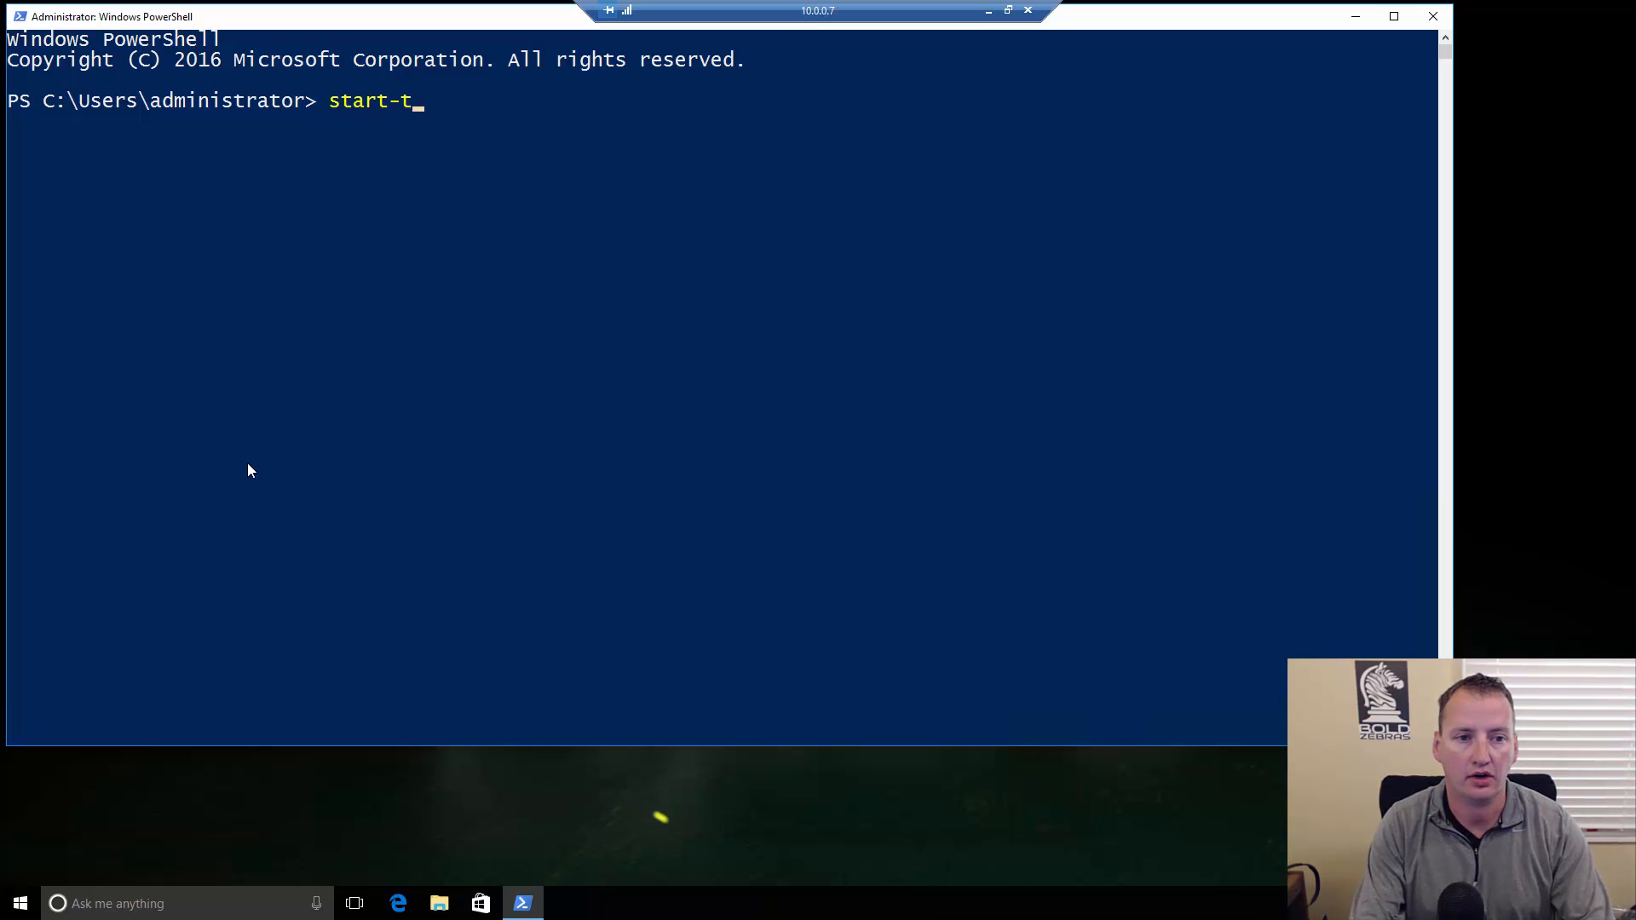
{"action": "type", "text": "ranscrip"}
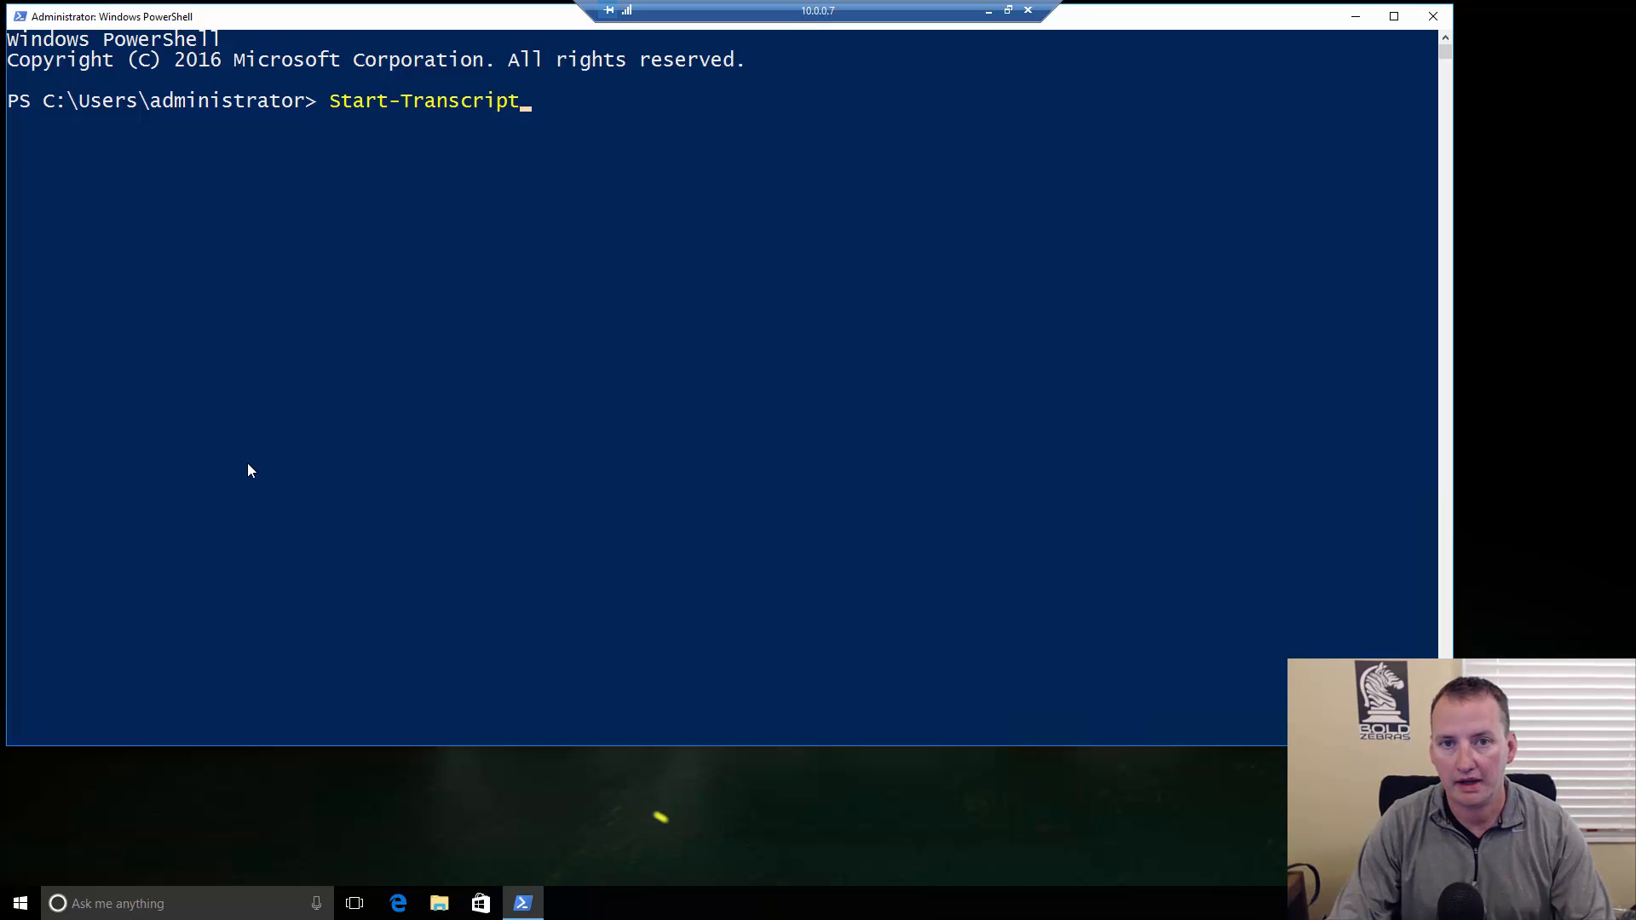
{"action": "key", "text": "Enter"}
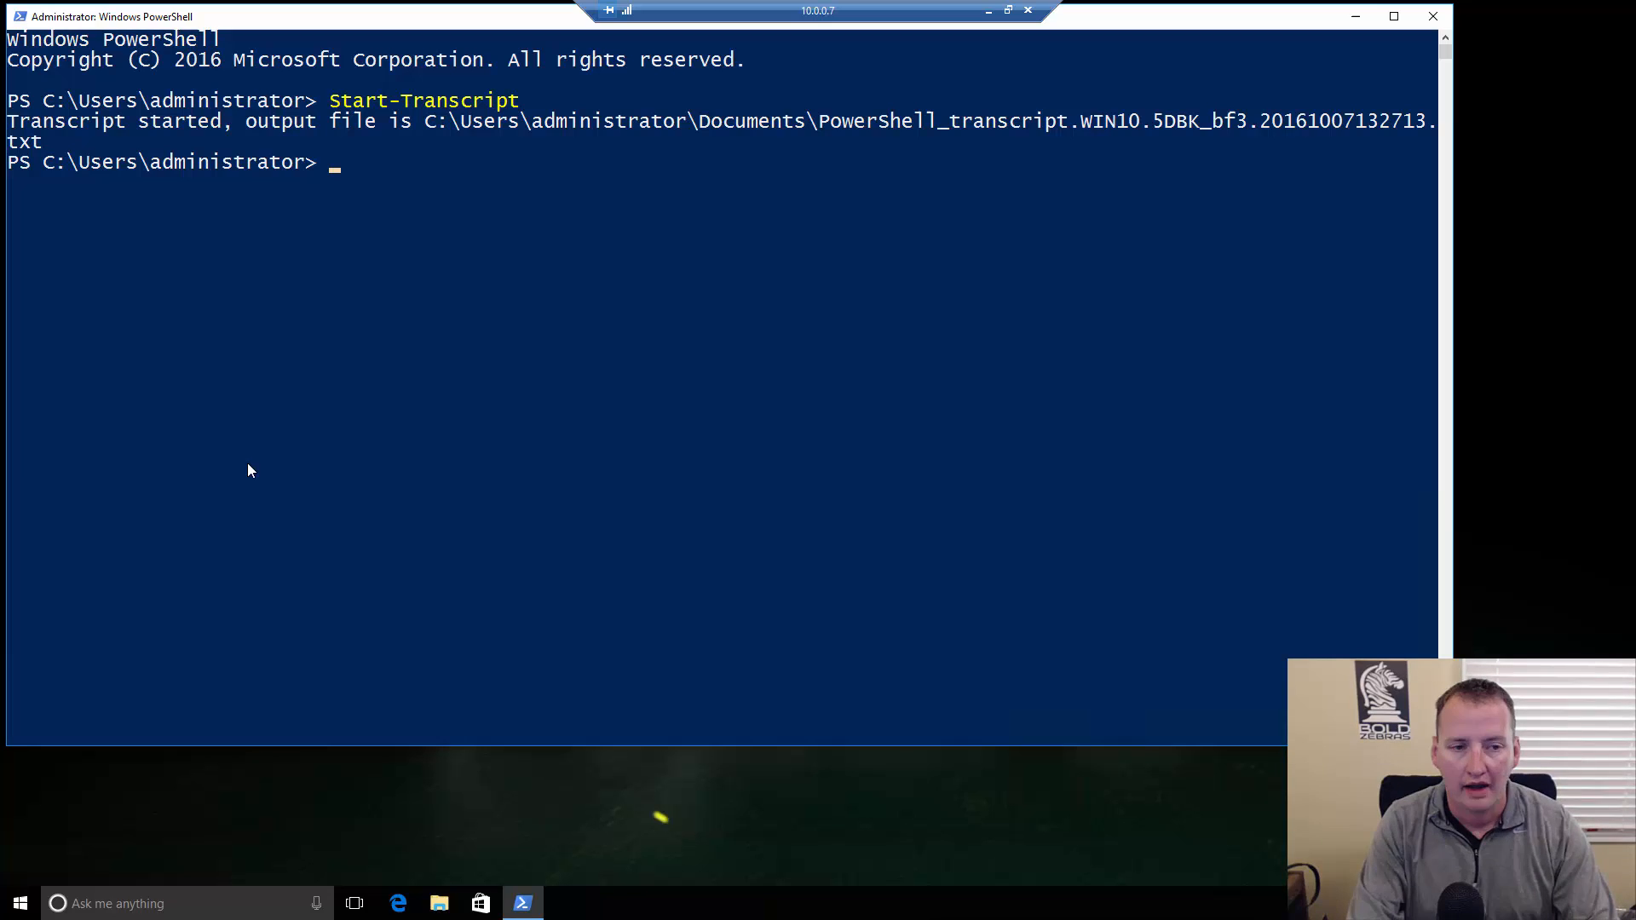
{"action": "type", "text": "get-exec"}
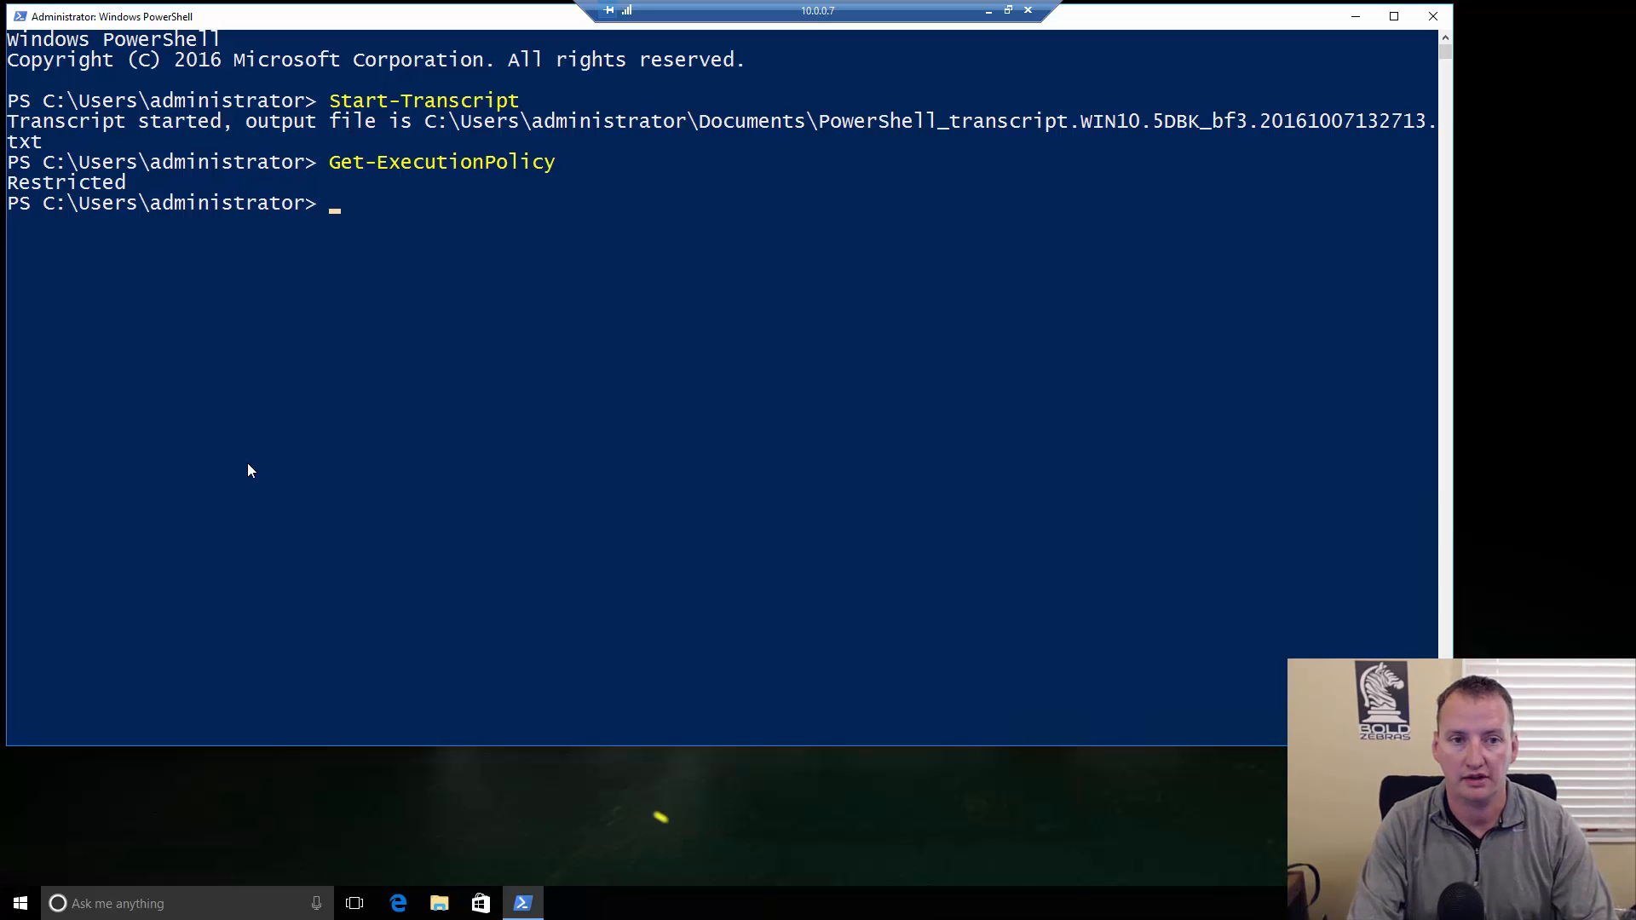
Set the execution policy to RemoteSigned, confirm with Y, and clear the console
{"action": "type", "text": "set"}
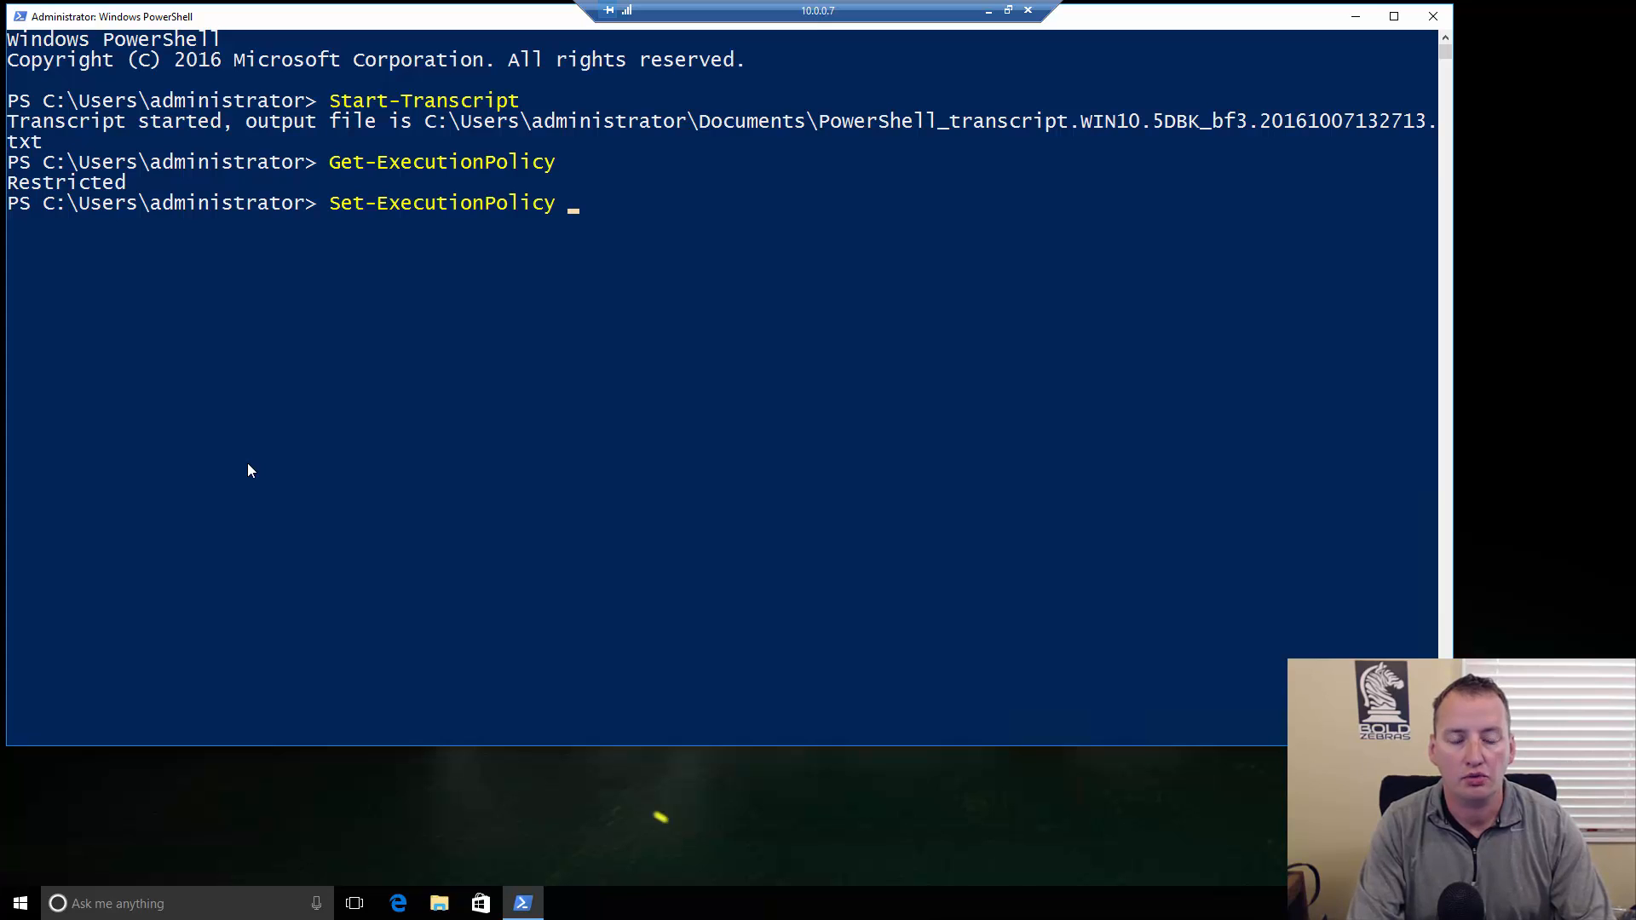
{"action": "type", "text": "RemoteSigned"}
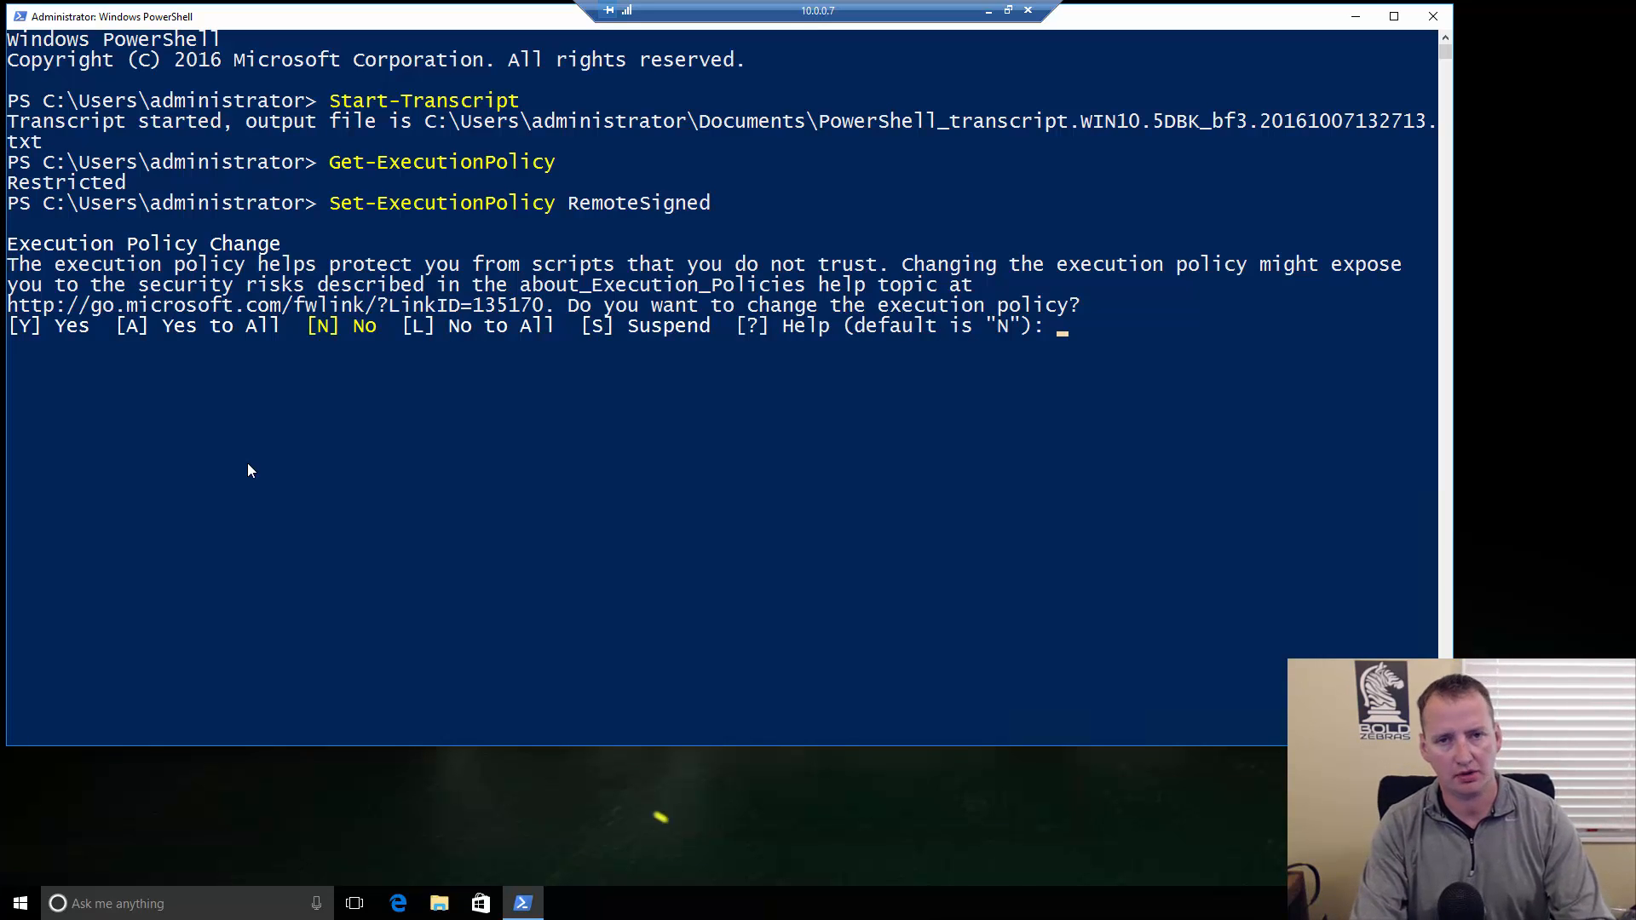
{"action": "type", "text": "y"}
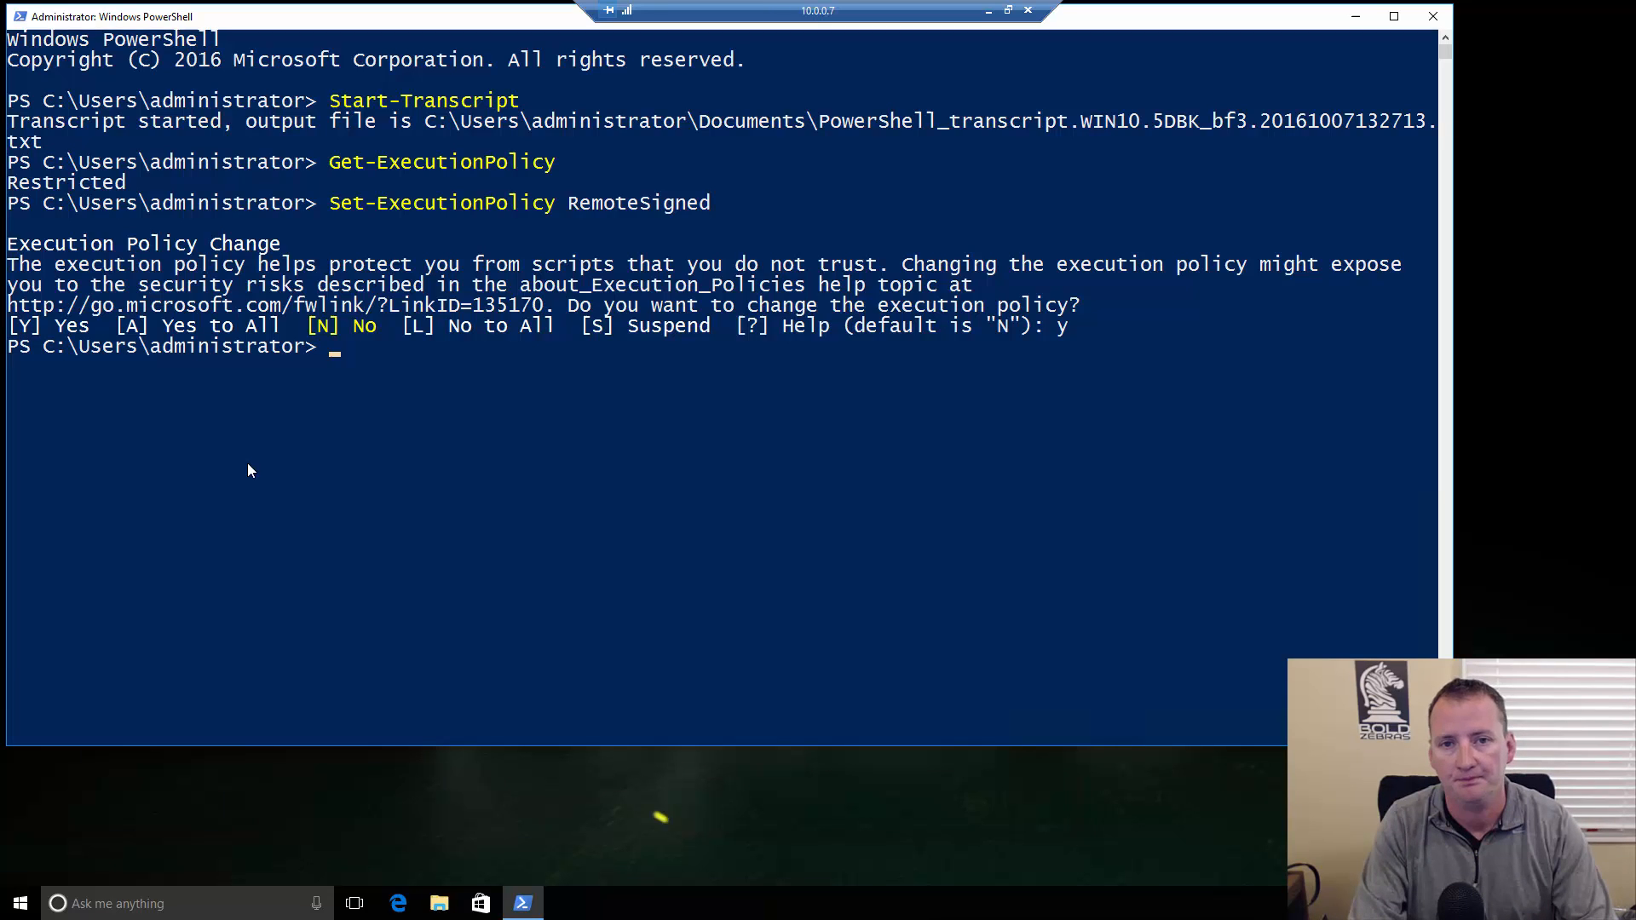
{"action": "type", "text": "cls"}
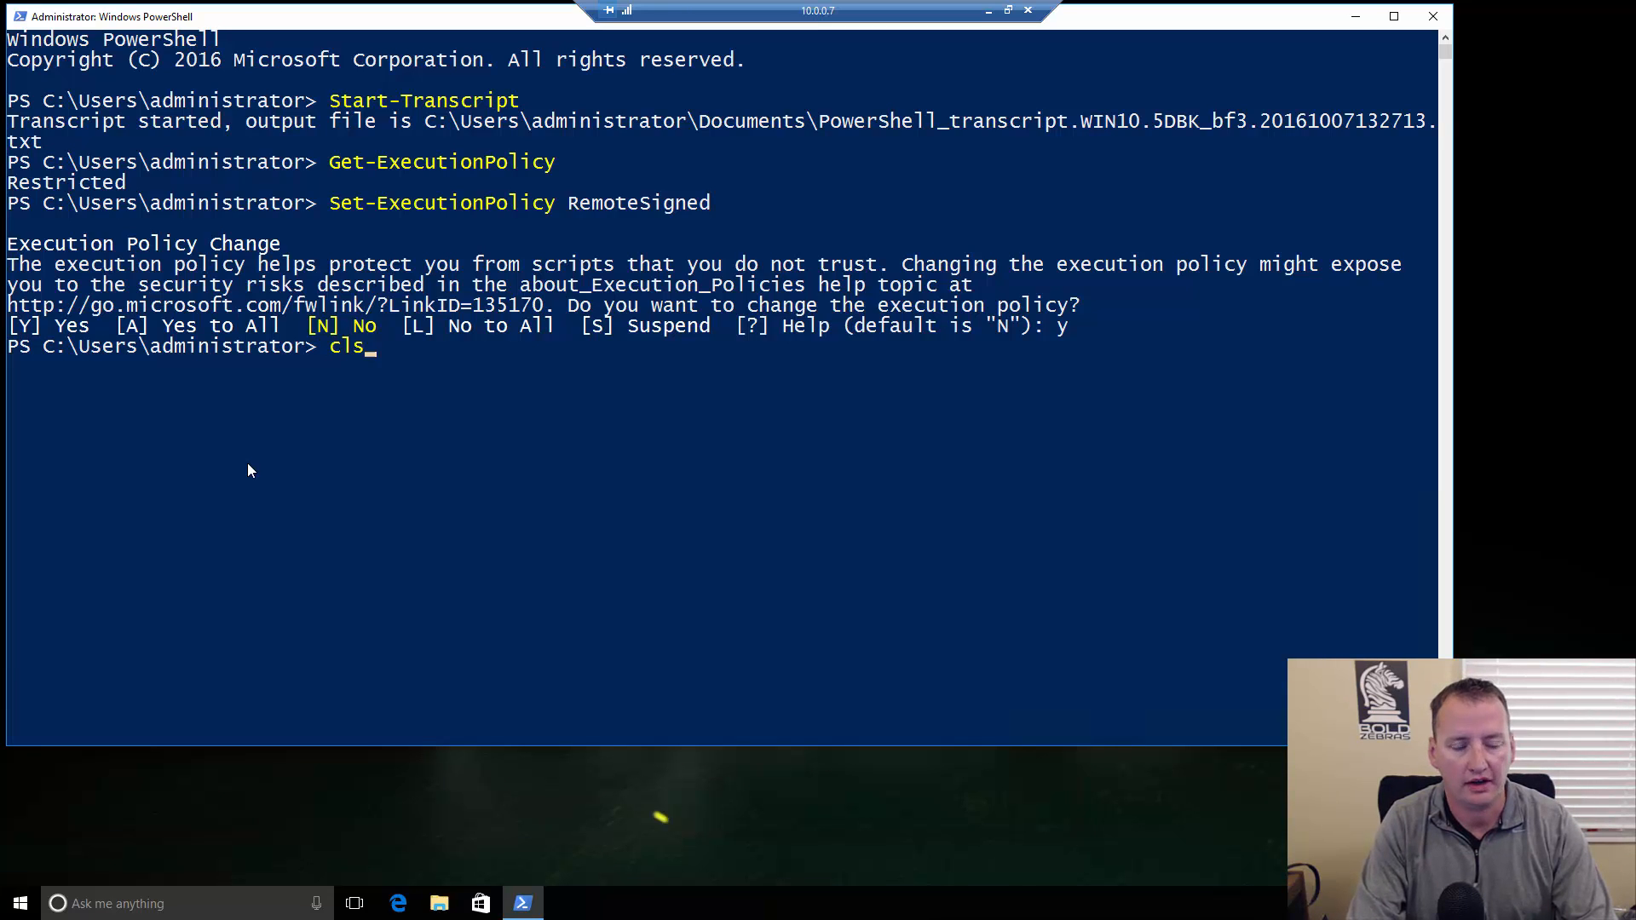
{"action": "key", "text": "enter"}
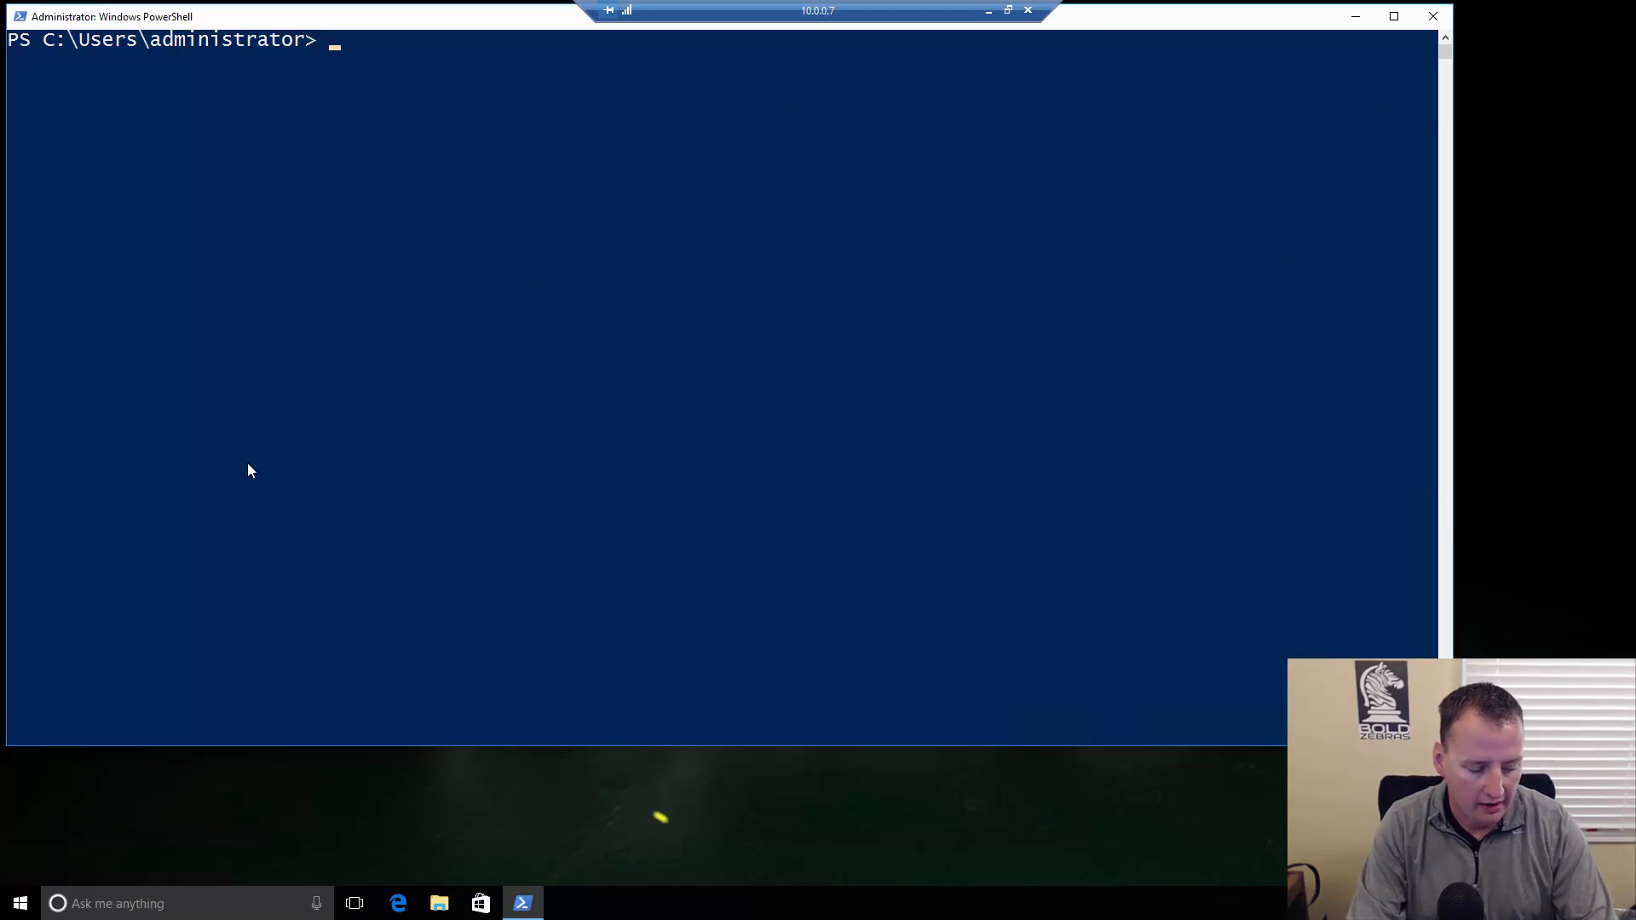
Install the AzureRM module, accepting the untrusted PSGallery repository with Y
{"action": "type", "text": "inste"}
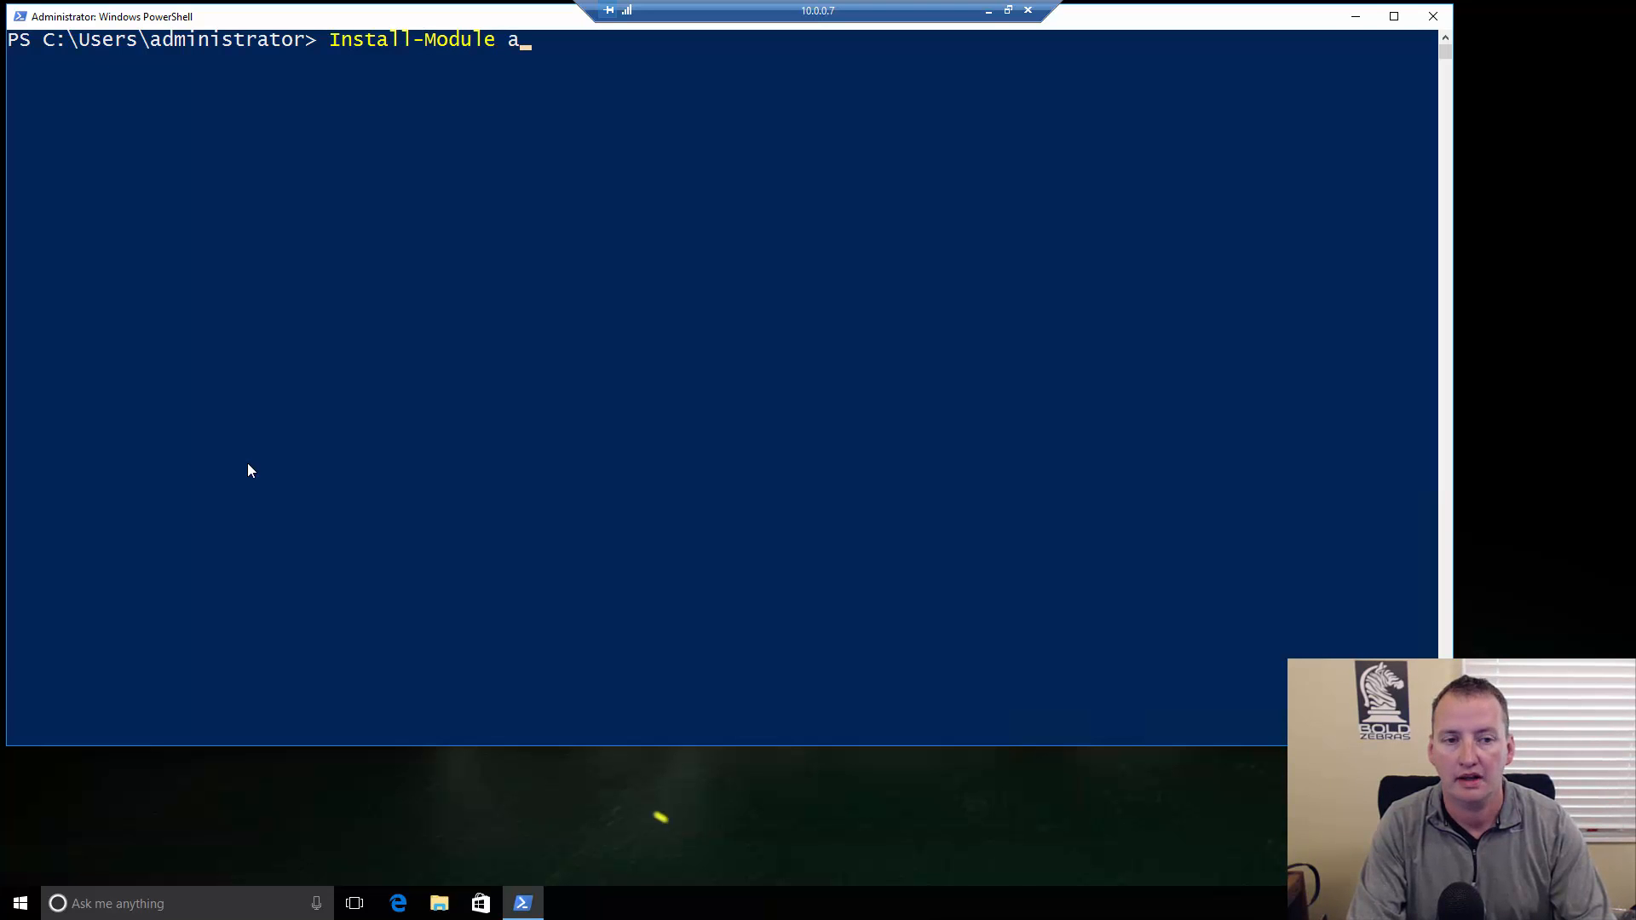
{"action": "type", "text": "zure"}
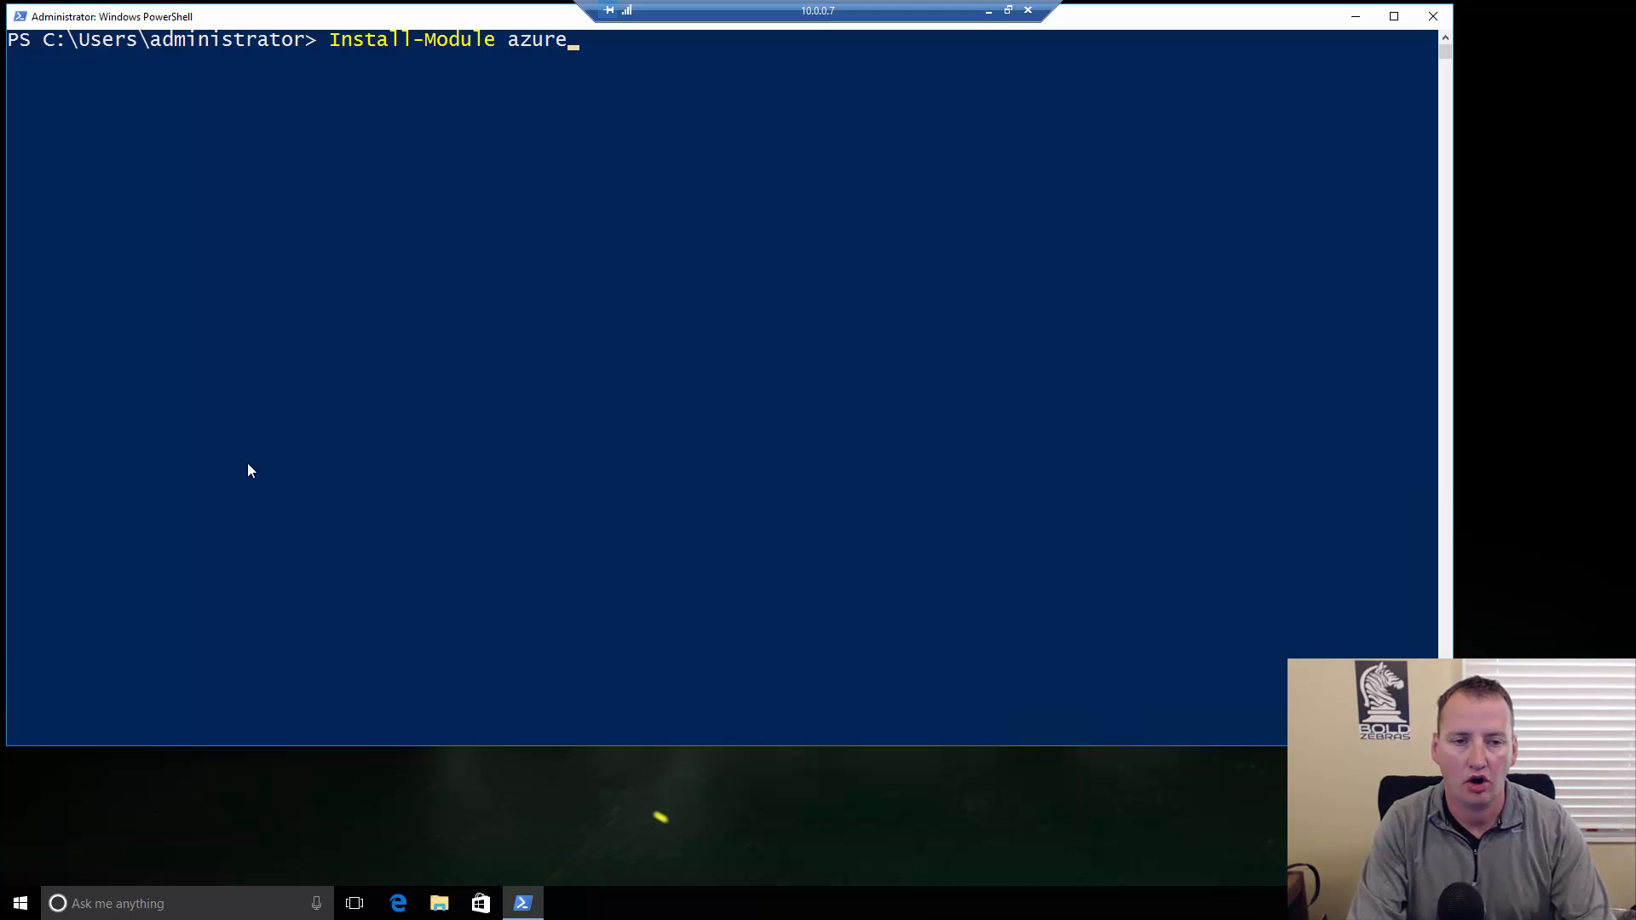
{"action": "type", "text": "RM"}
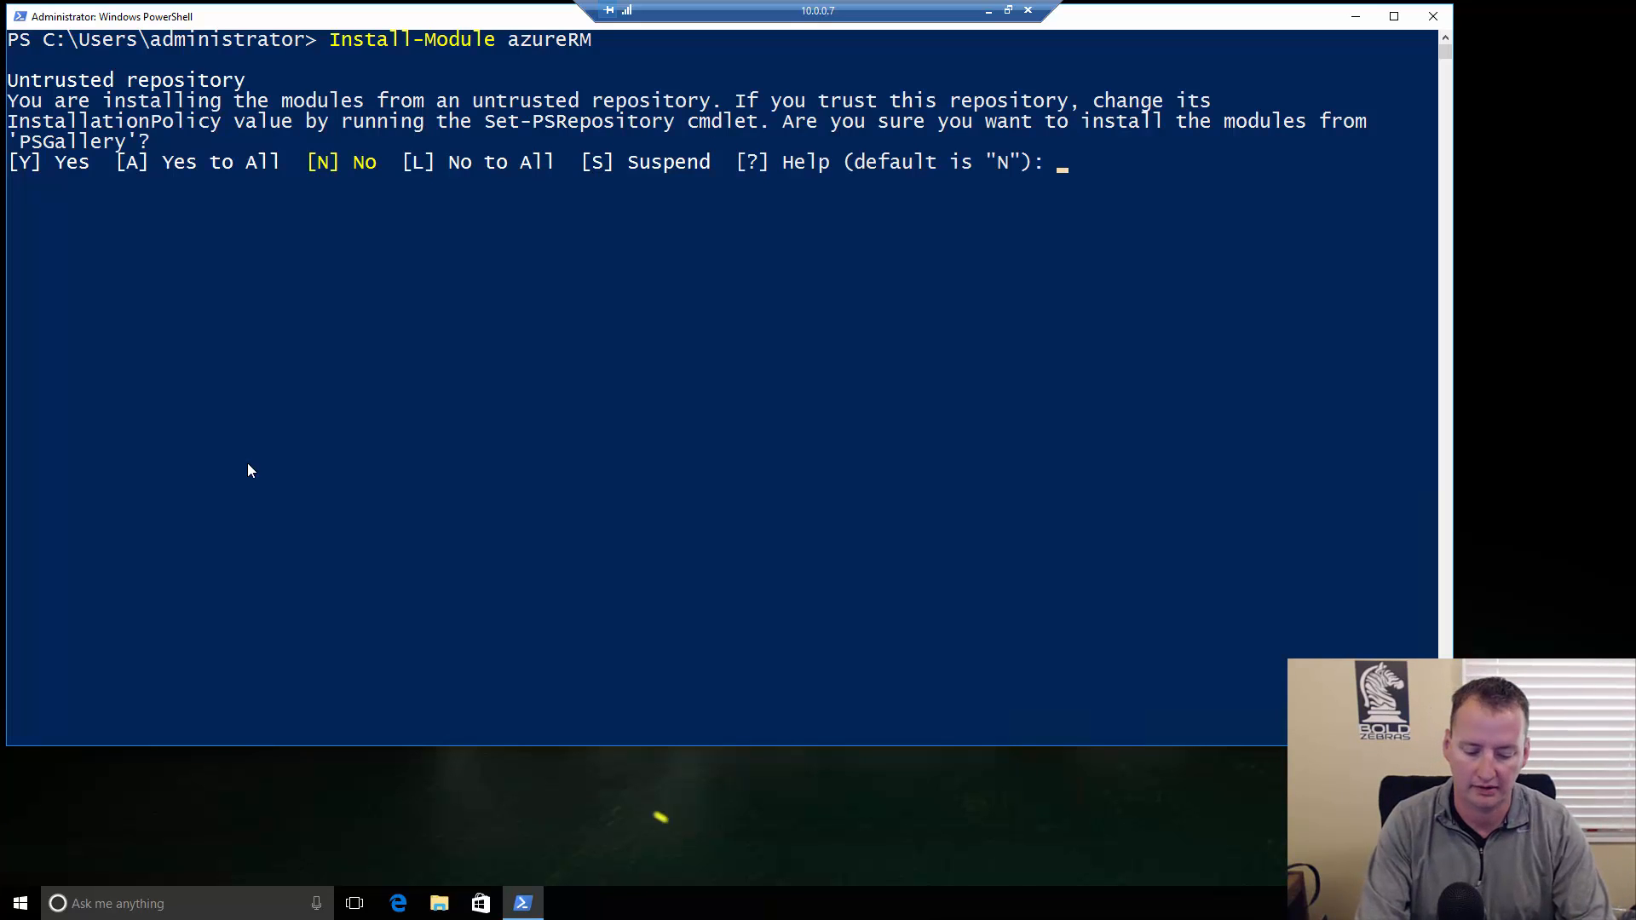
{"action": "type", "text": "y"}
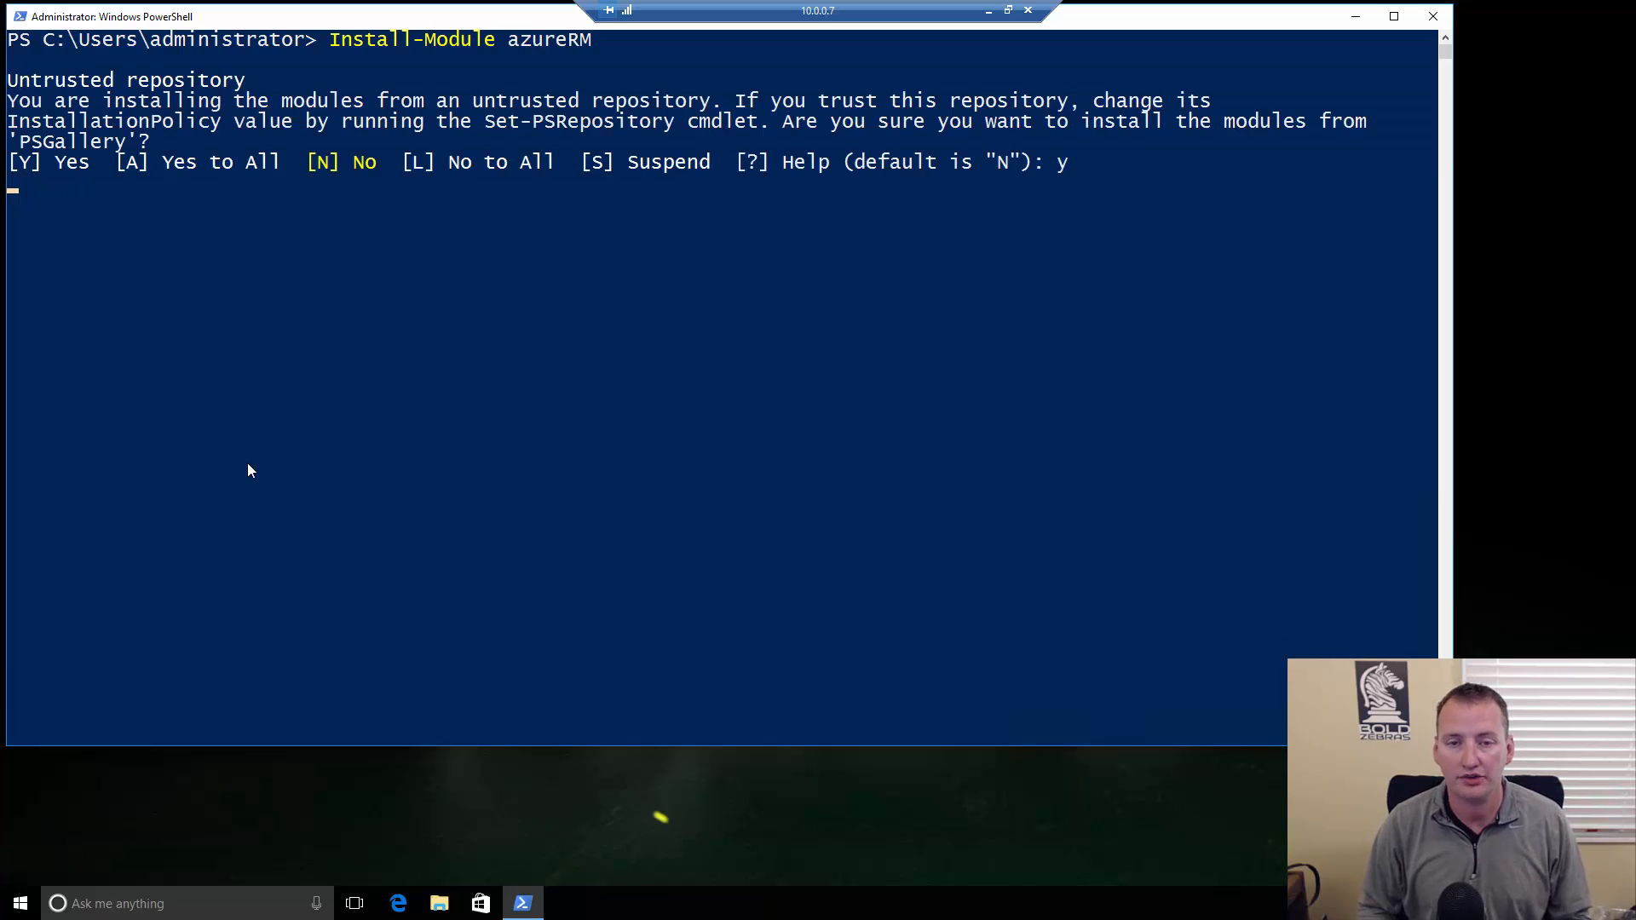
{"action": "key", "text": "enter"}
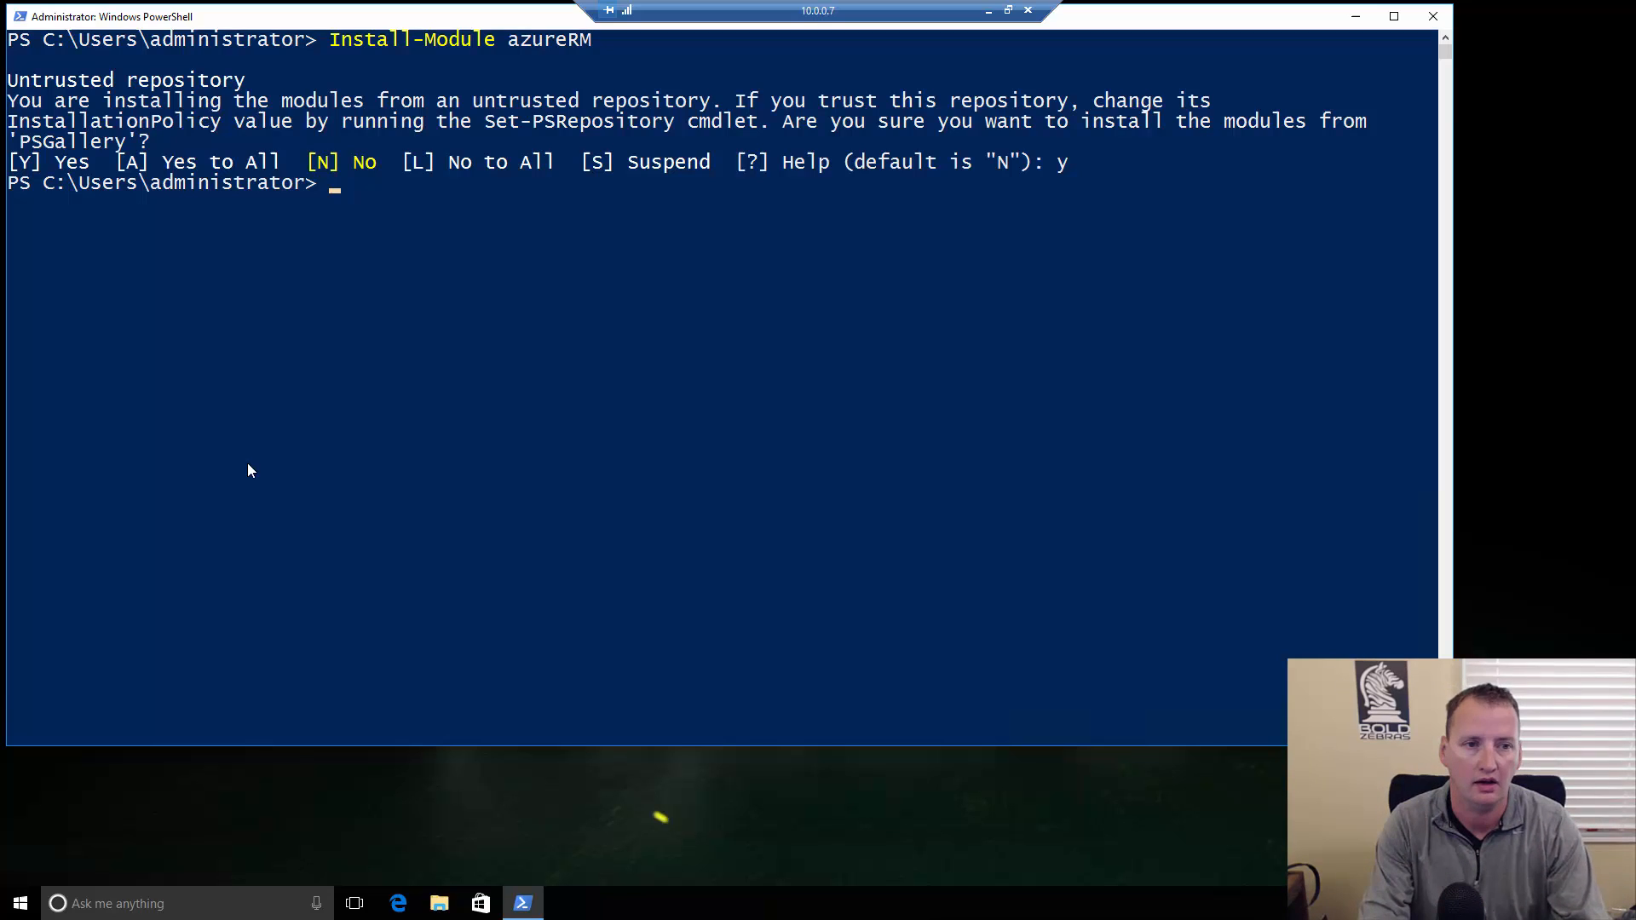
Run Install-Module azure and decline the first untrusted repository prompt with n
{"action": "type", "text": "install-Module"}
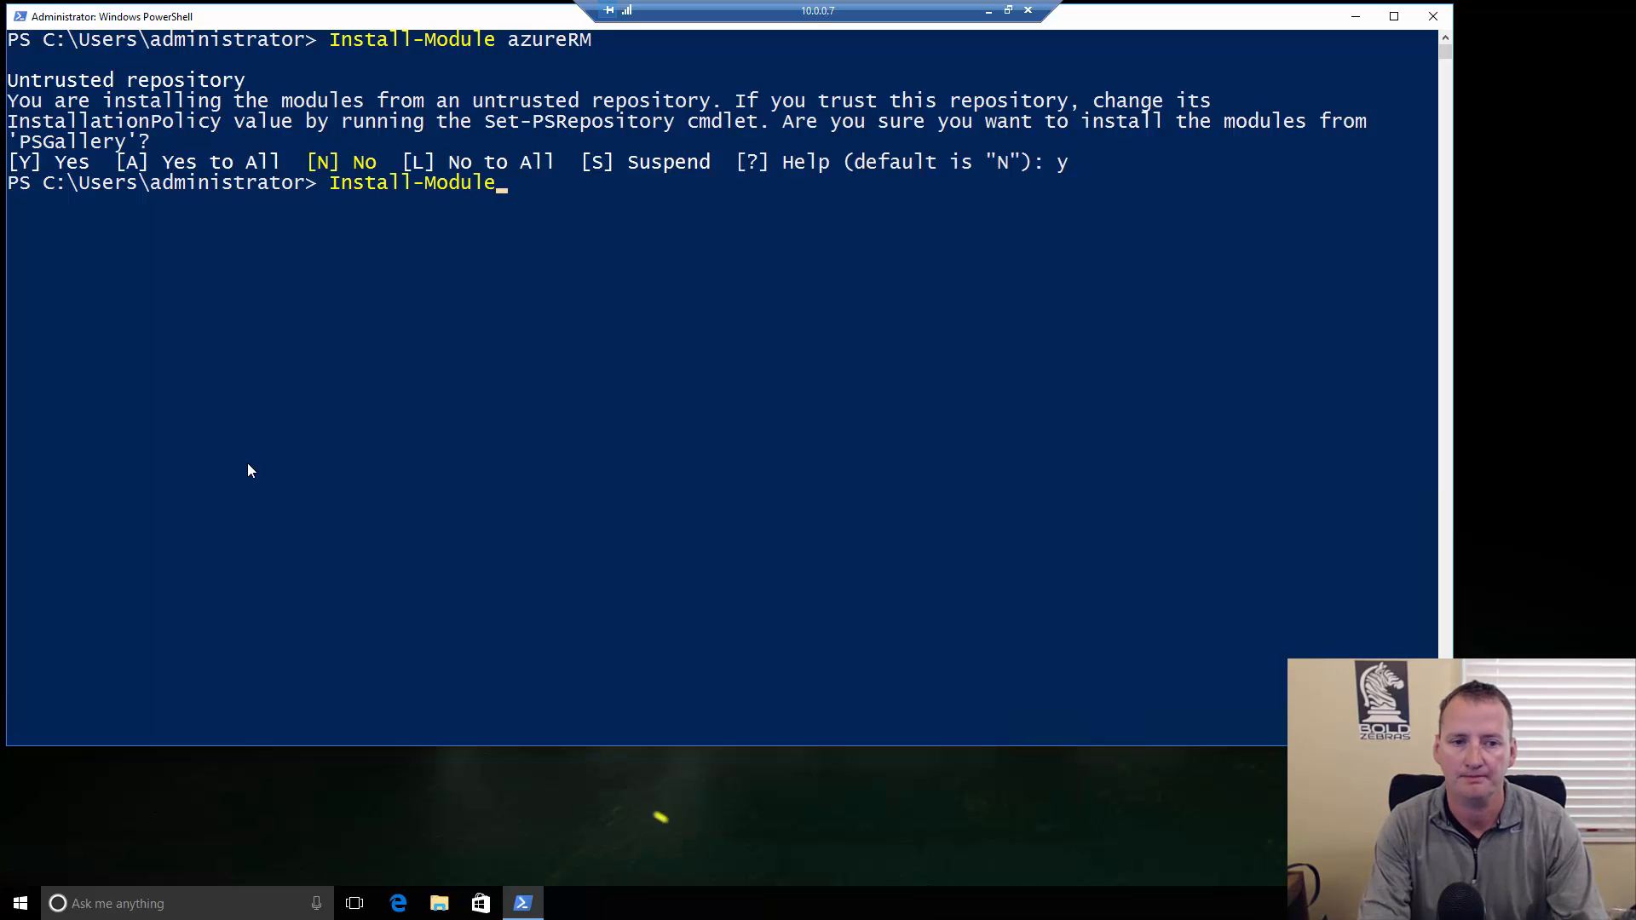
{"action": "type", "text": "azure"}
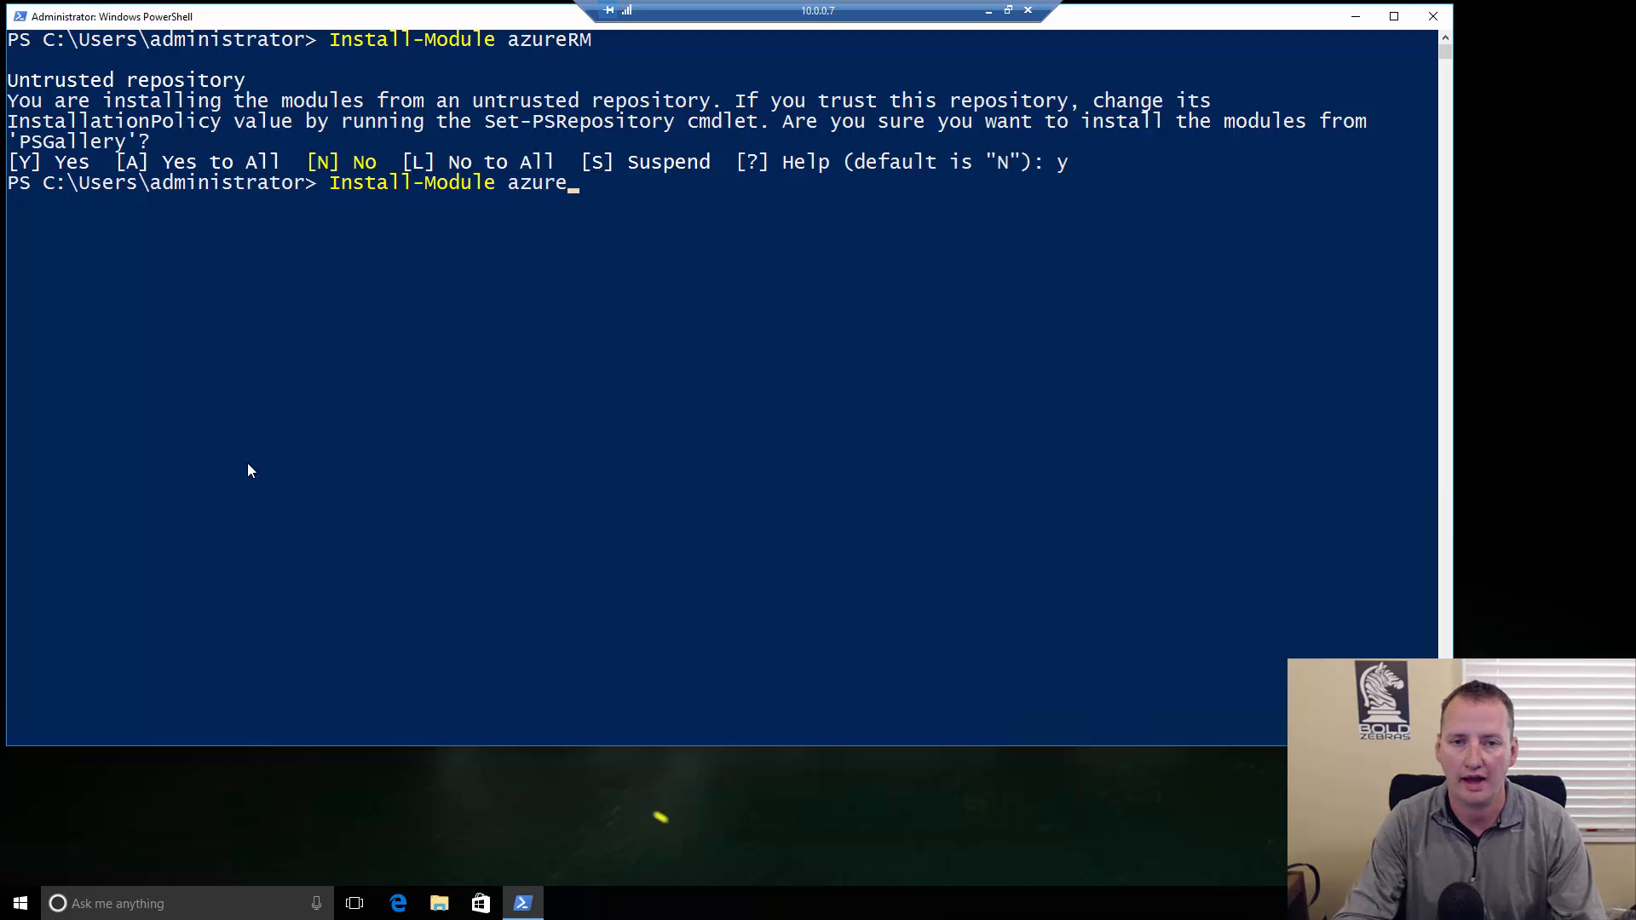
{"action": "key", "text": "enter"}
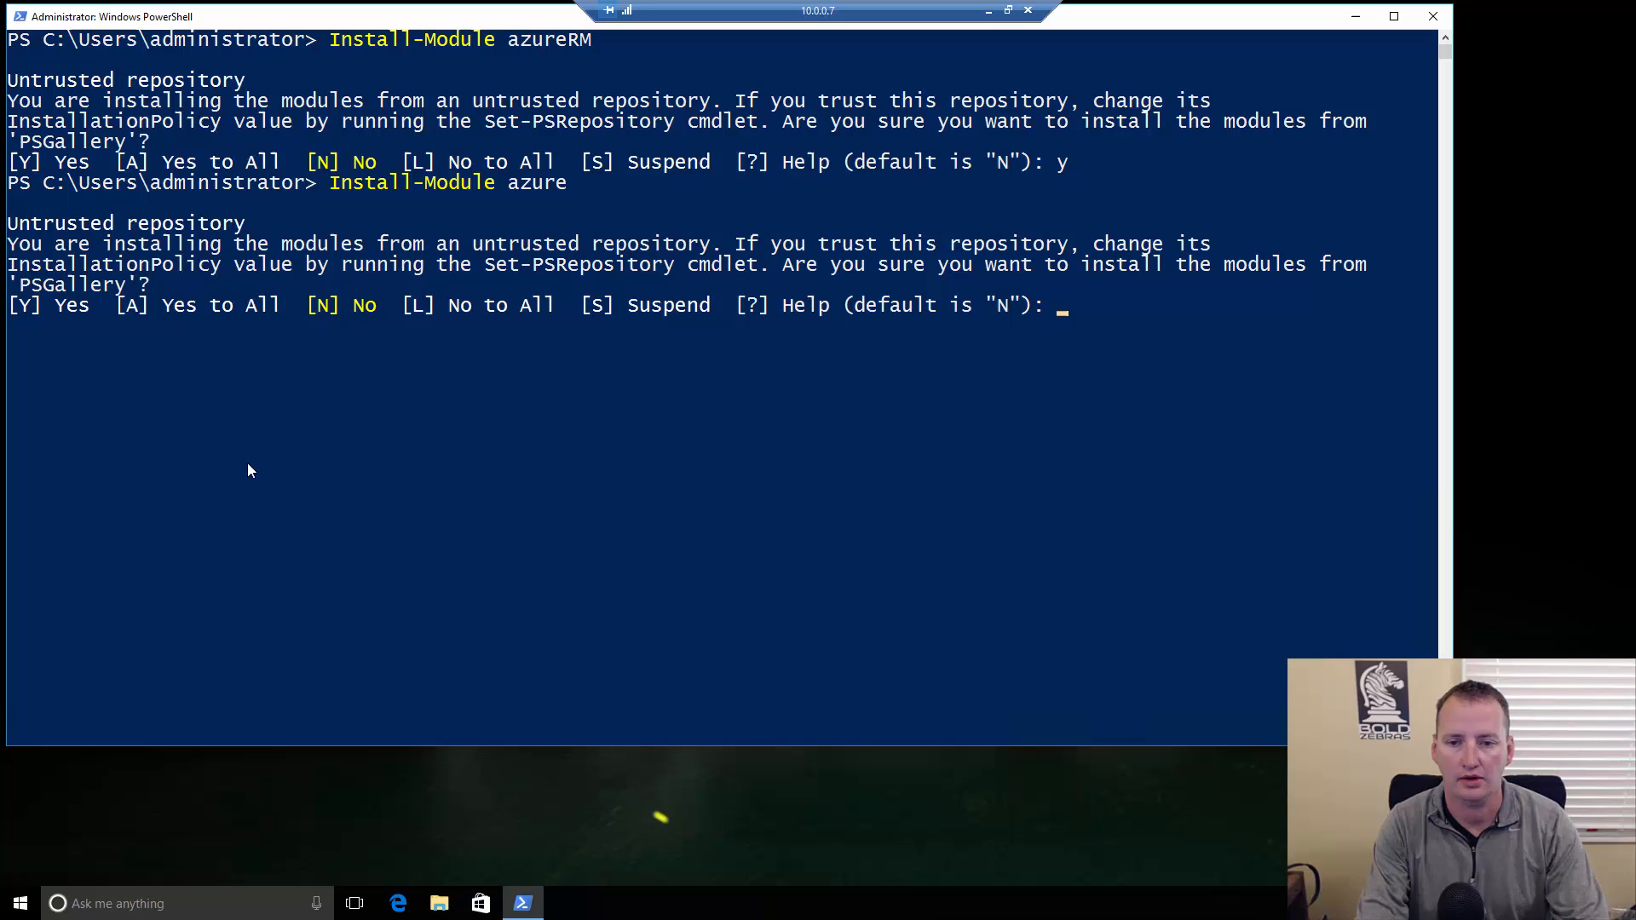
{"action": "type", "text": "n"}
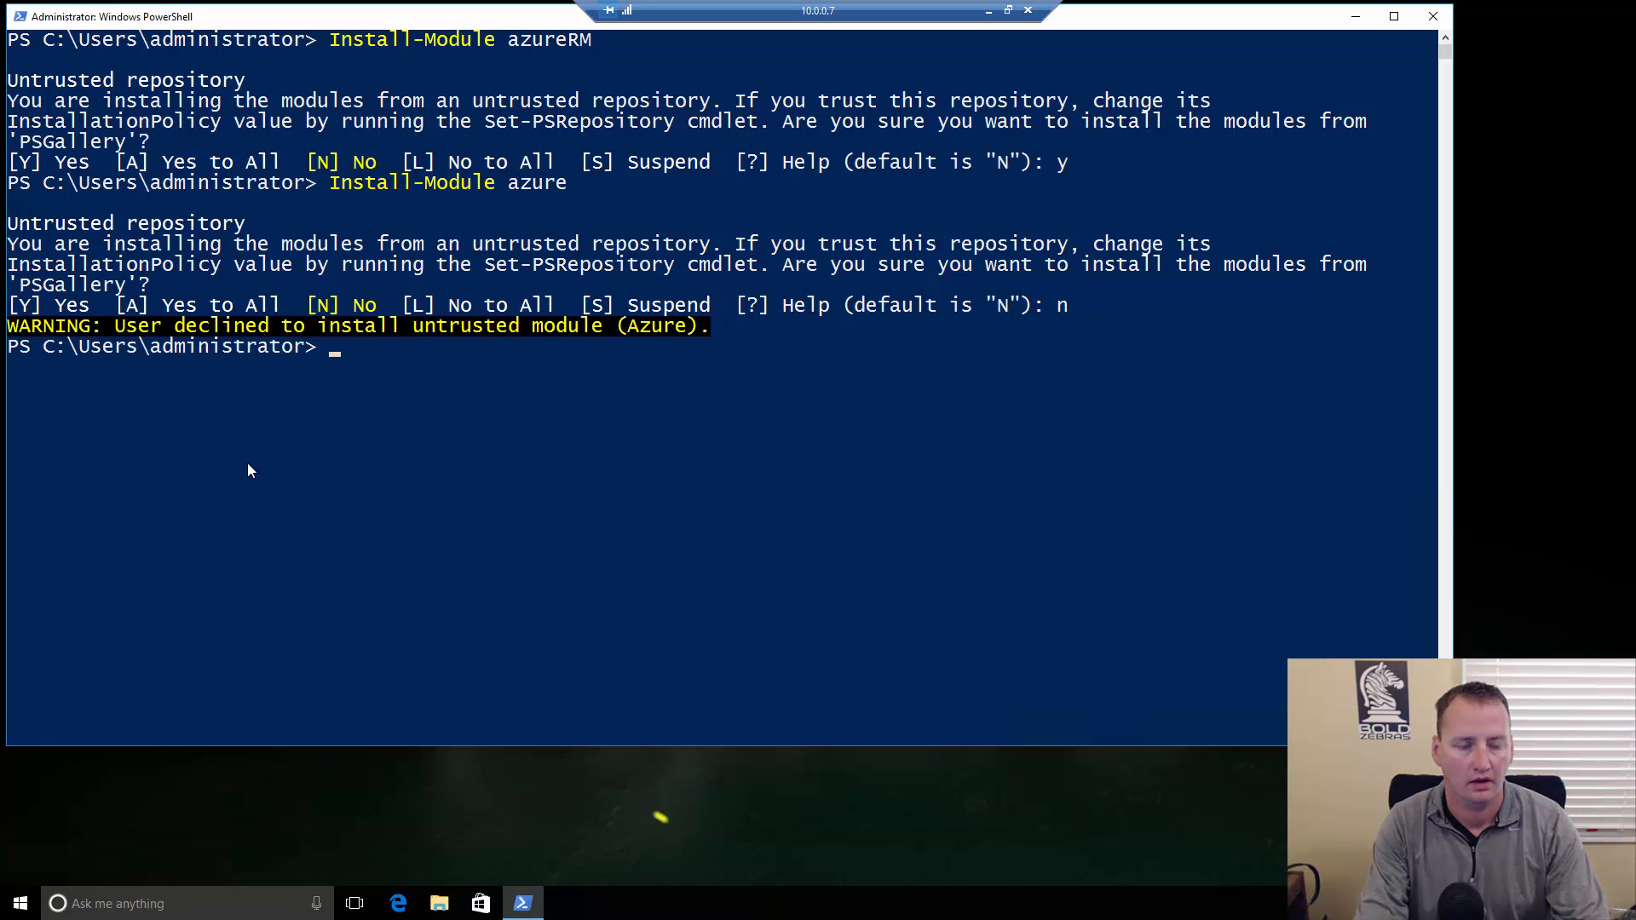
Rerun Install-Module azure -AllowClobber and confirm the PSGallery prompt with y
{"action": "type", "text": "Install-Module azure"}
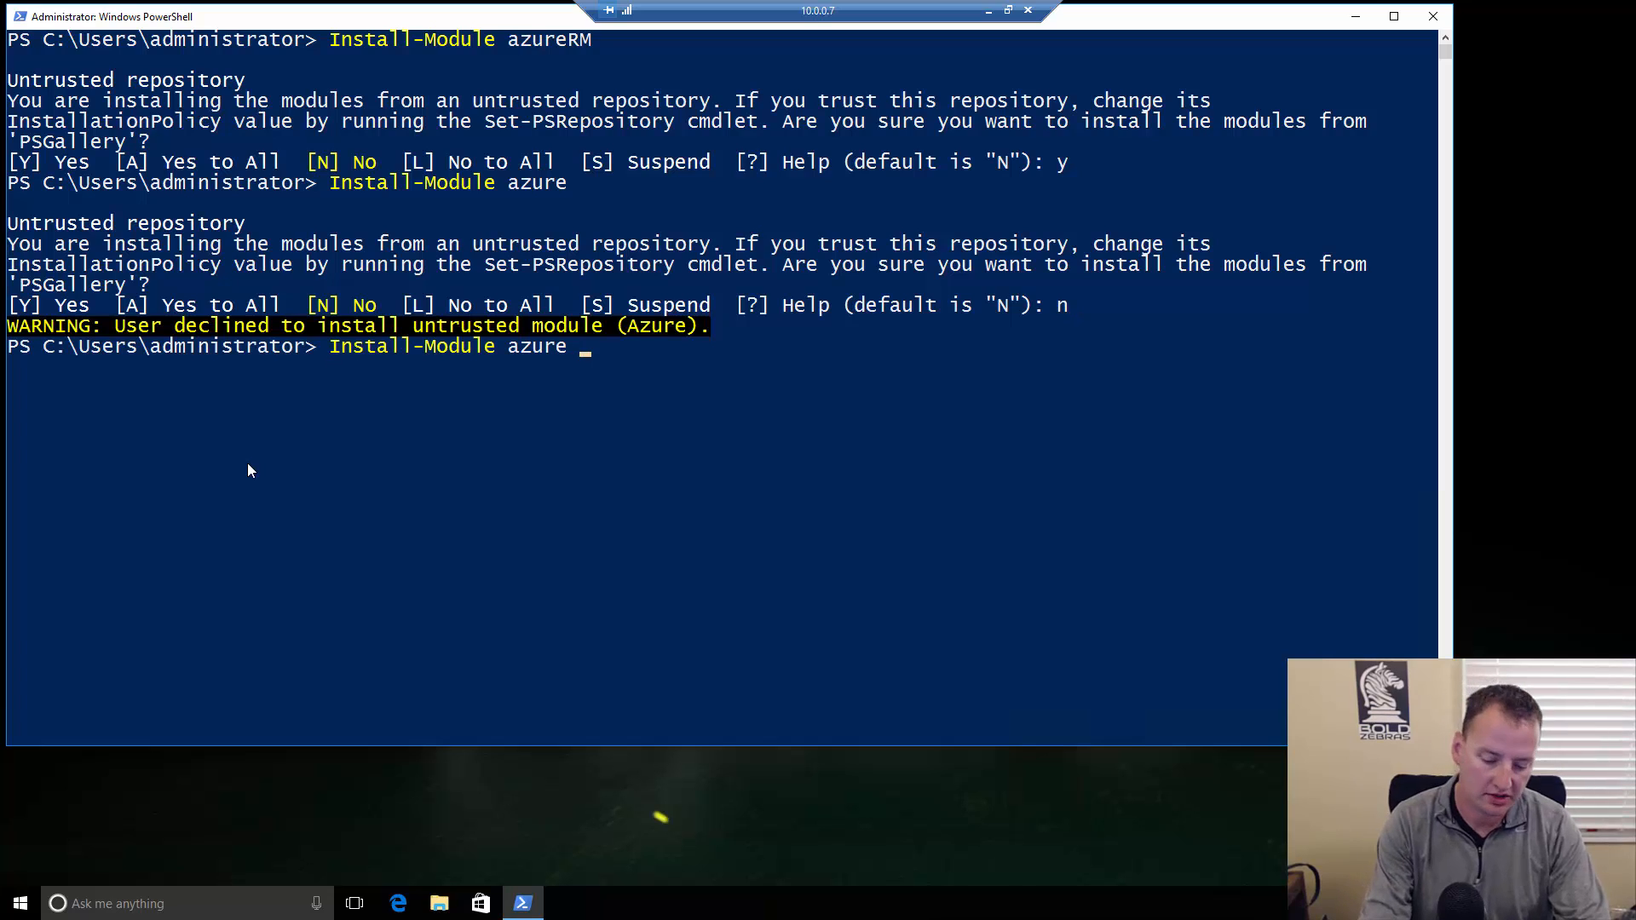
{"action": "type", "text": "-allow"}
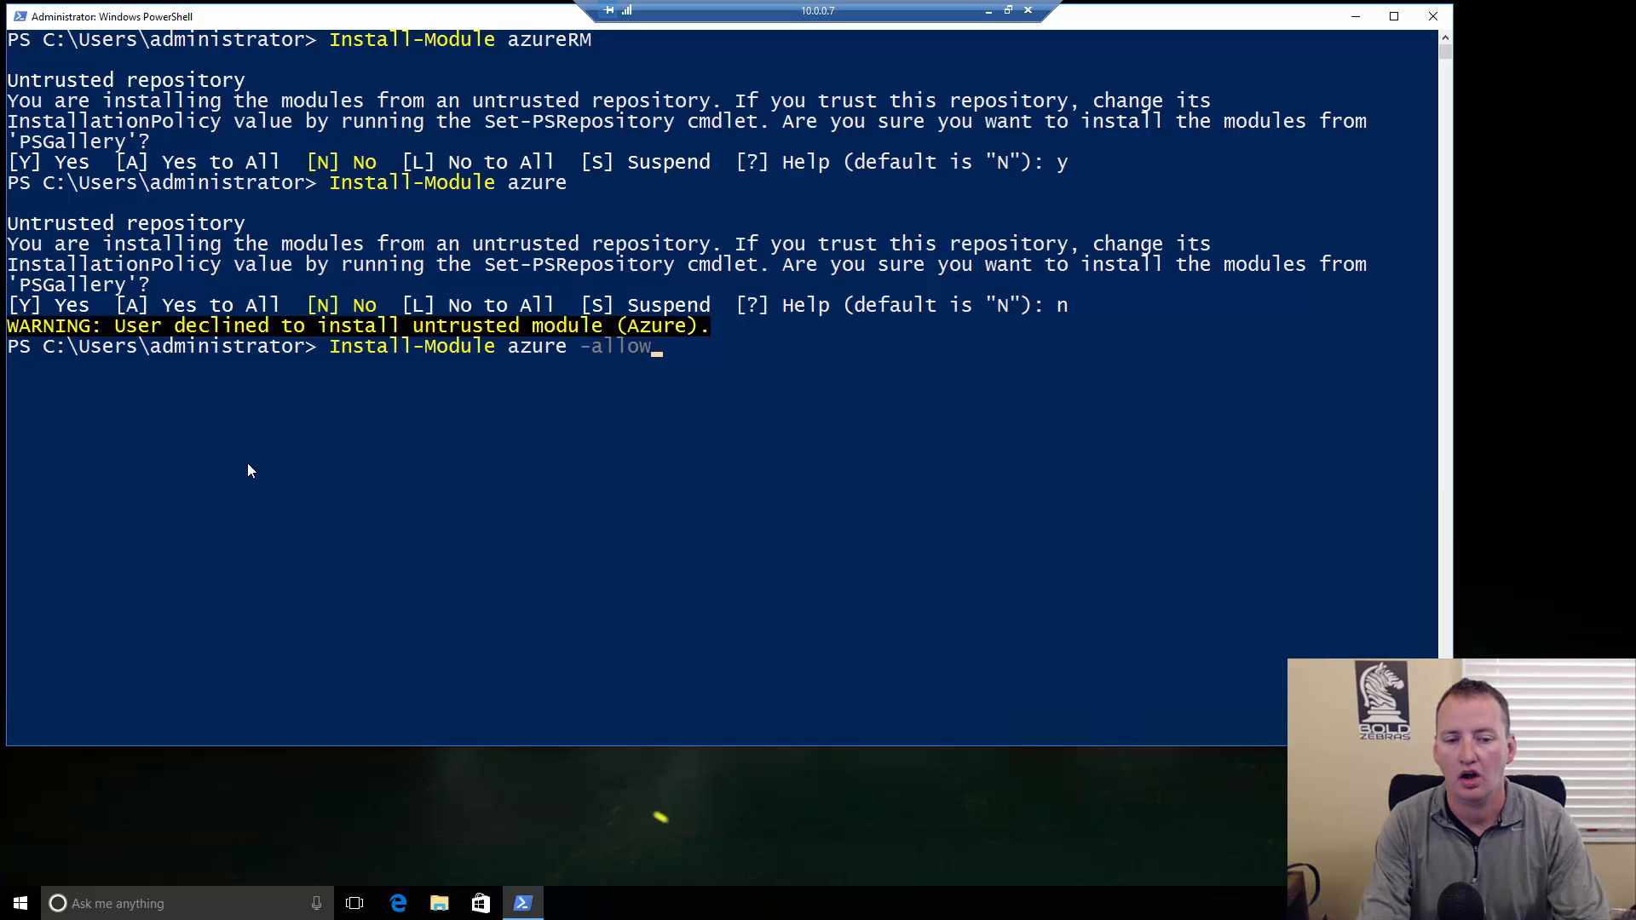
{"action": "type", "text": "Clobber"}
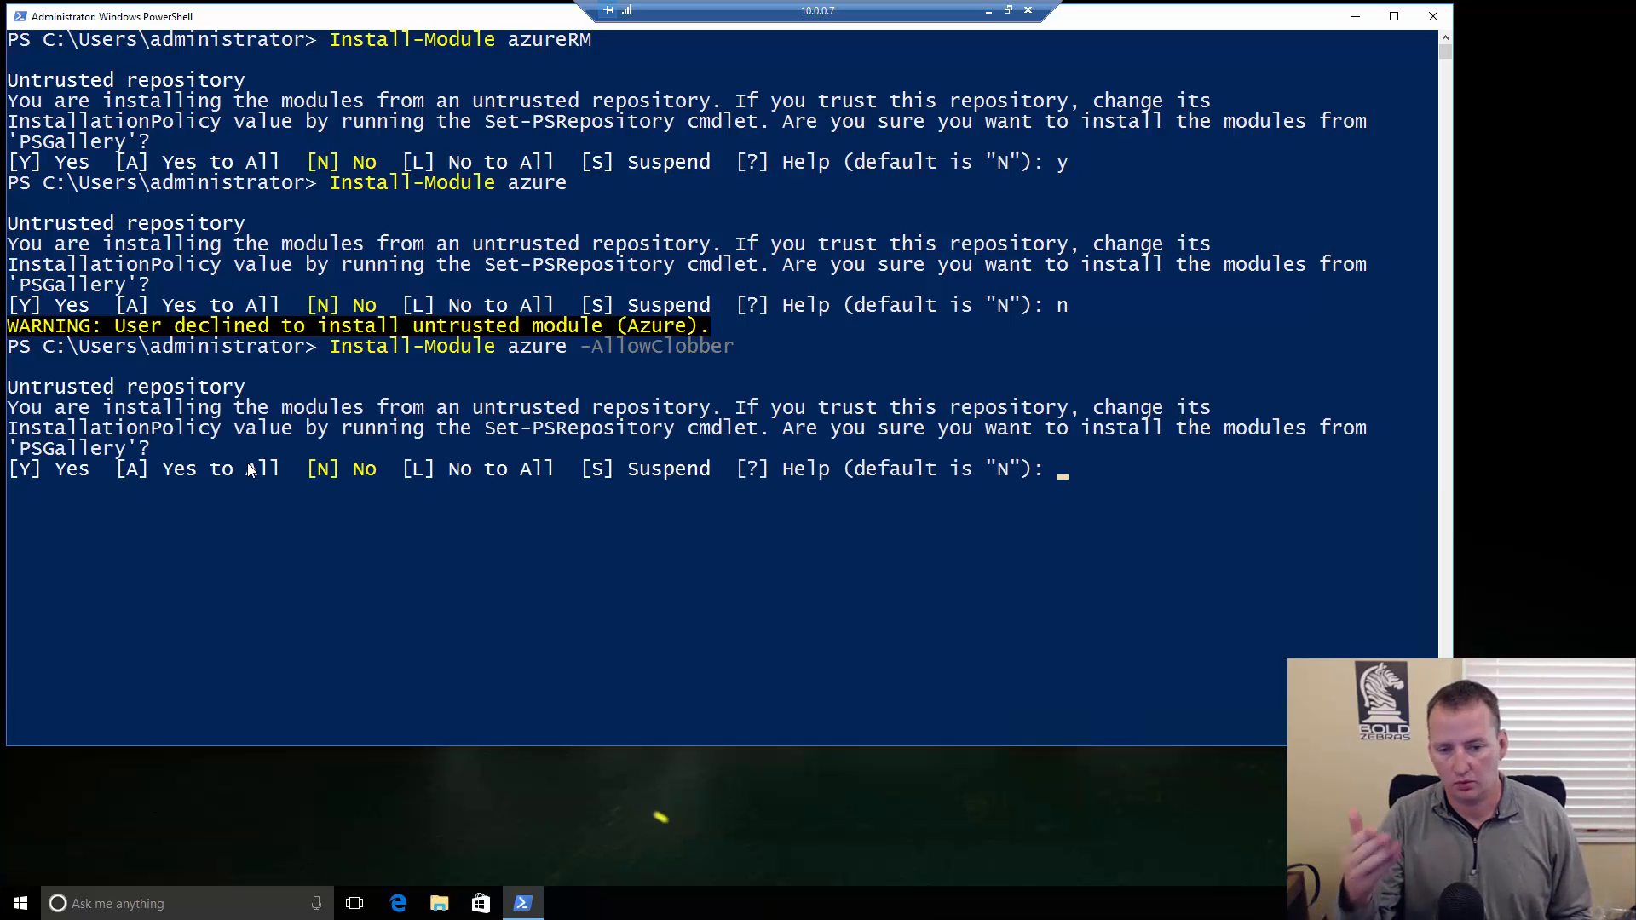
{"action": "type", "text": "y"}
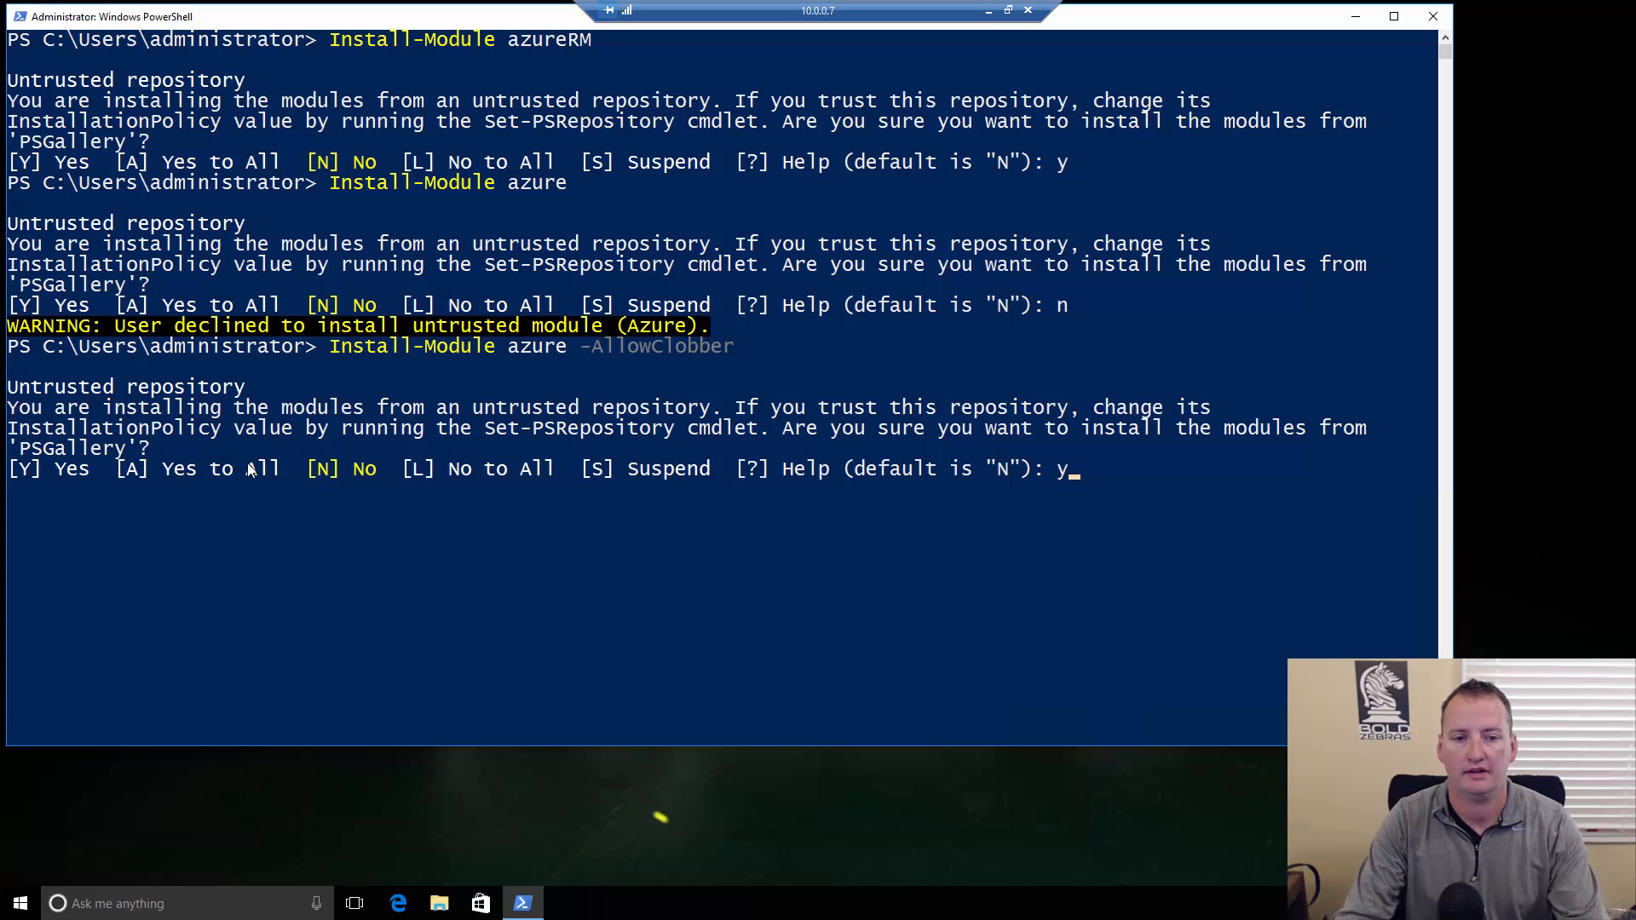
{"action": "key", "text": "enter"}
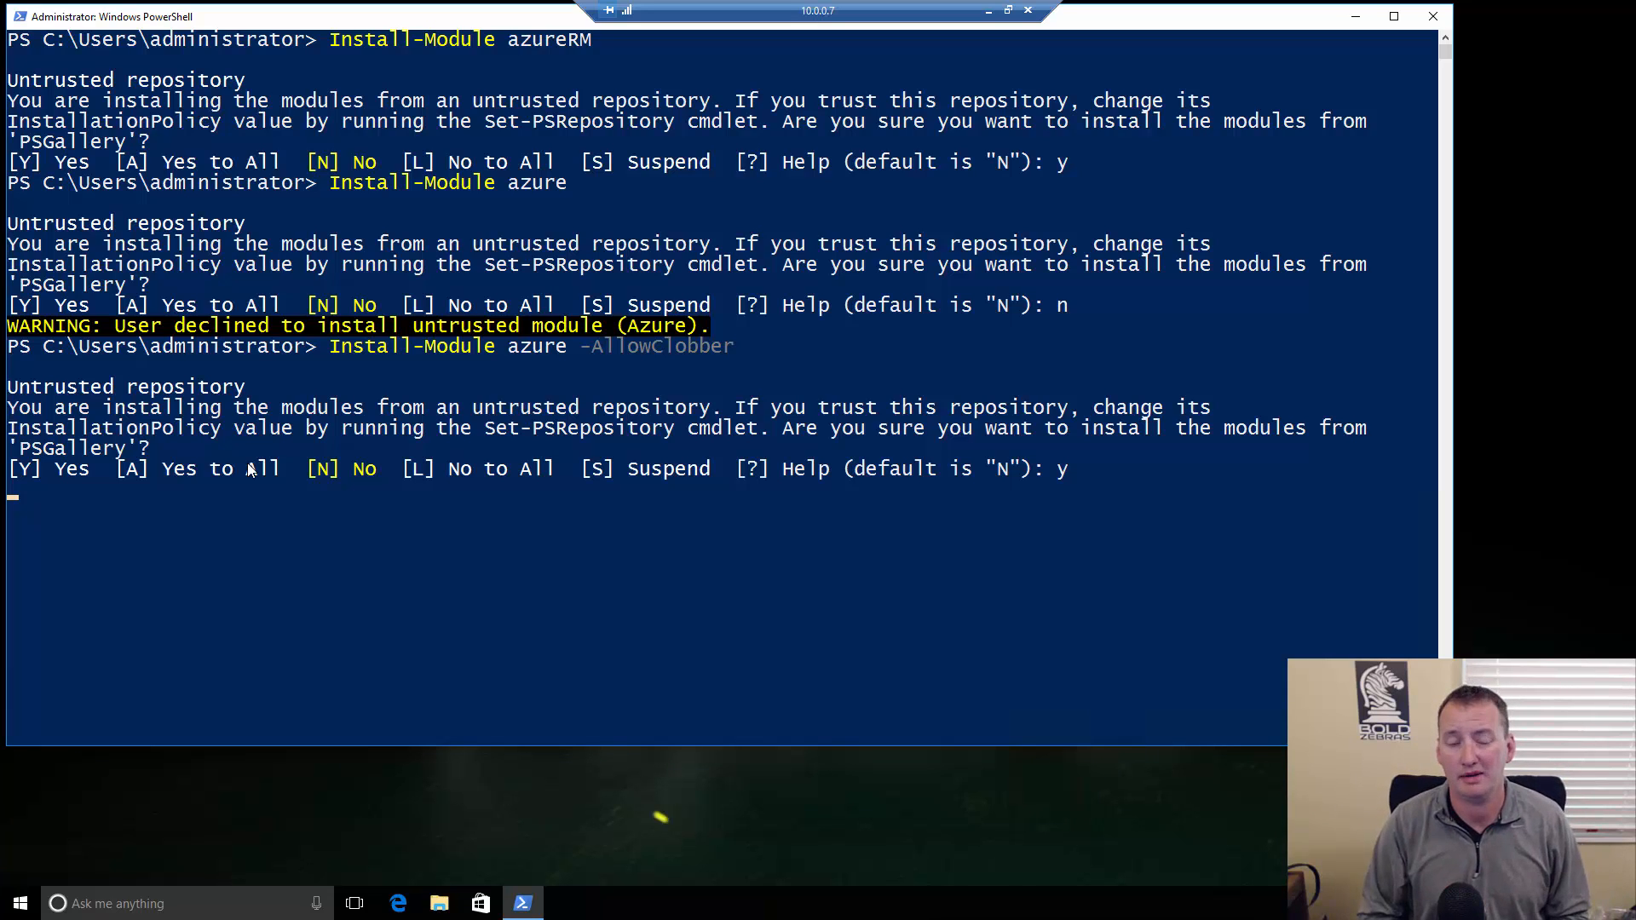
{"action": "key", "text": "enter"}
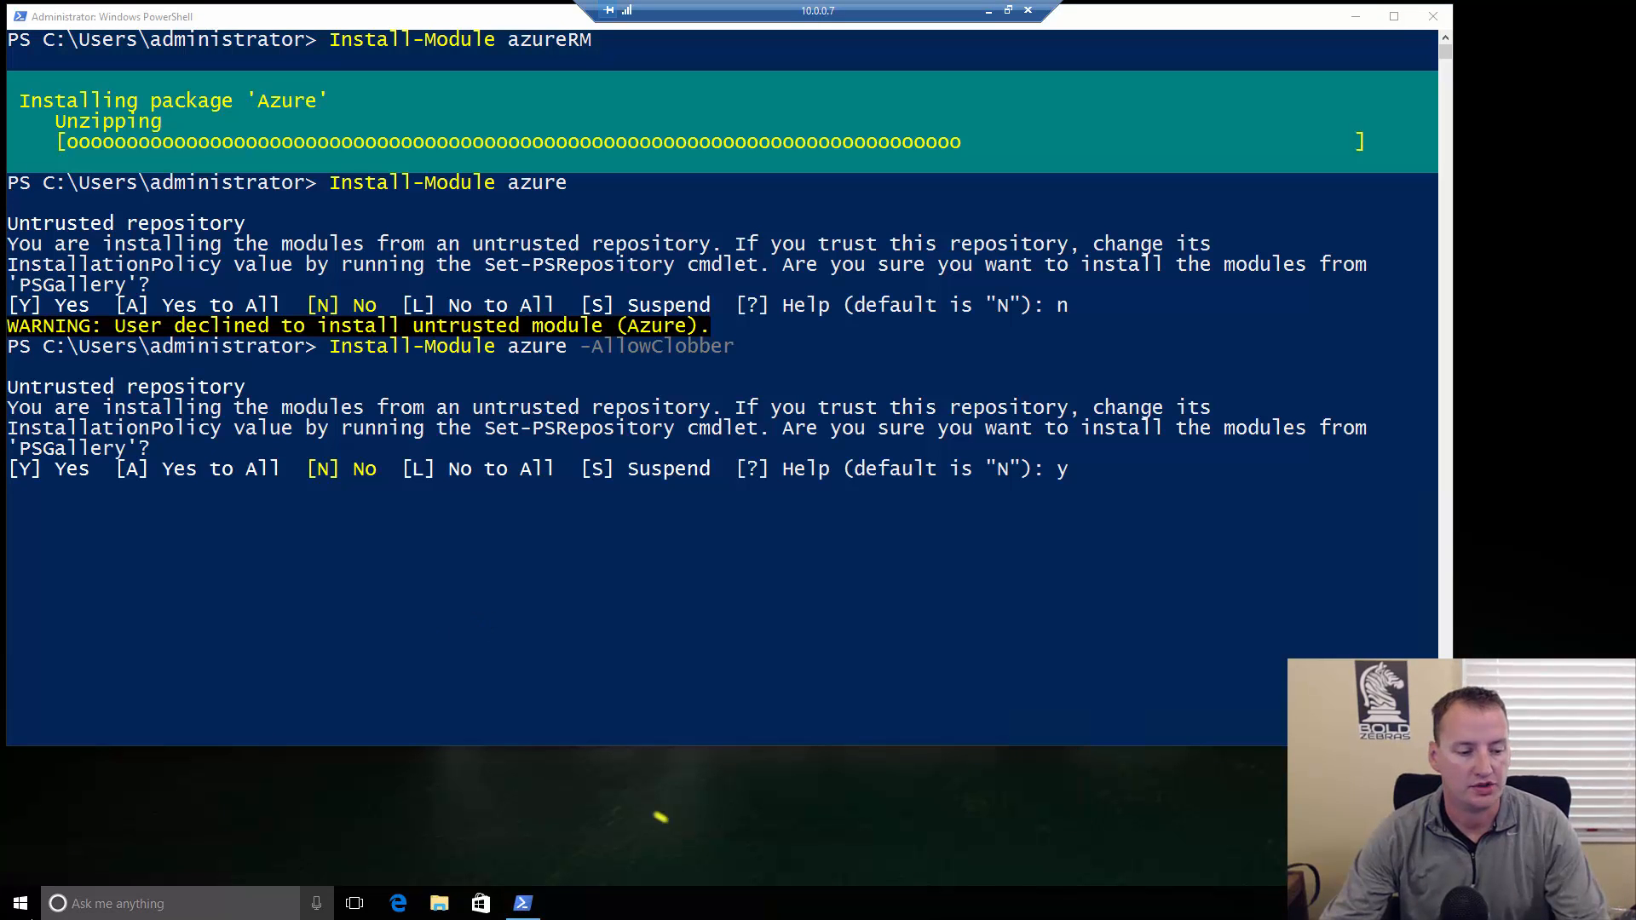
Sign in to the Azure portal with the existing Microsoft account and view the classic virtual machines list
{"action": "left_click", "coordinate": [19, 903]}
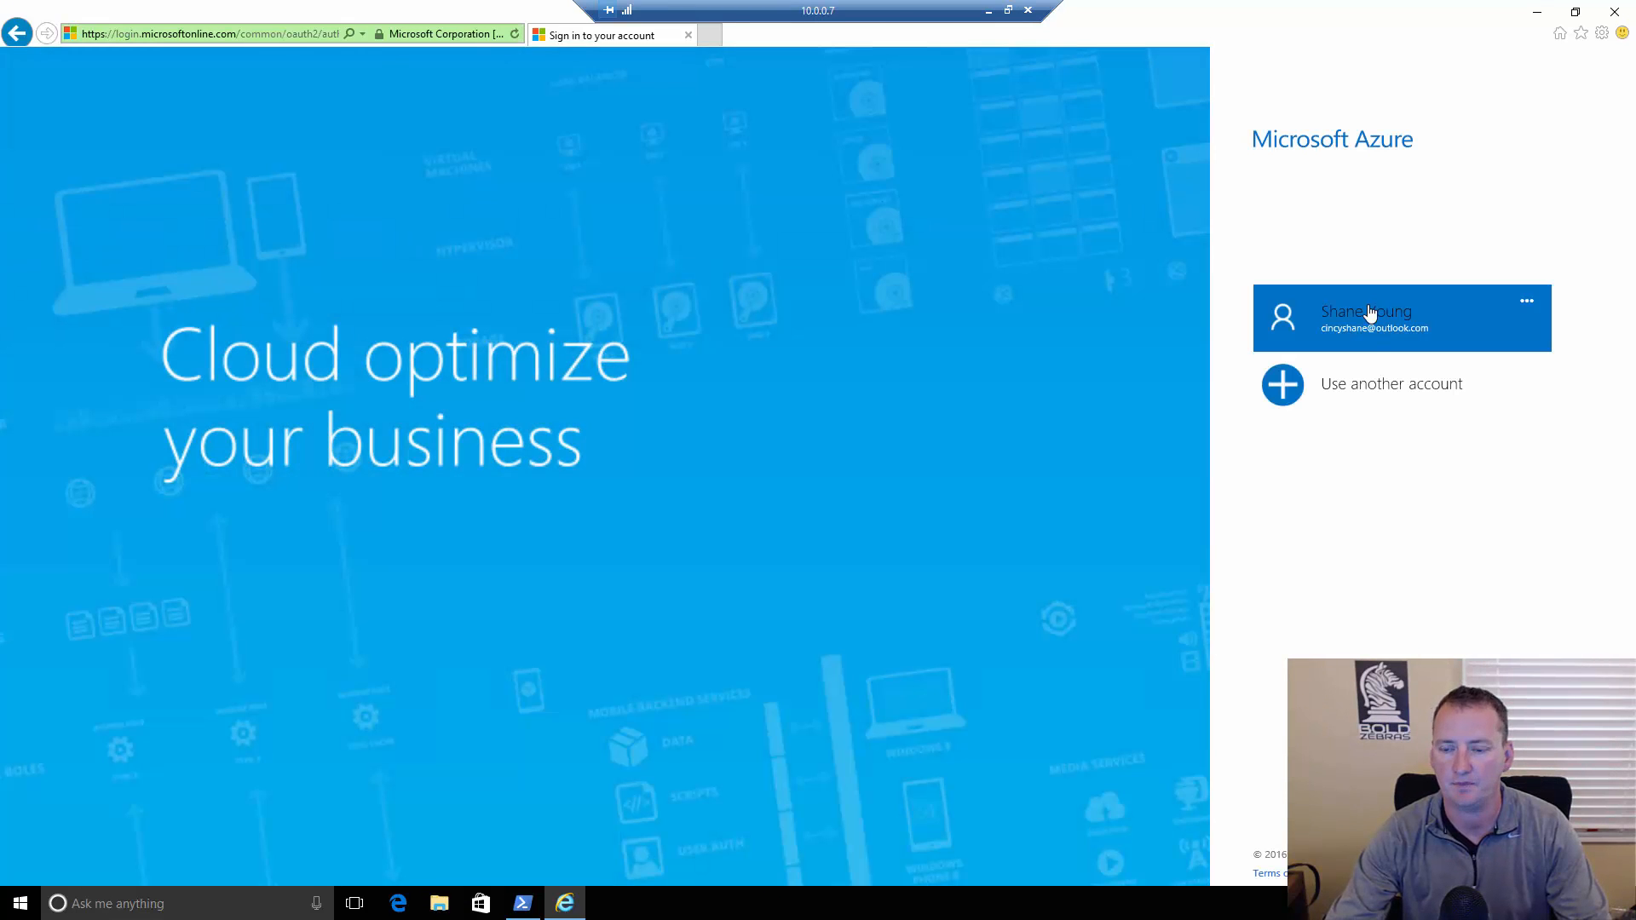
{"action": "left_click", "coordinate": [1365, 318]}
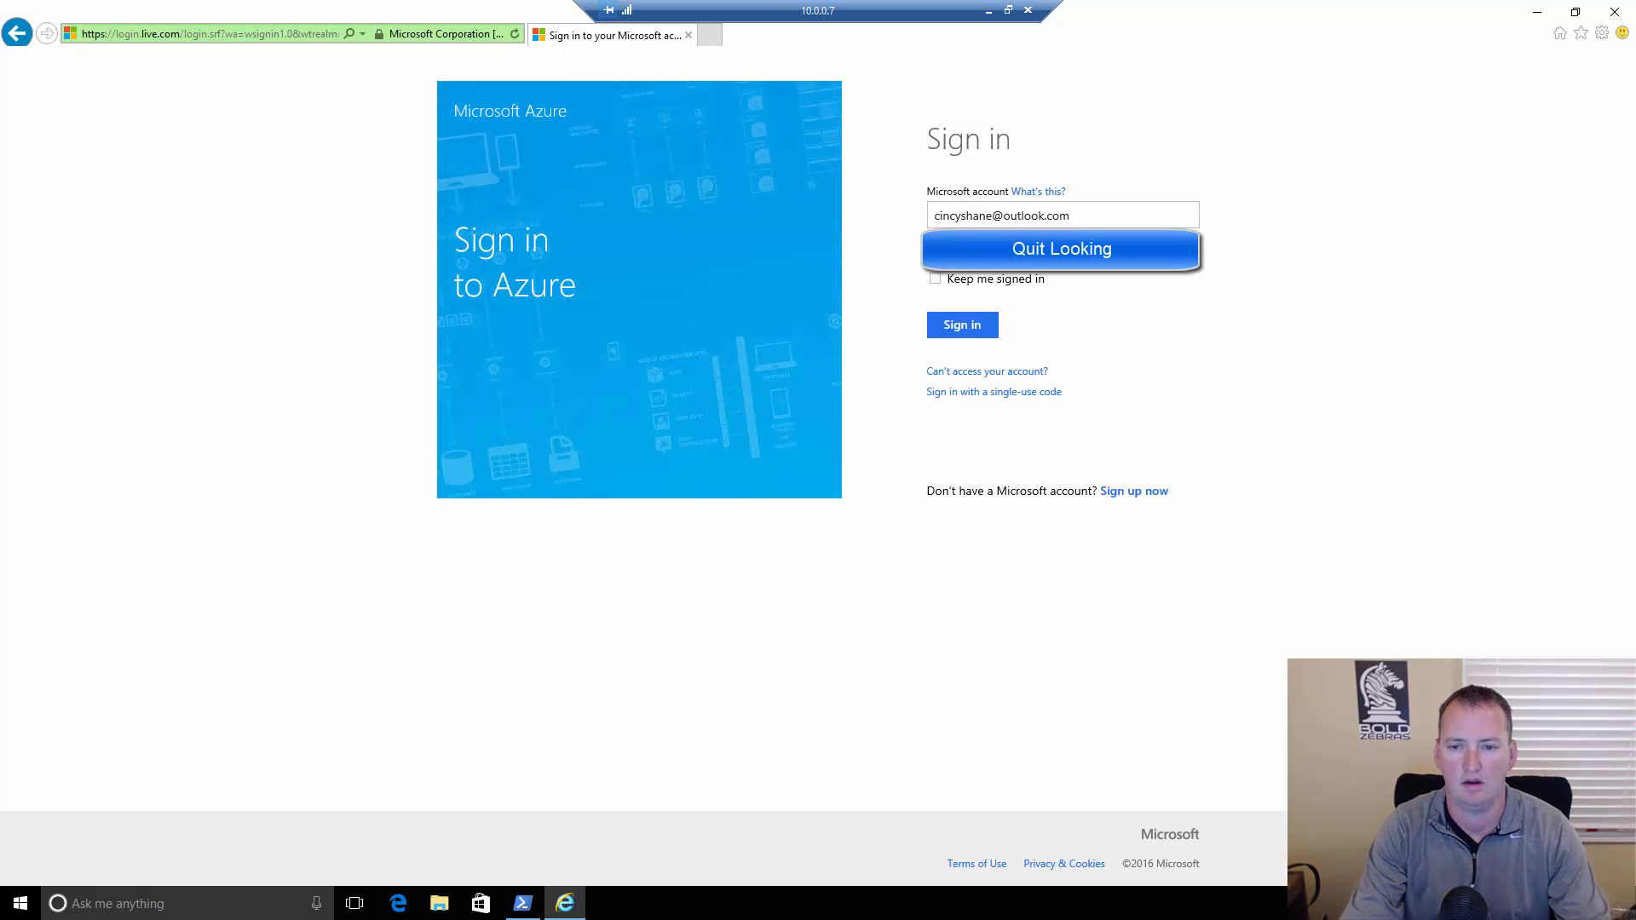
{"action": "left_click", "coordinate": [960, 324]}
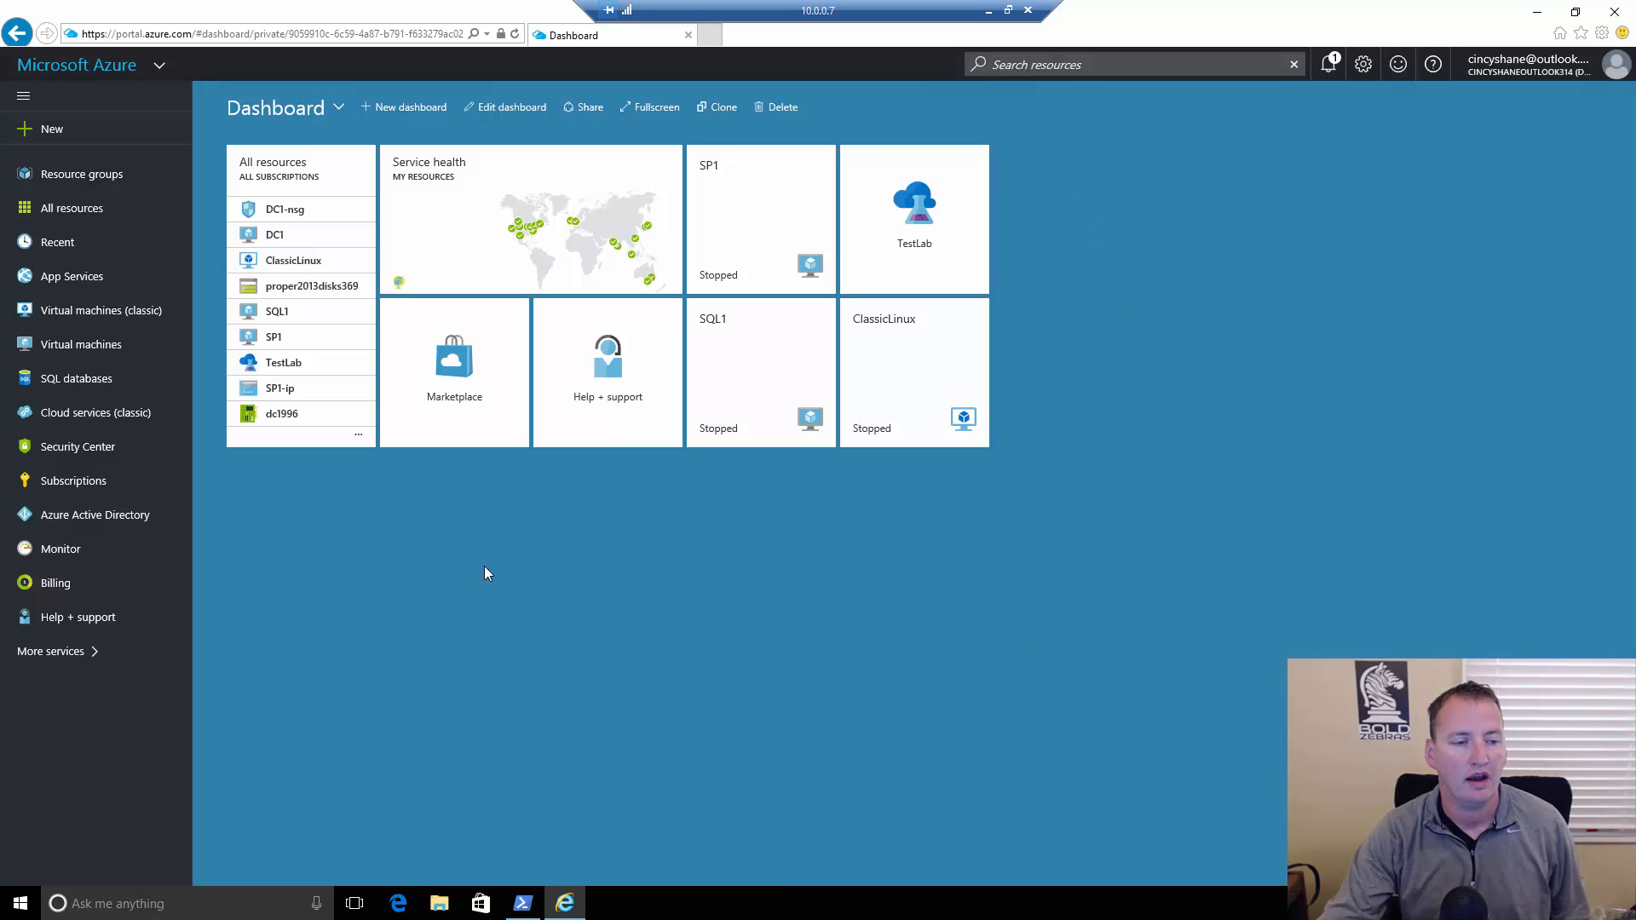
{"action": "mouse_move", "coordinate": [82, 343]}
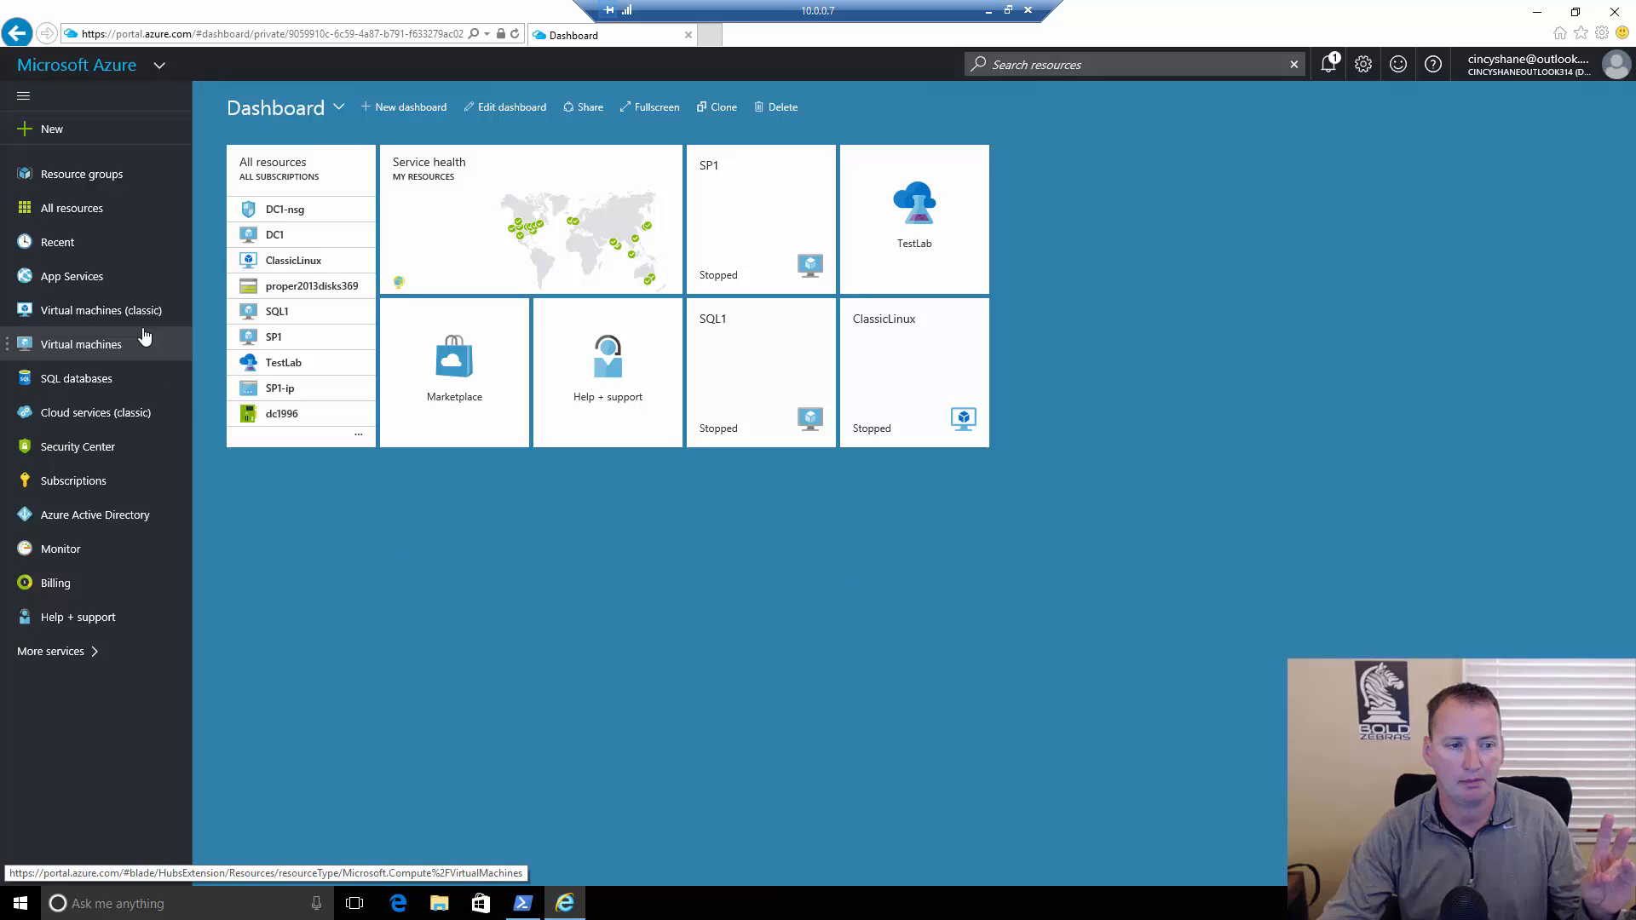
{"action": "mouse_move", "coordinate": [100, 310]}
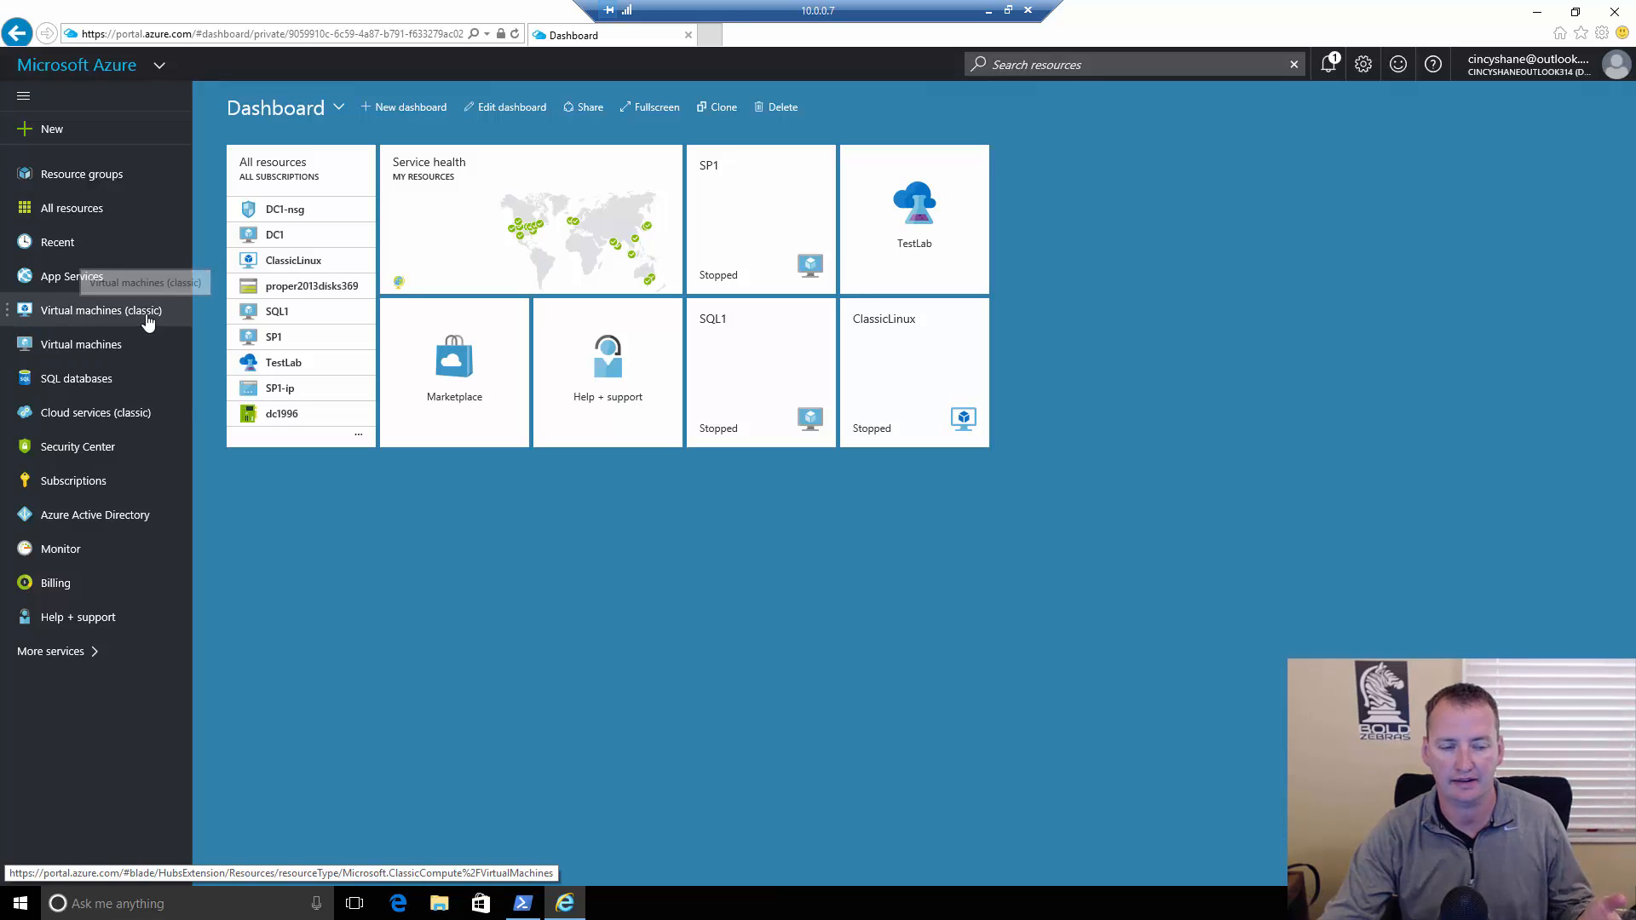
{"action": "left_click", "coordinate": [100, 310]}
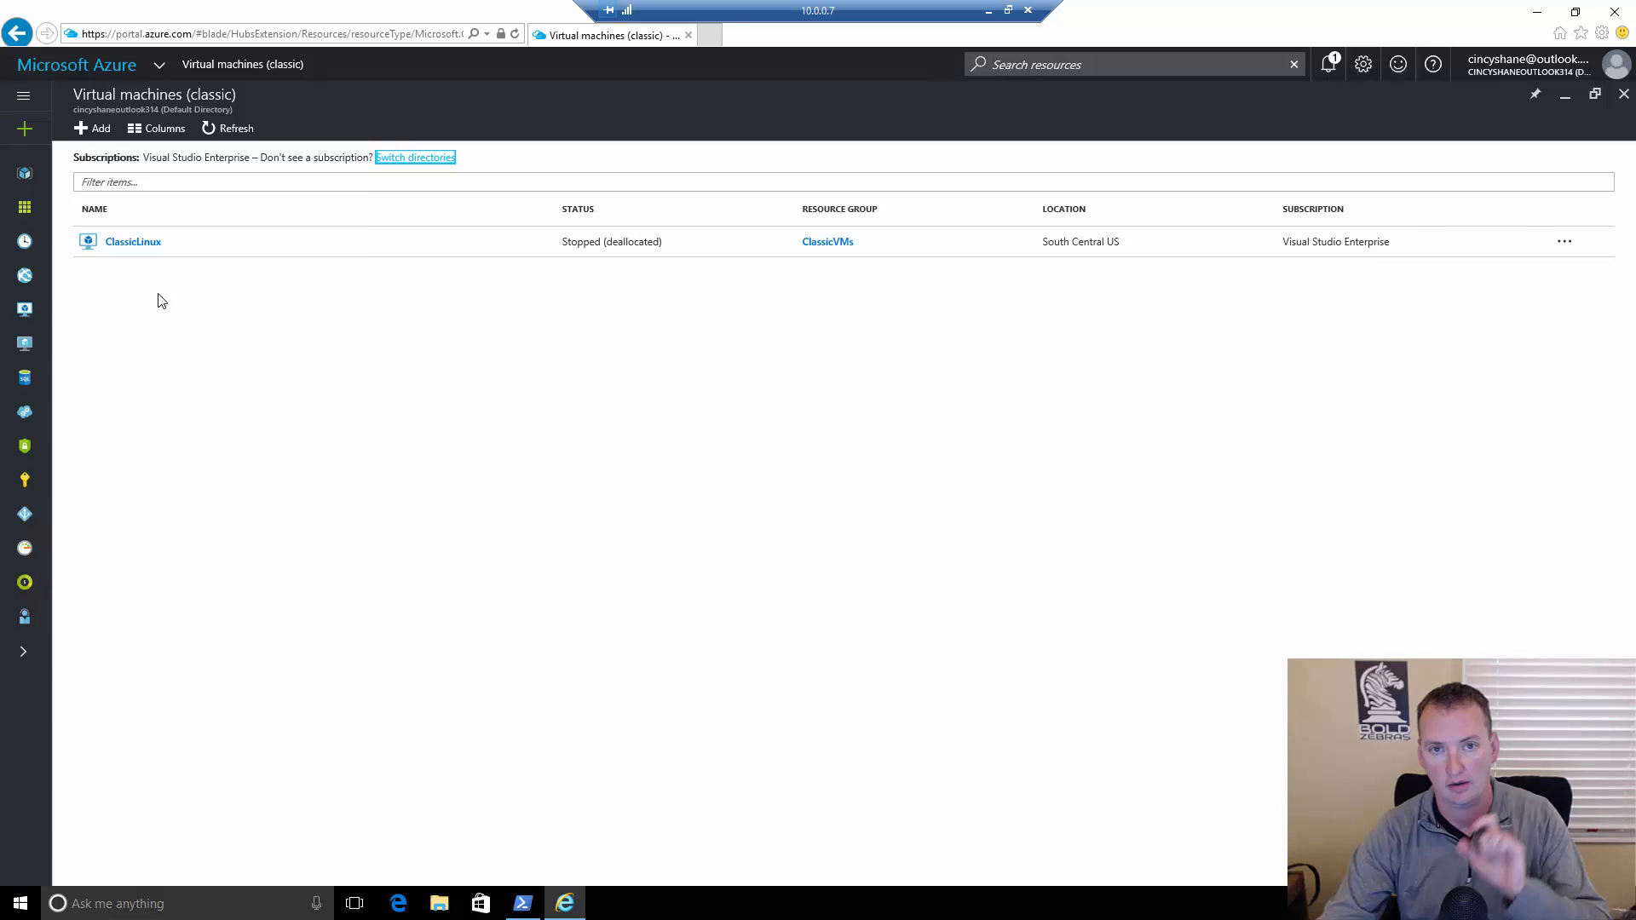
{"action": "mouse_move", "coordinate": [36, 306]}
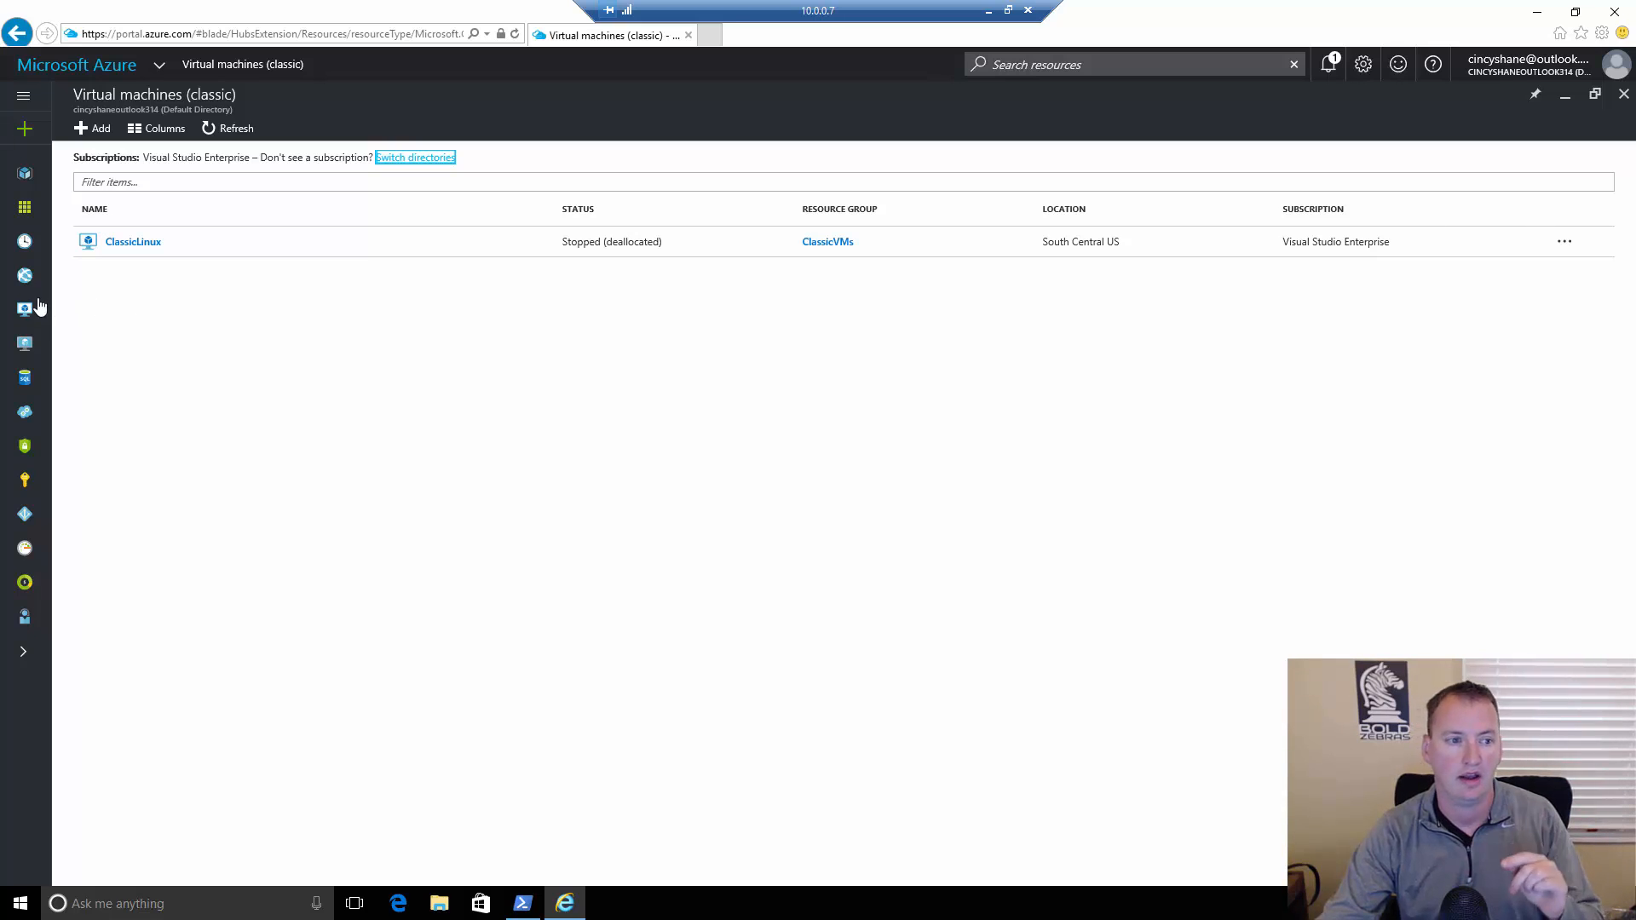
{"action": "mouse_move", "coordinate": [23, 344]}
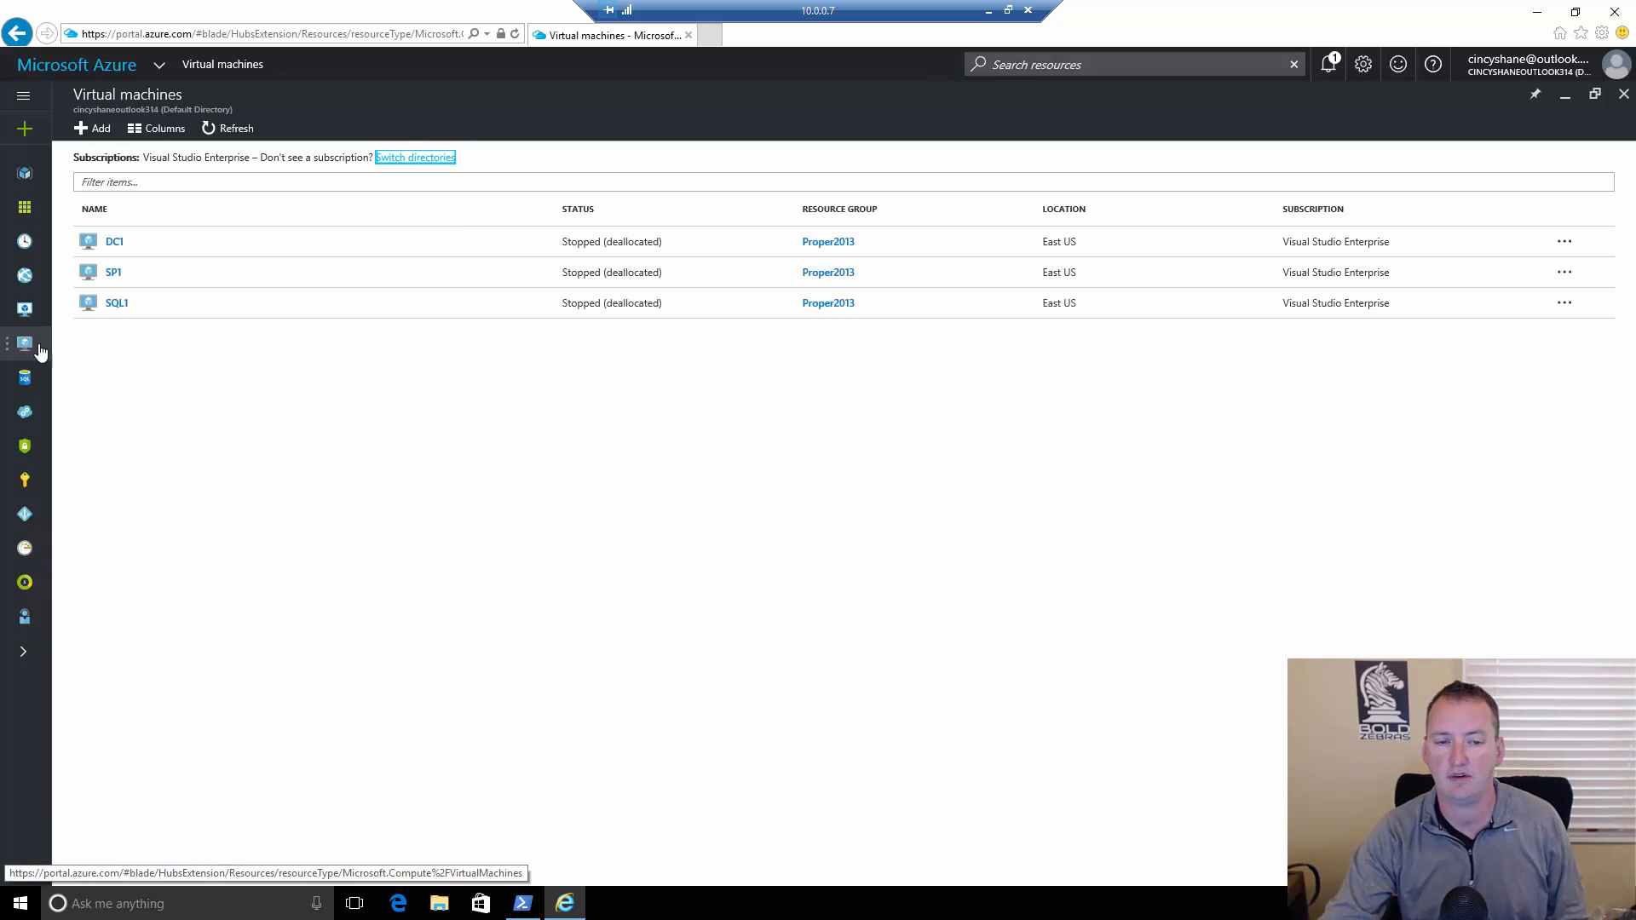
{"action": "mouse_move", "coordinate": [431, 363]}
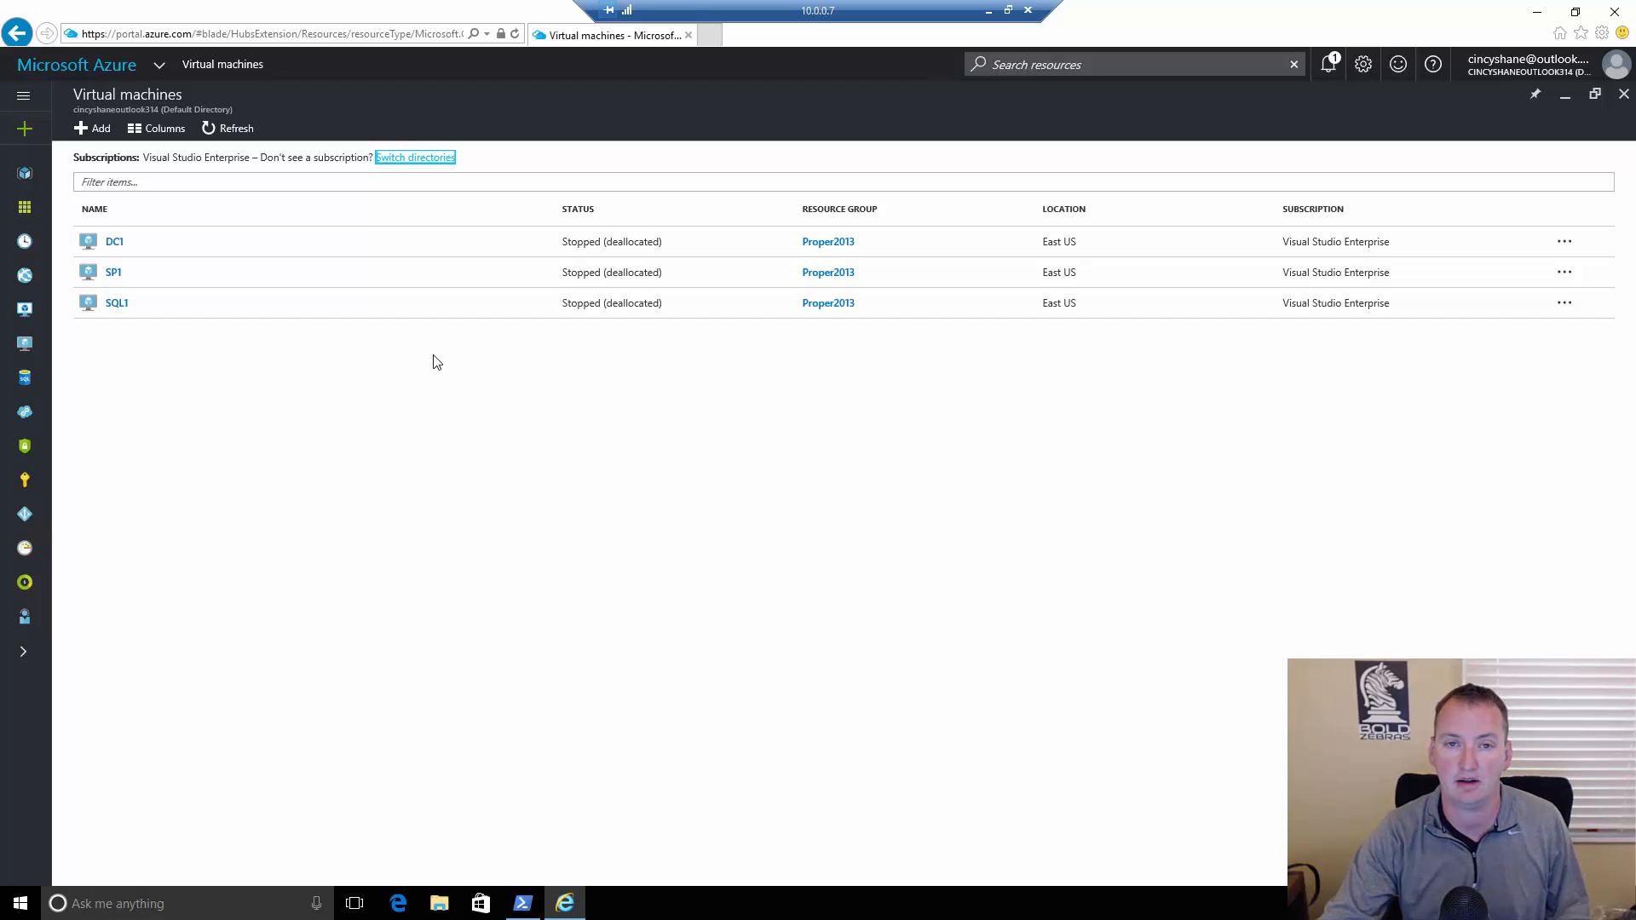
{"action": "mouse_move", "coordinate": [637, 535]}
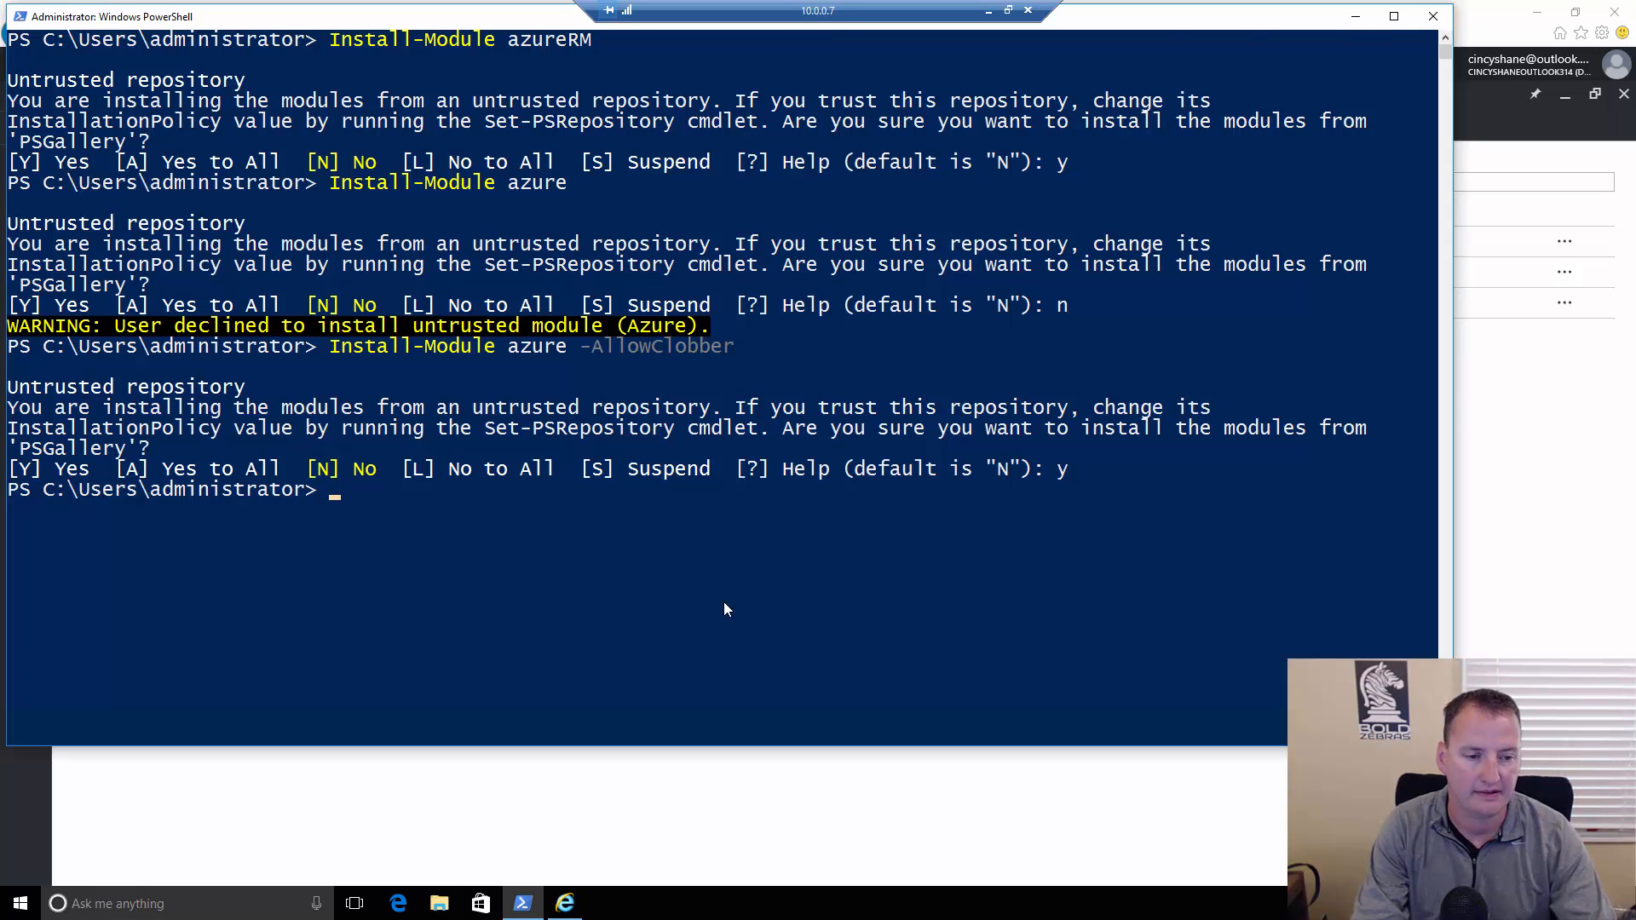
Clear the console and list the AzureRM cmdlets with Get-Command -Module azurerm
{"action": "type", "text": "cls"}
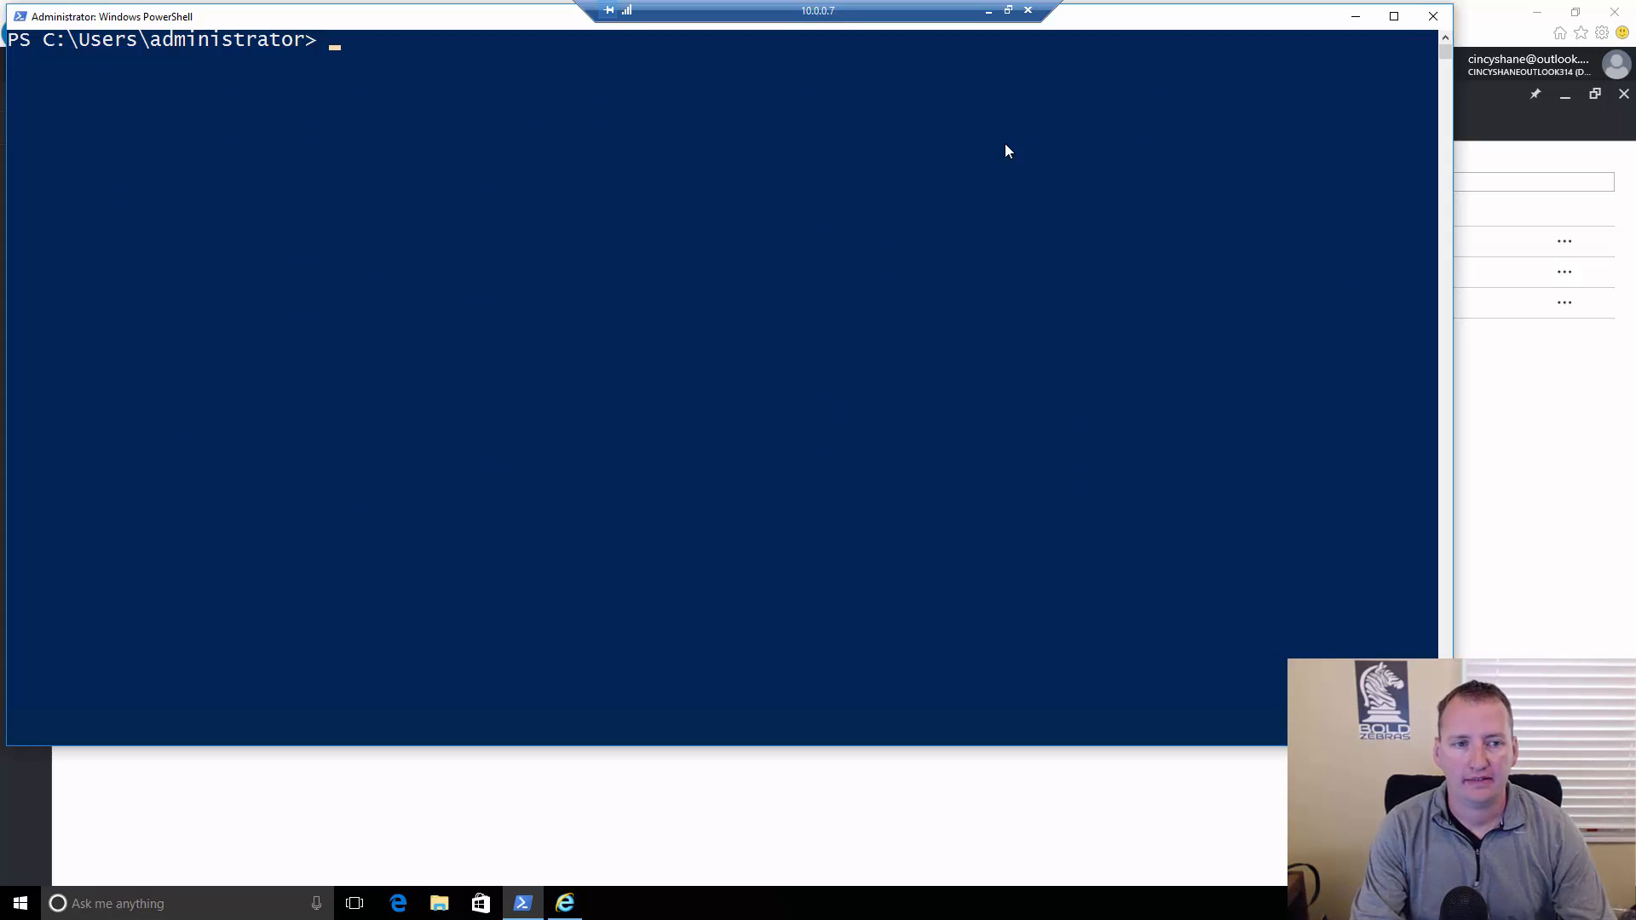
{"action": "type", "text": "get-c"}
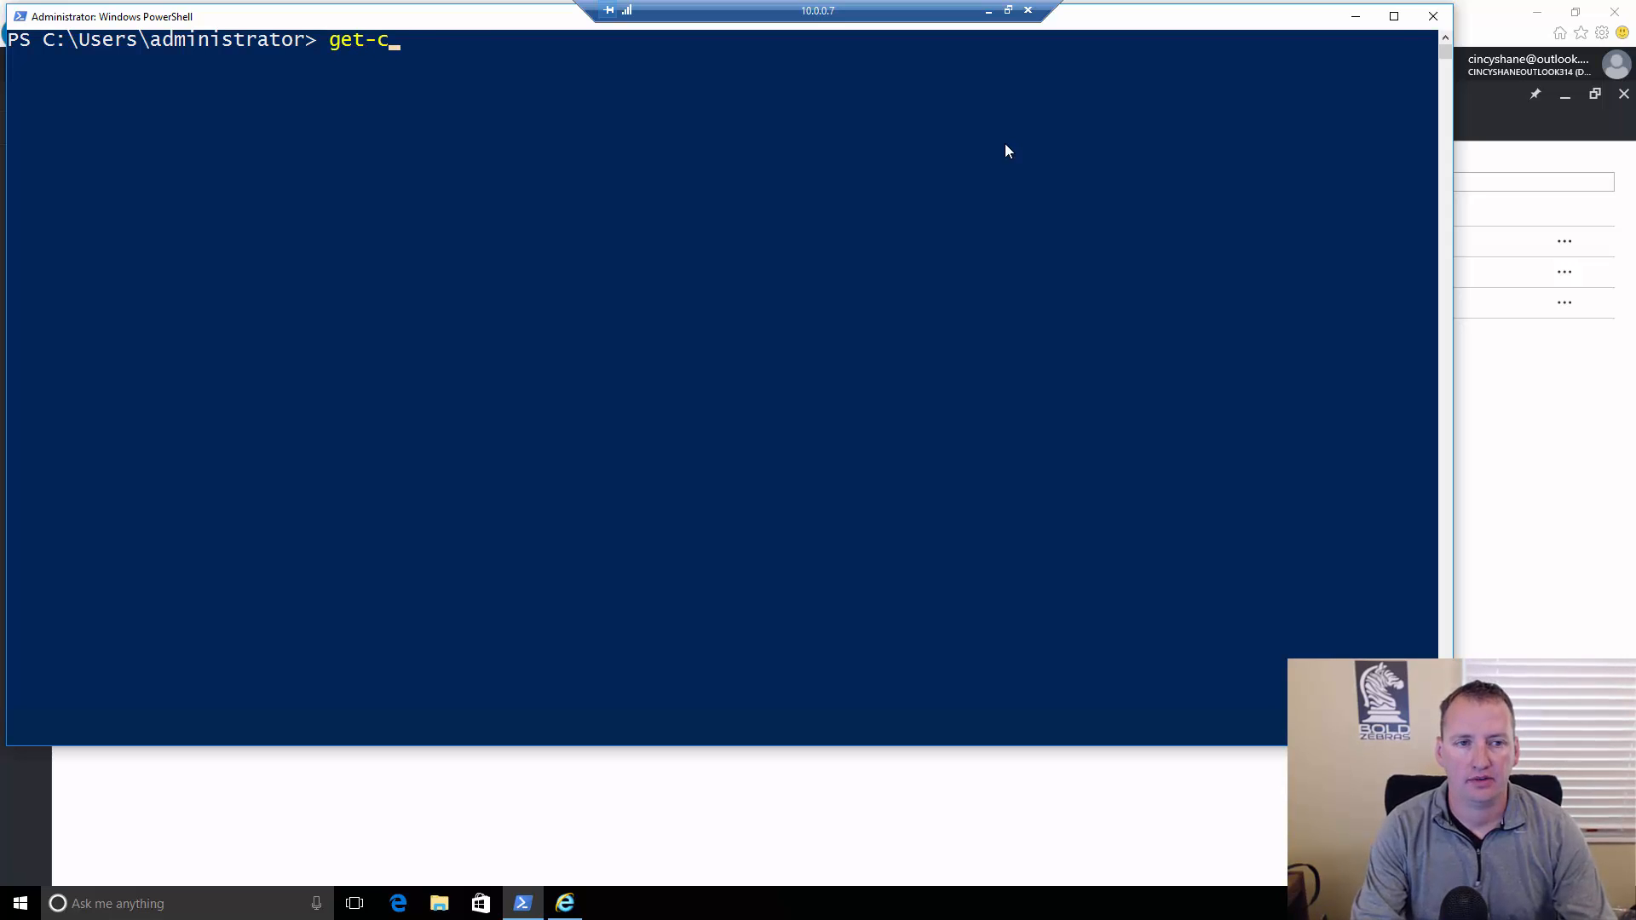
{"action": "type", "text": "ommand"}
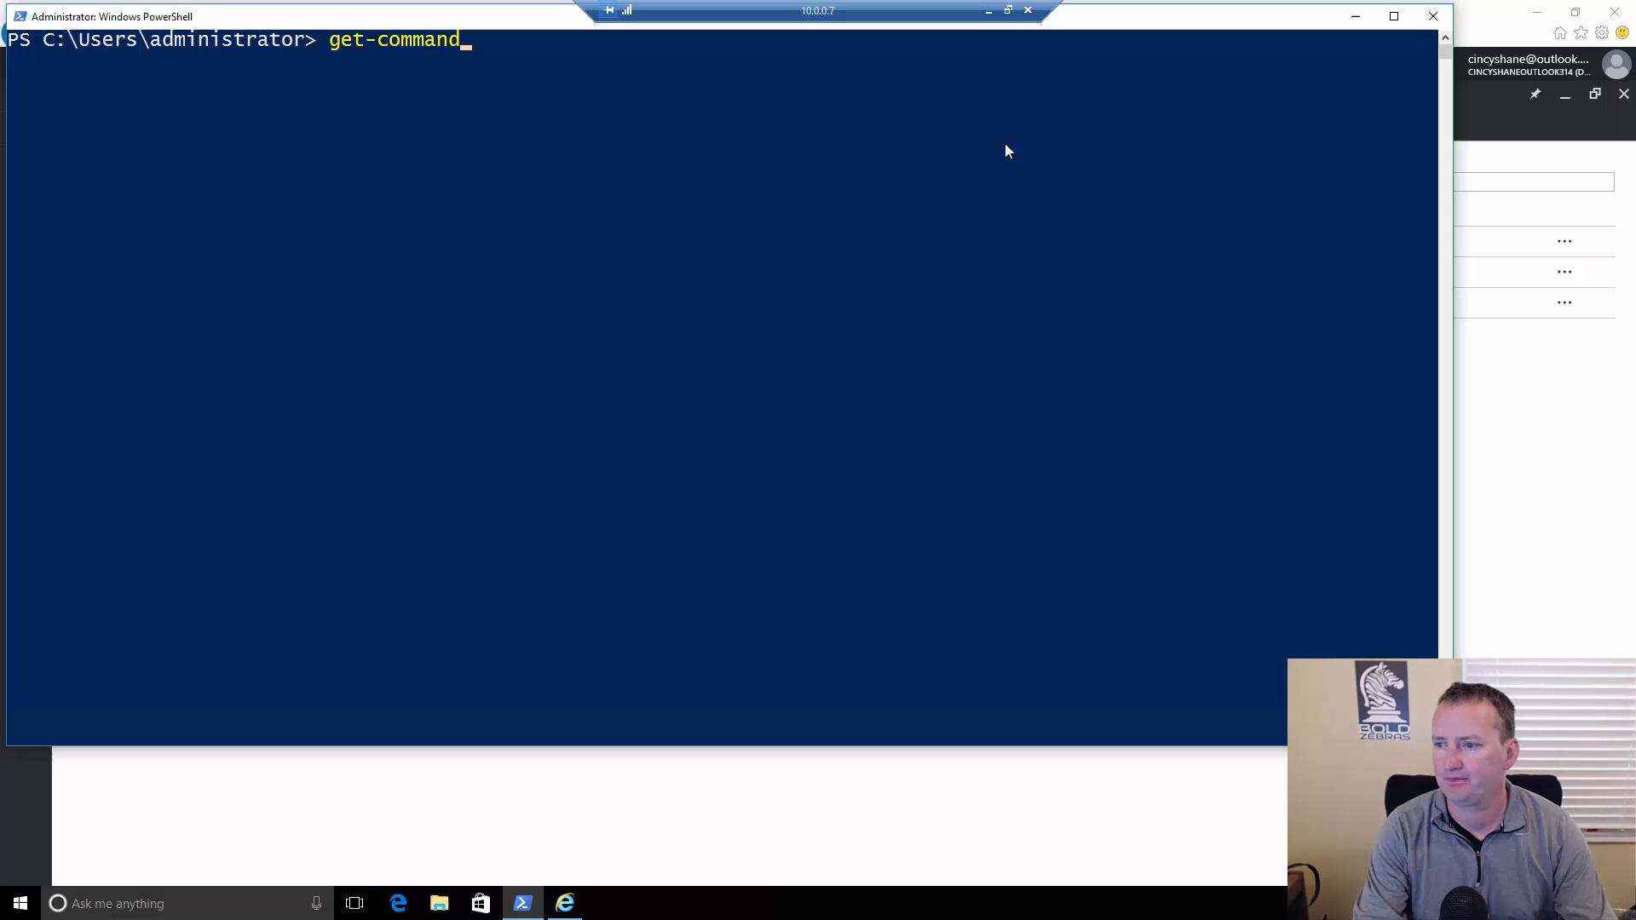
{"action": "type", "text": "-mou"}
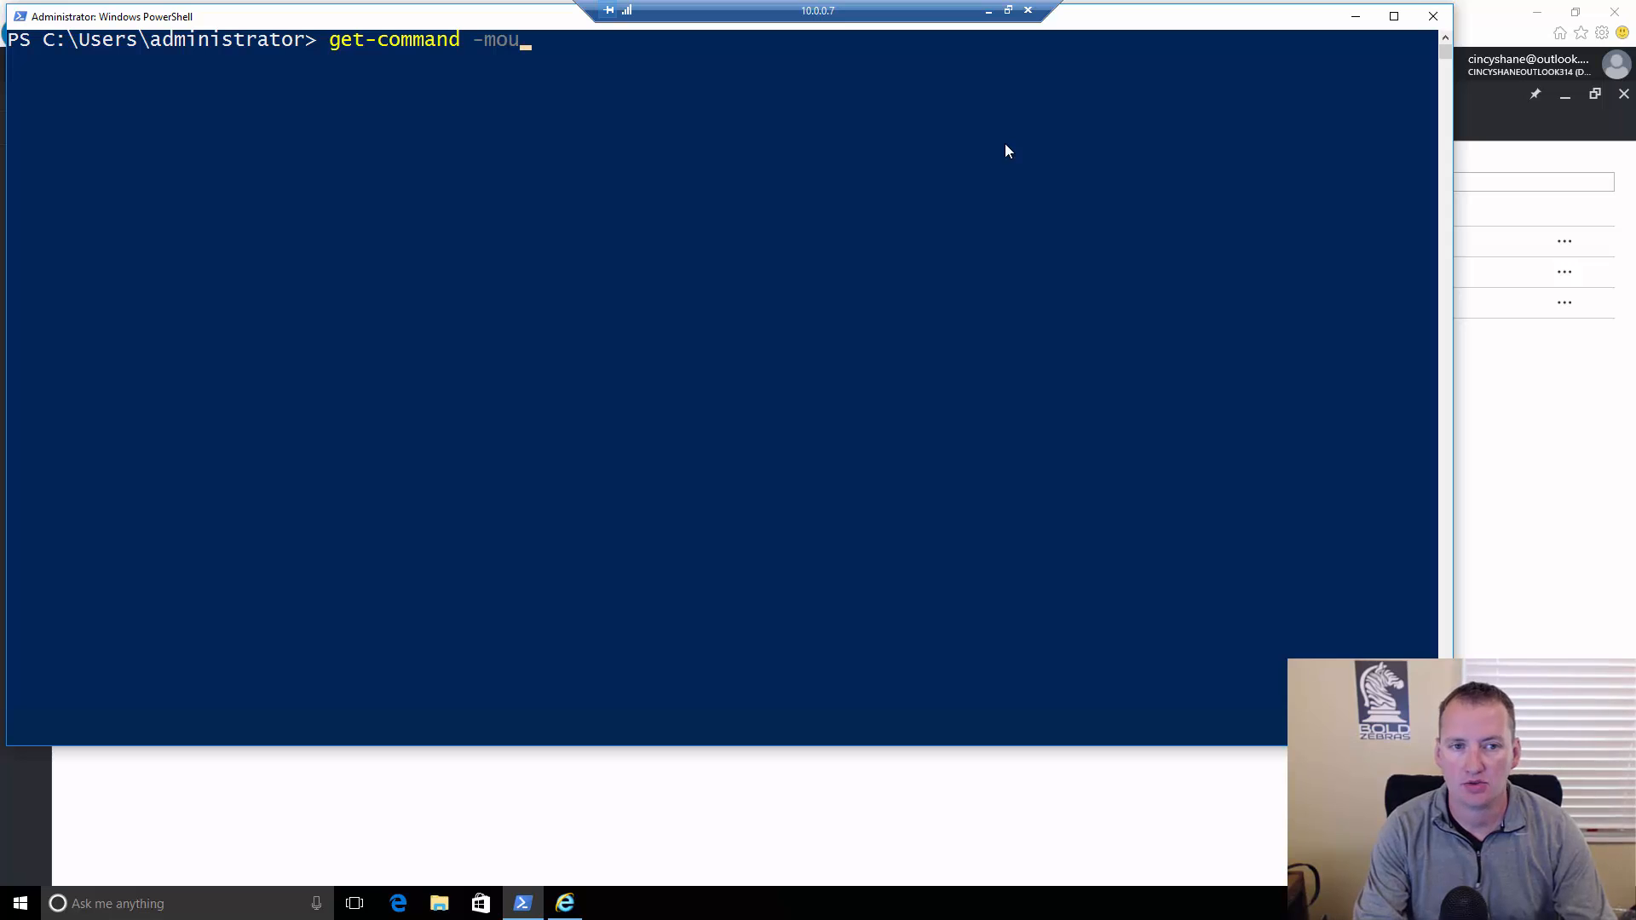
{"action": "type", "text": "-Module au"}
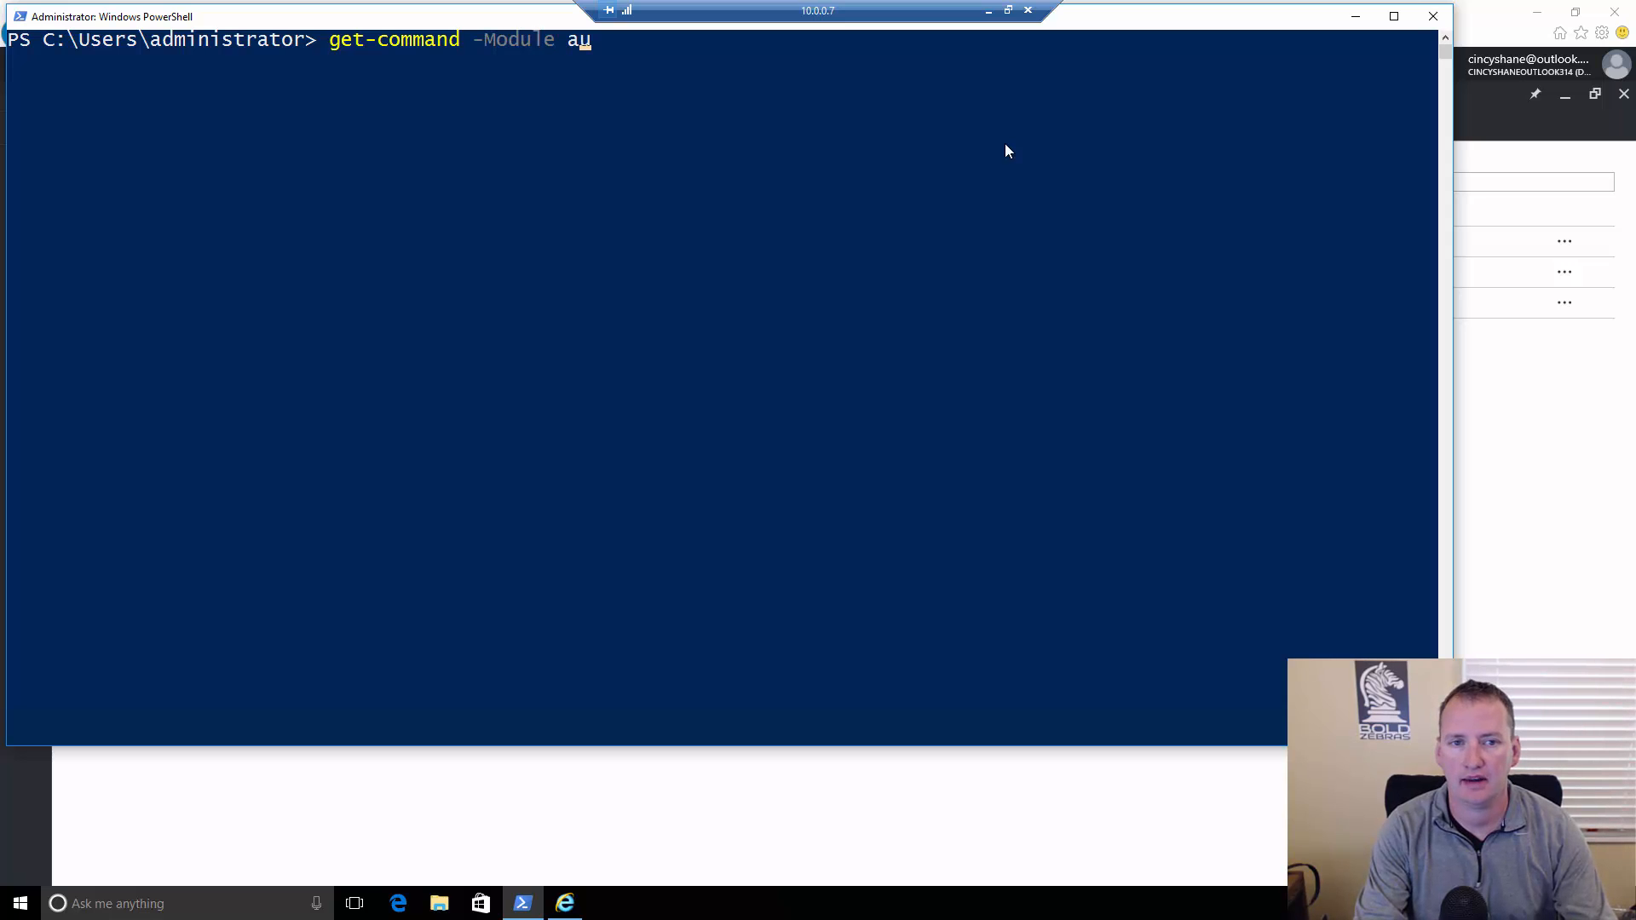
{"action": "type", "text": "zurerm"}
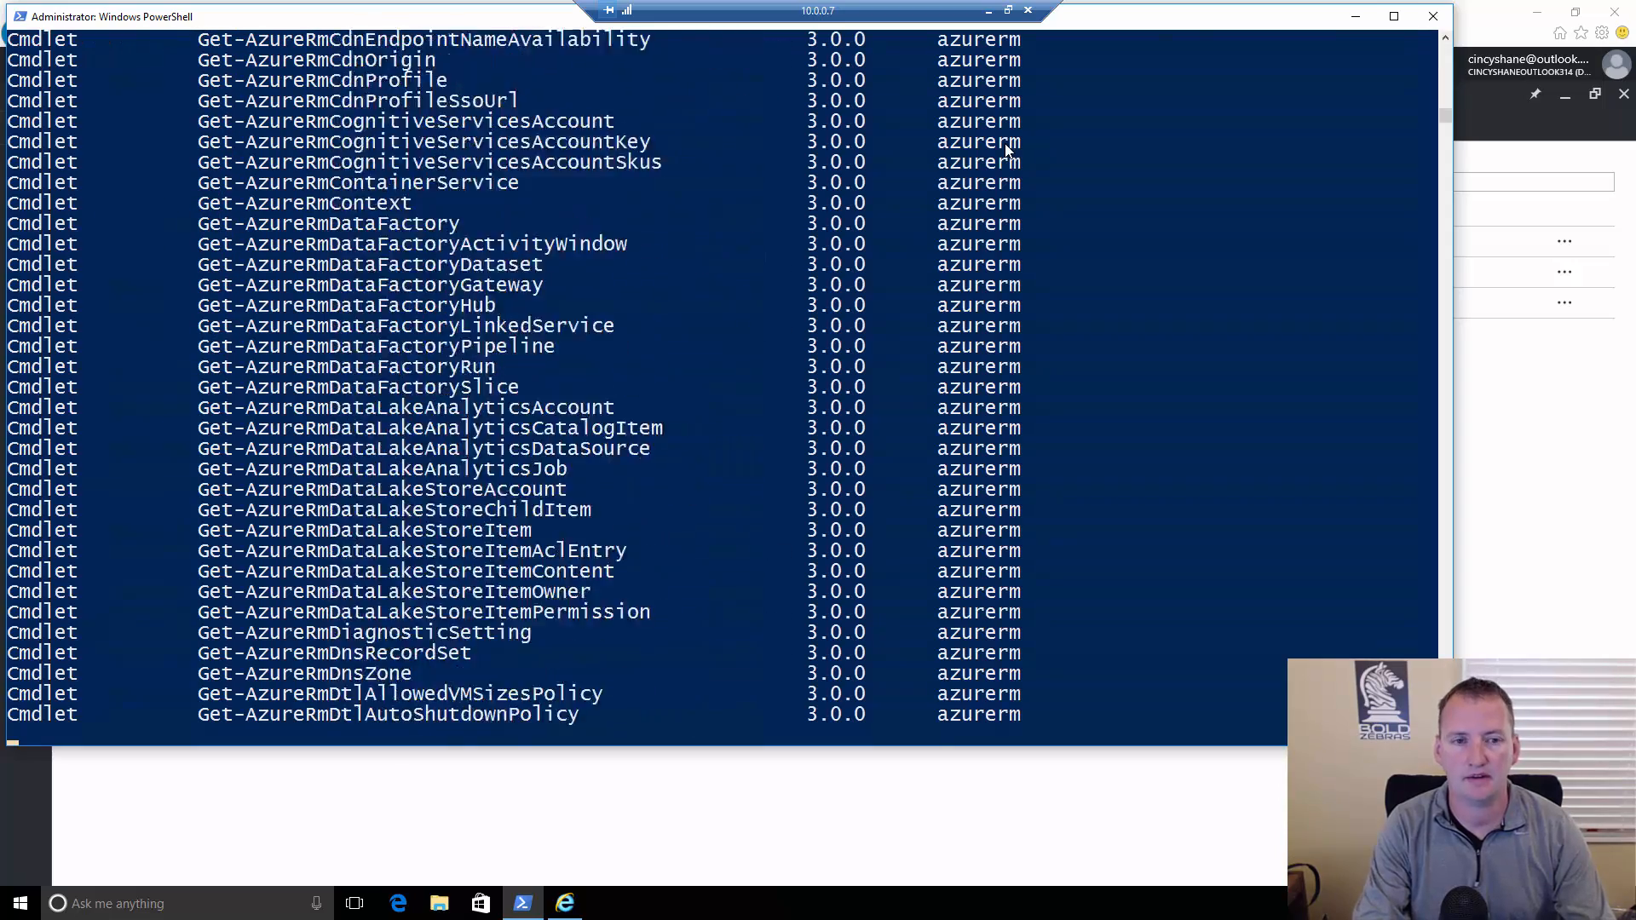
{"action": "scroll", "scroll_direction": "down", "scroll_amount": 3}
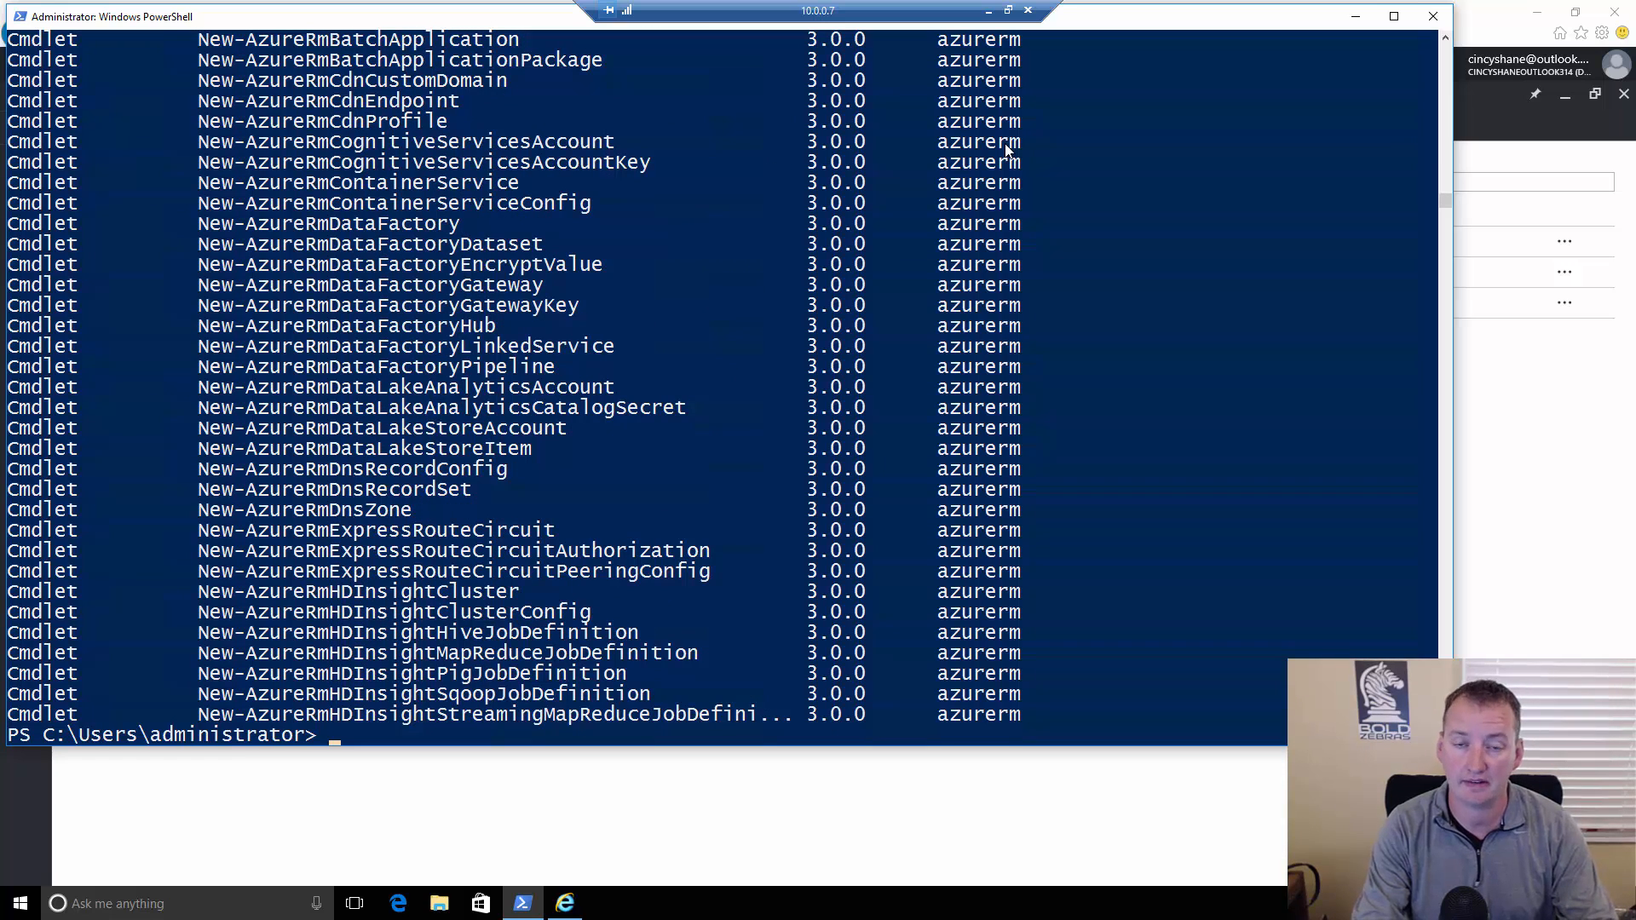
Enter (get-command -Module azurerm).count to count the AzureRM cmdlets
{"action": "type", "text": "C"}
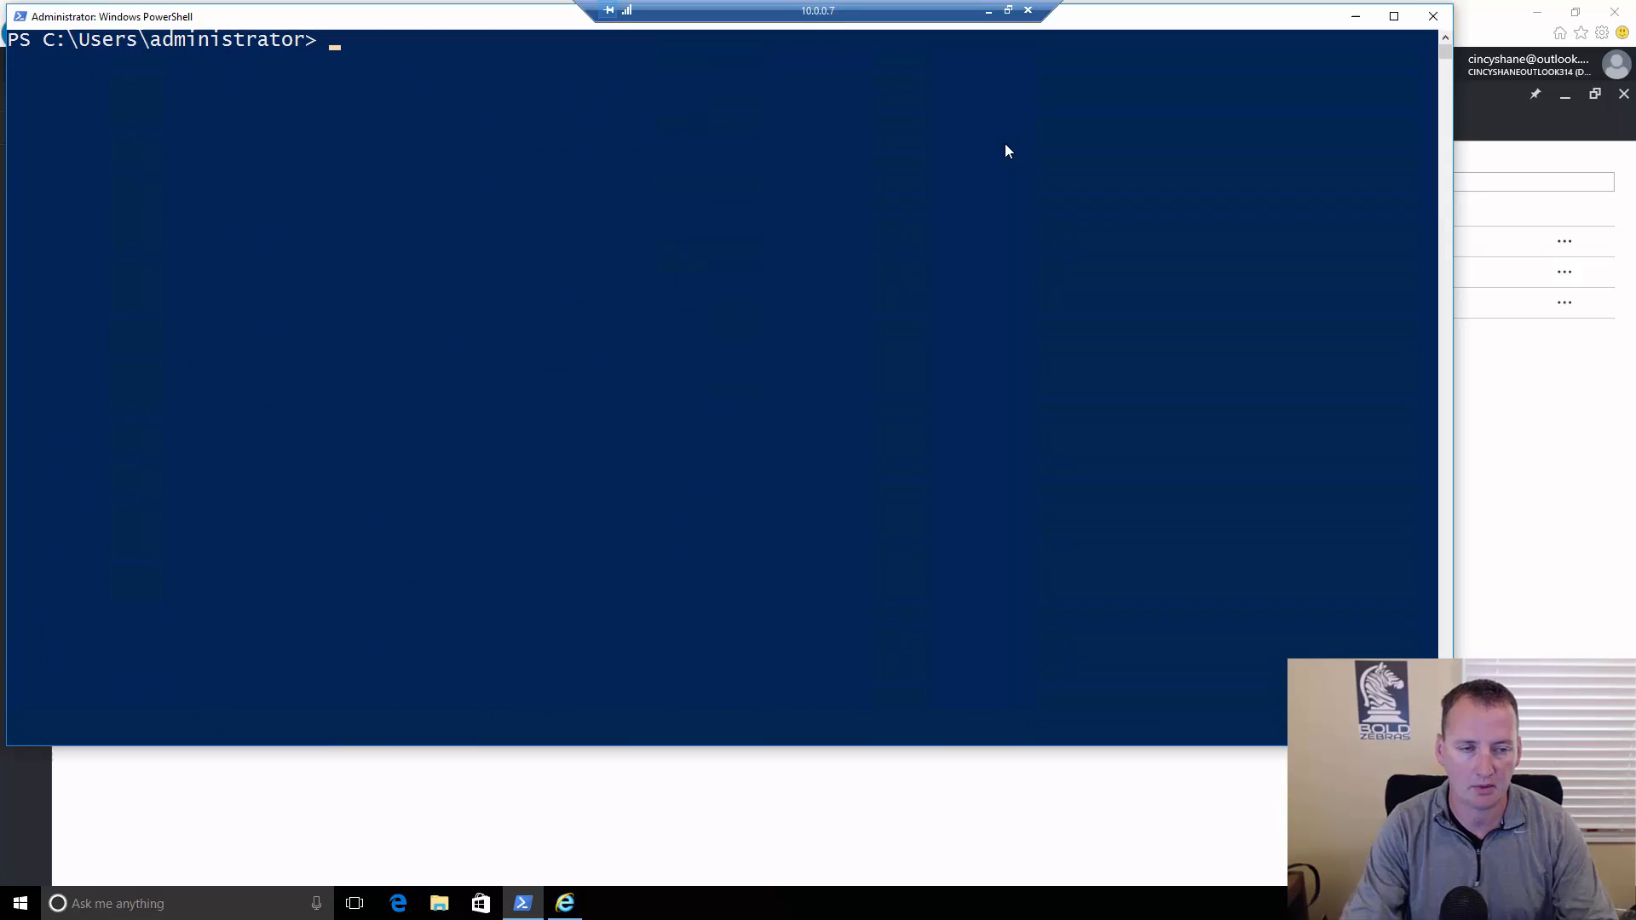
{"action": "type", "text": "get-command -Module azurerm"}
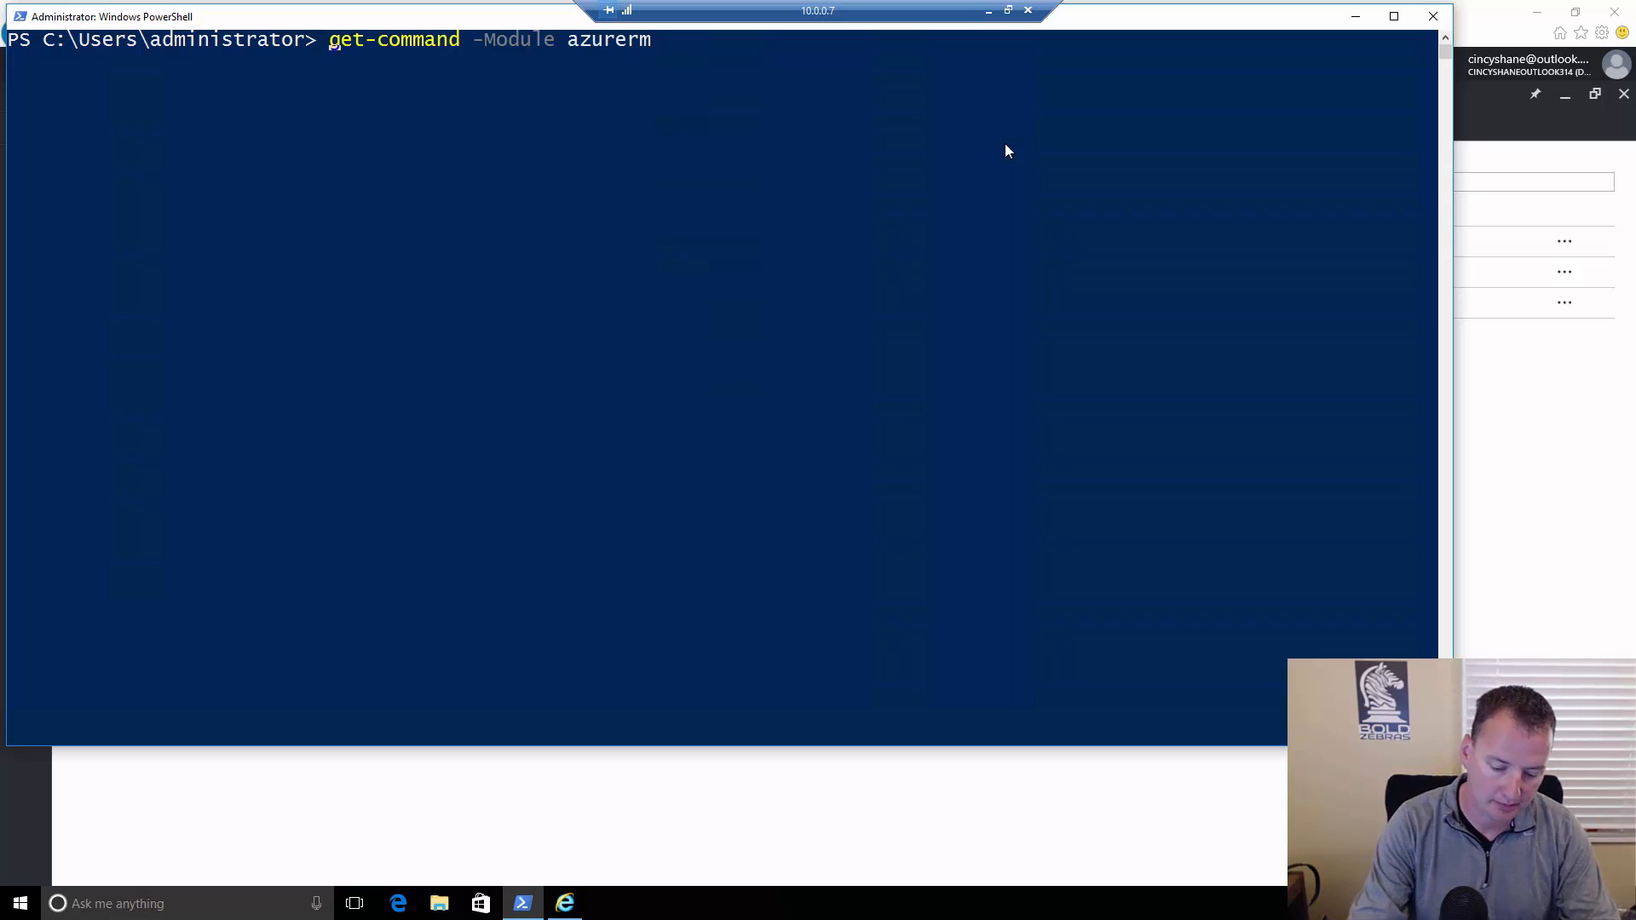
{"action": "type", "text": "("}
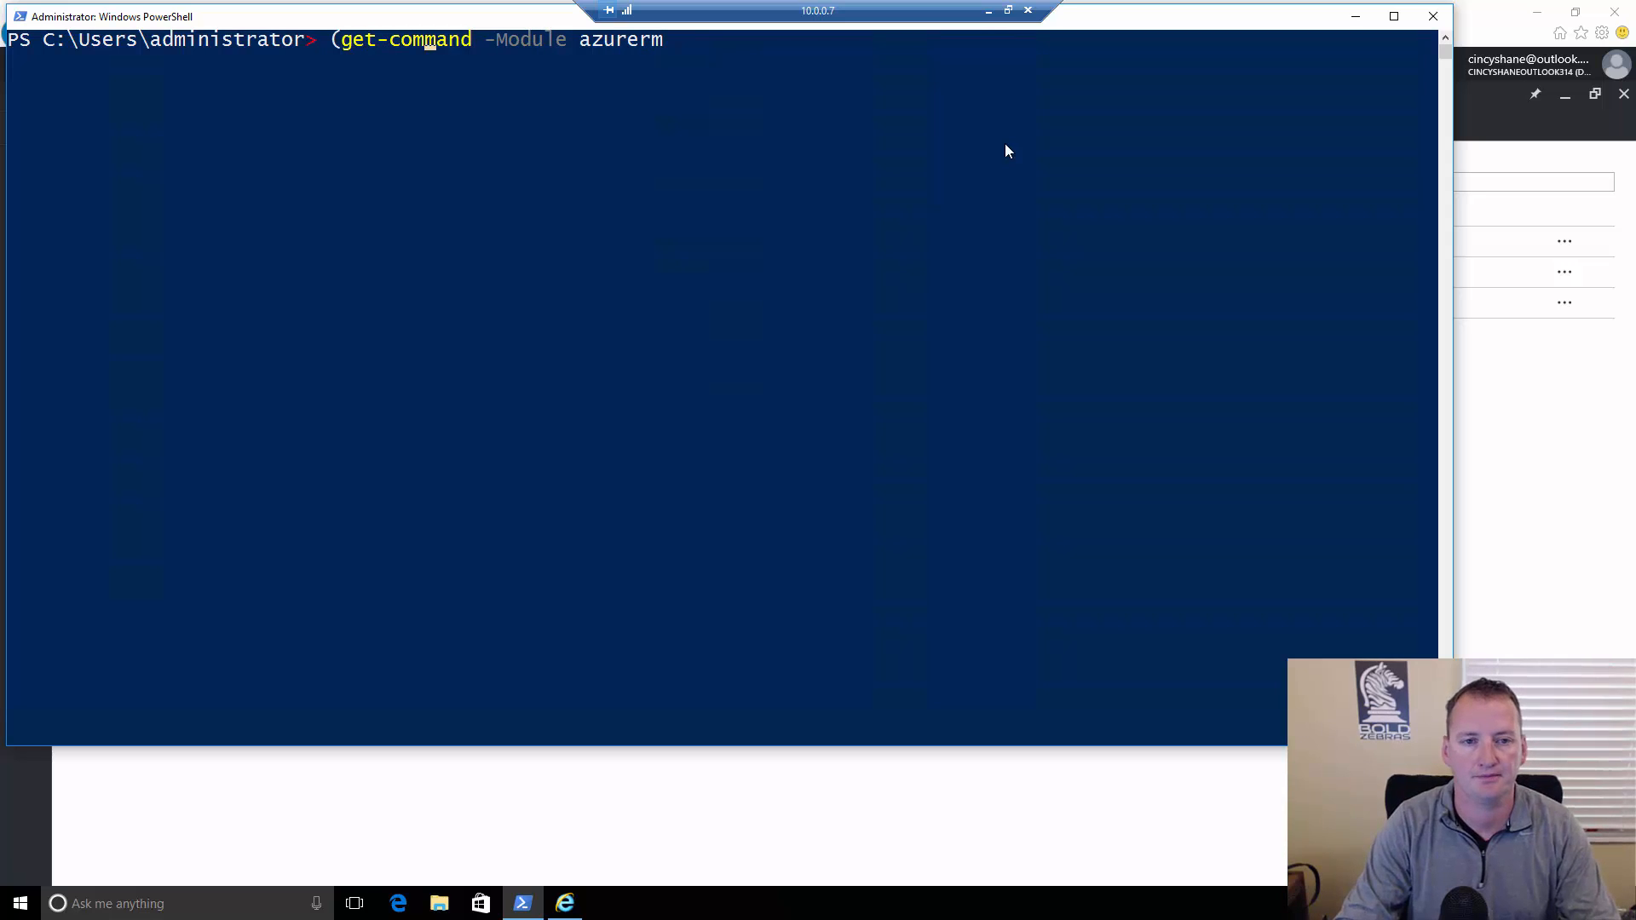
{"action": "type", "text": ")"}
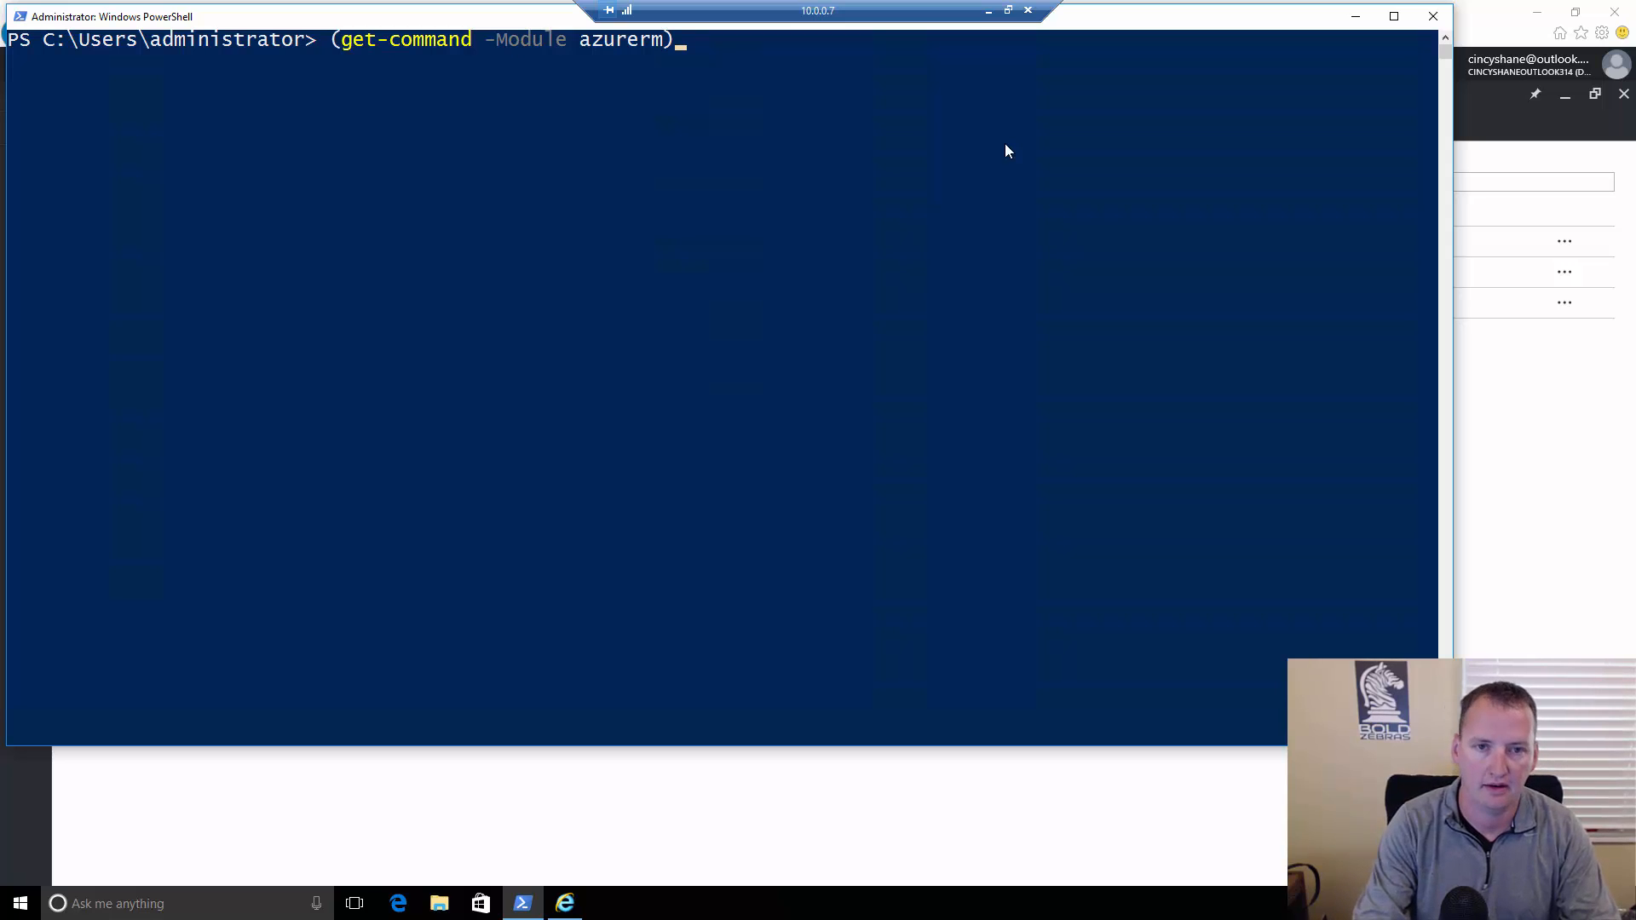
{"action": "type", "text": ".count"}
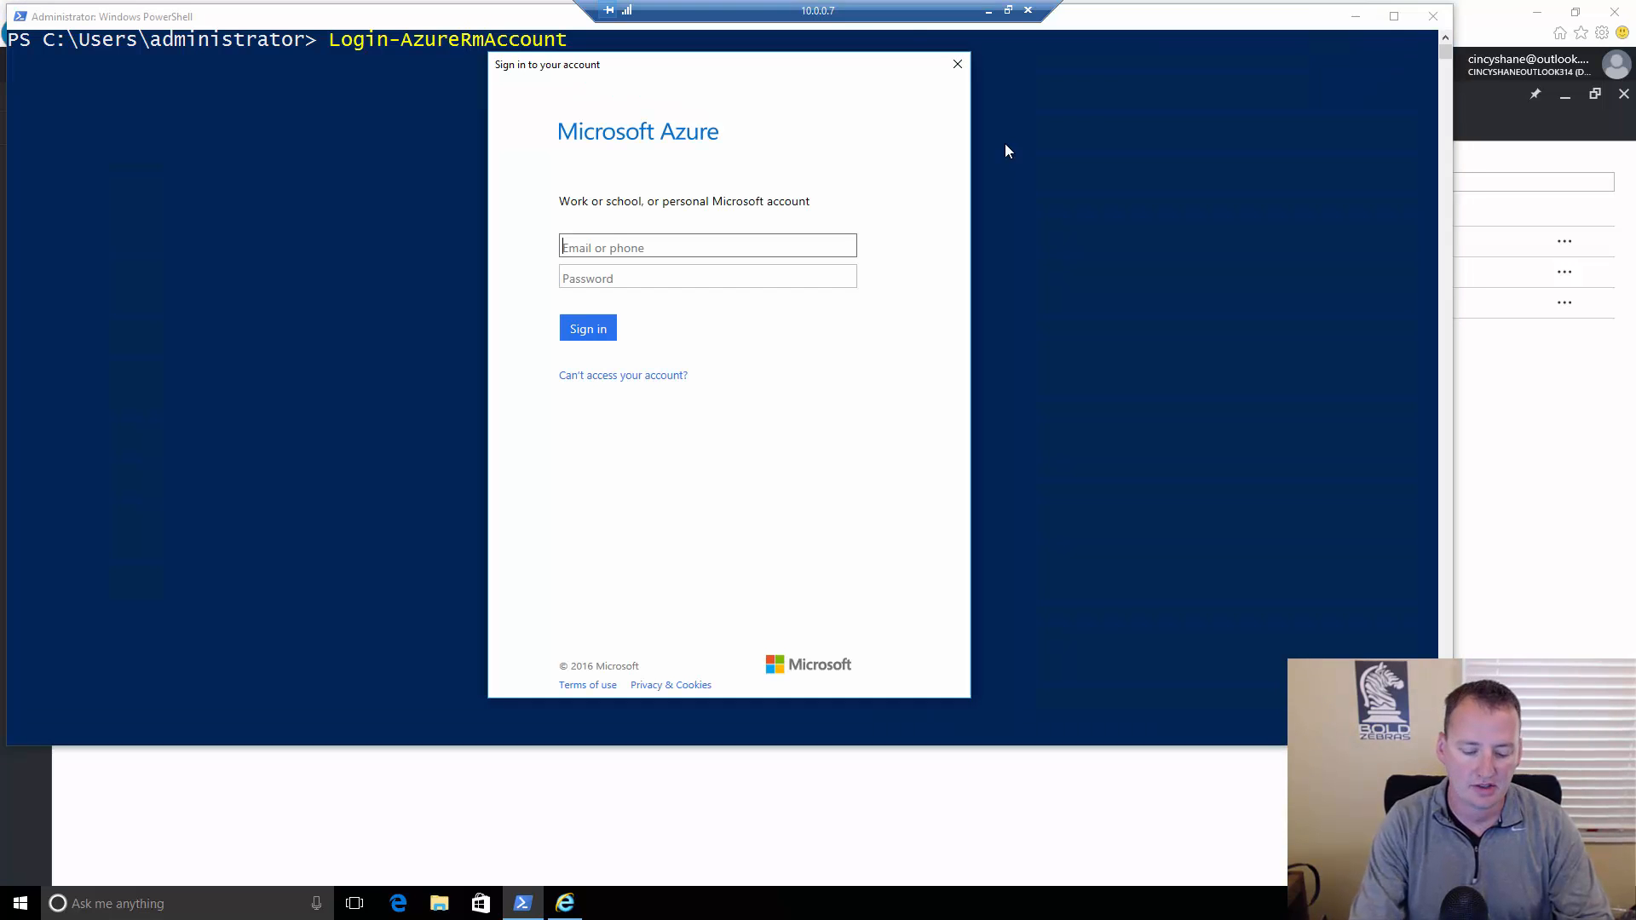
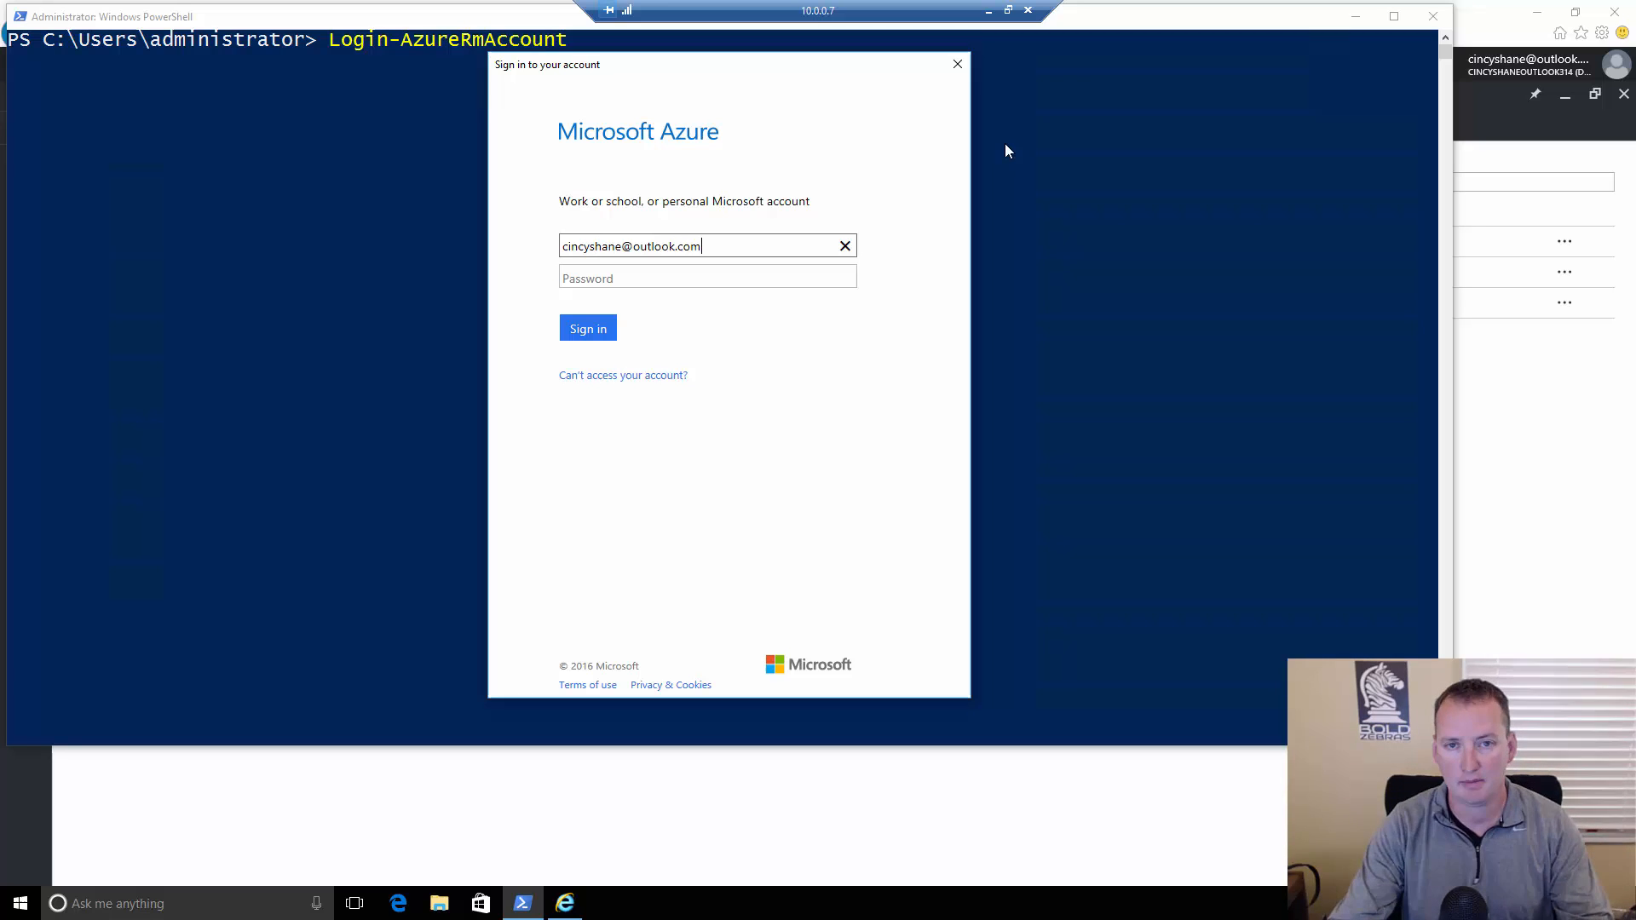
{"action": "left_click", "coordinate": [588, 328]}
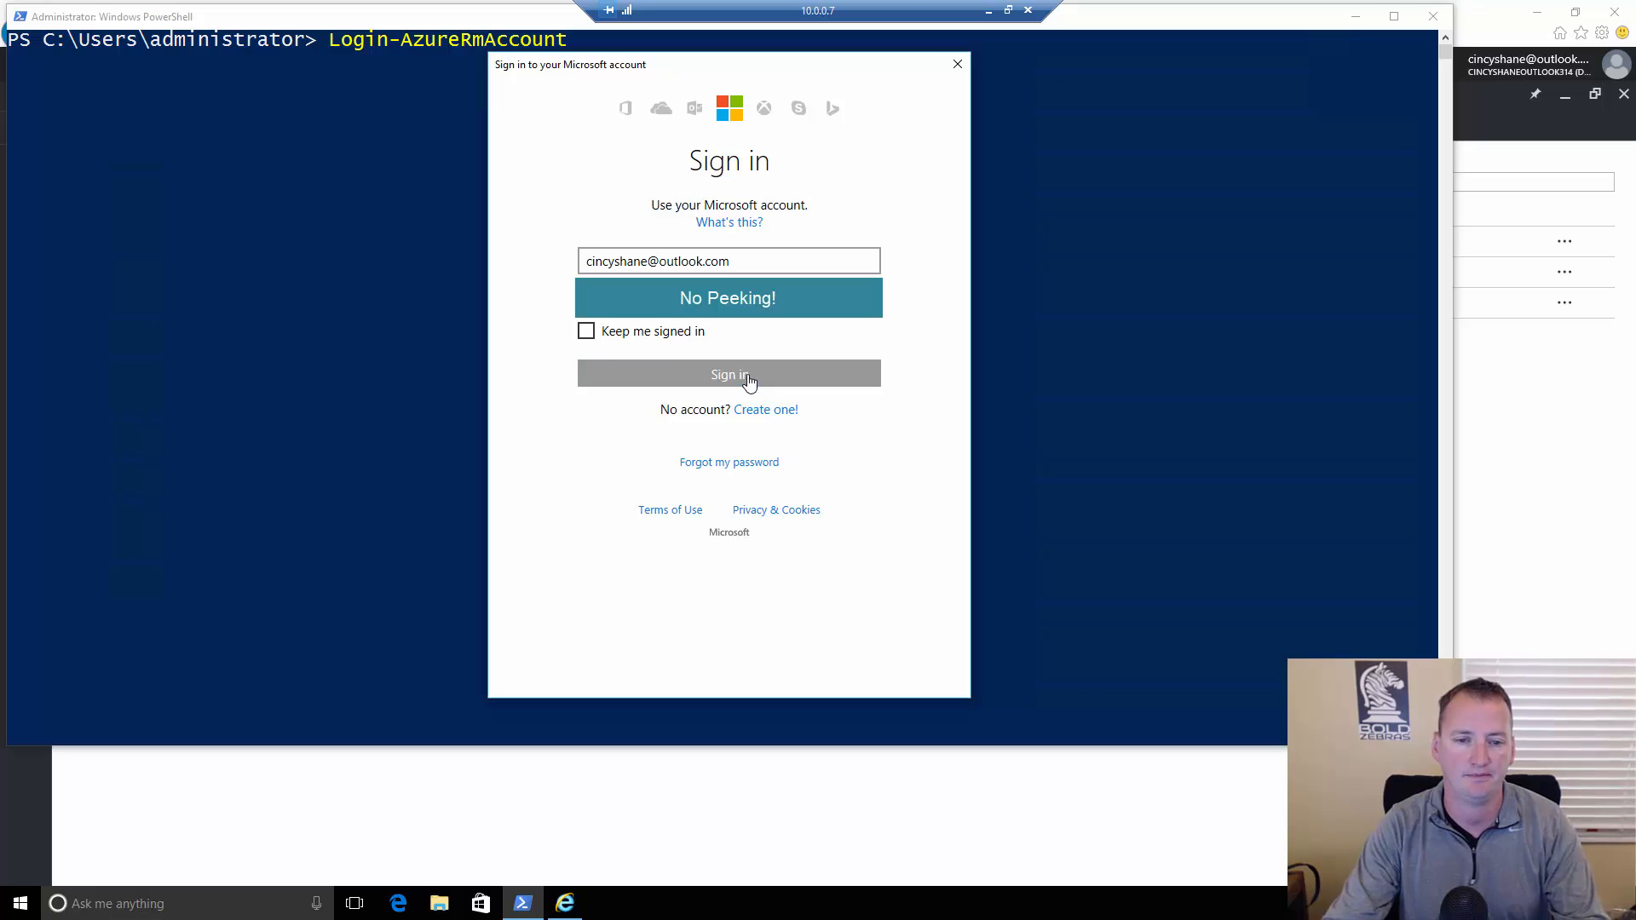
{"action": "left_click", "coordinate": [727, 373]}
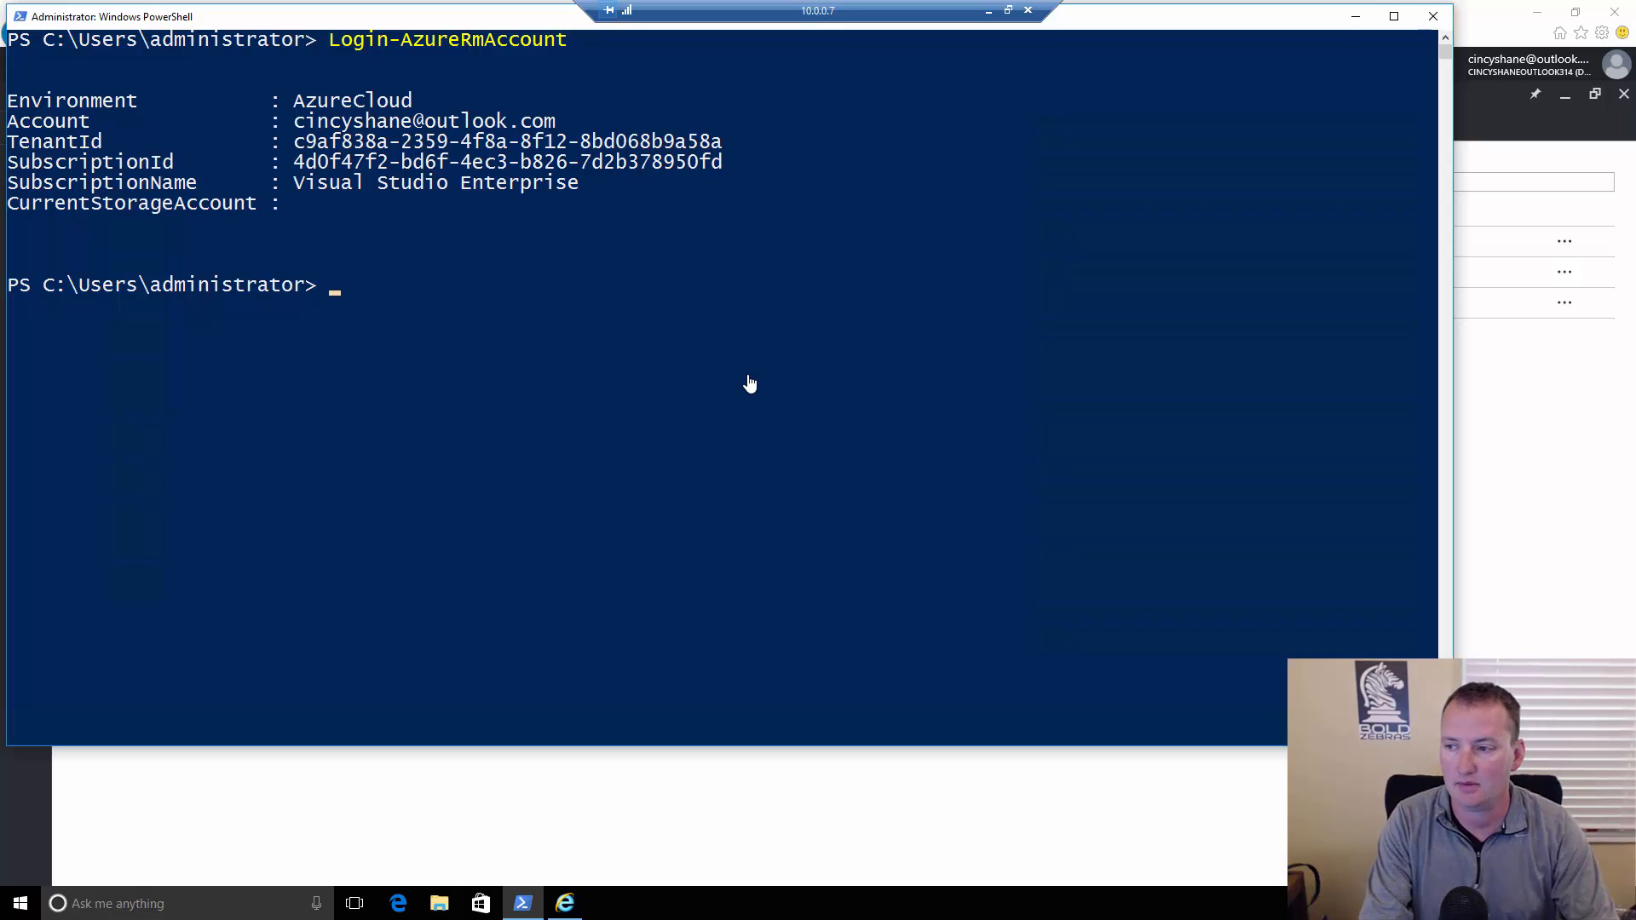
Run get-azurermvm, then get-azurermvm | select name to list DC1, SP1 and SQL1
{"action": "type", "text": "get-"}
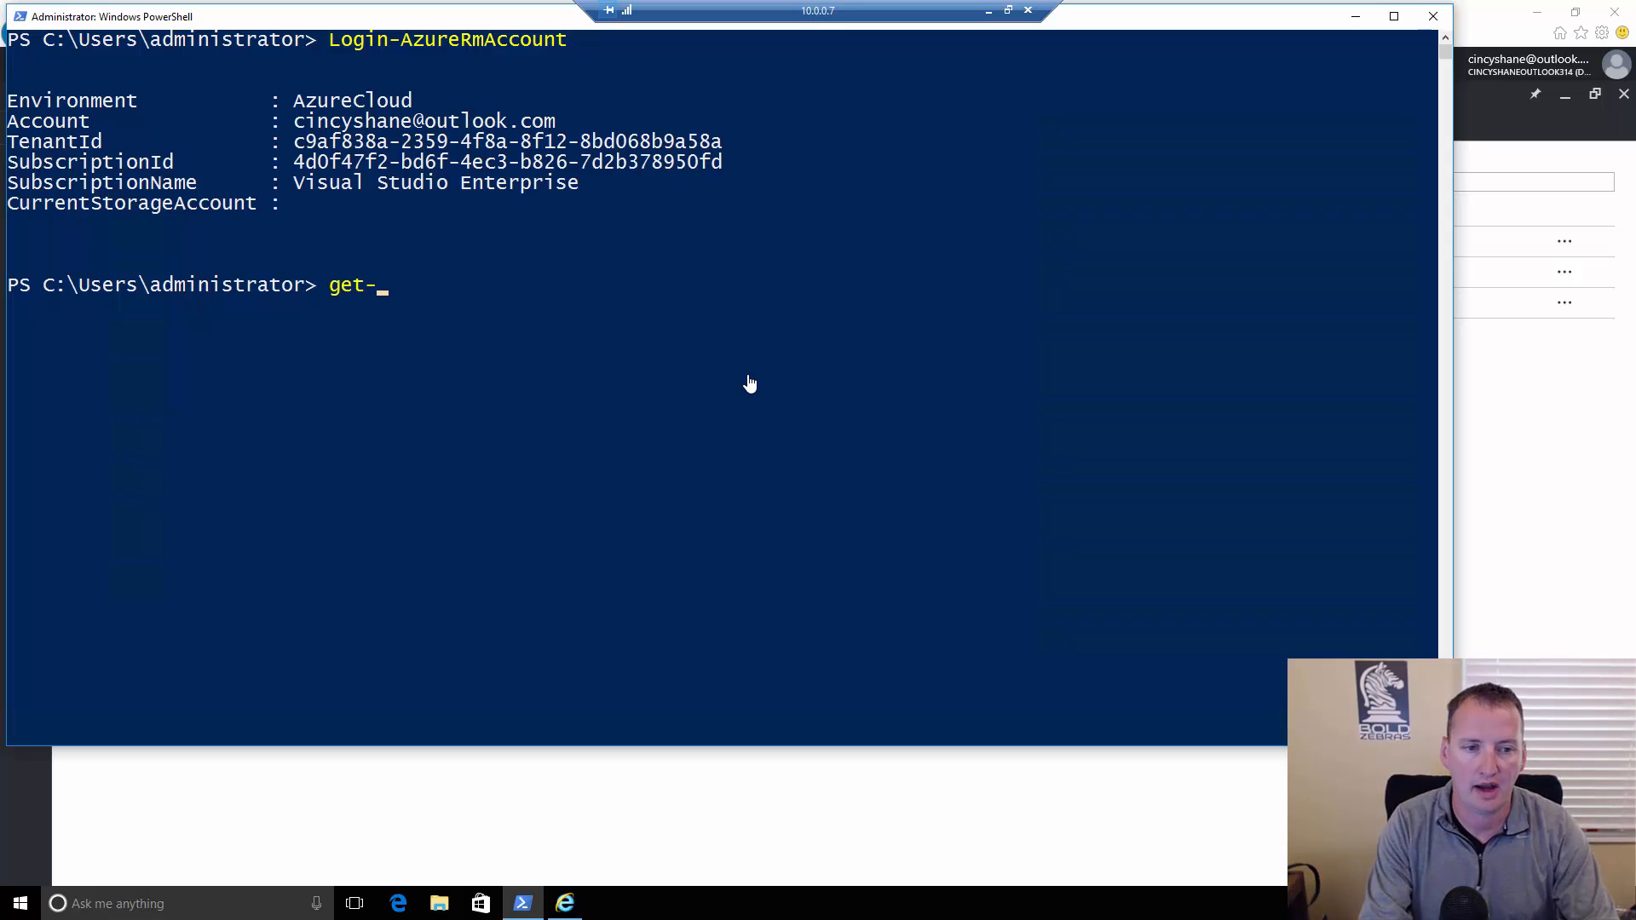
{"action": "type", "text": "azurerm"}
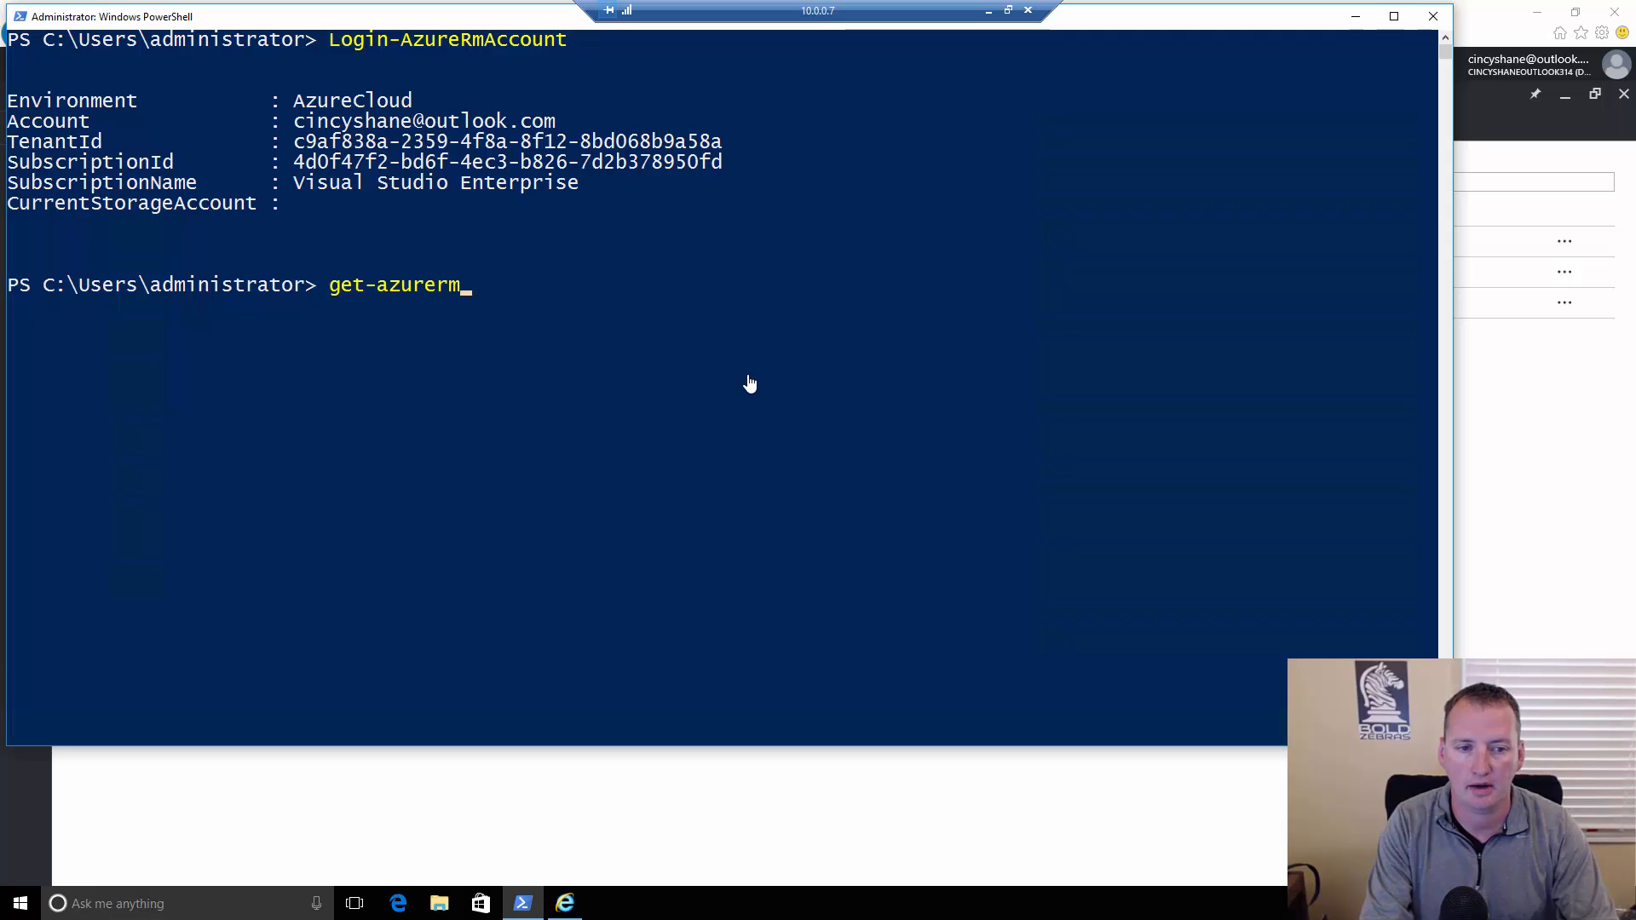
{"action": "type", "text": "vm"}
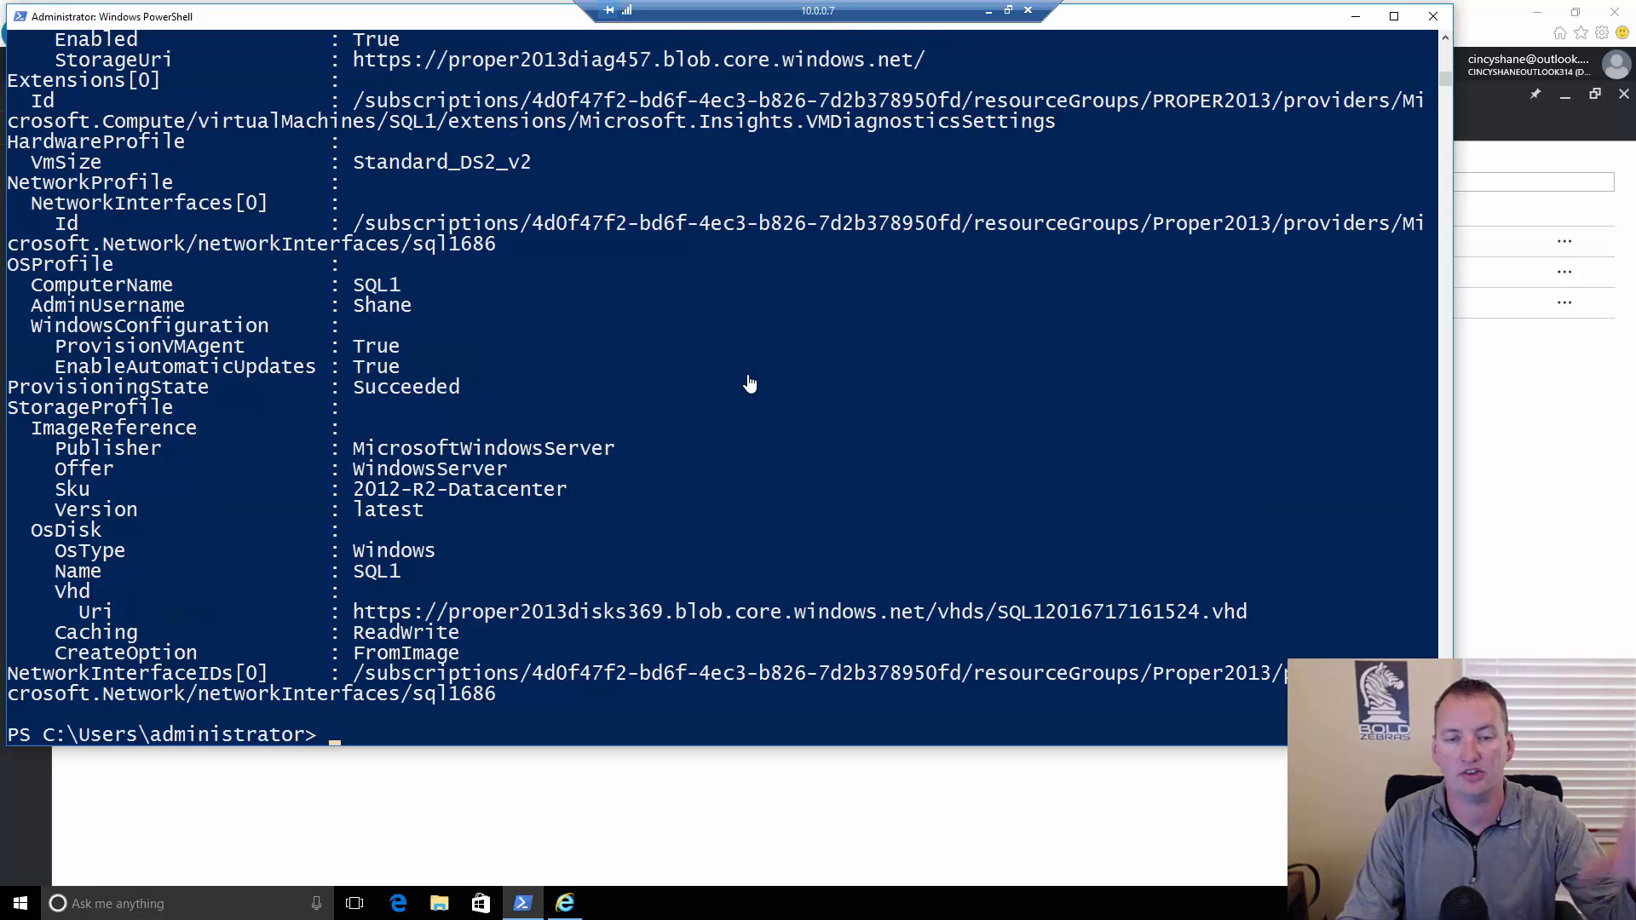
{"action": "type", "text": "get-azurermvm |"}
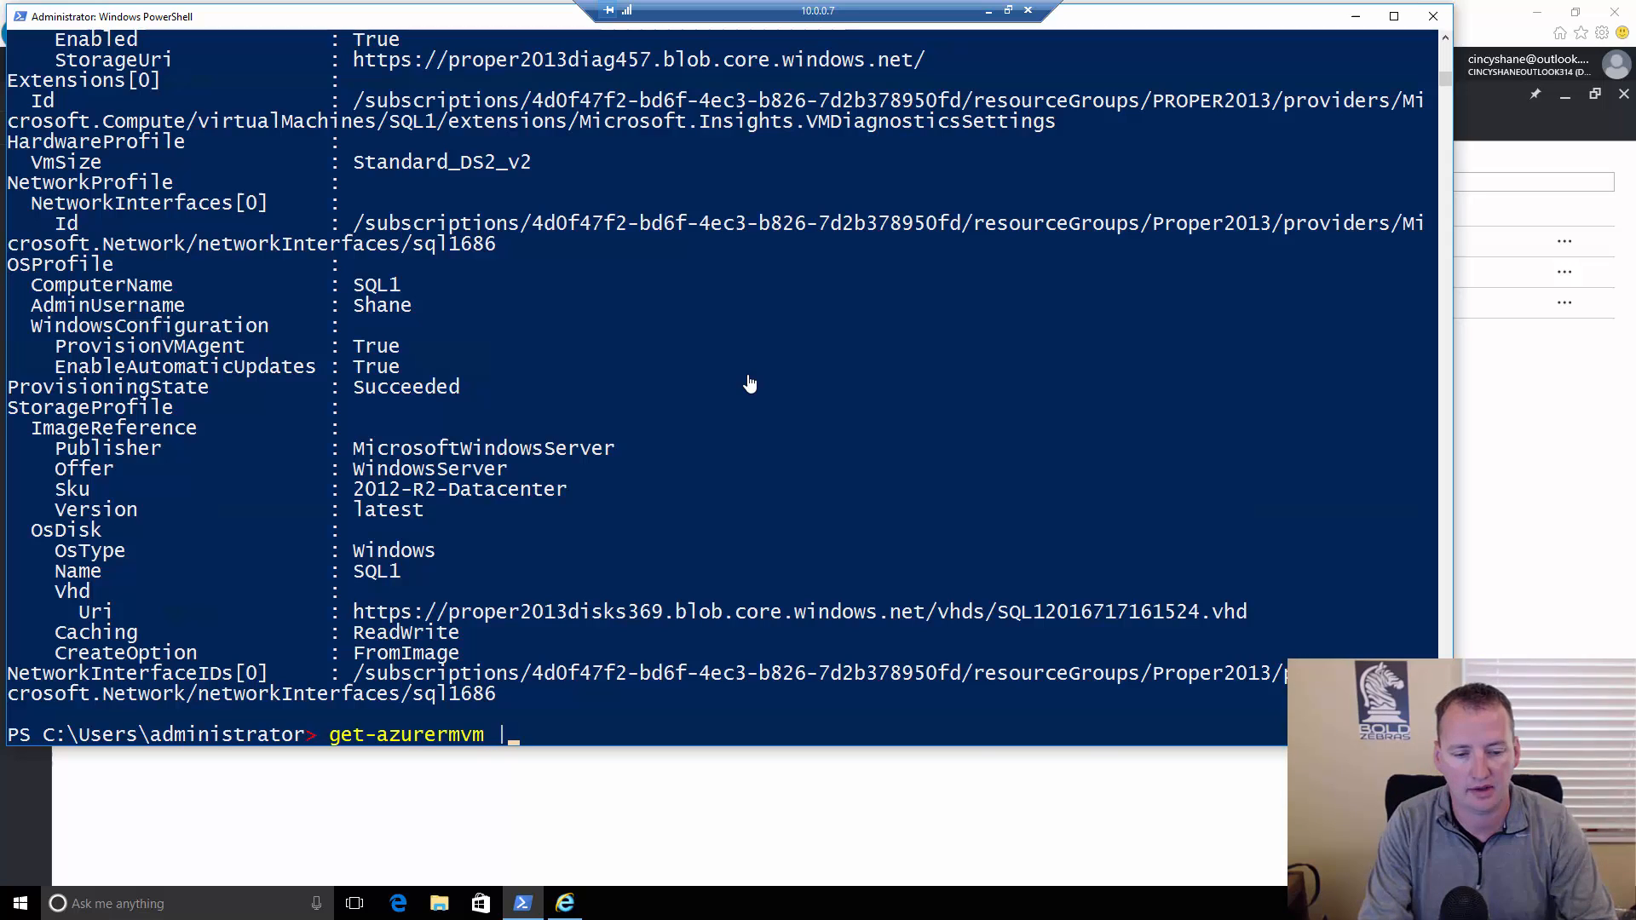
{"action": "type", "text": "sele"}
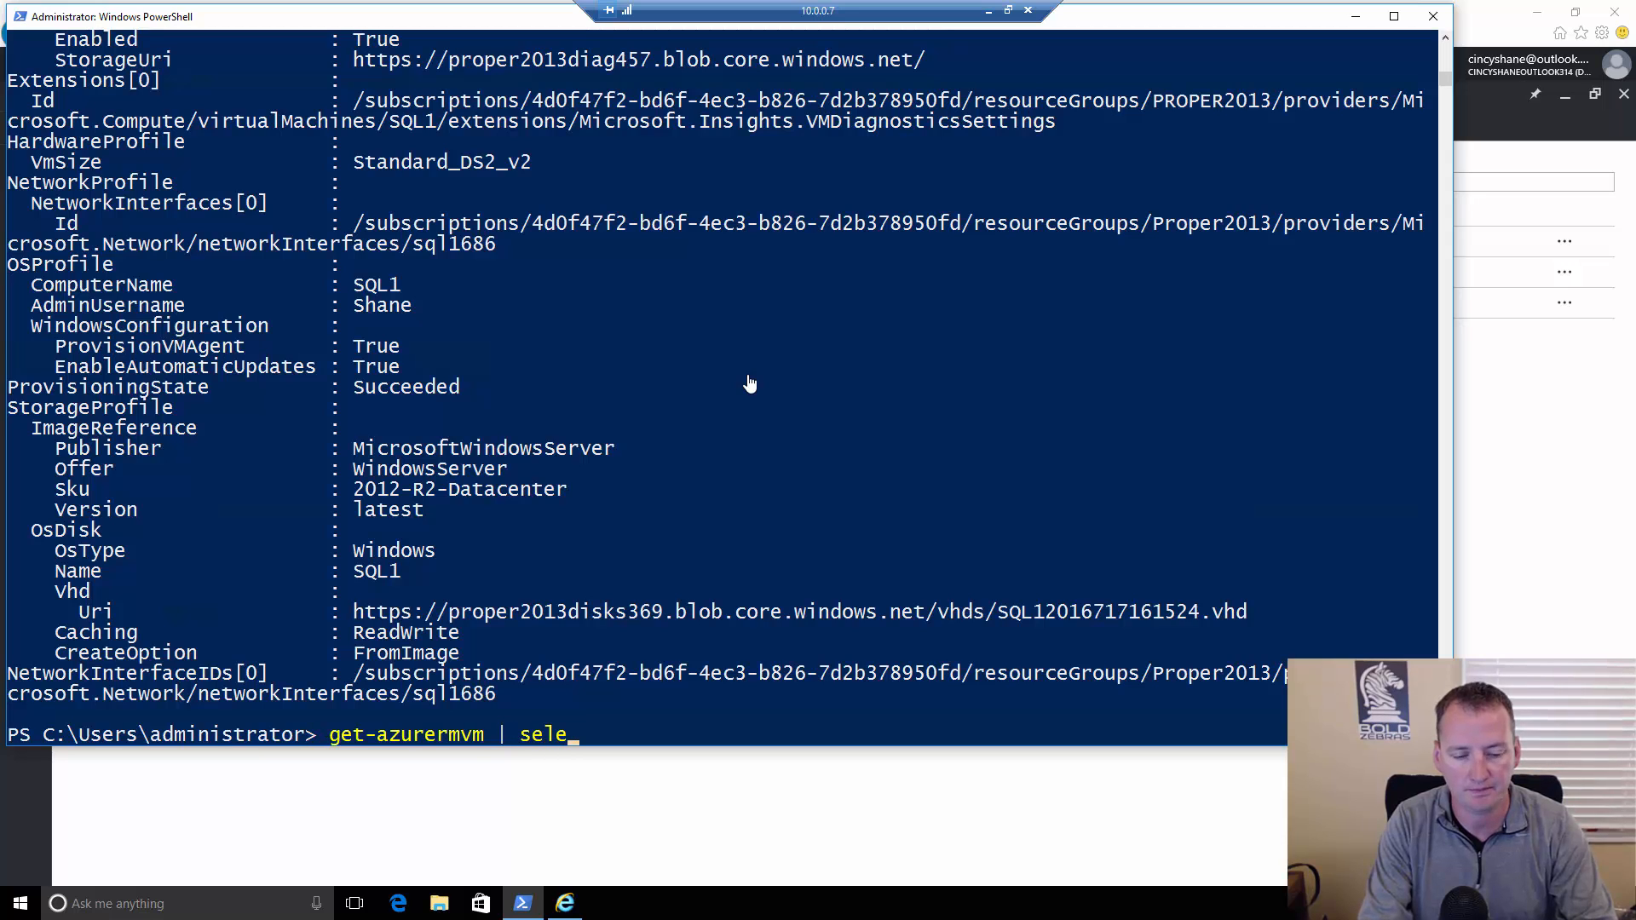
{"action": "type", "text": "ct"}
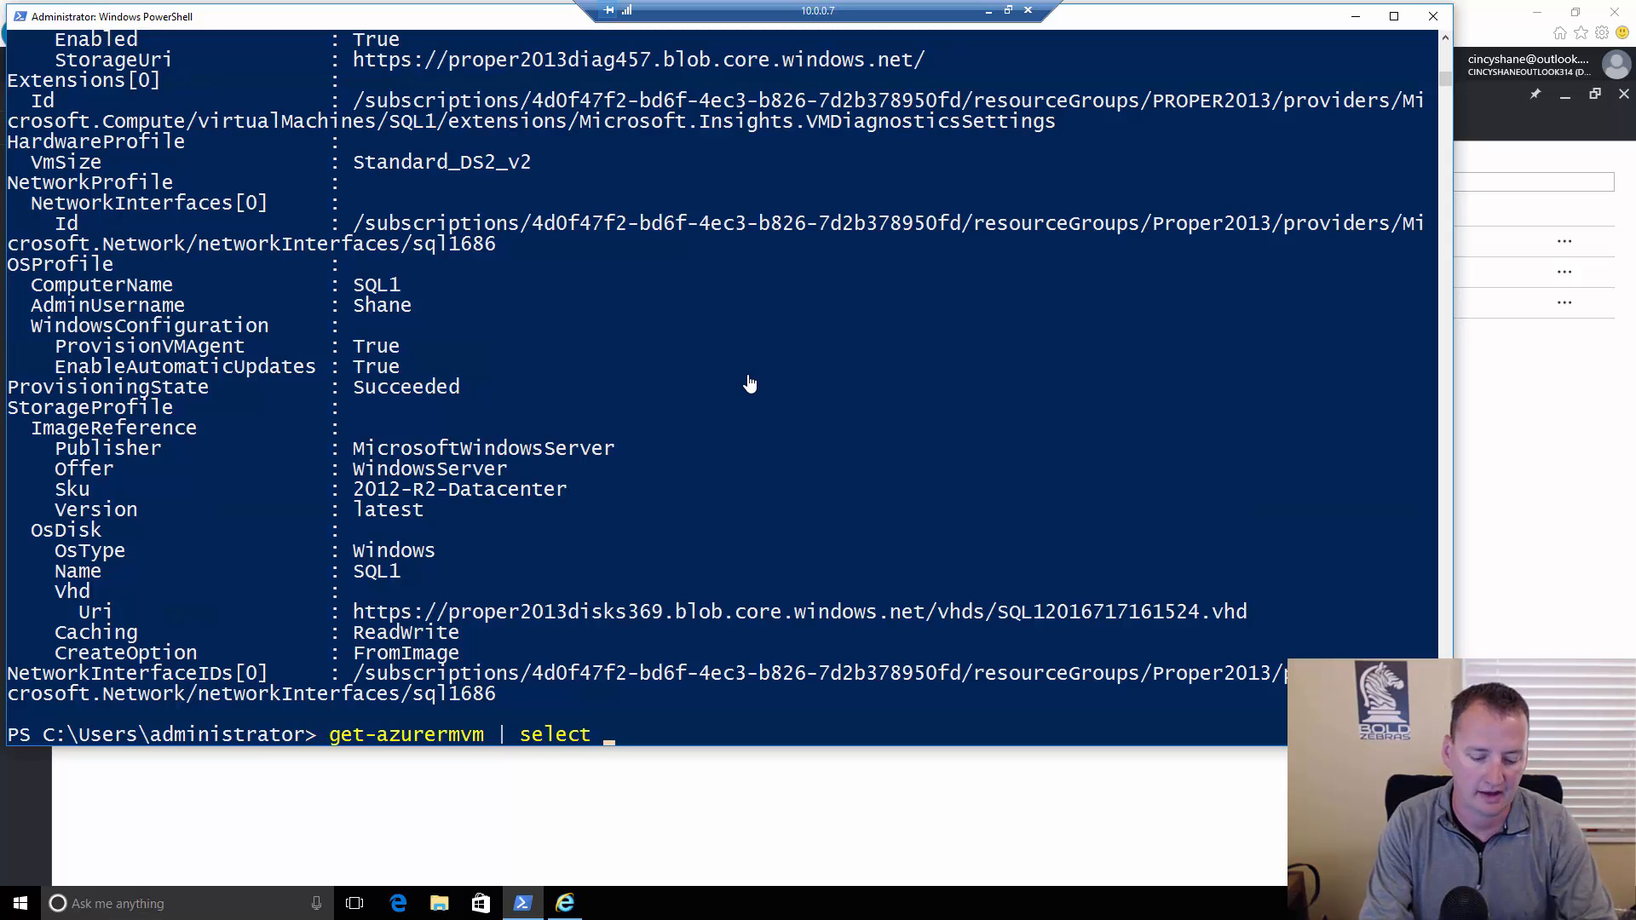
{"action": "type", "text": "name"}
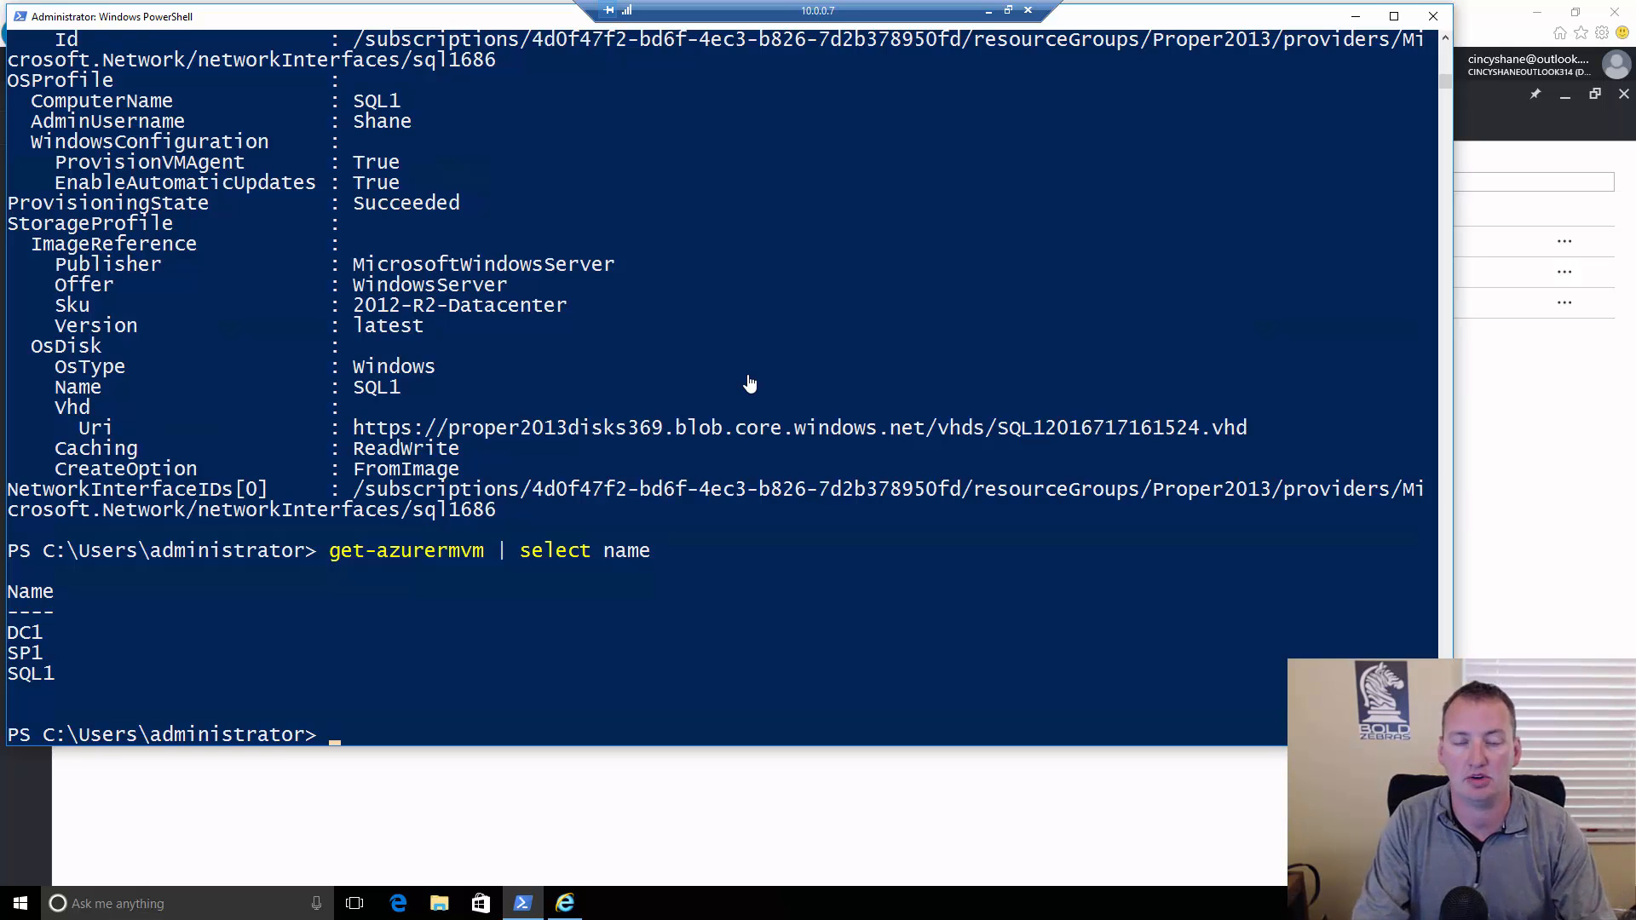
{"action": "mouse_move", "coordinate": [814, 275]}
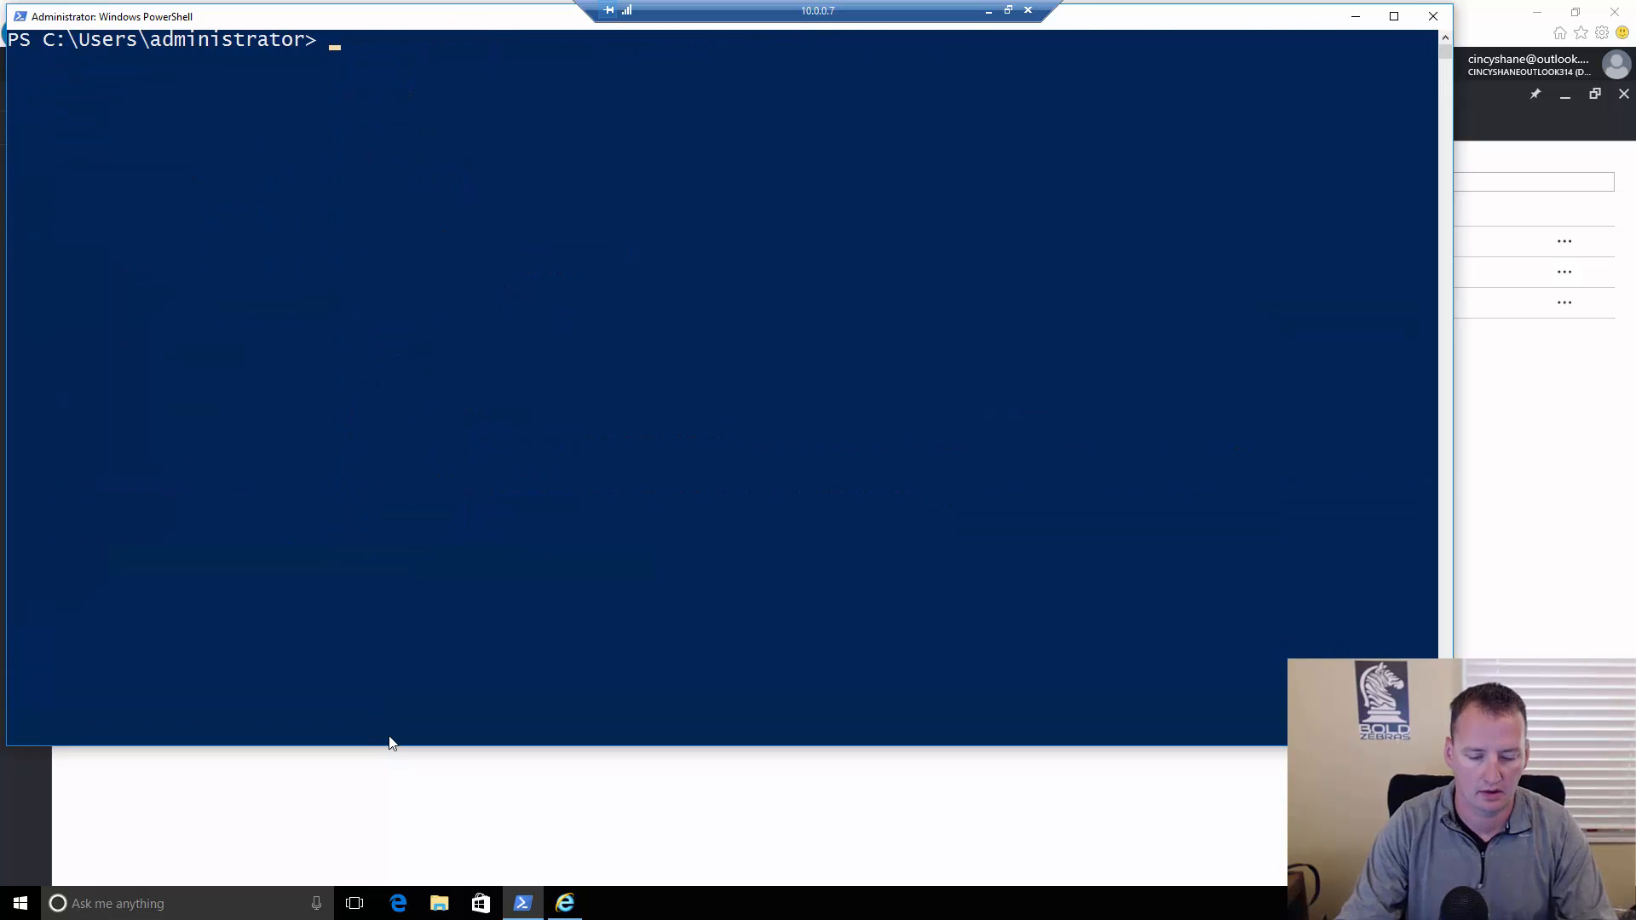
Enter the foreach loop that starts every VM in resource group proper2013 with start-azurermvm
{"action": "type", "text": "get-azurermvm -ResourceGroupName proper2013 | foreach {start-azurermvm -Name $_.name -resourcegroupname proper2013}"}
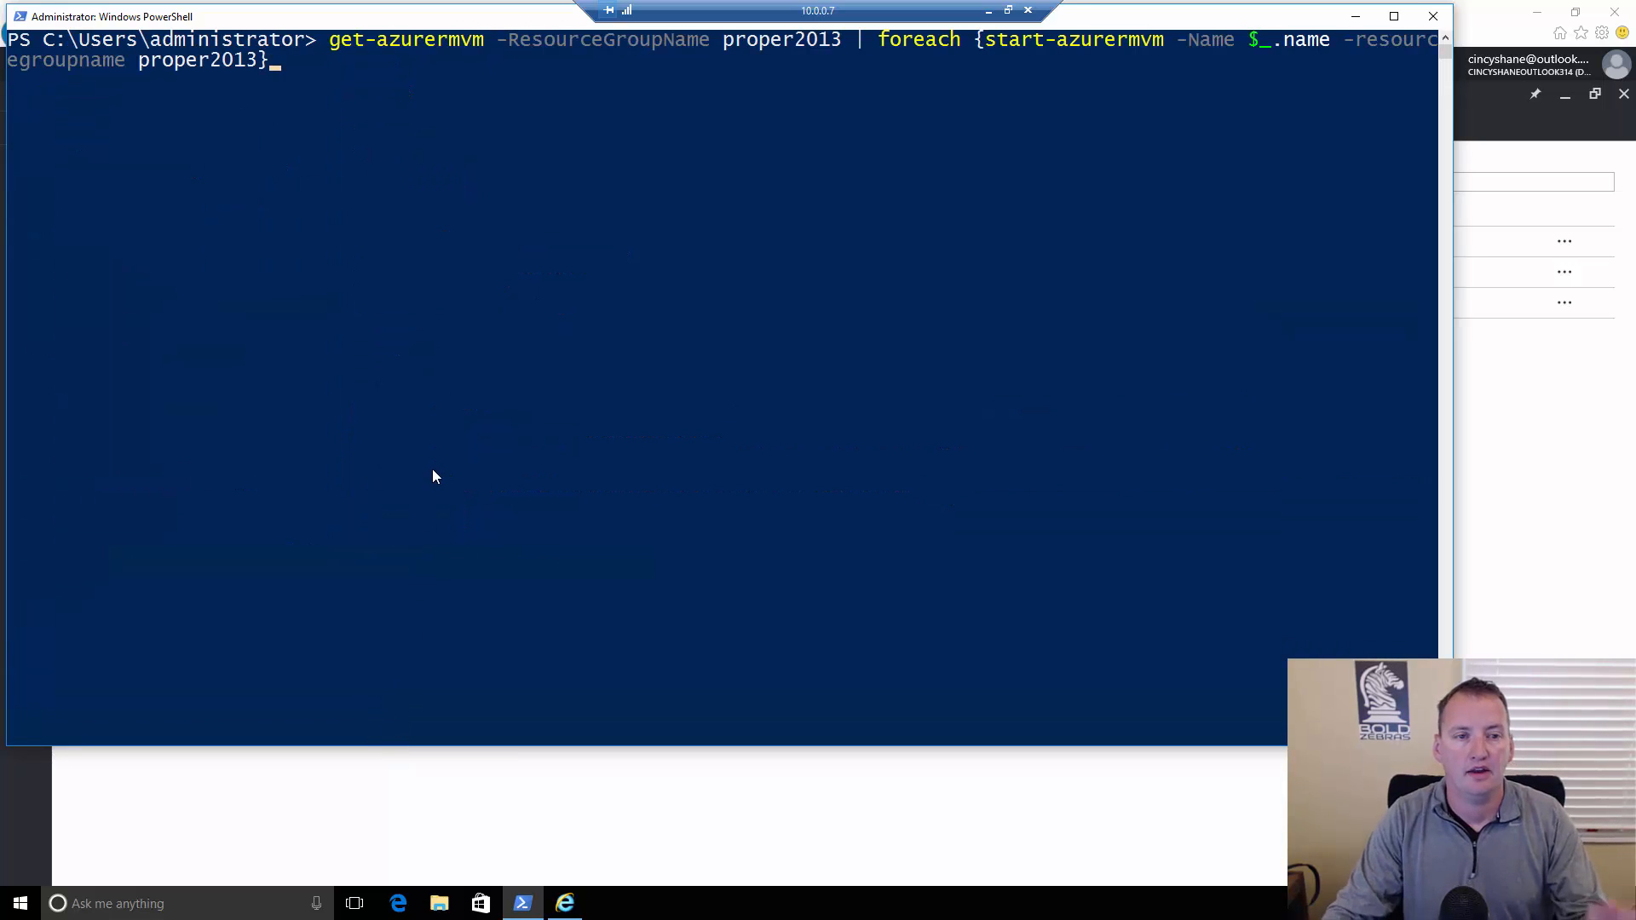
{"action": "mouse_move", "coordinate": [472, 49]}
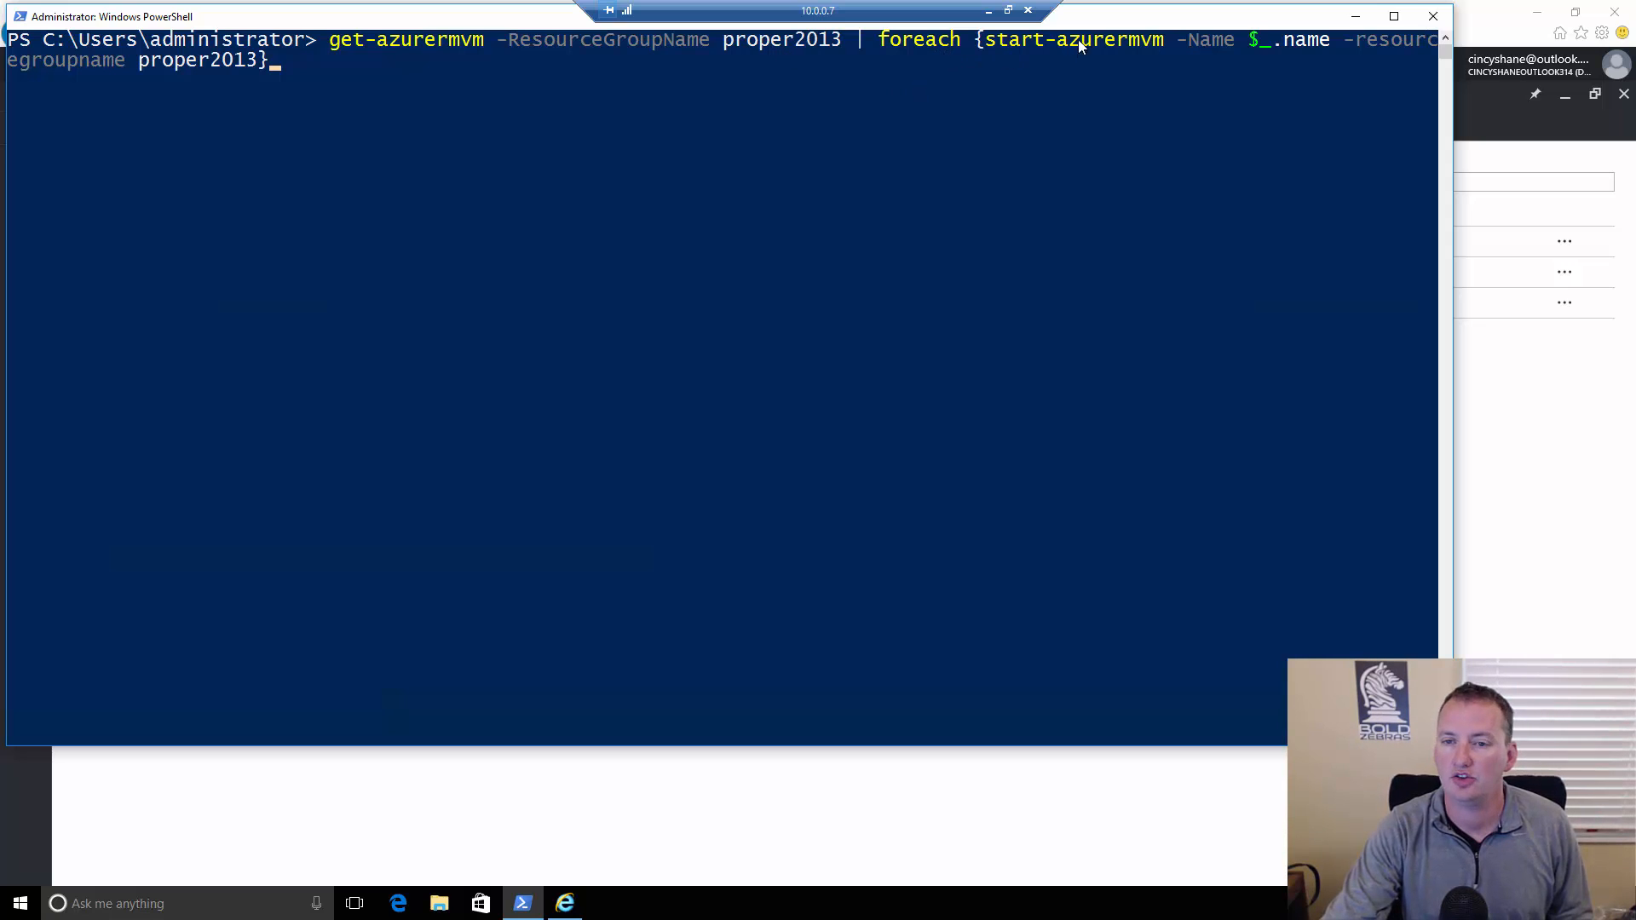
{"action": "mouse_move", "coordinate": [1273, 53]}
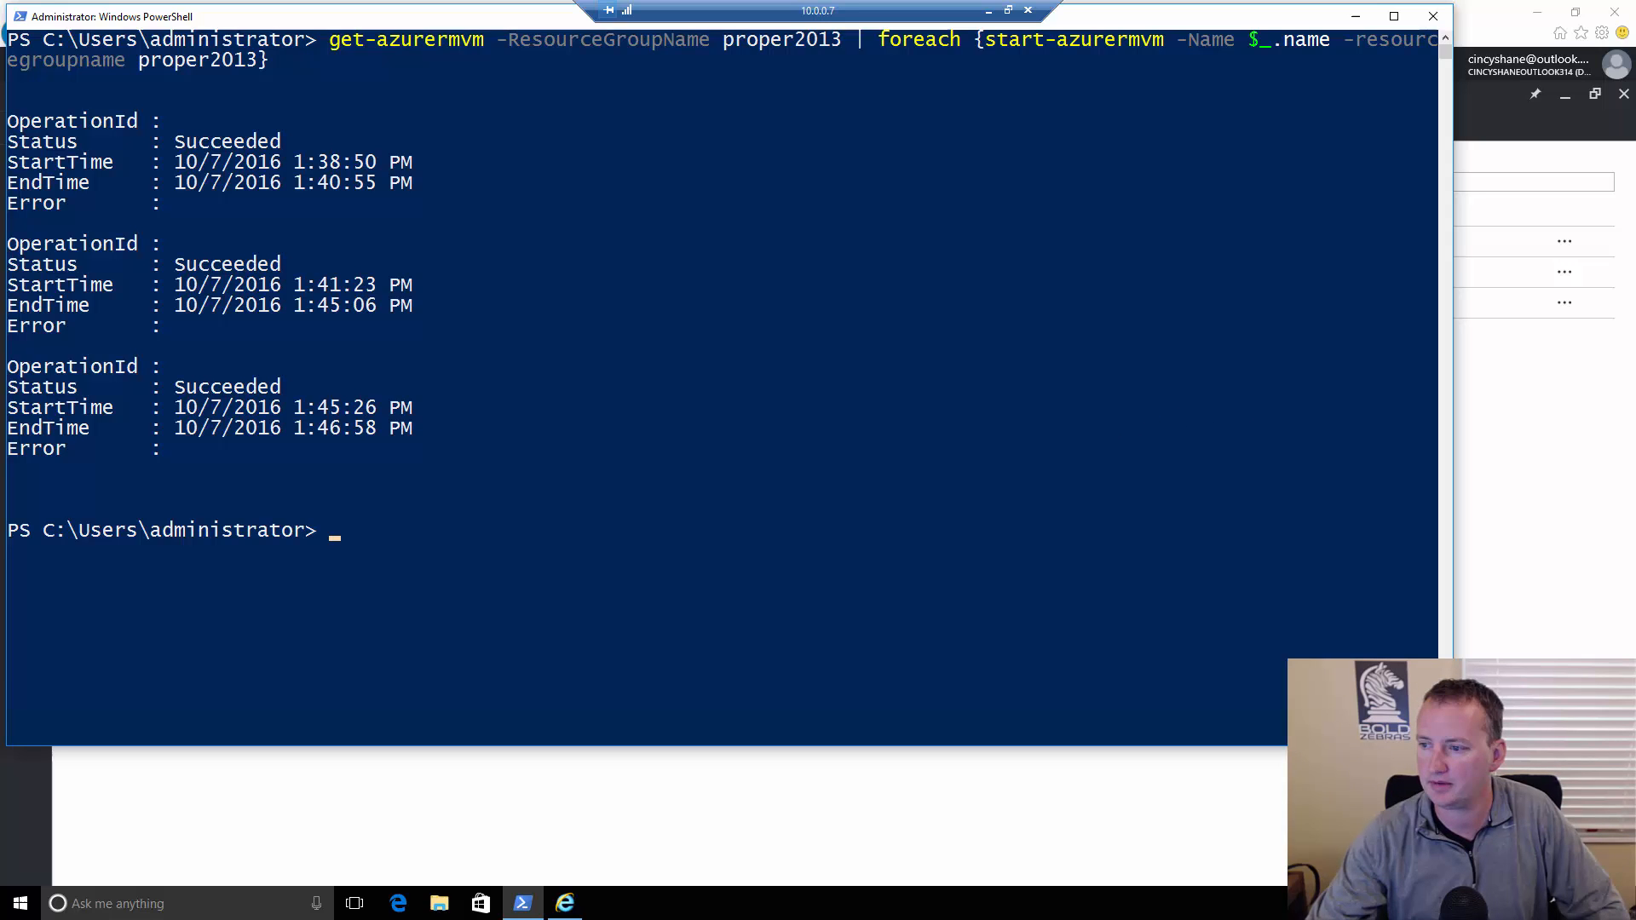
Enter the foreach loop that stops every proper2013 VM with stop-azurermvm -confirm:$false -force
{"action": "type", "text": "get-azurermvm -ResourceGroupName proper2013 | foreach {stop-azurermvm -Name $_.name -resourcegroupname proper2013 -confirm:$false -force}"}
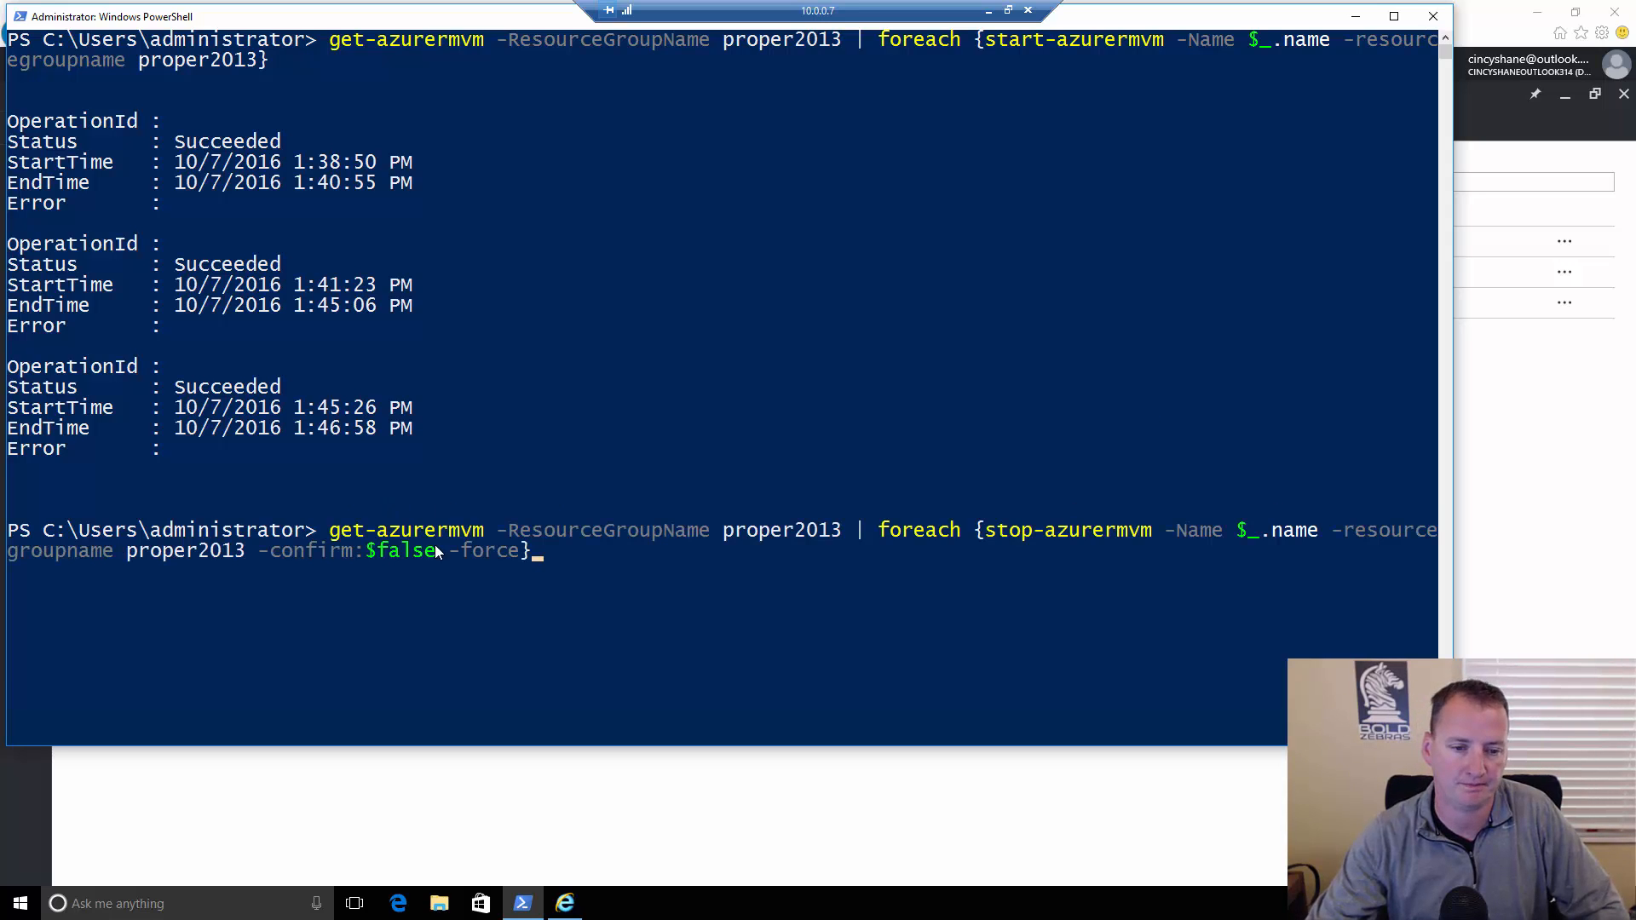
{"action": "mouse_move", "coordinate": [743, 613]}
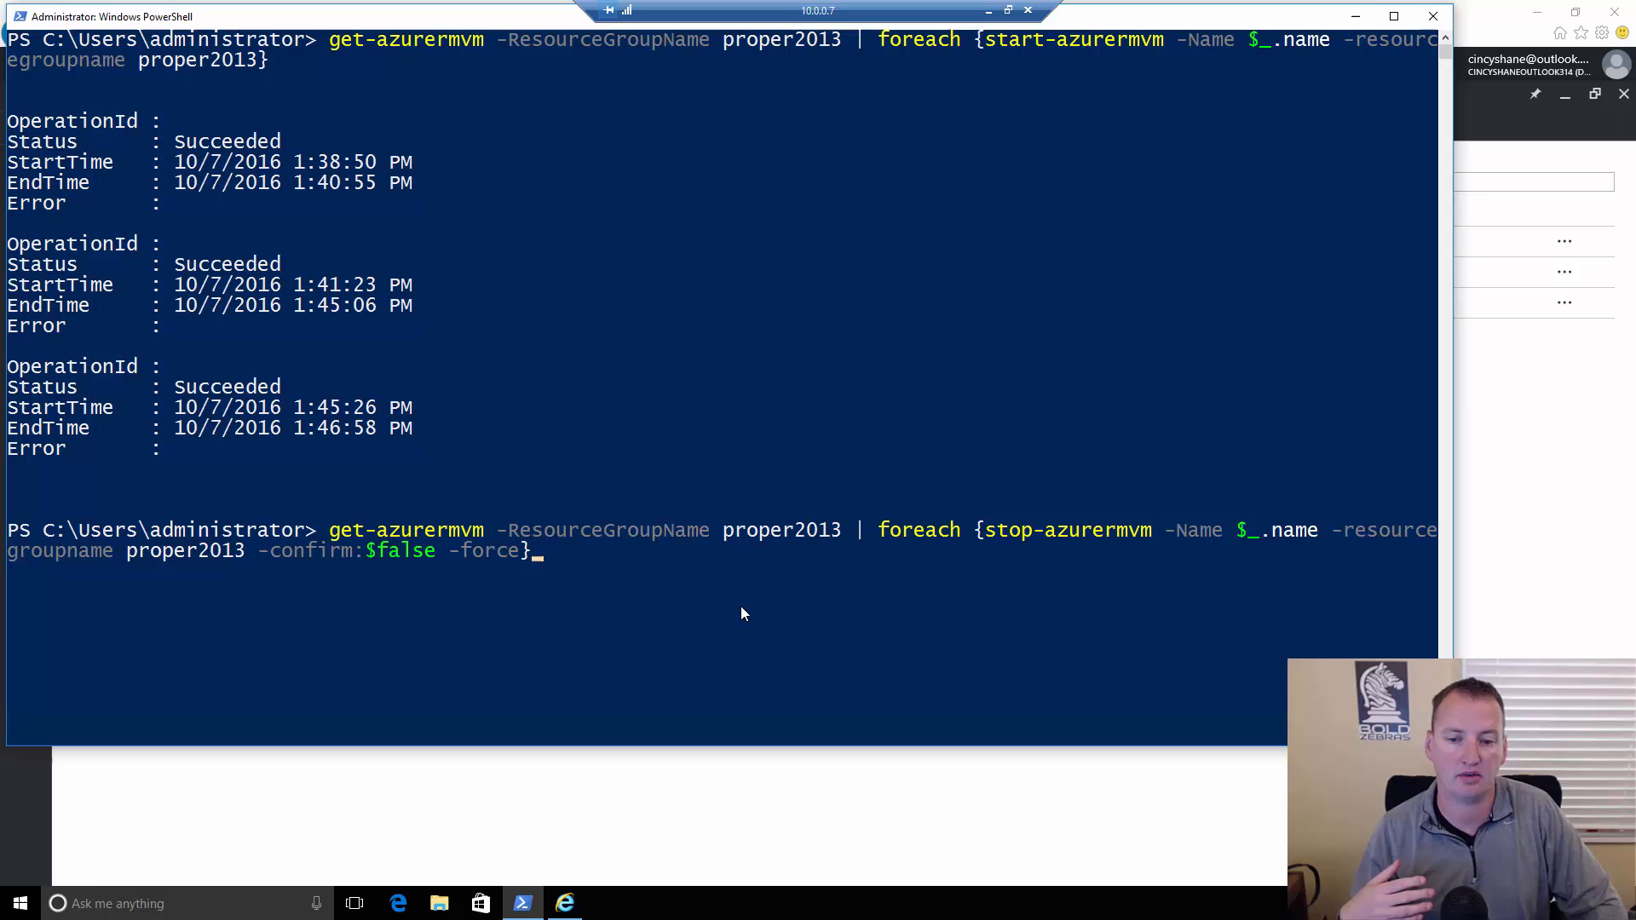
{"action": "mouse_move", "coordinate": [949, 550]}
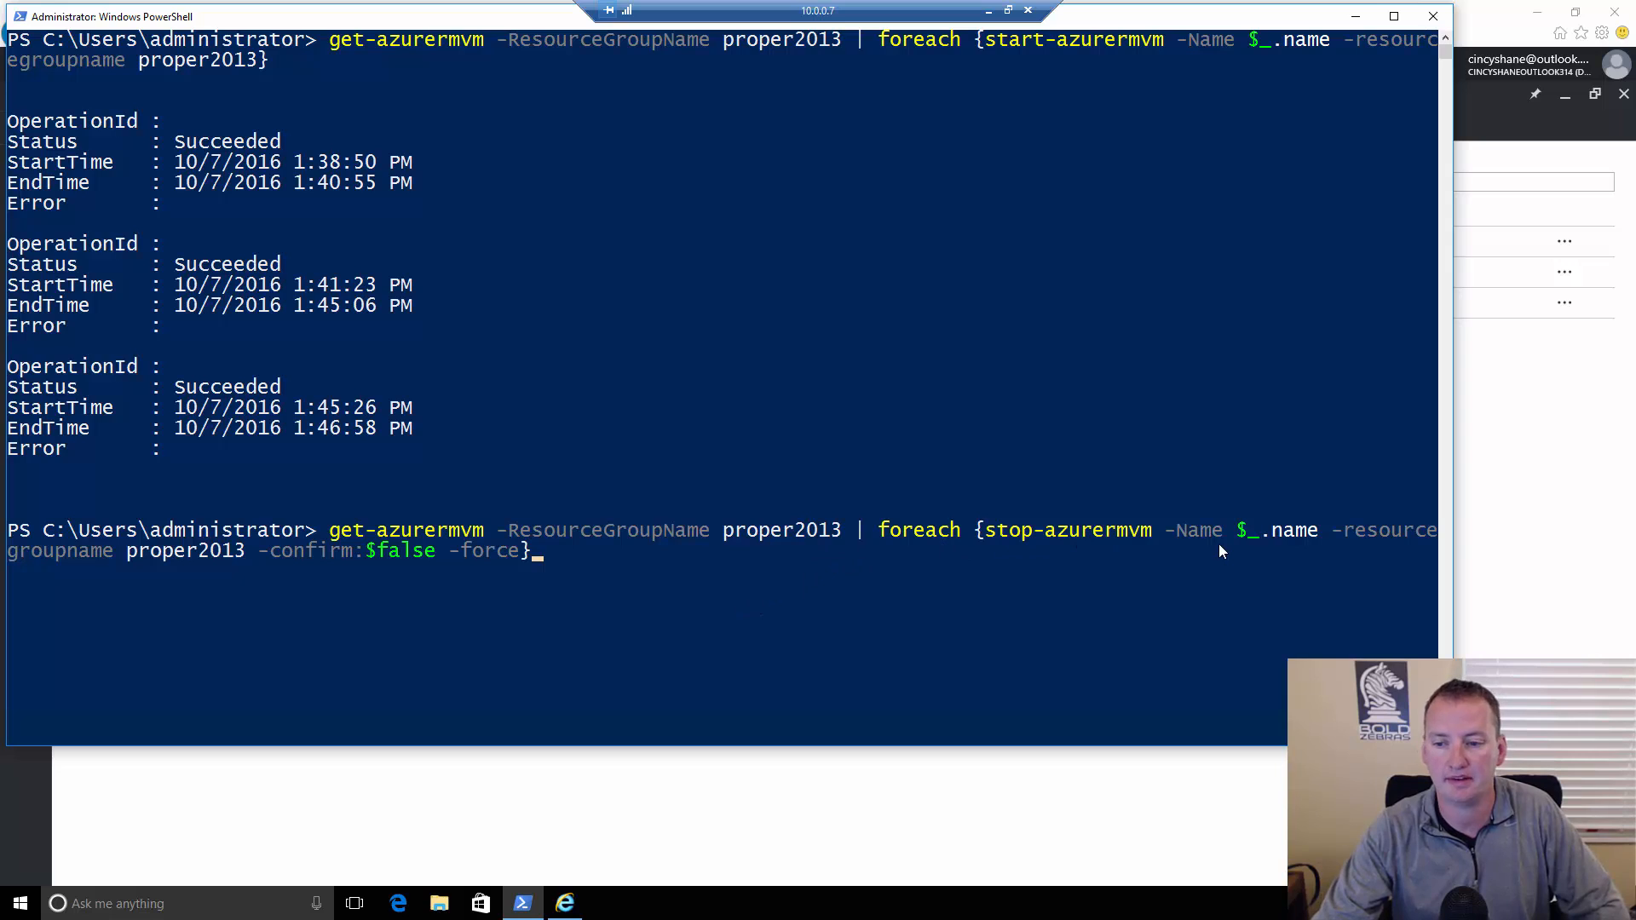
{"action": "mouse_move", "coordinate": [333, 578]}
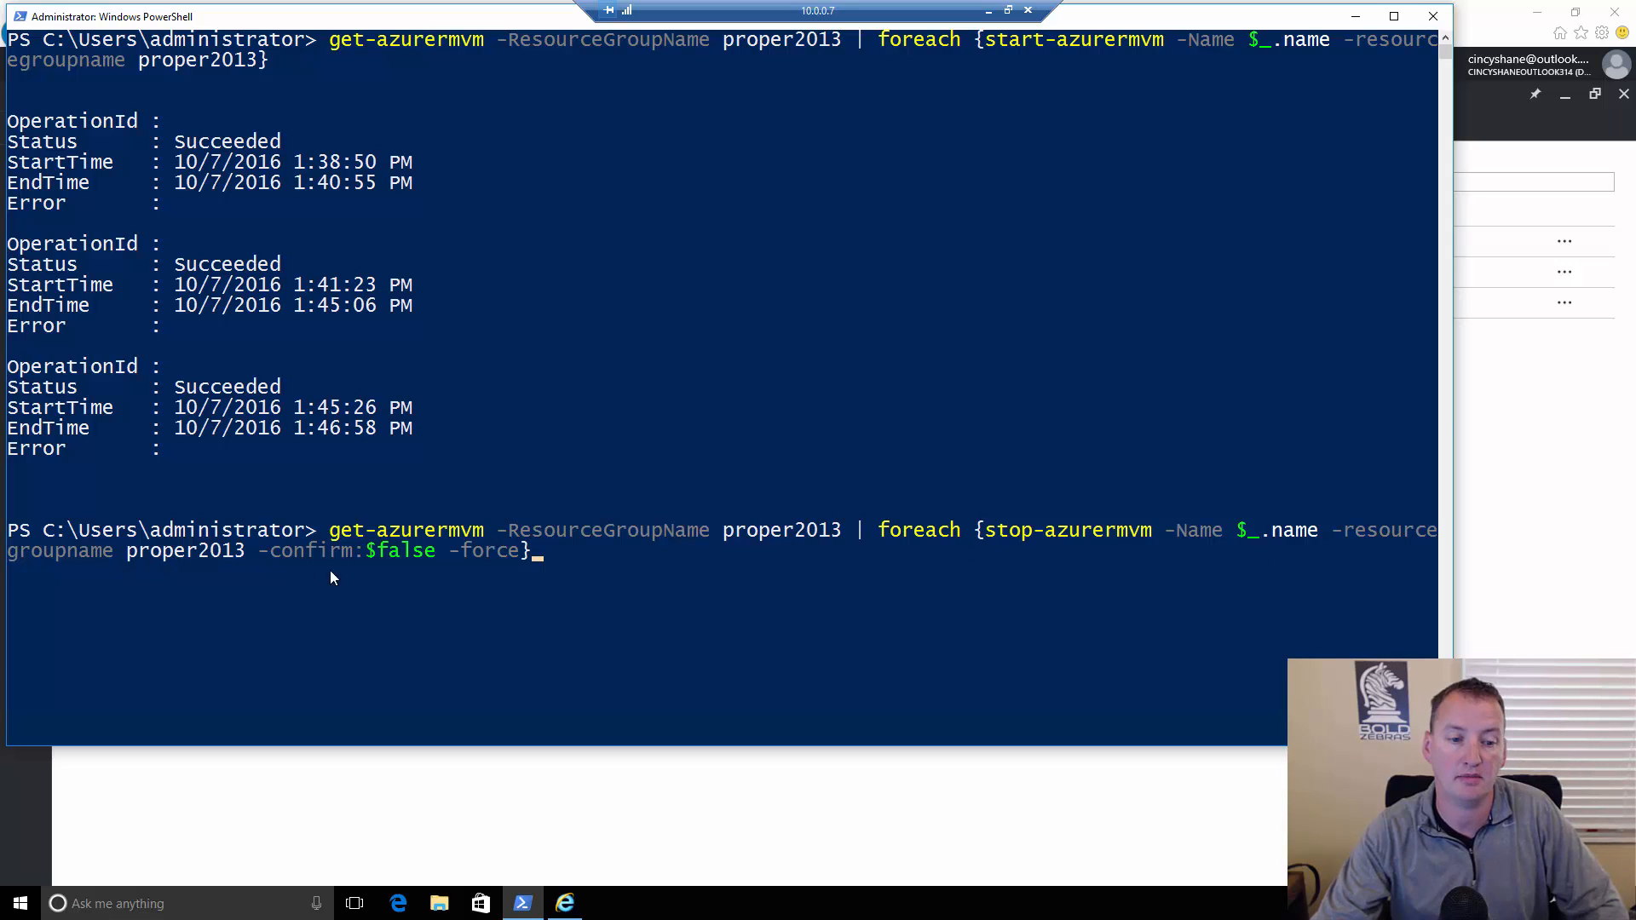
{"action": "mouse_move", "coordinate": [491, 564]}
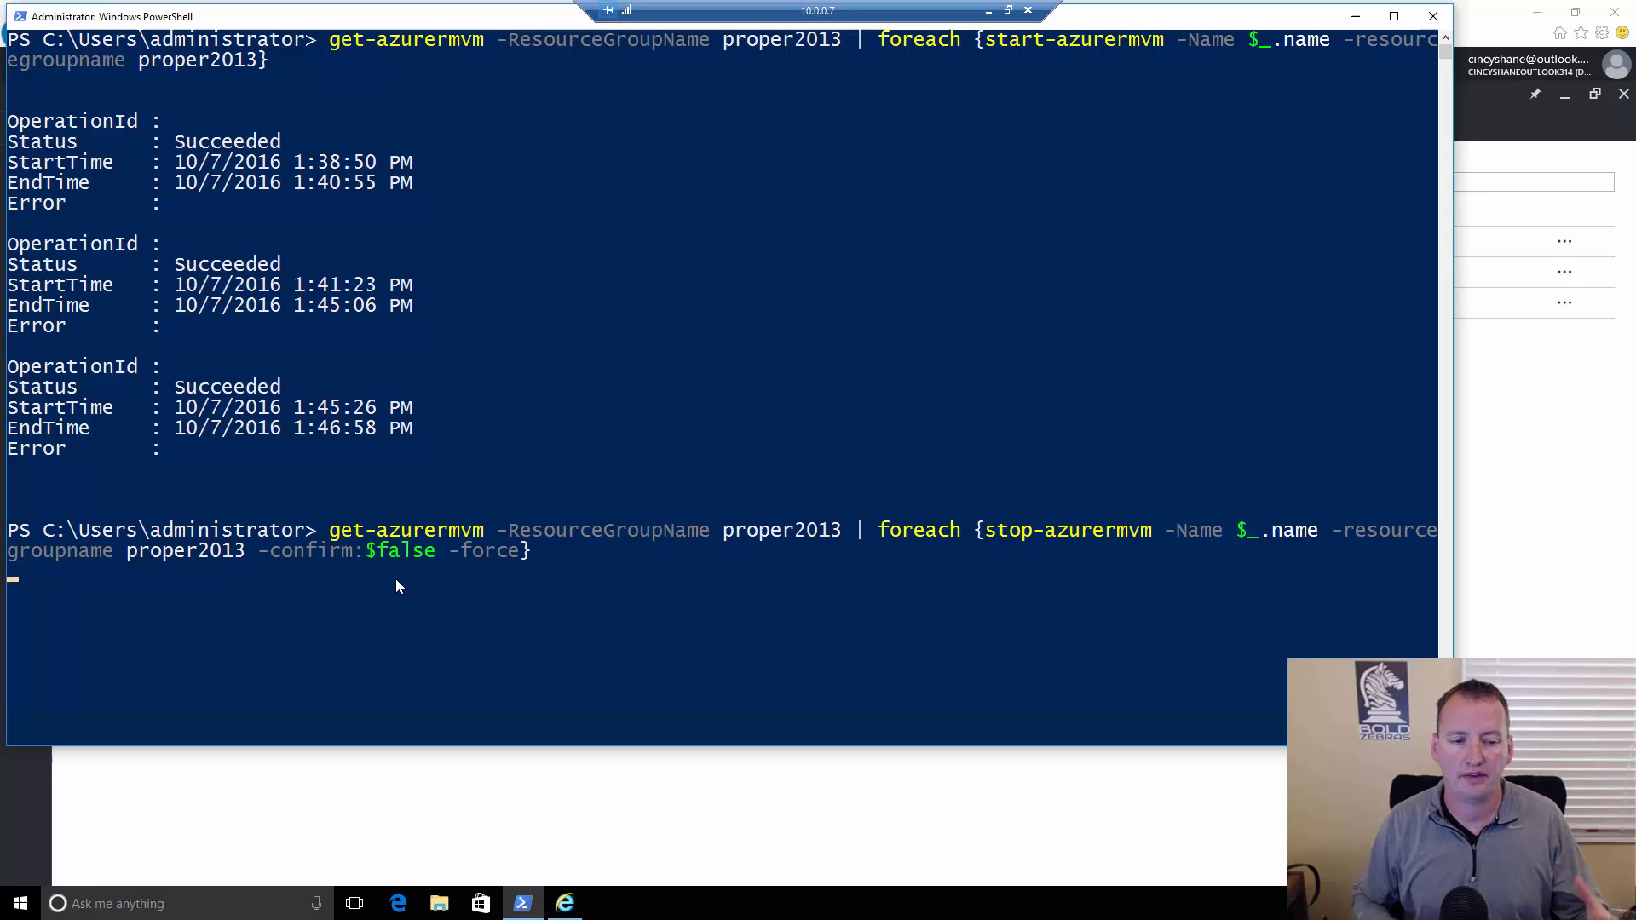
{"action": "mouse_move", "coordinate": [365, 590]}
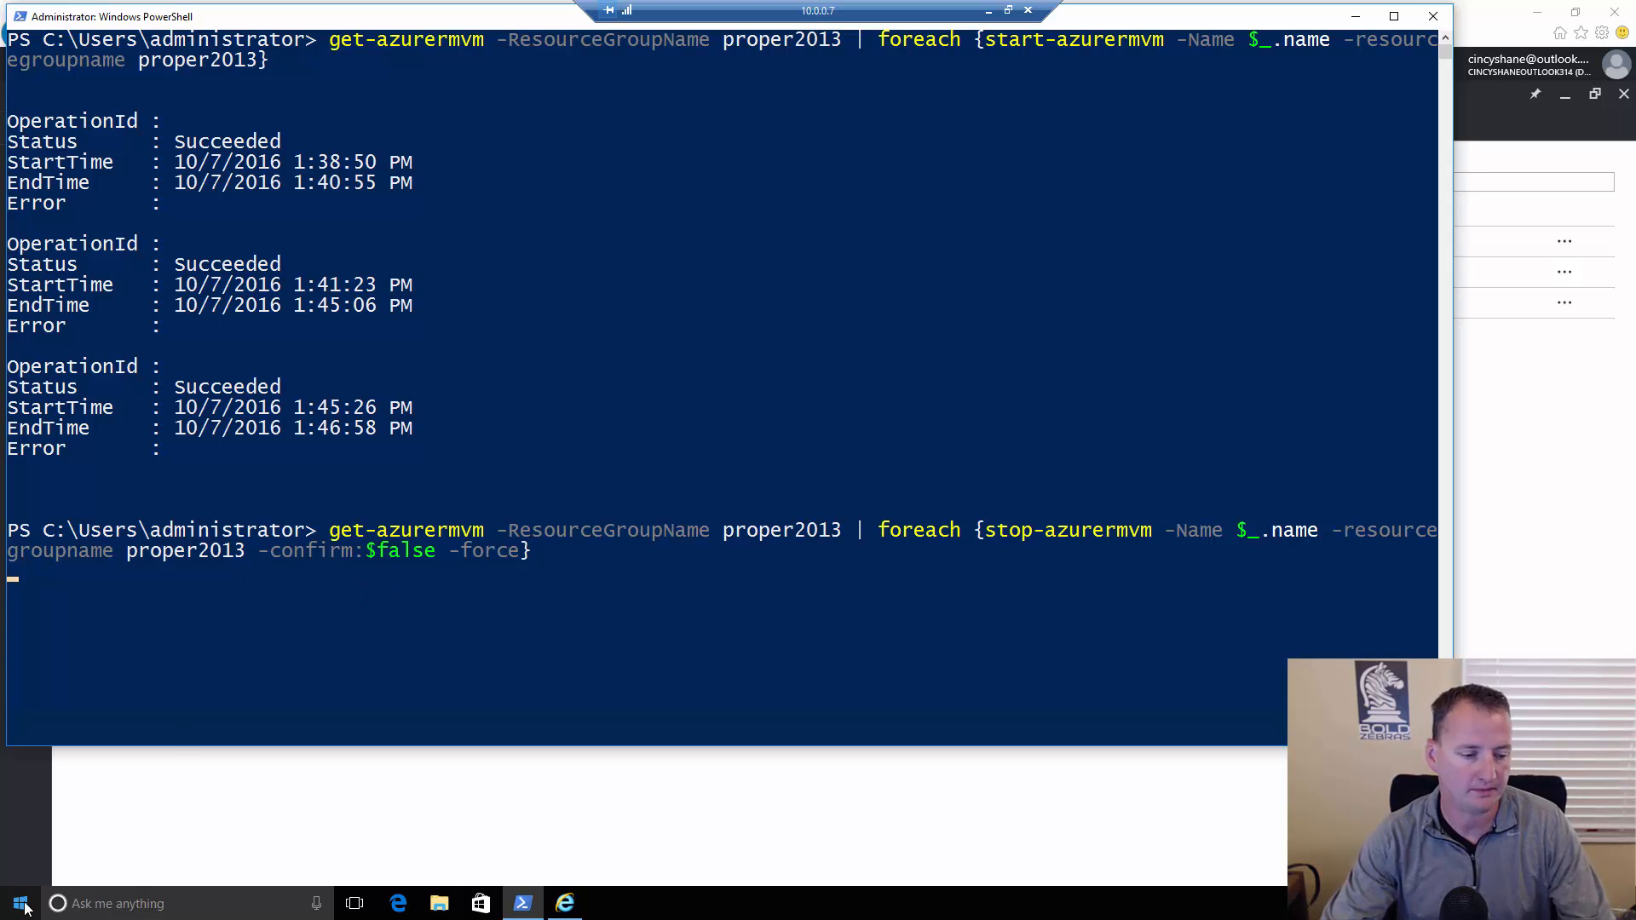
Launch a second Windows PowerShell session from Start menu search for 'powe'
{"action": "left_click", "coordinate": [18, 903]}
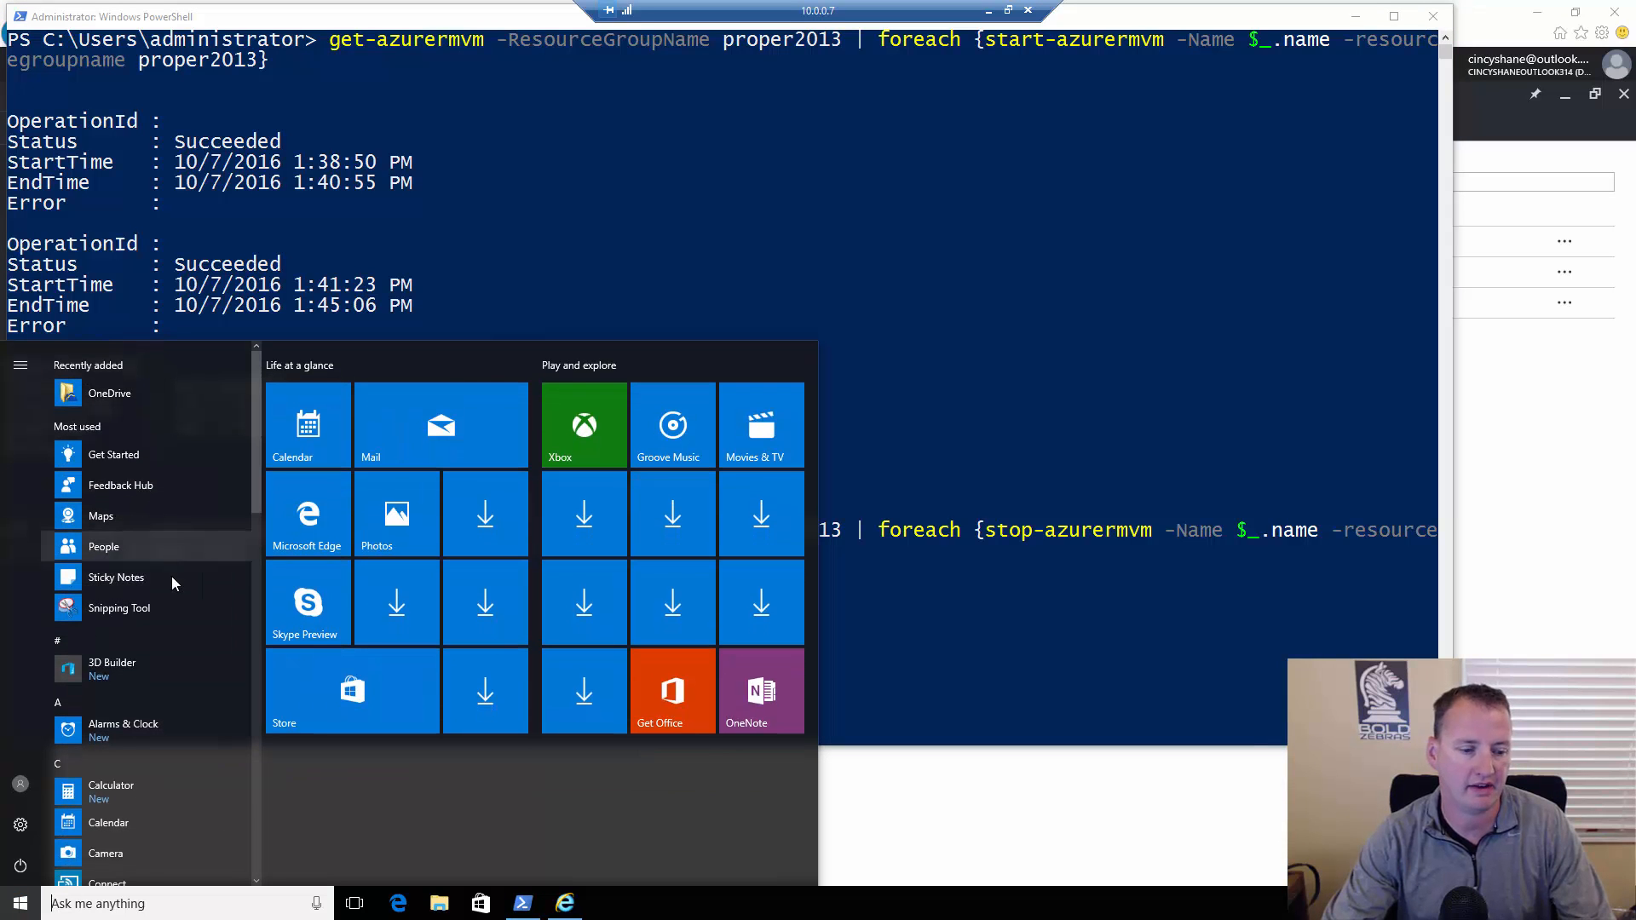
{"action": "type", "text": "power"}
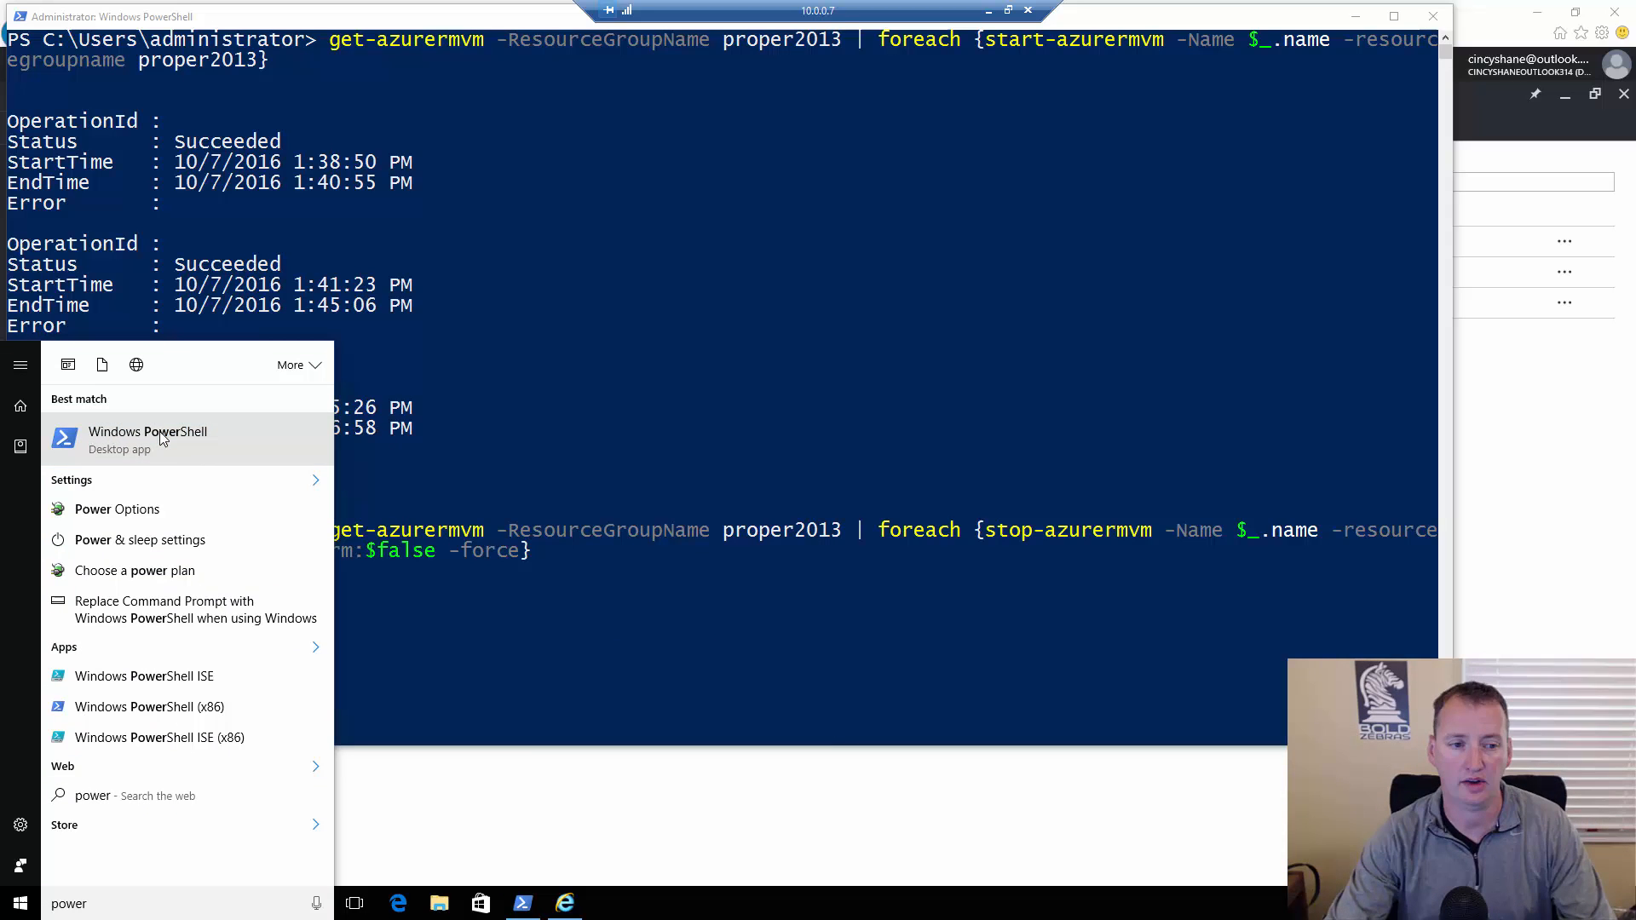
{"action": "left_click", "coordinate": [149, 438]}
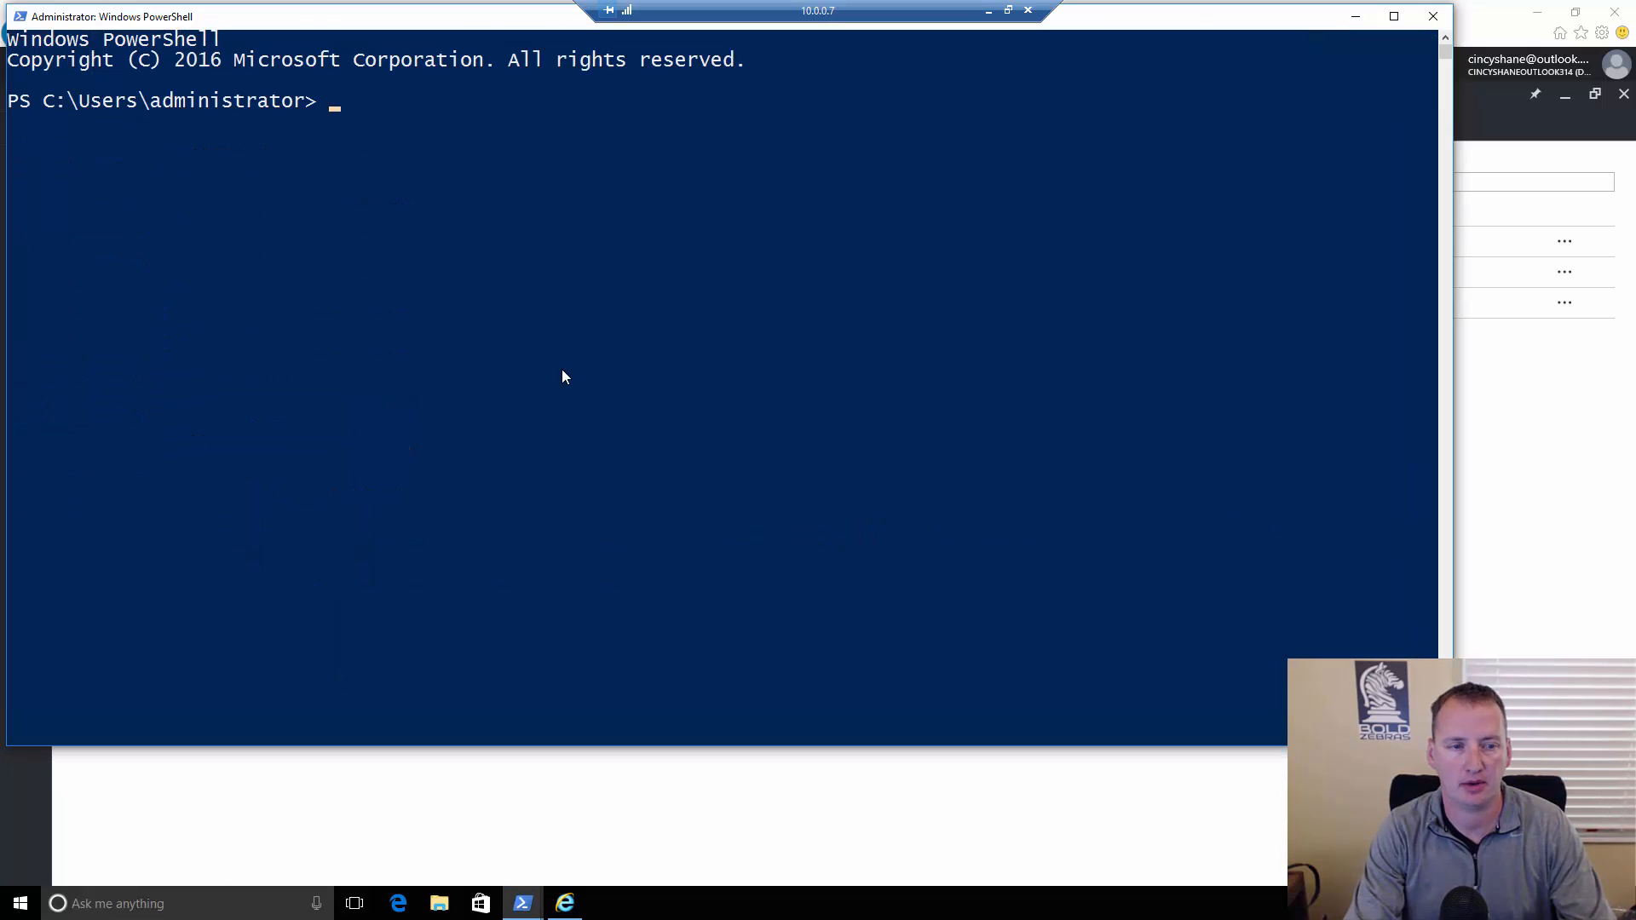
Run Start-Transcript, then Add-AzureAccount to bring up the Azure classic sign-in dialog
{"action": "type", "text": "start-tra"}
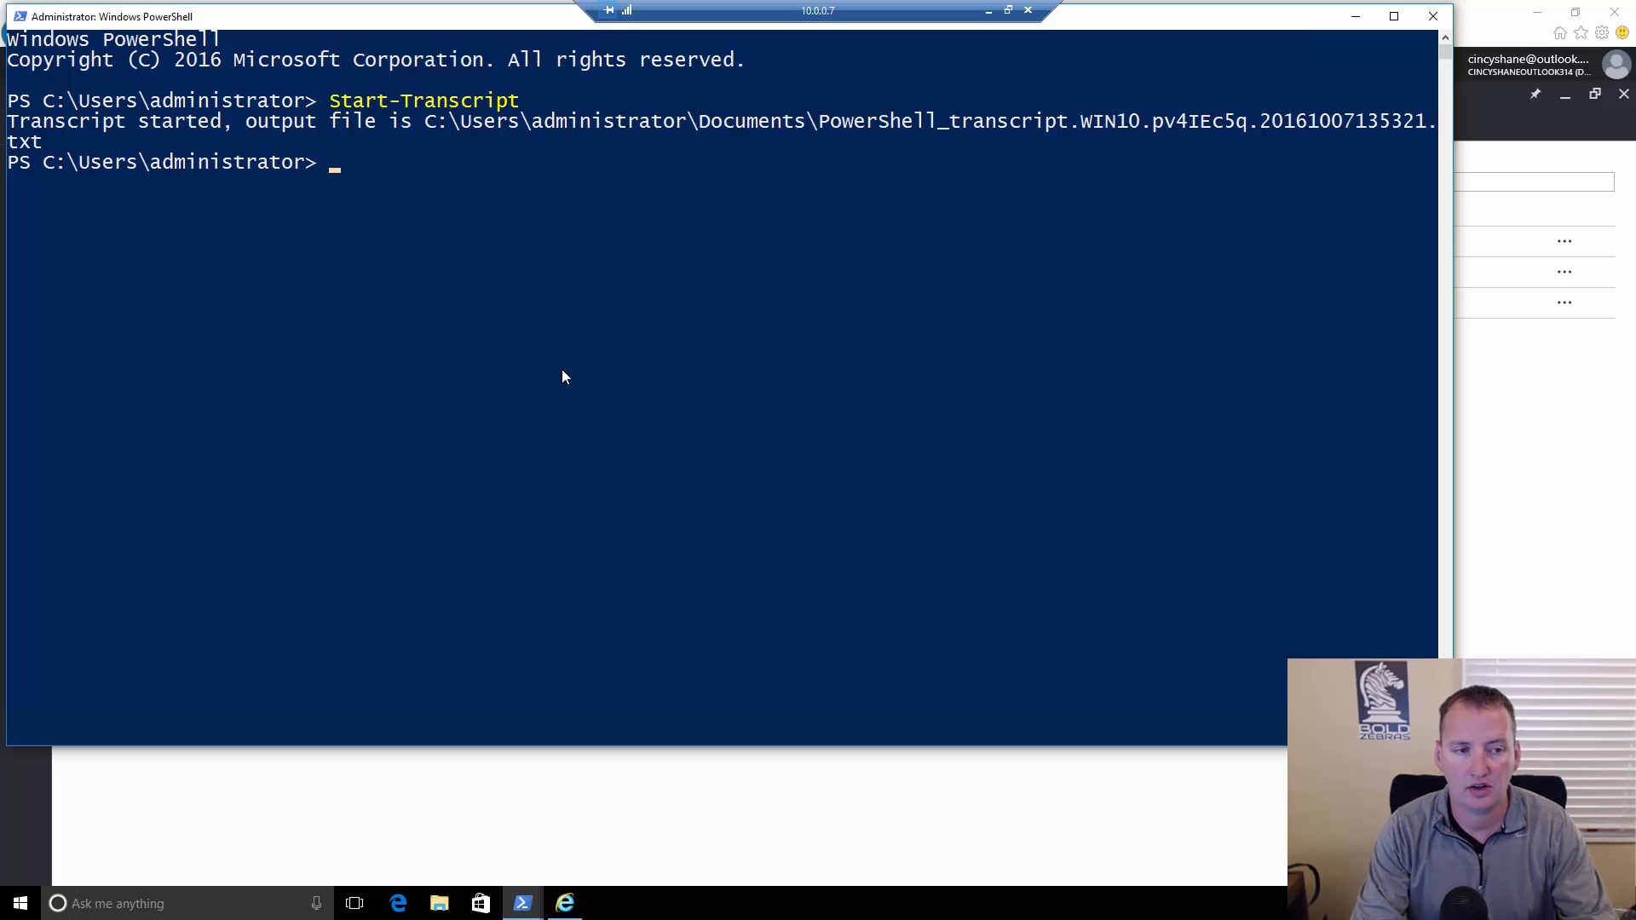
{"action": "type", "text": "add"}
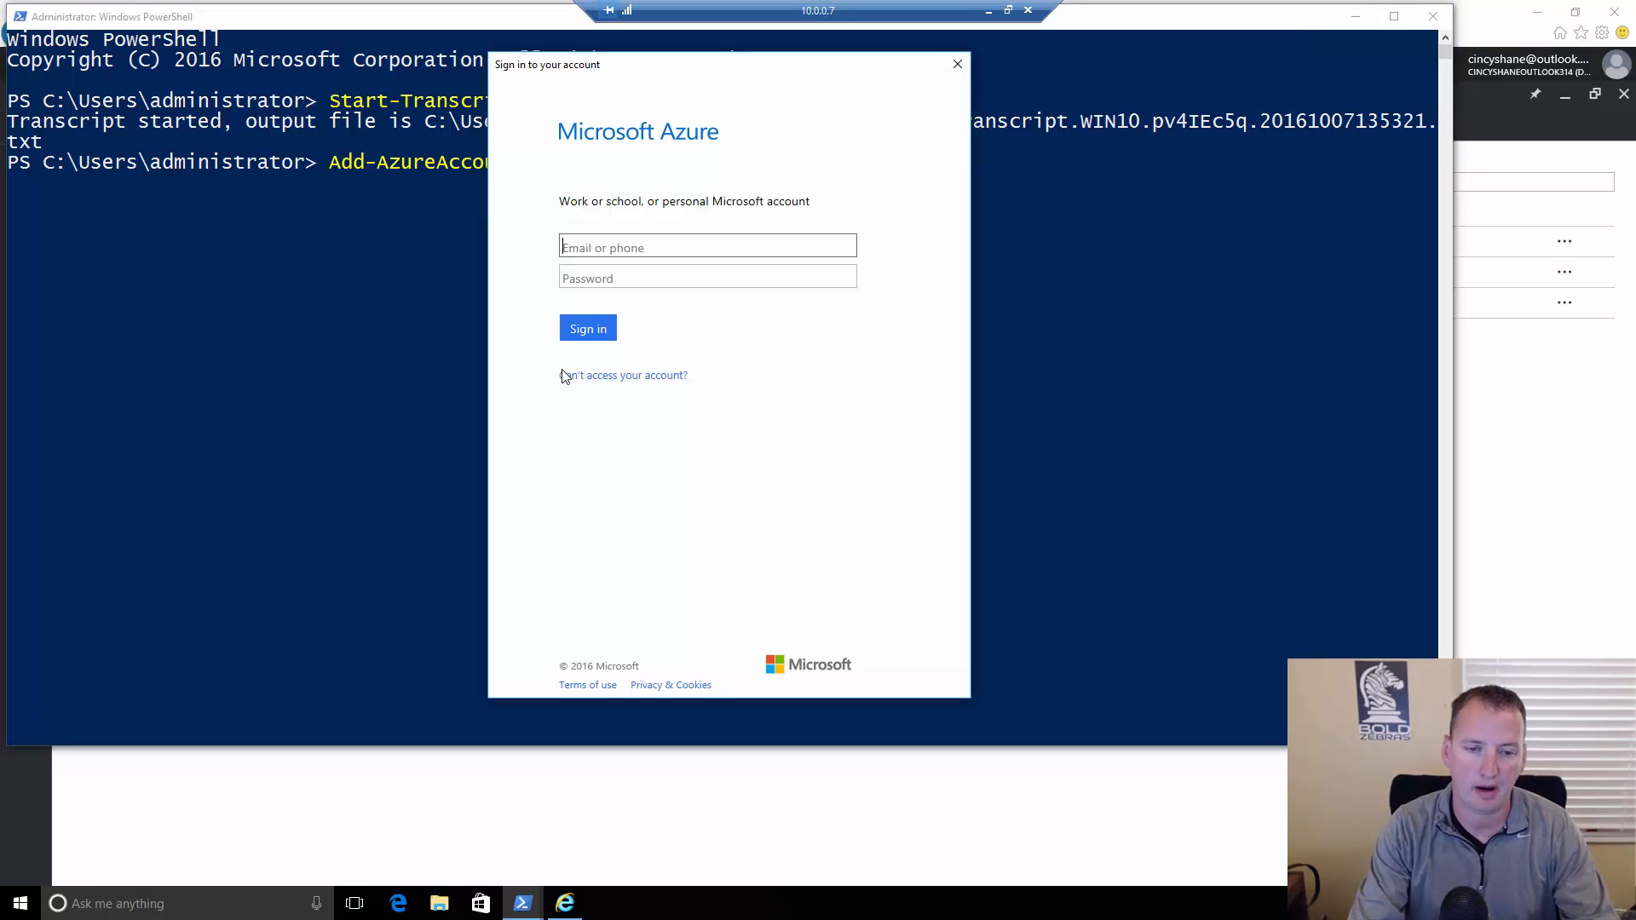
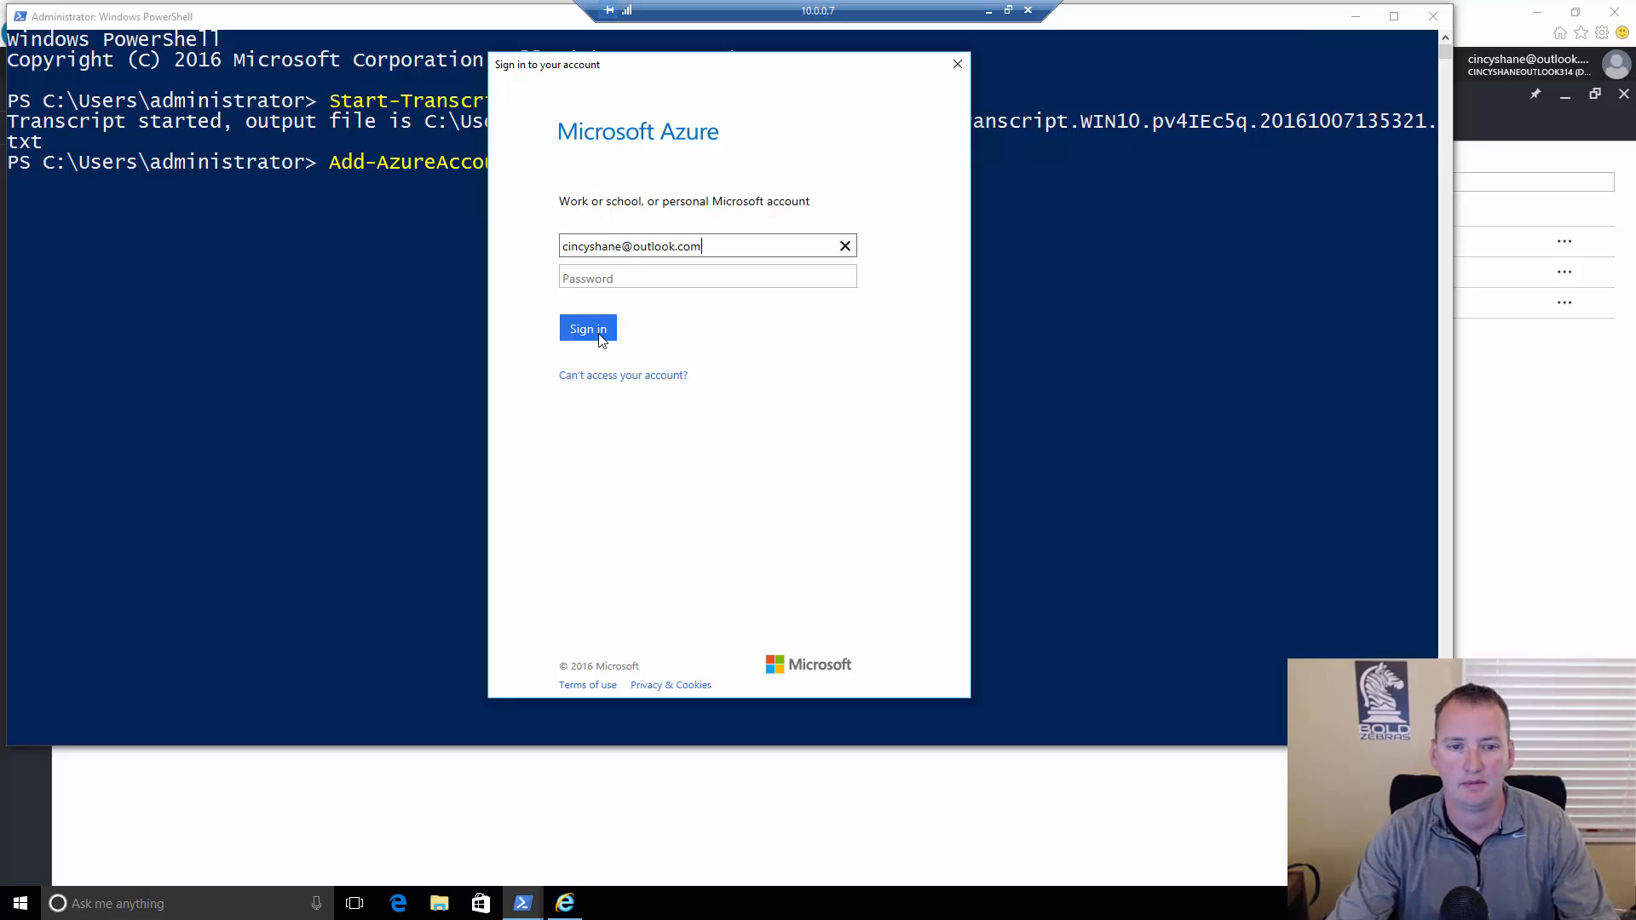
Sign in to Azure with the cincyshan...k.com account and its password
{"action": "left_click", "coordinate": [588, 327]}
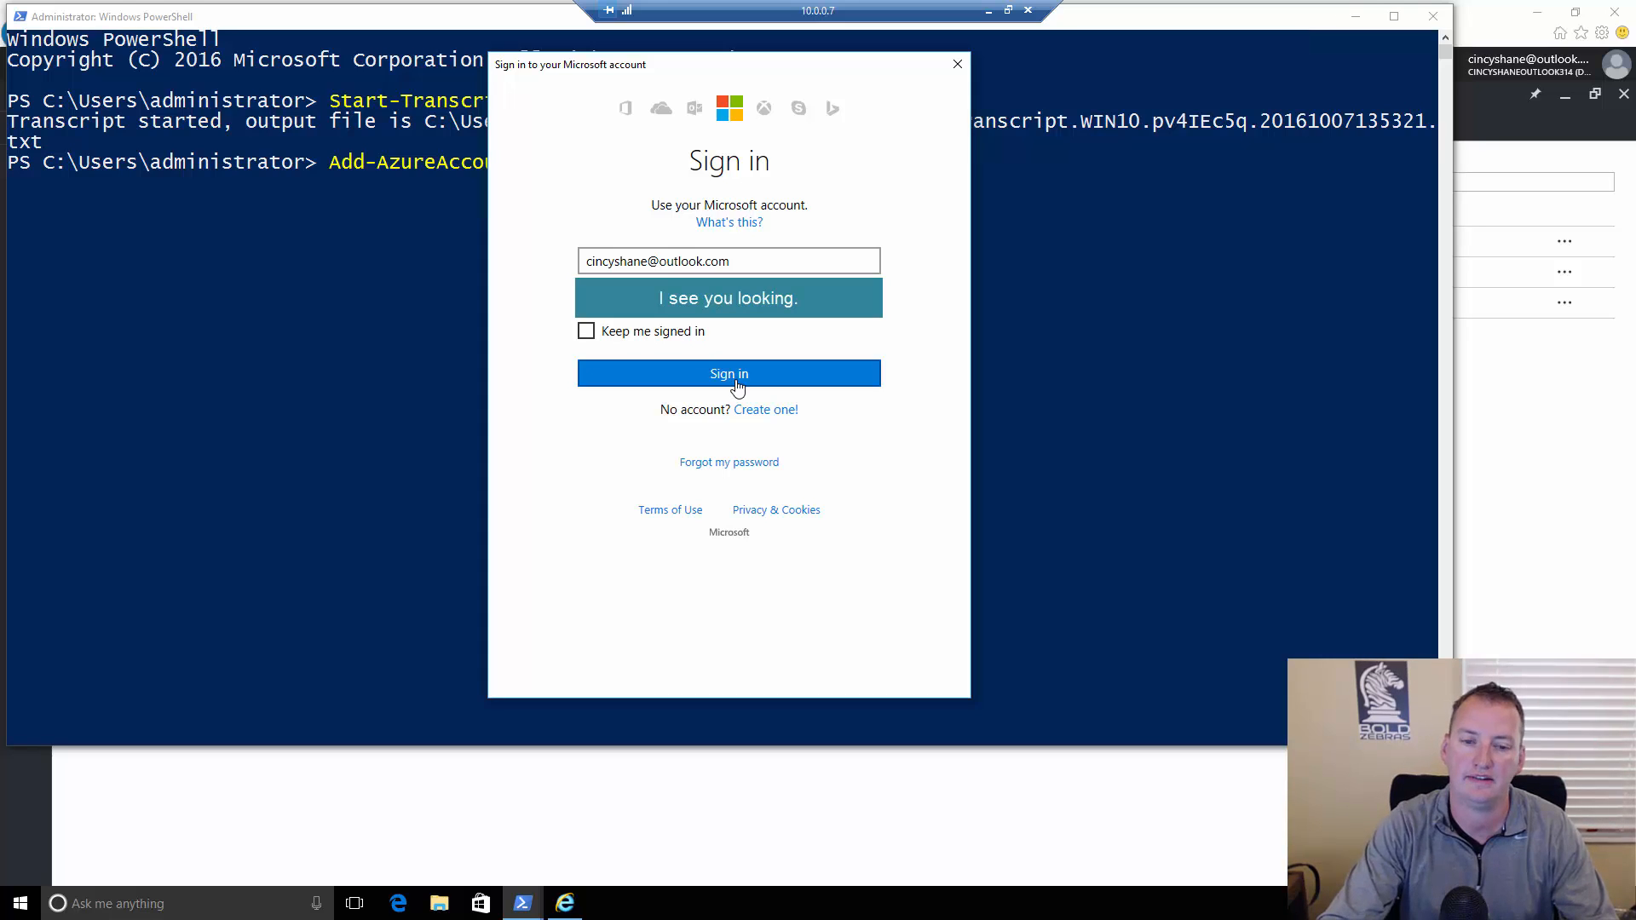
{"action": "left_click", "coordinate": [728, 373]}
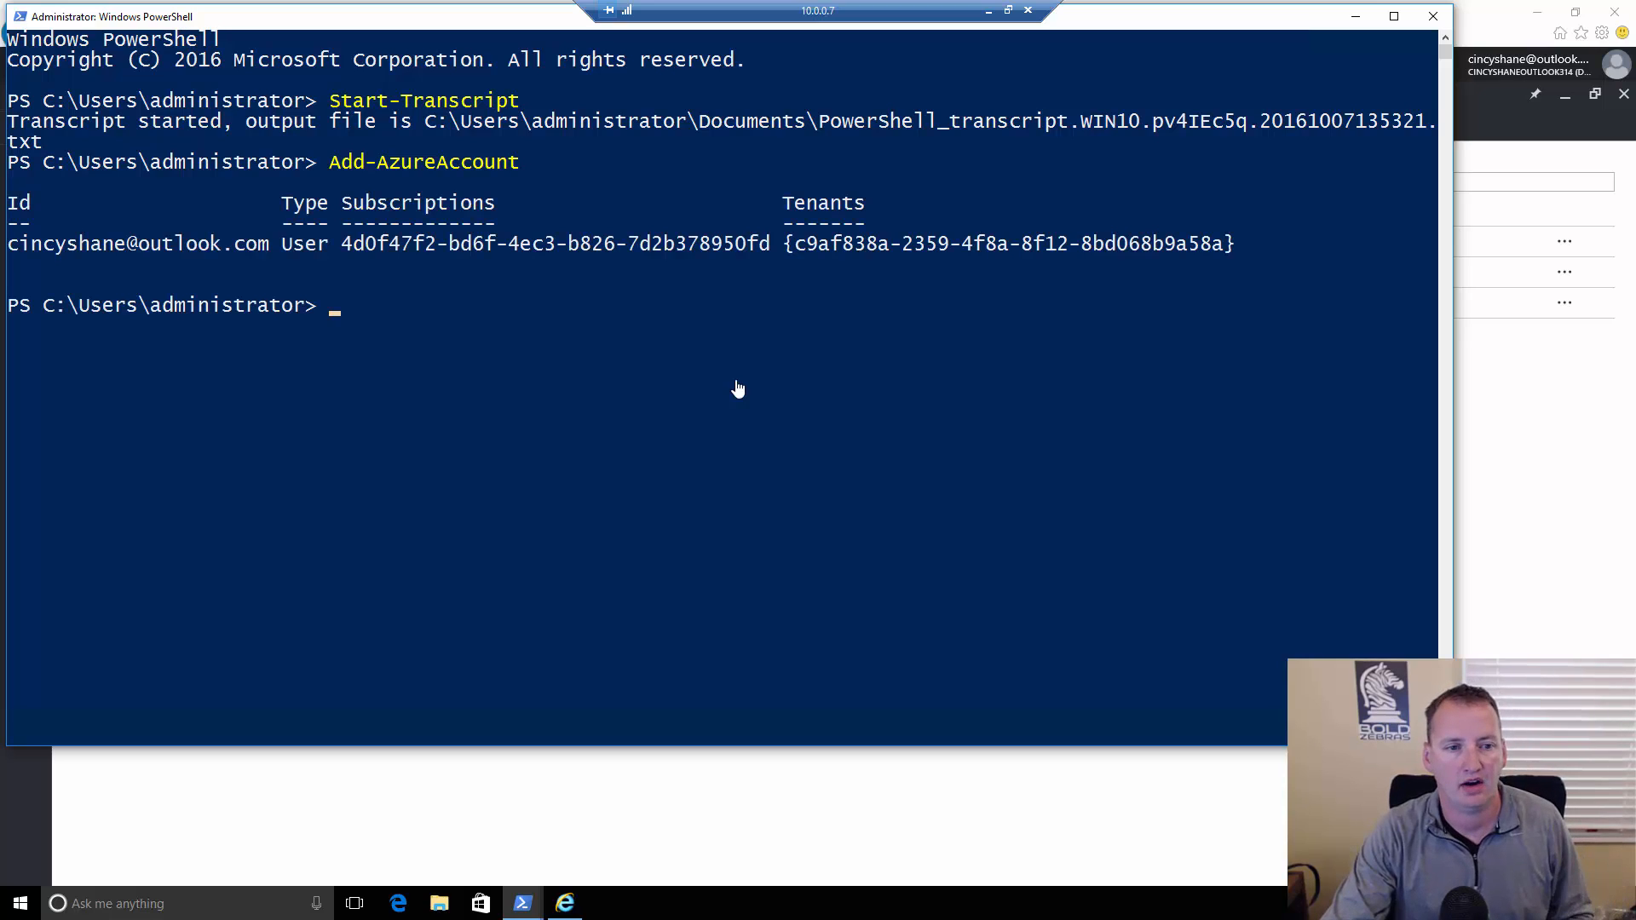
{"action": "mouse_move", "coordinate": [727, 384]}
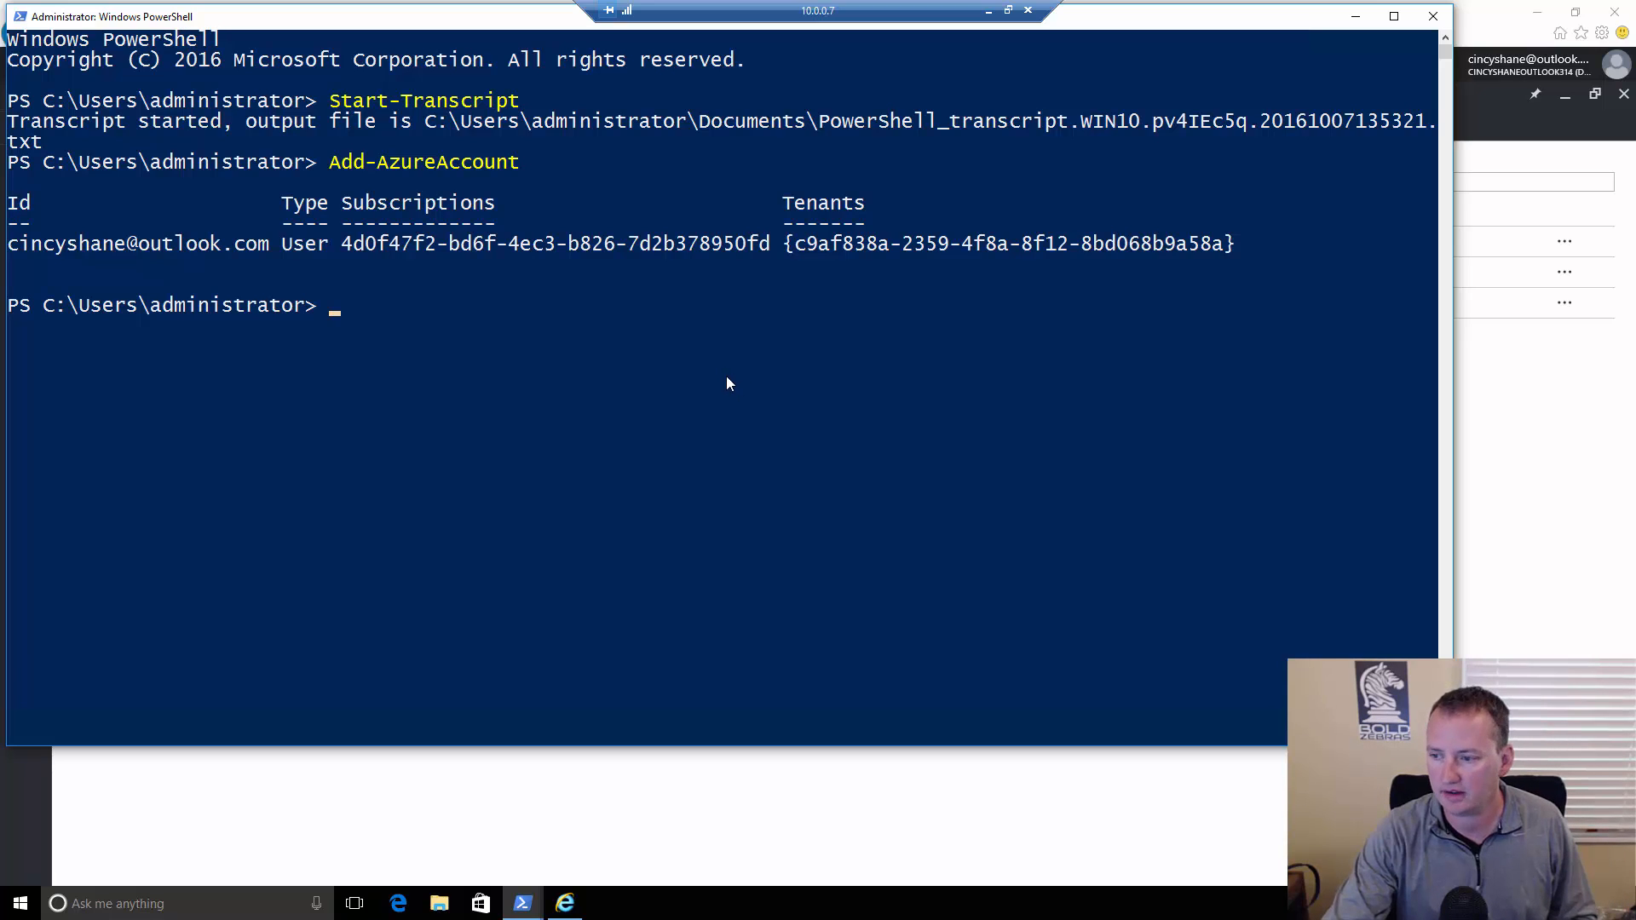
{"action": "mouse_move", "coordinate": [1205, 475]}
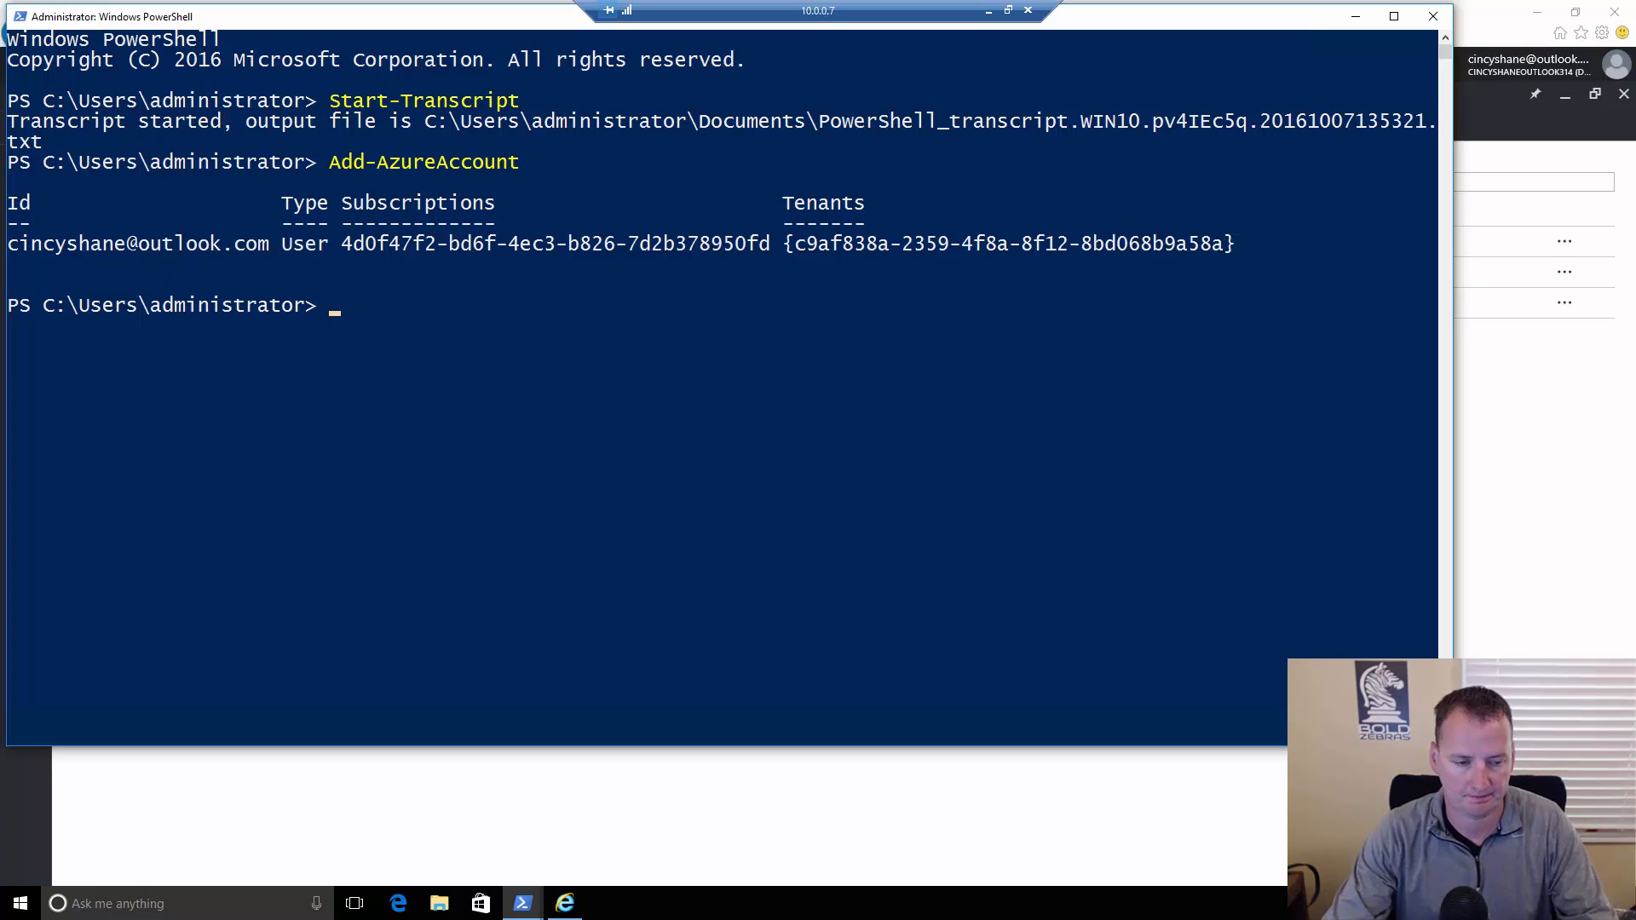
Run get-azureVM to list classic VMs, showing ClassicLinux as StoppedDeallocated
{"action": "type", "text": "get-azureVM"}
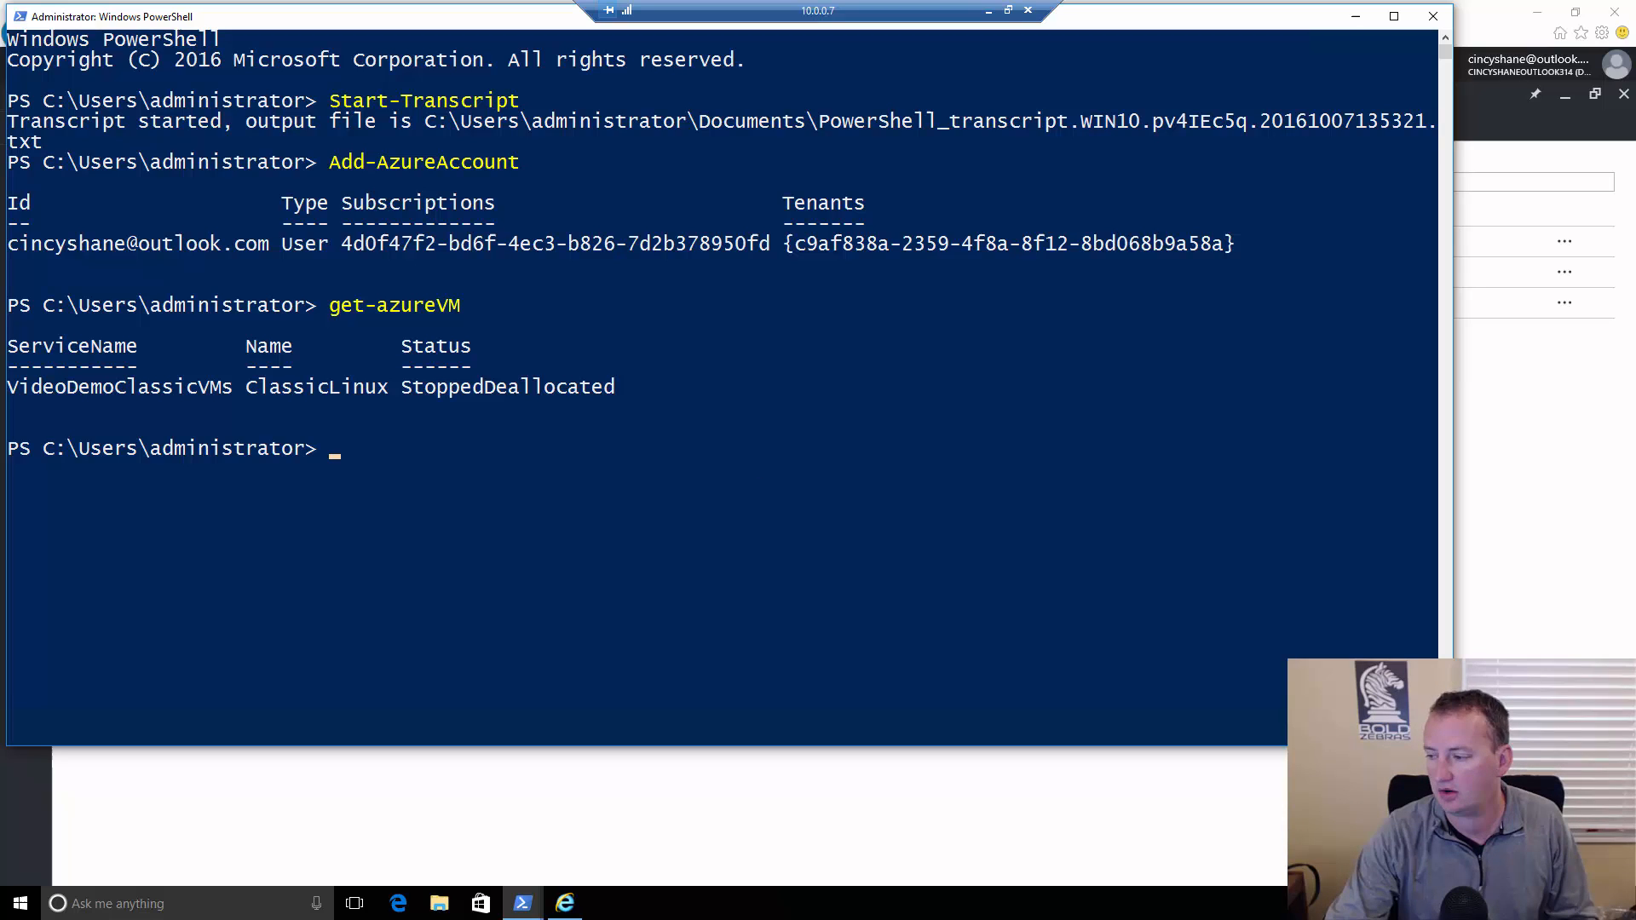
{"action": "mouse_move", "coordinate": [1090, 576]}
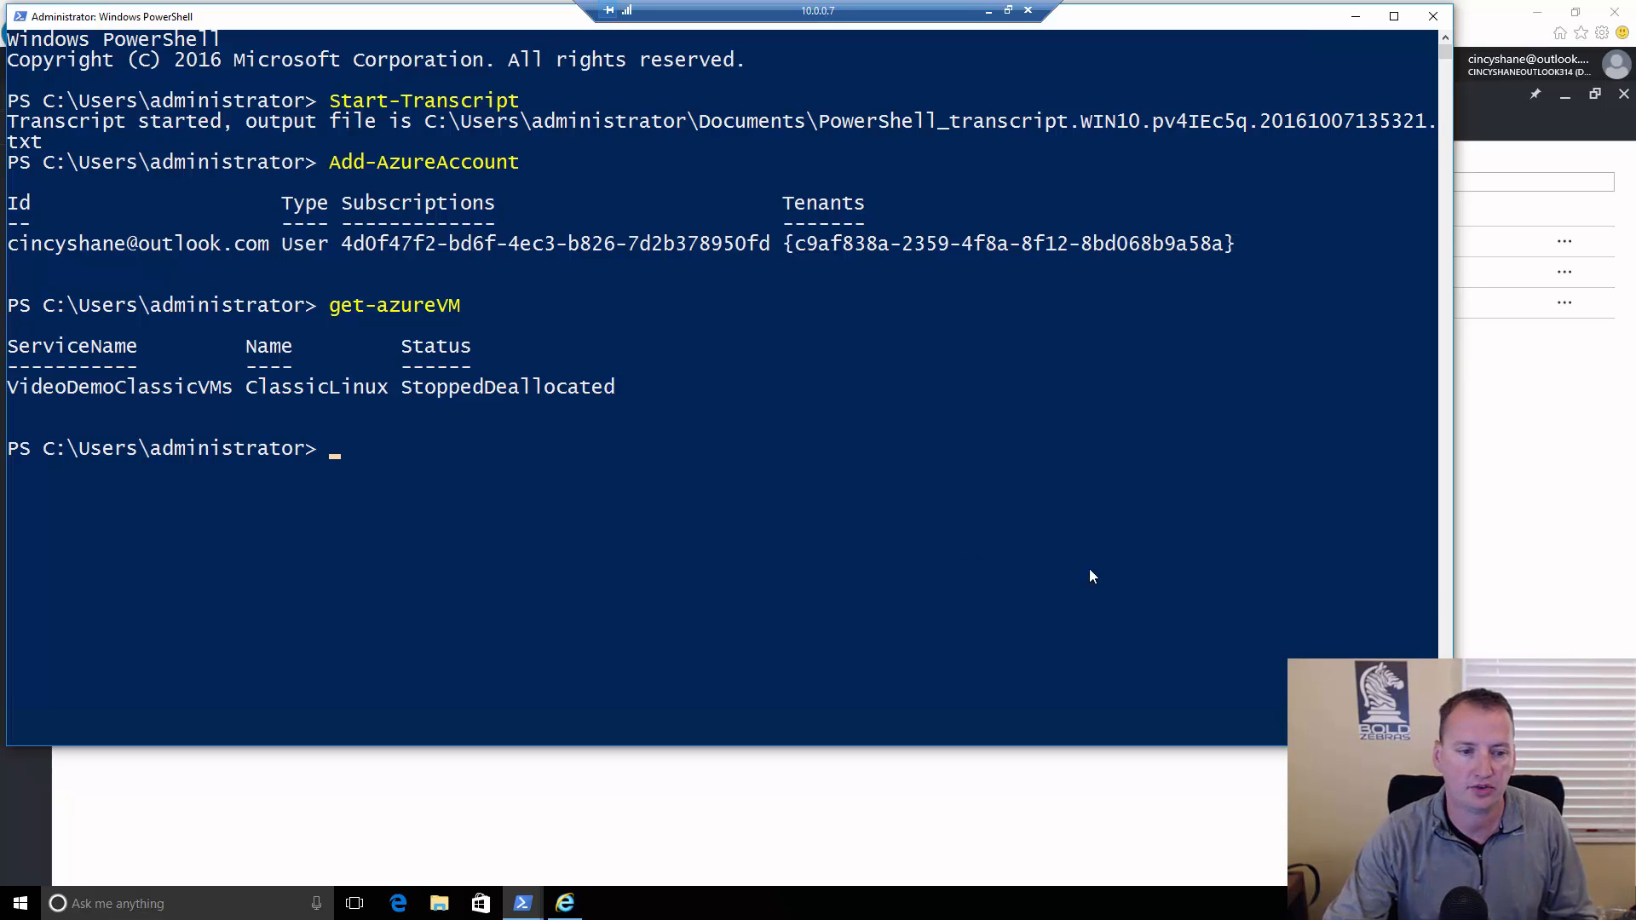
{"action": "mouse_move", "coordinate": [376, 463]}
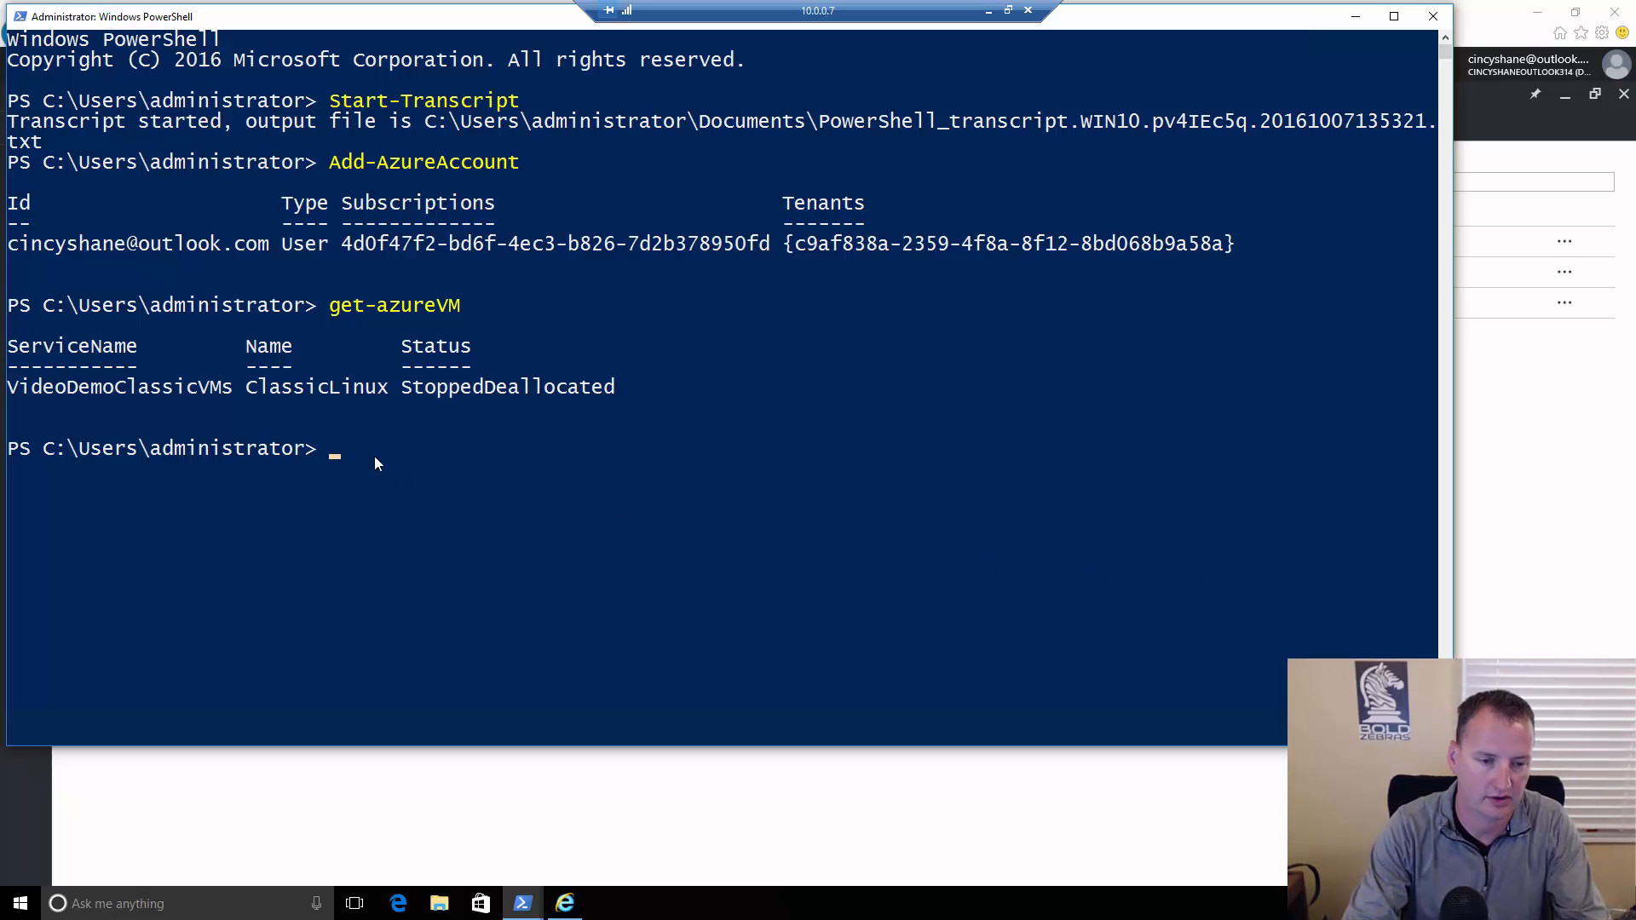
Begin the Start-AzureVM command for service VideoDemoClassicVMs with -Name "*"
{"action": "type", "text": "c"}
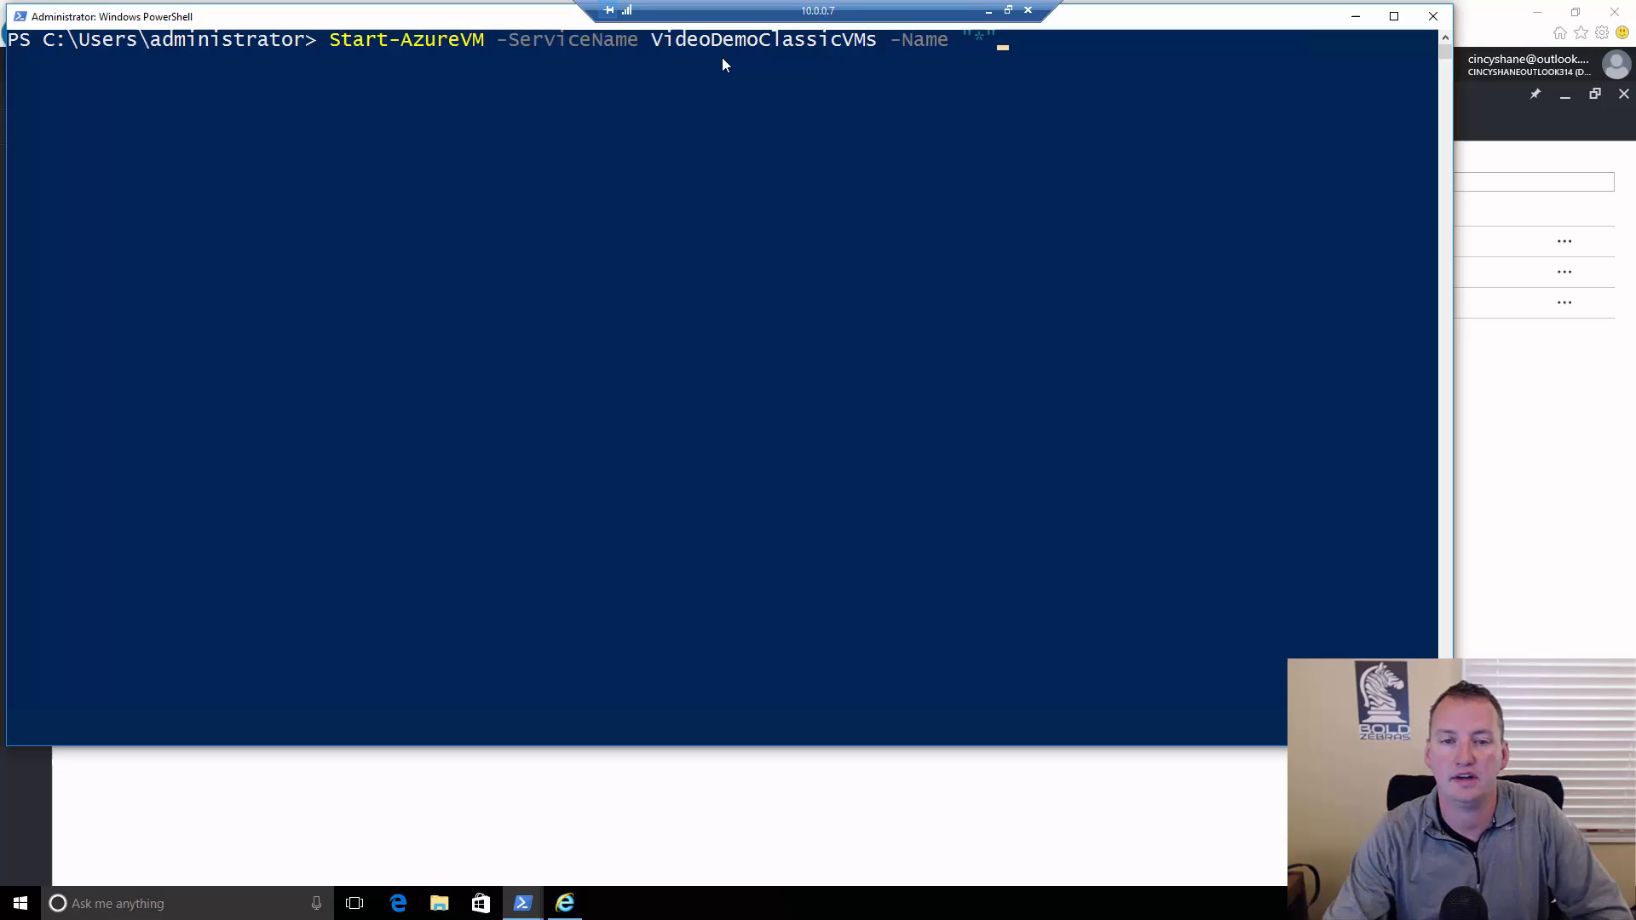
{"action": "mouse_move", "coordinate": [836, 53]}
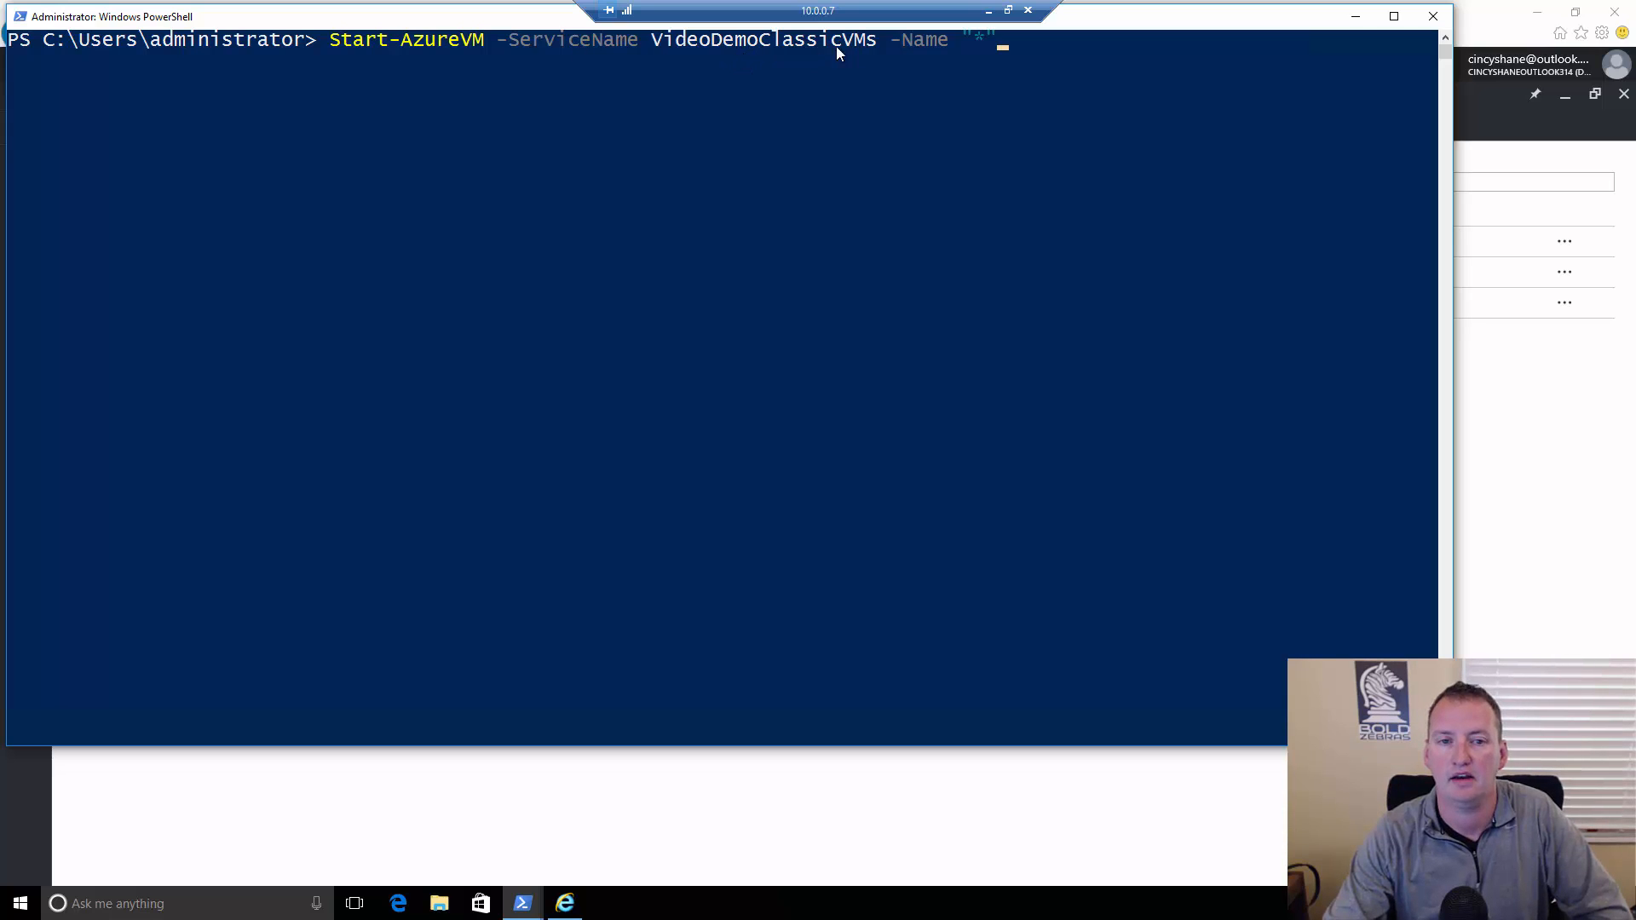
{"action": "mouse_move", "coordinate": [917, 55]}
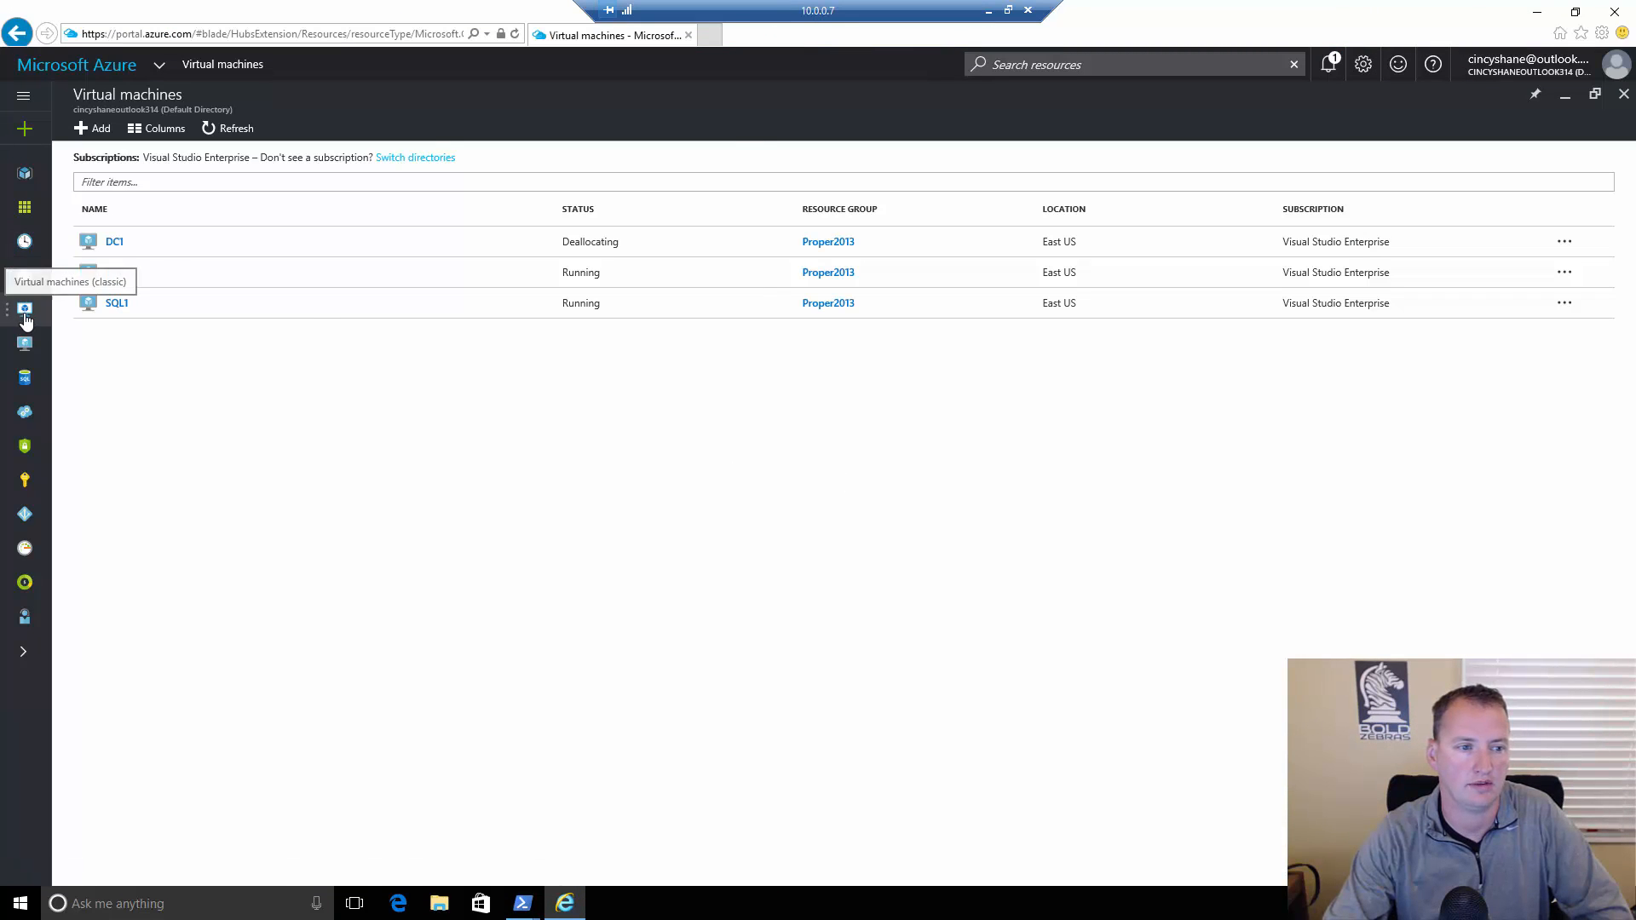
Check ClassicLinux's overview in the portal's classic VM list, then return to PowerShell
{"action": "left_click", "coordinate": [24, 308]}
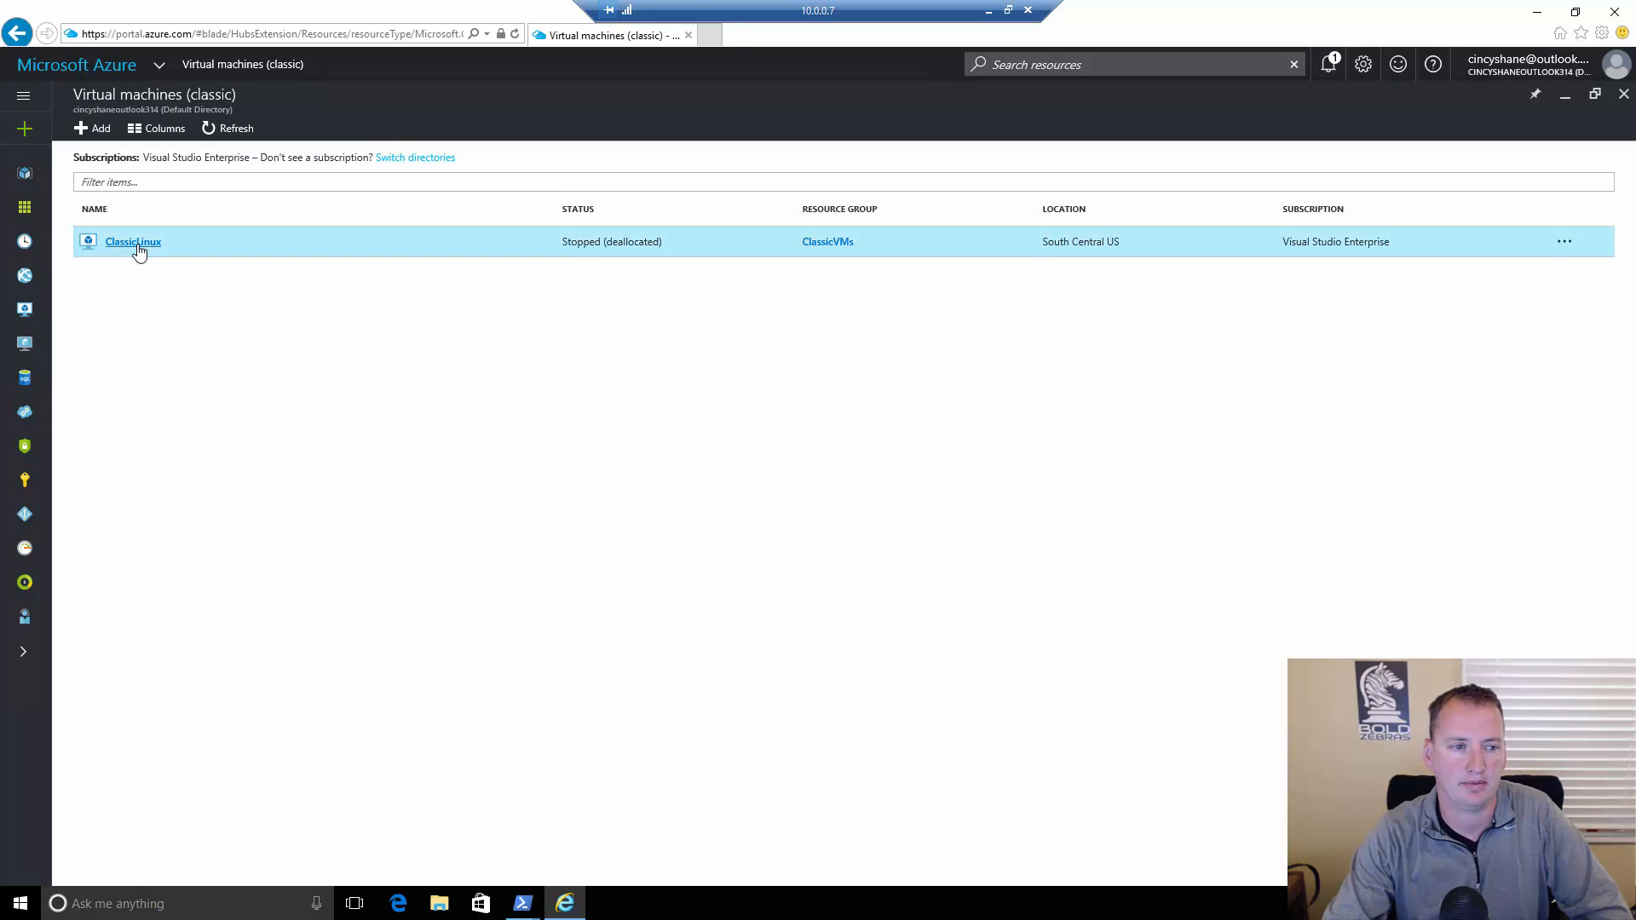
{"action": "left_click", "coordinate": [133, 241]}
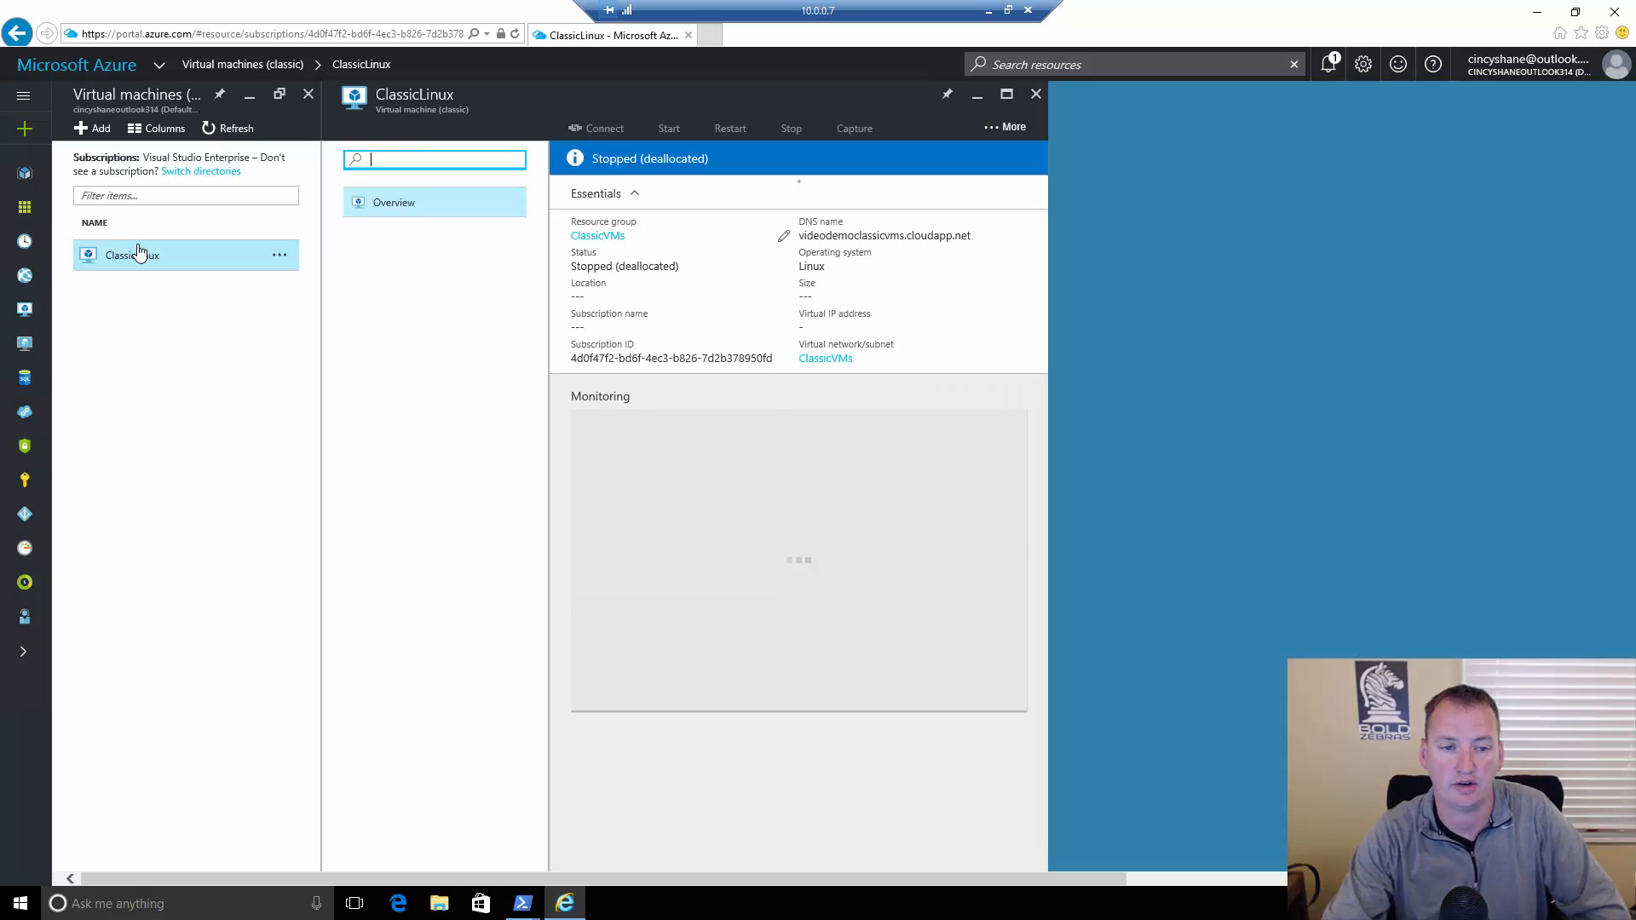
{"action": "left_click", "coordinate": [668, 128]}
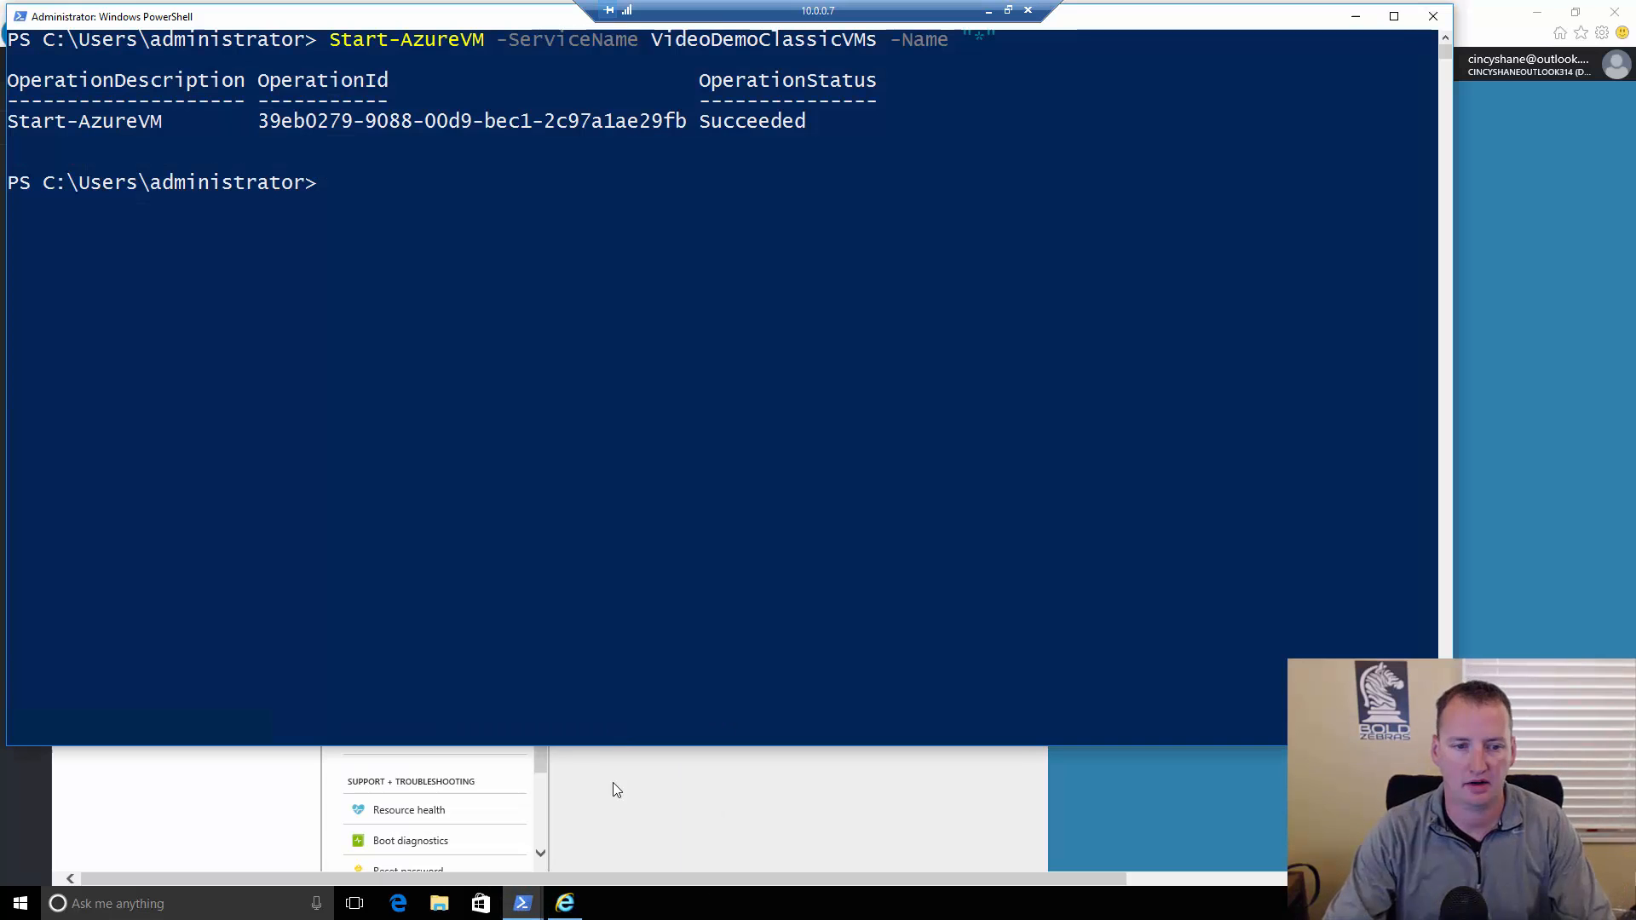
Run get-azureservice to list VideoDemoClassicVMs details, then begin a Stop-AzureVM command
{"action": "type", "text": "get"}
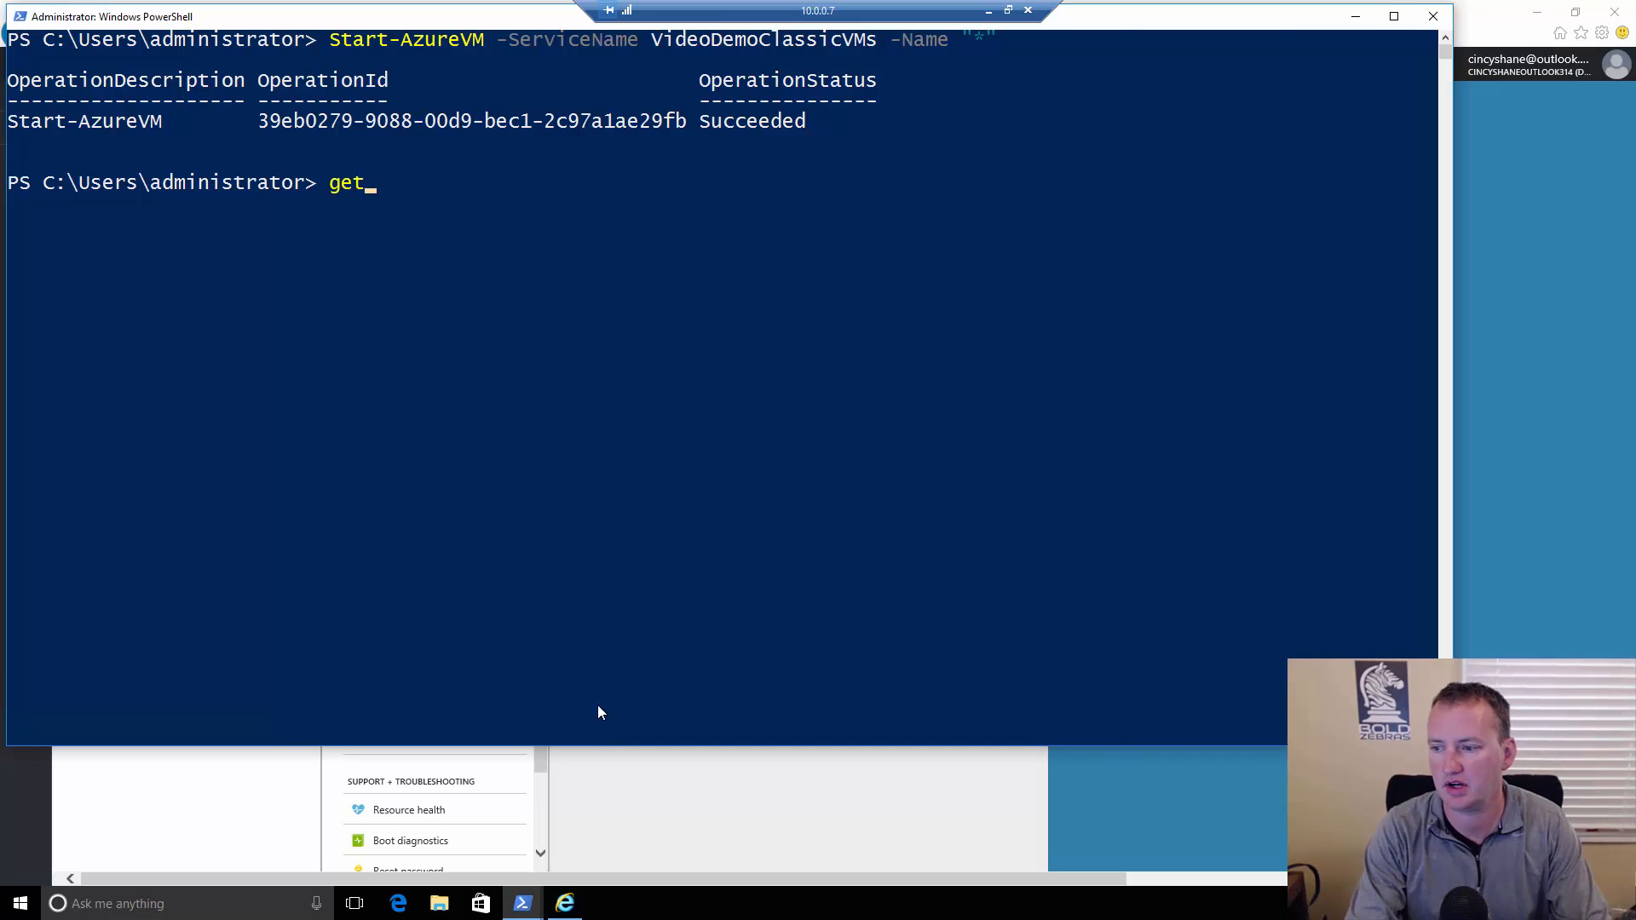
{"action": "type", "text": "-azurese"}
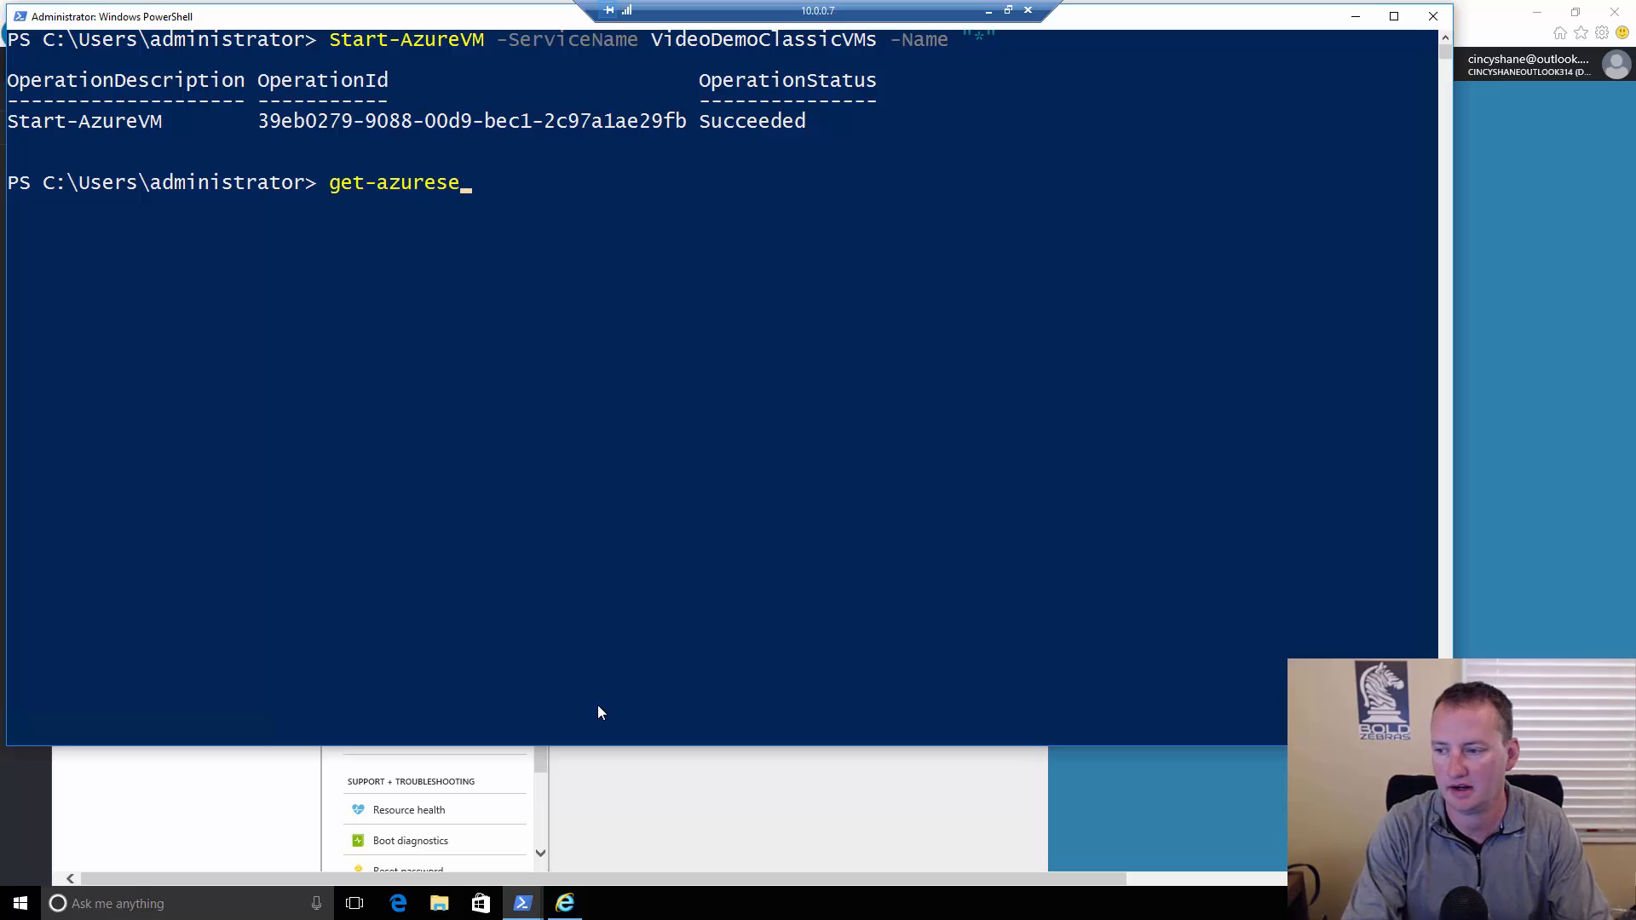
{"action": "type", "text": "rvice"}
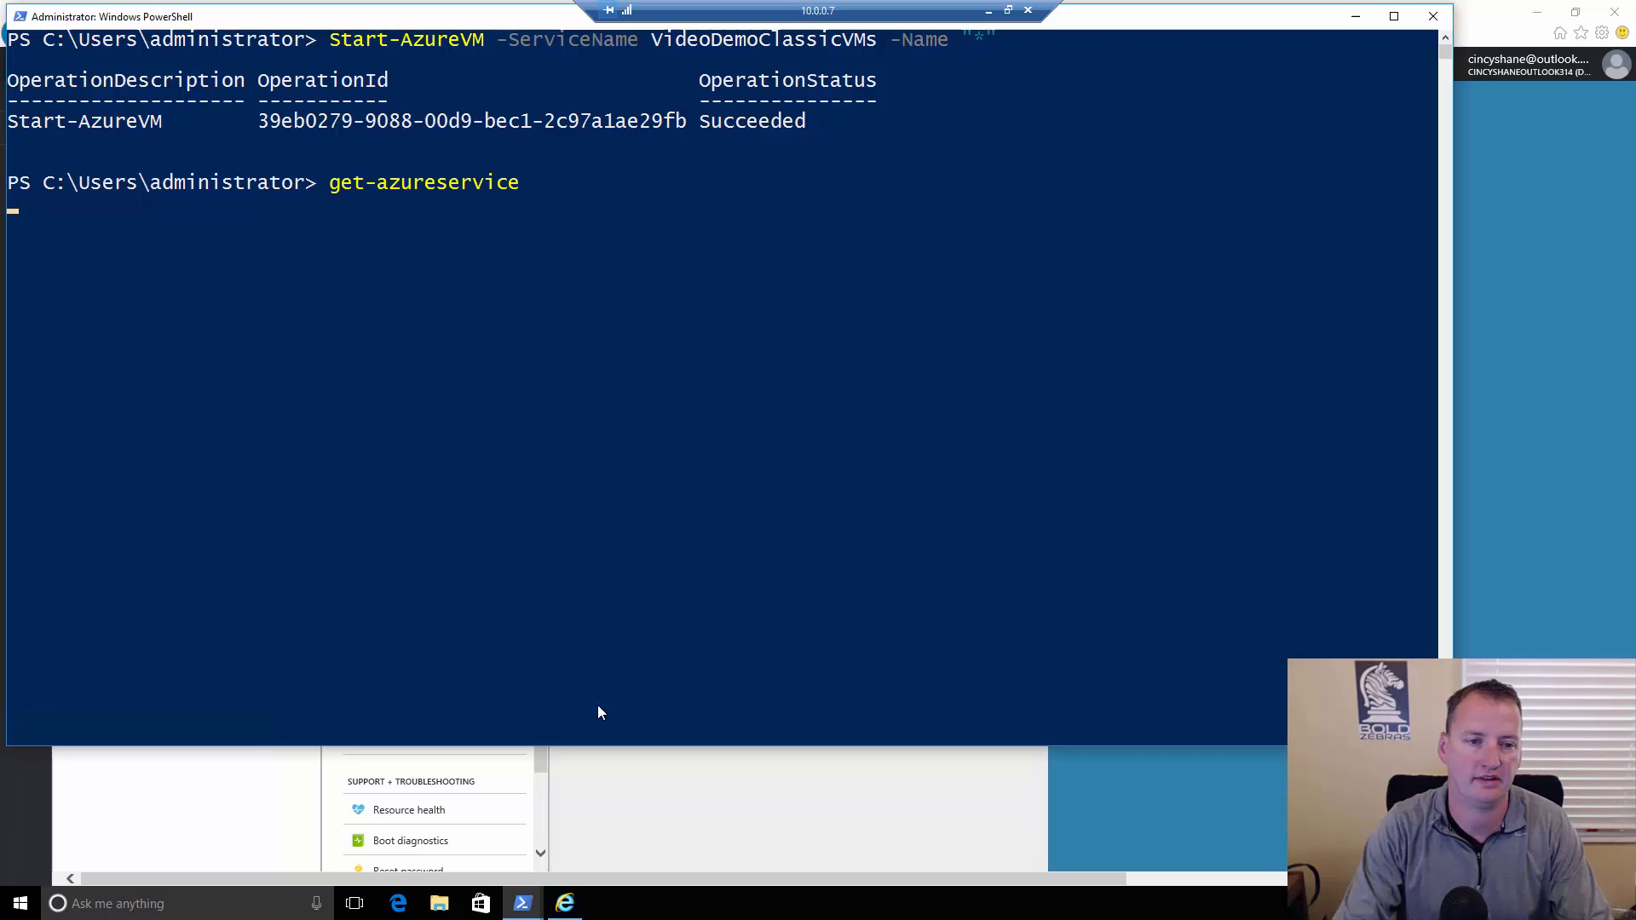
{"action": "key", "text": "enter"}
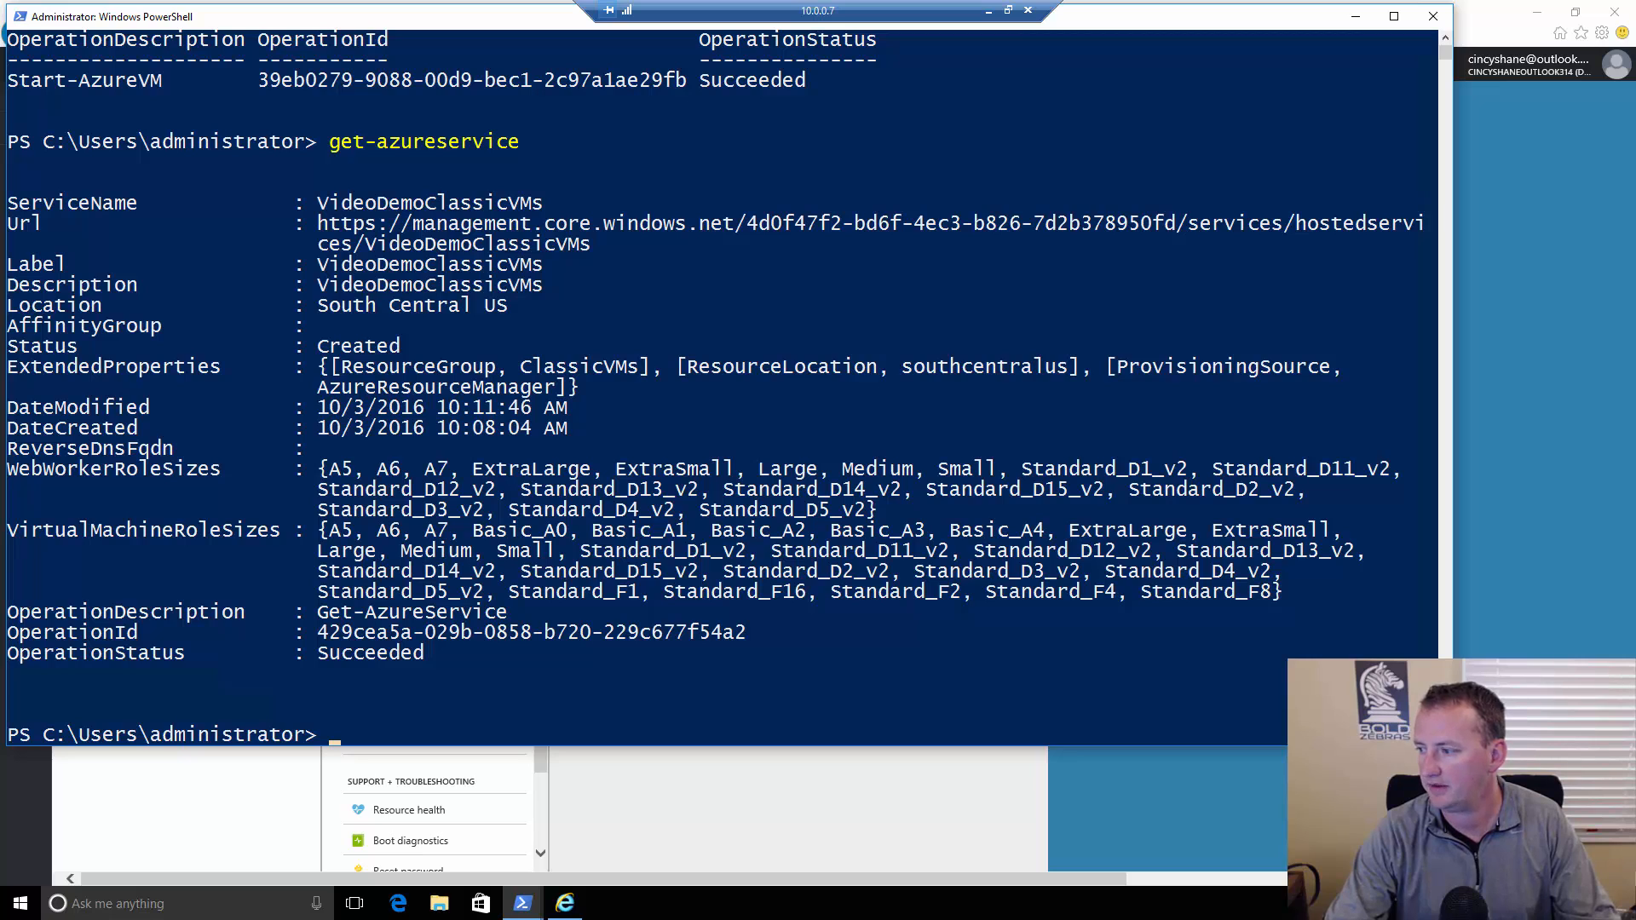
{"action": "type", "text": "cl"}
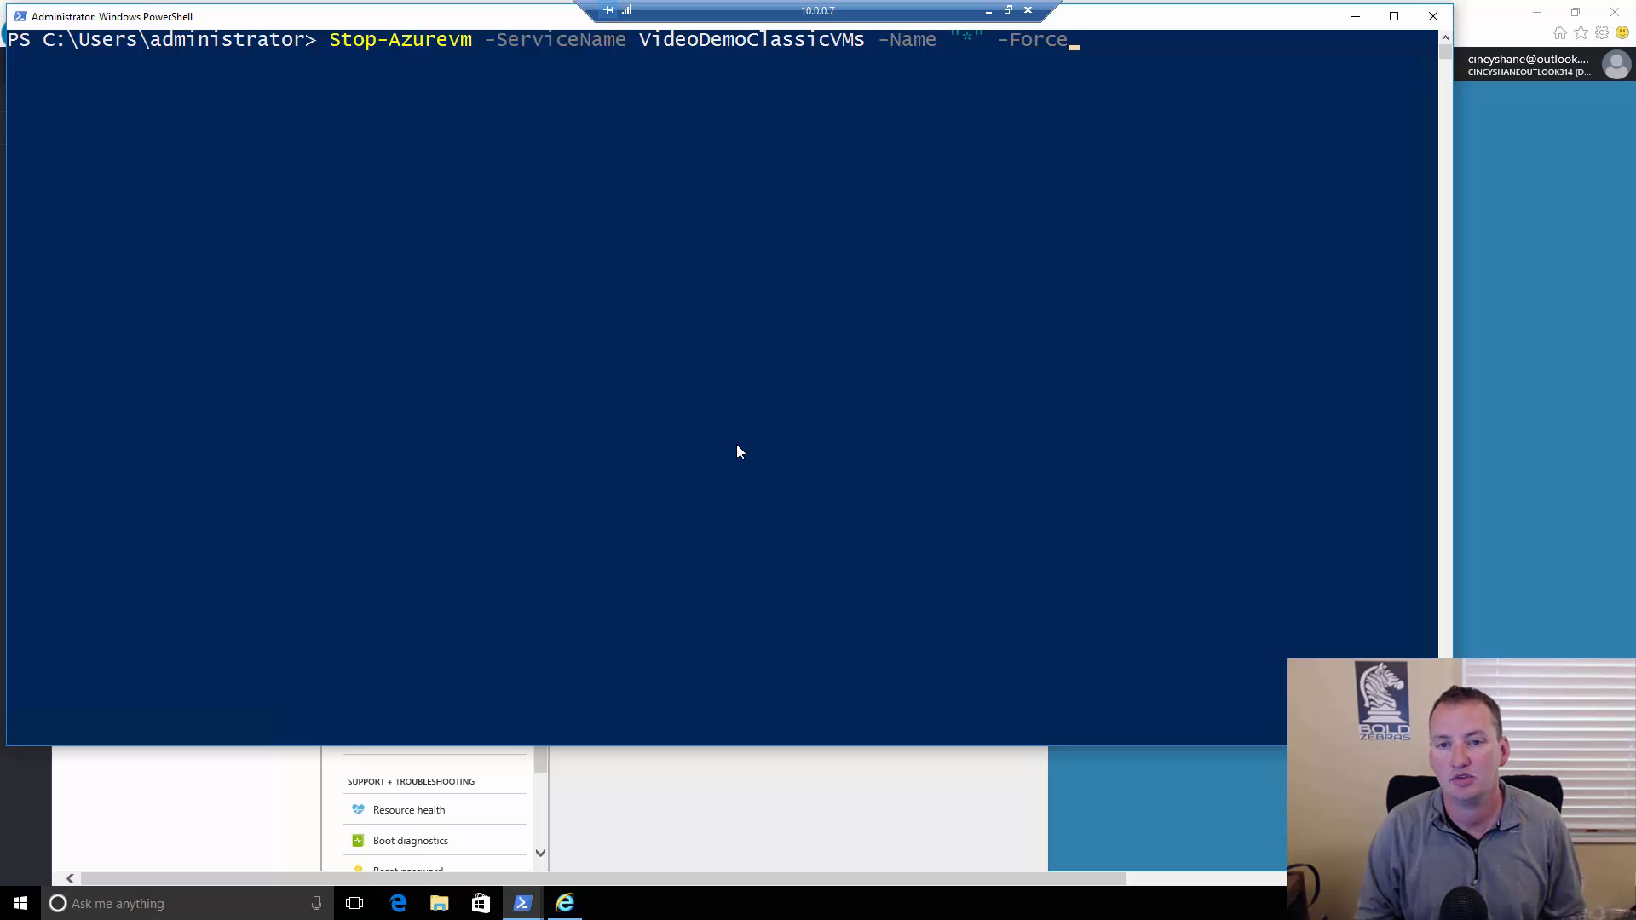
{"action": "mouse_move", "coordinate": [982, 111]}
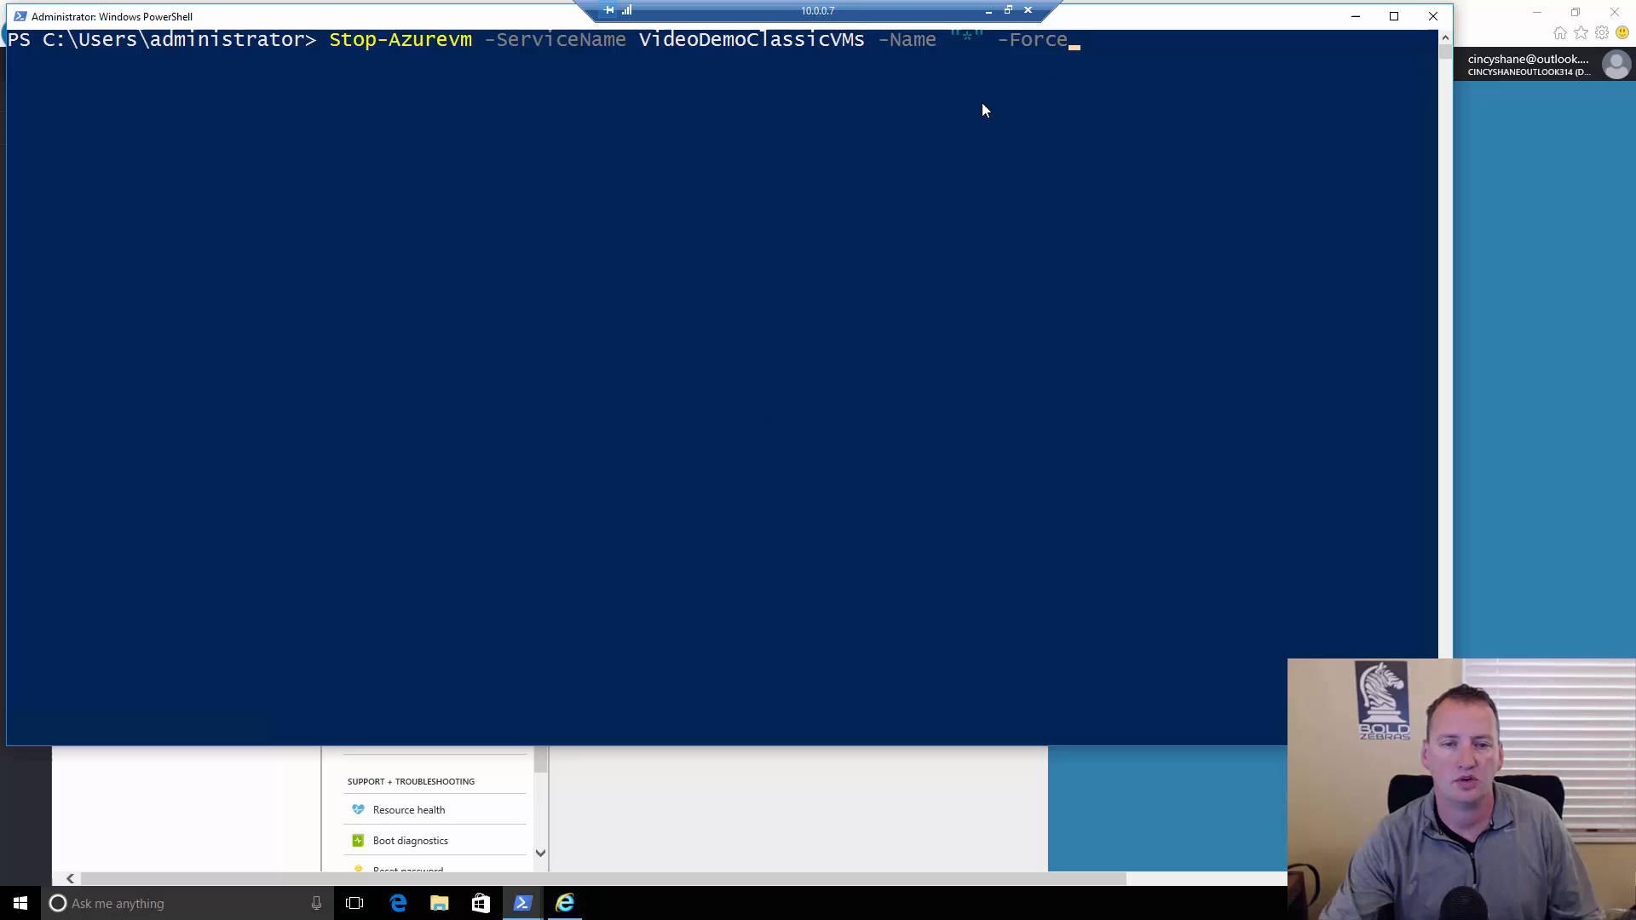
{"action": "mouse_move", "coordinate": [949, 55]}
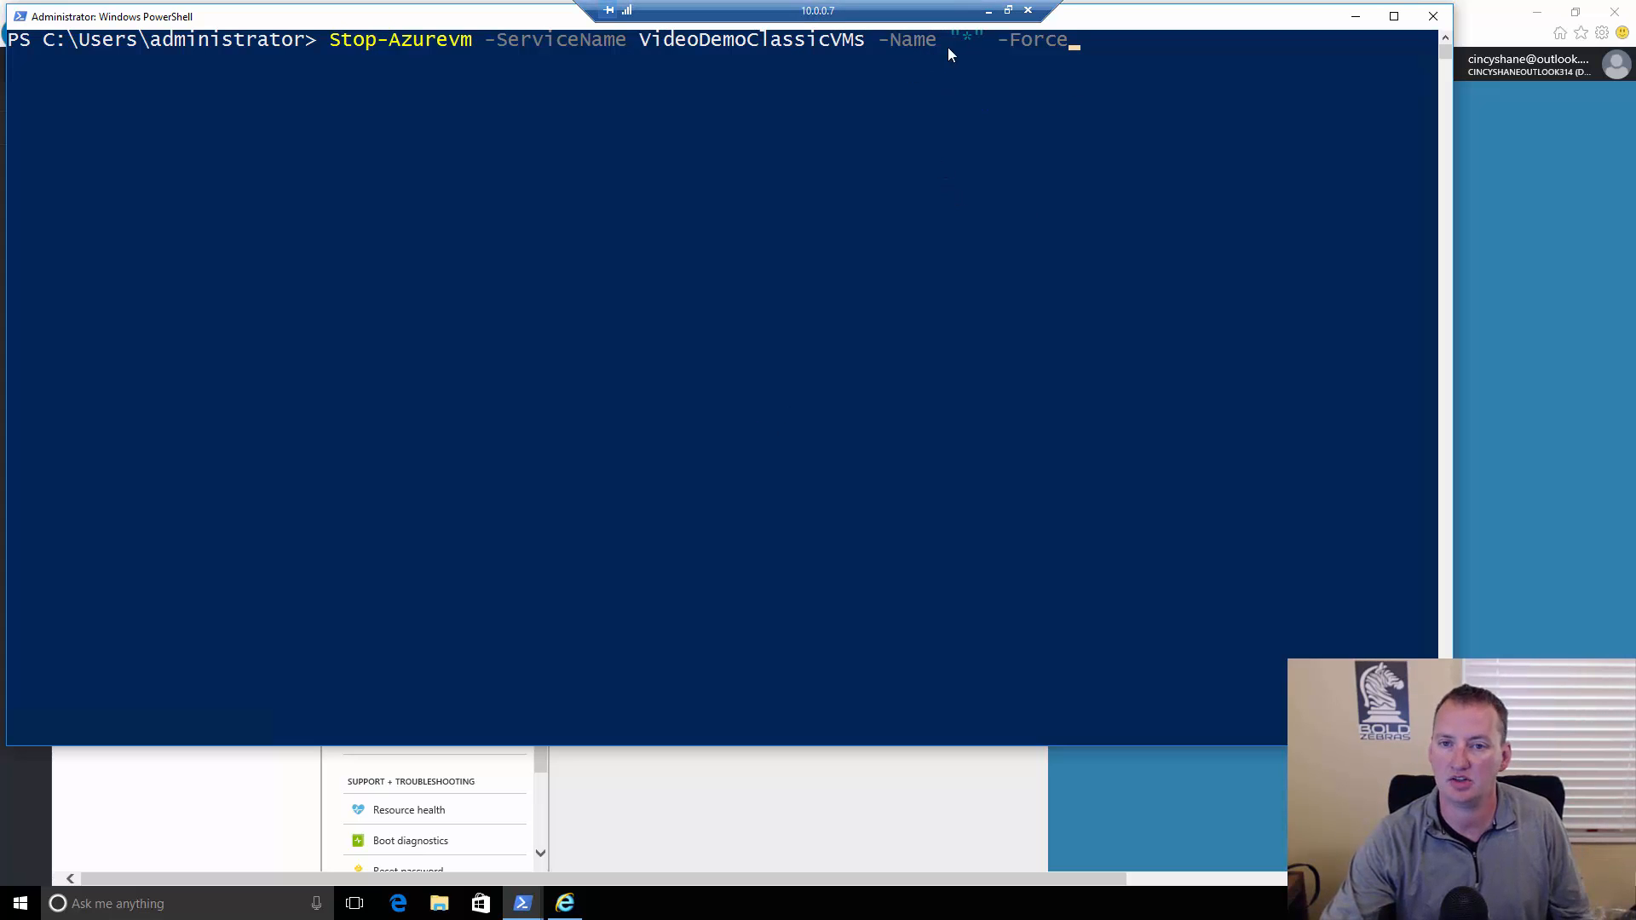
{"action": "mouse_move", "coordinate": [961, 49]}
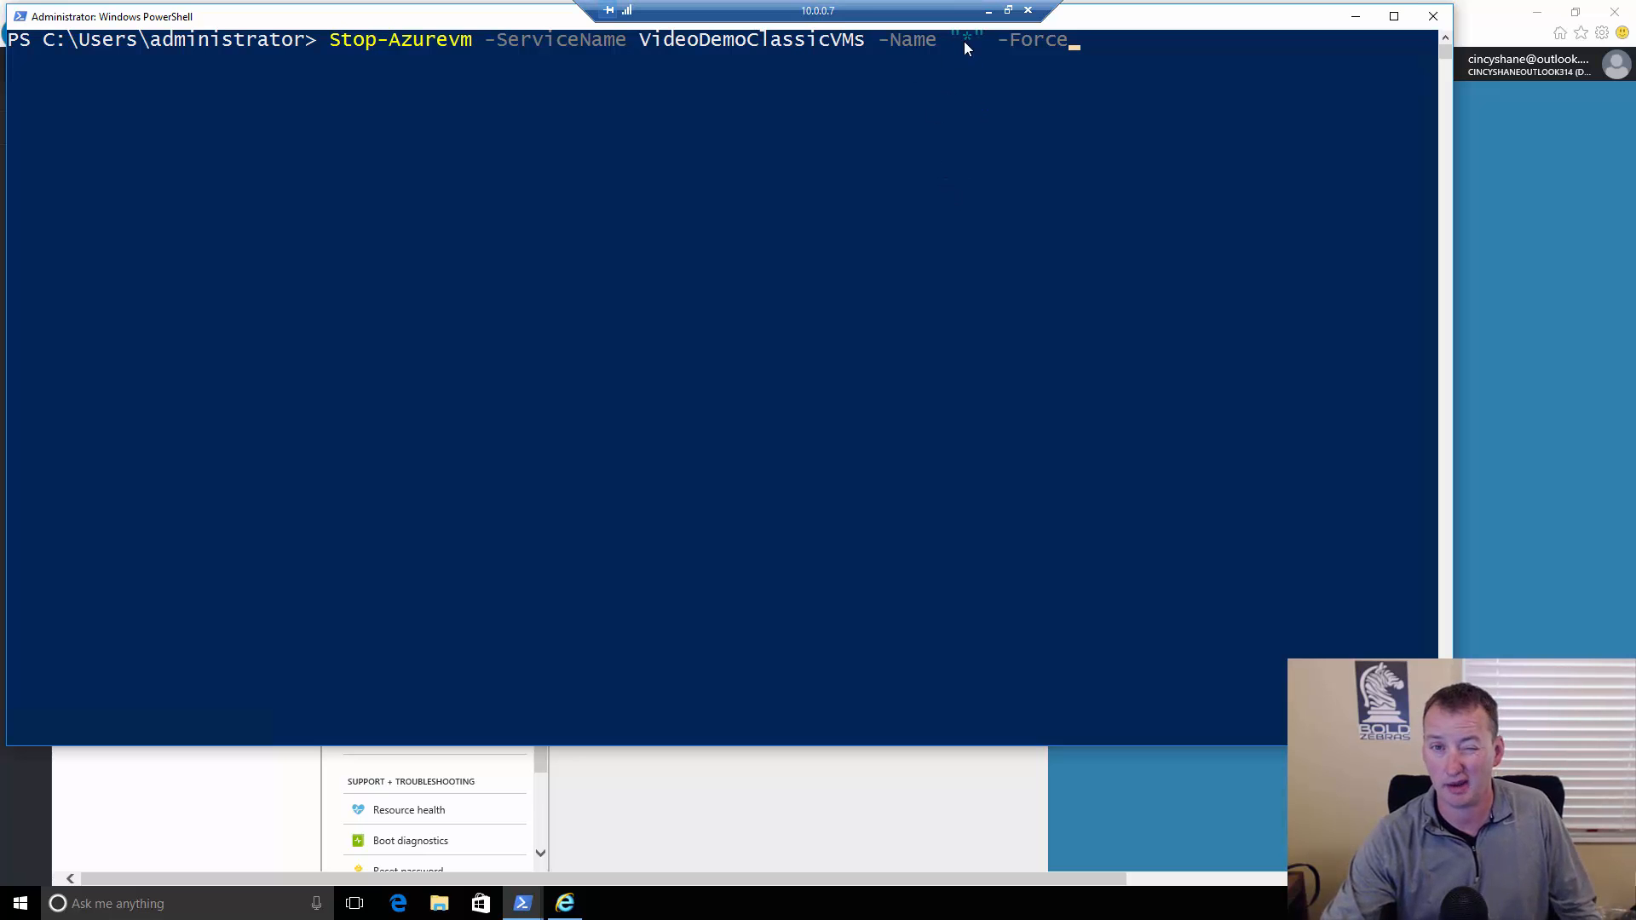